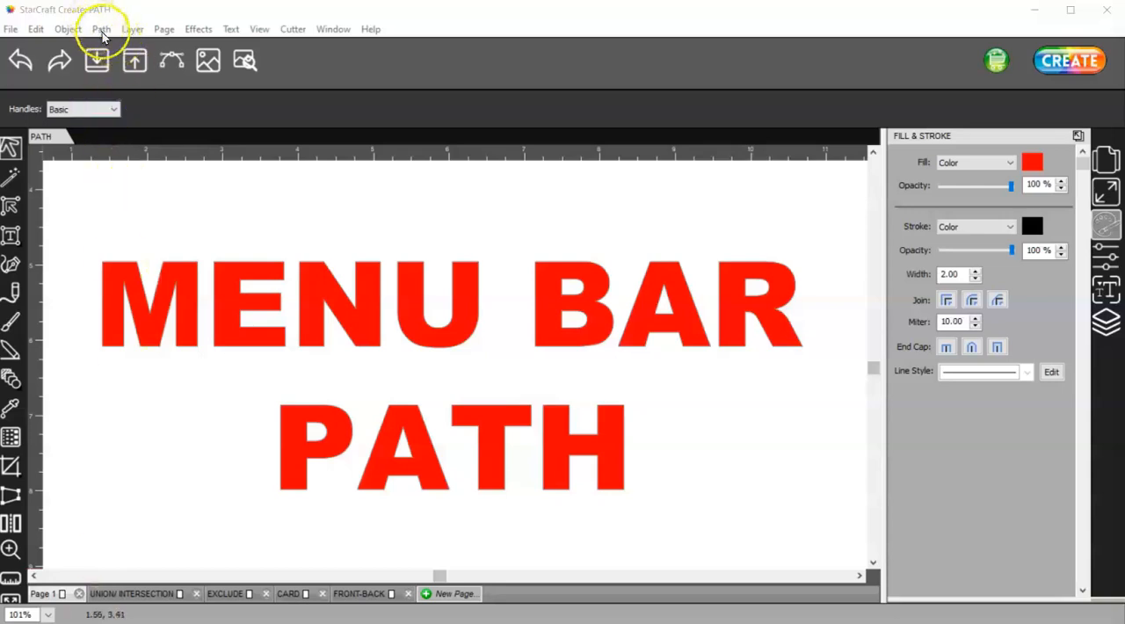
mouse_move(17, 44)
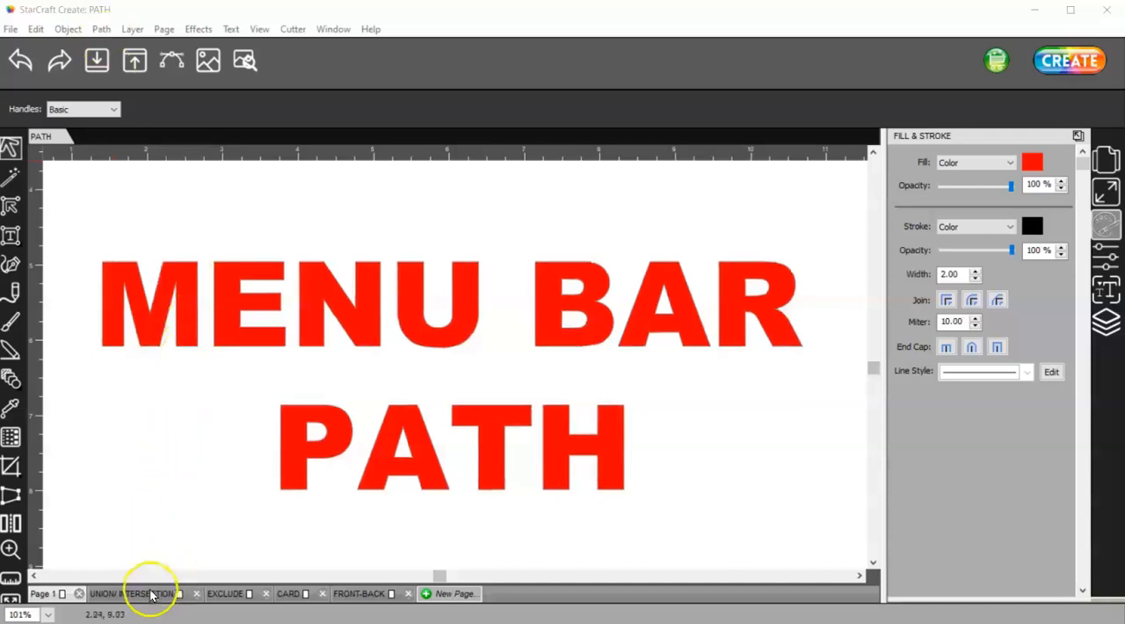
Preview the cut lines of the three overlapping circles and close the preview
left_click(102, 28)
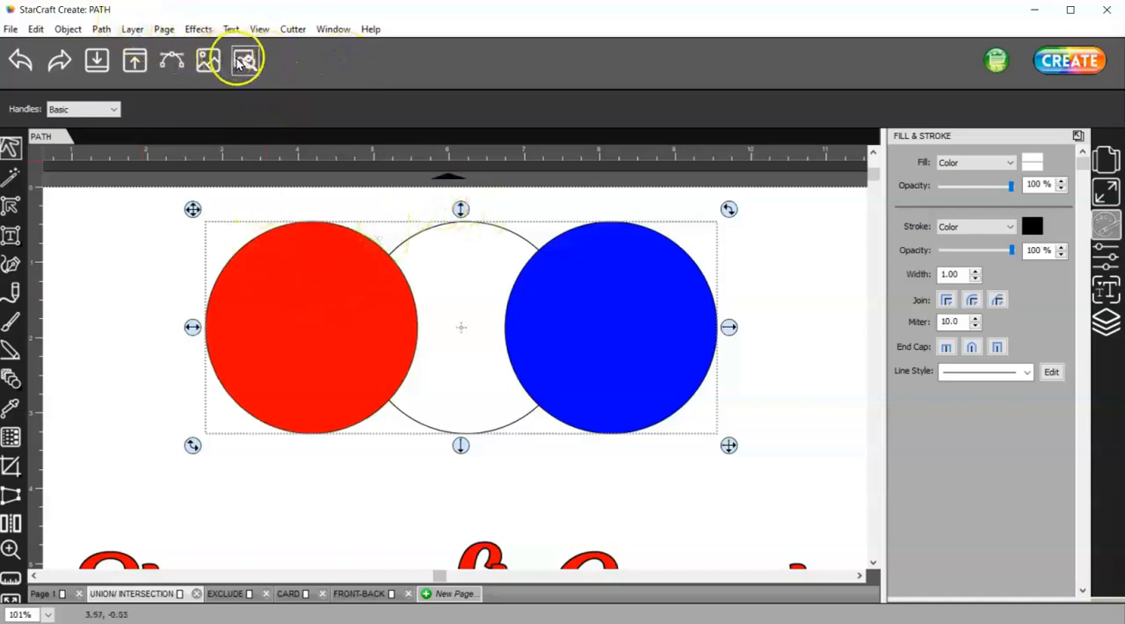
left_click(242, 59)
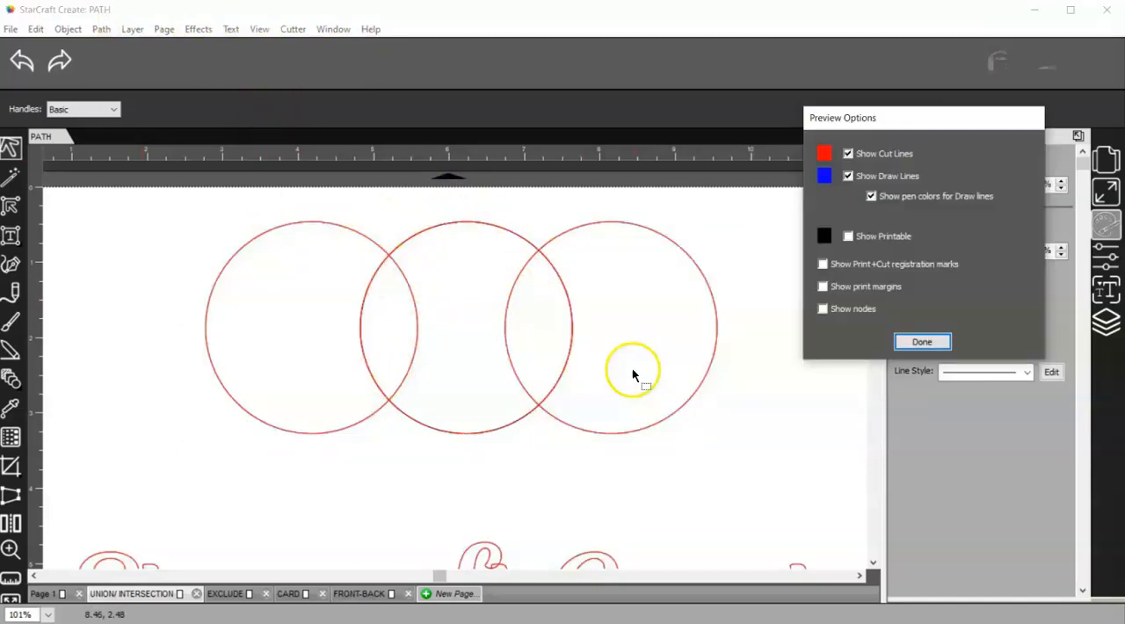
left_click(921, 342)
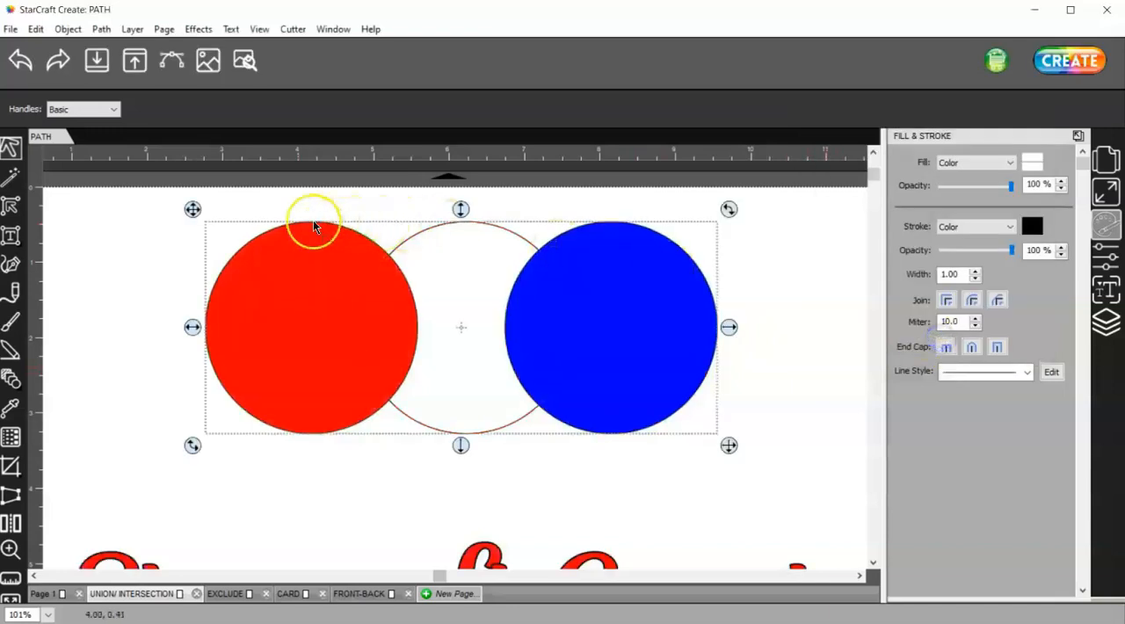
Union the three circles into one shape, check its cut preview, then undo the merge
left_click(102, 28)
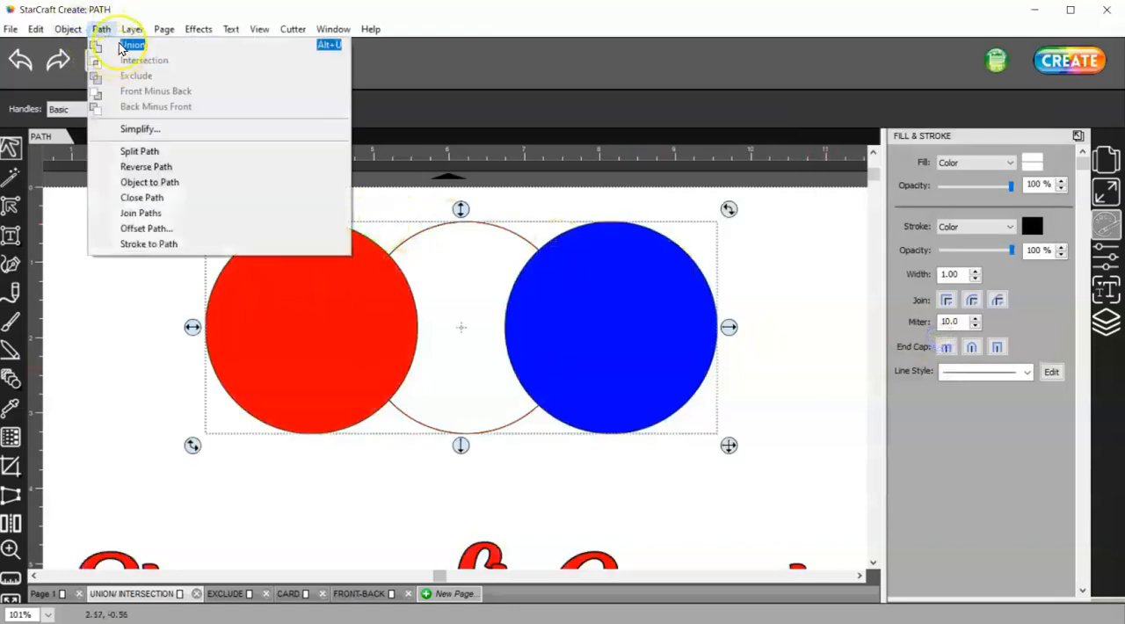
left_click(132, 45)
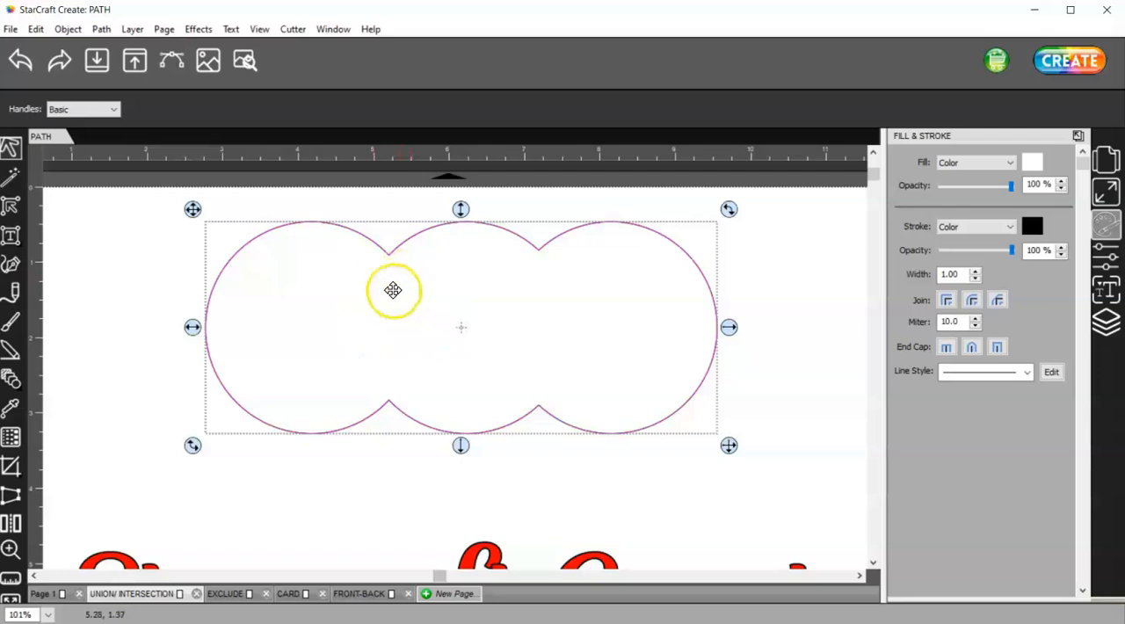
mouse_move(573, 344)
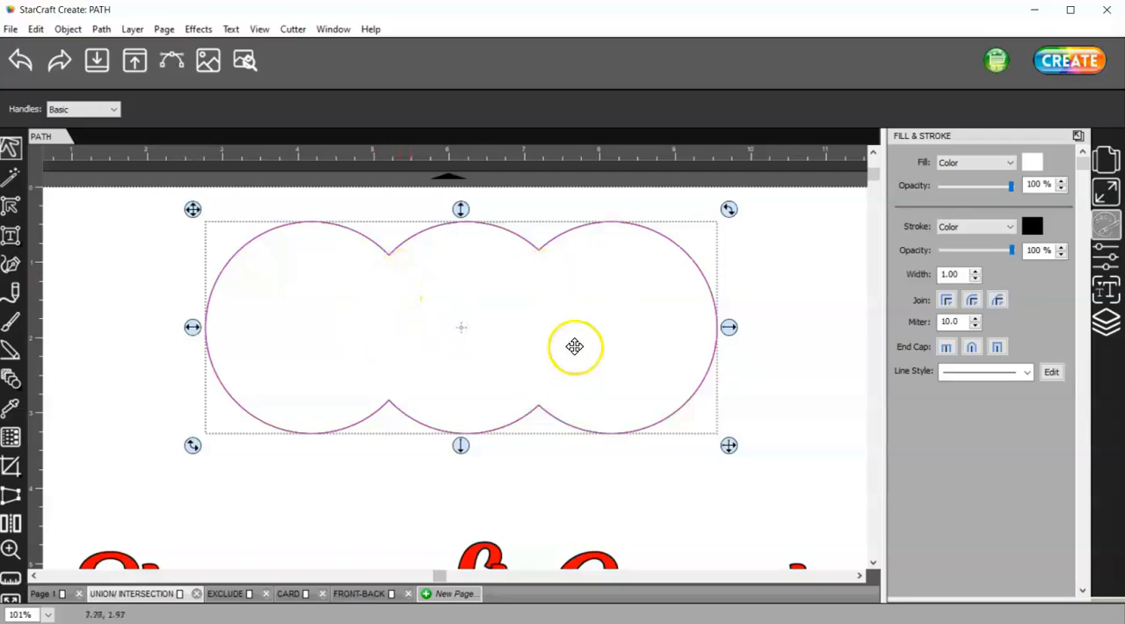
mouse_move(536, 355)
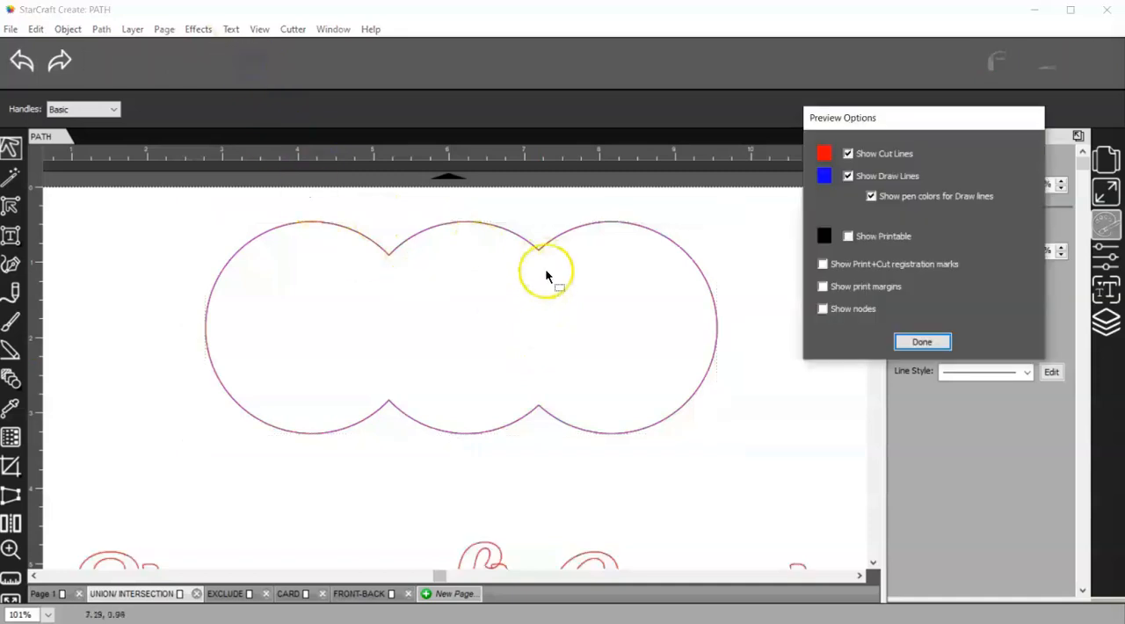
left_click(921, 341)
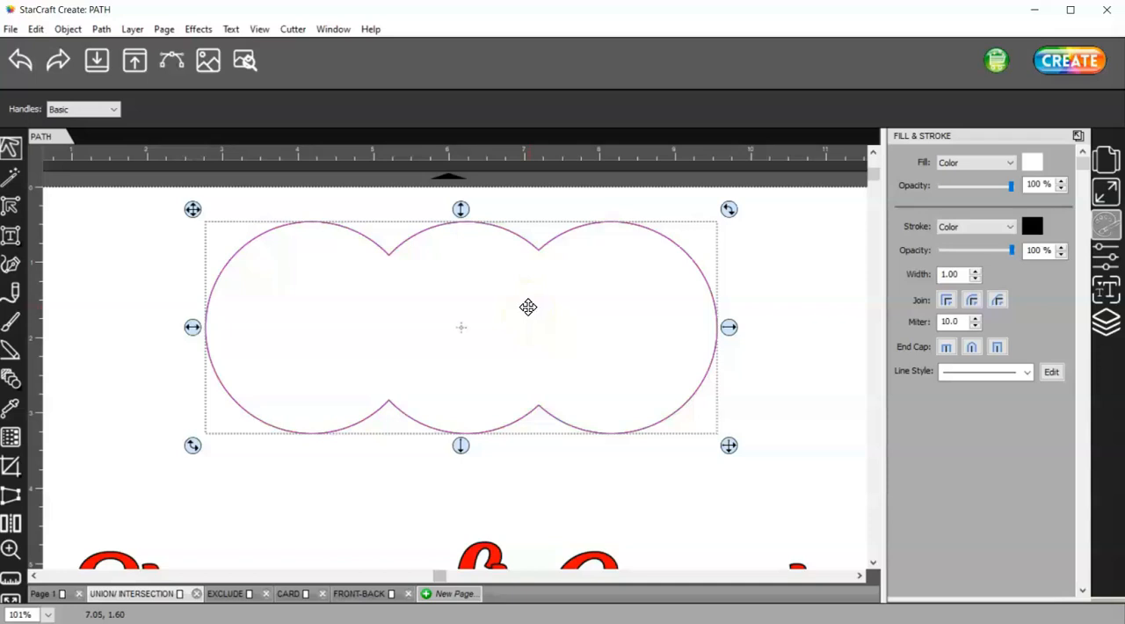
mouse_move(253, 318)
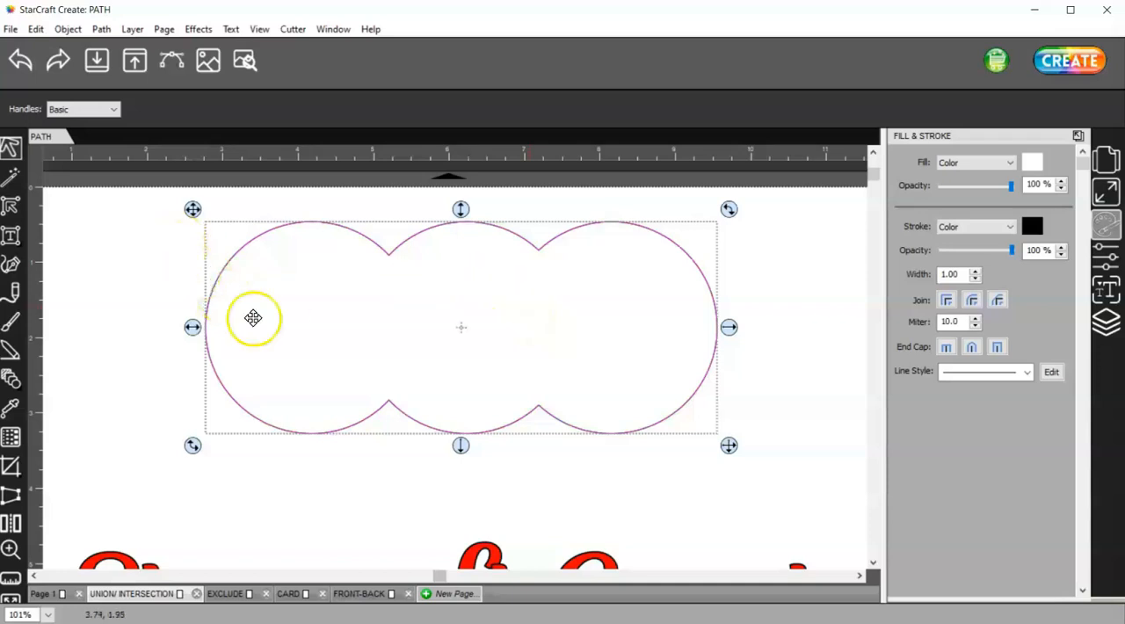
mouse_move(344, 366)
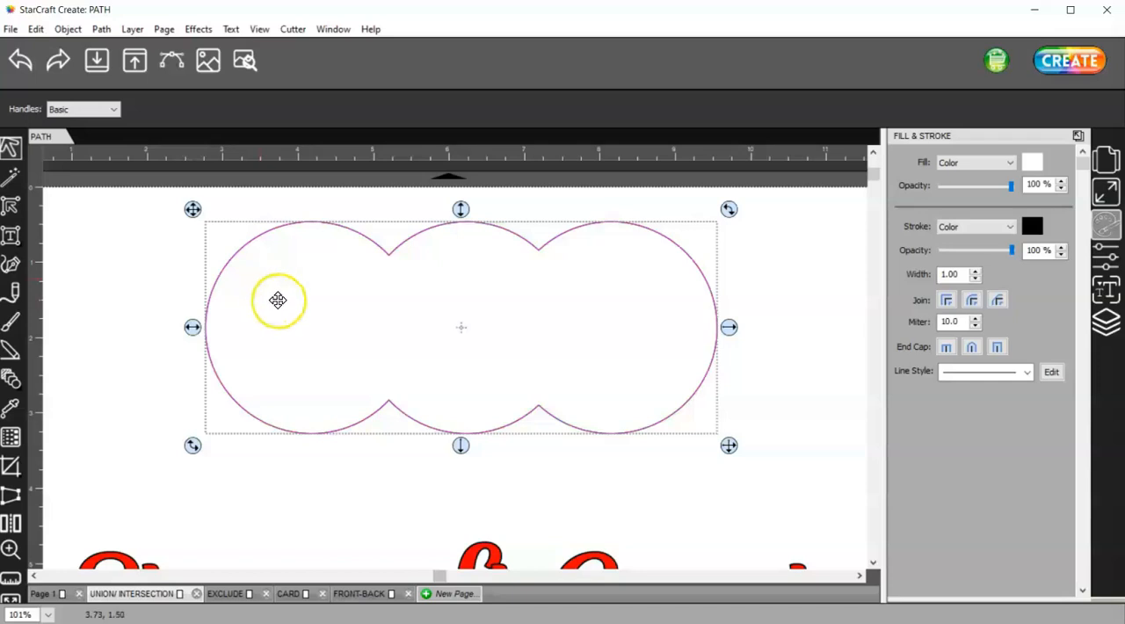
left_click(21, 60)
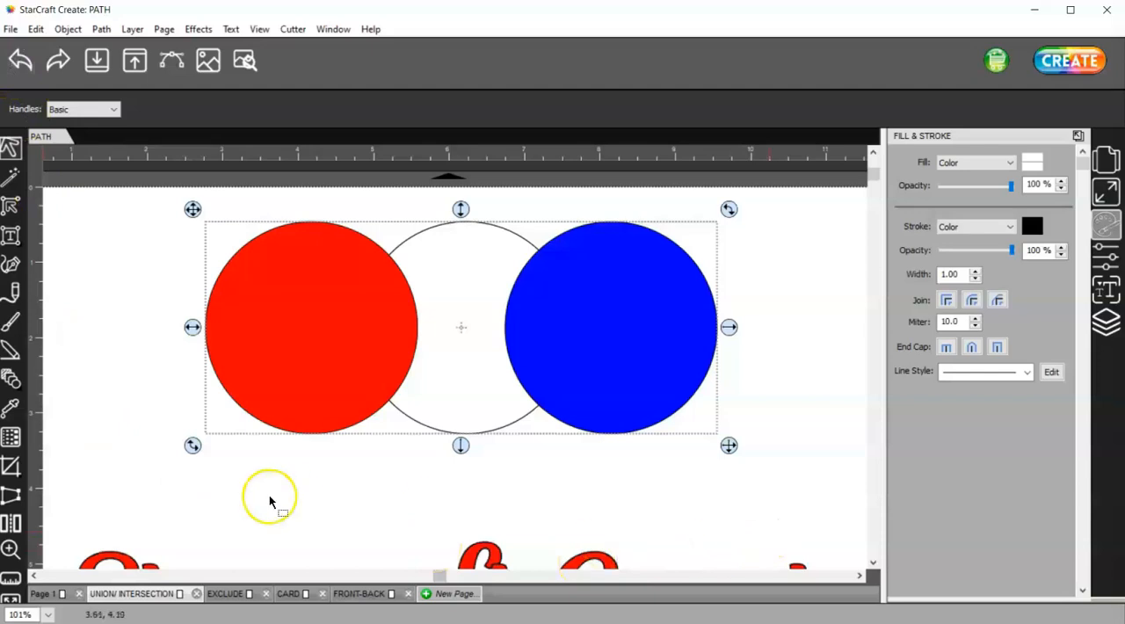
mouse_move(731, 514)
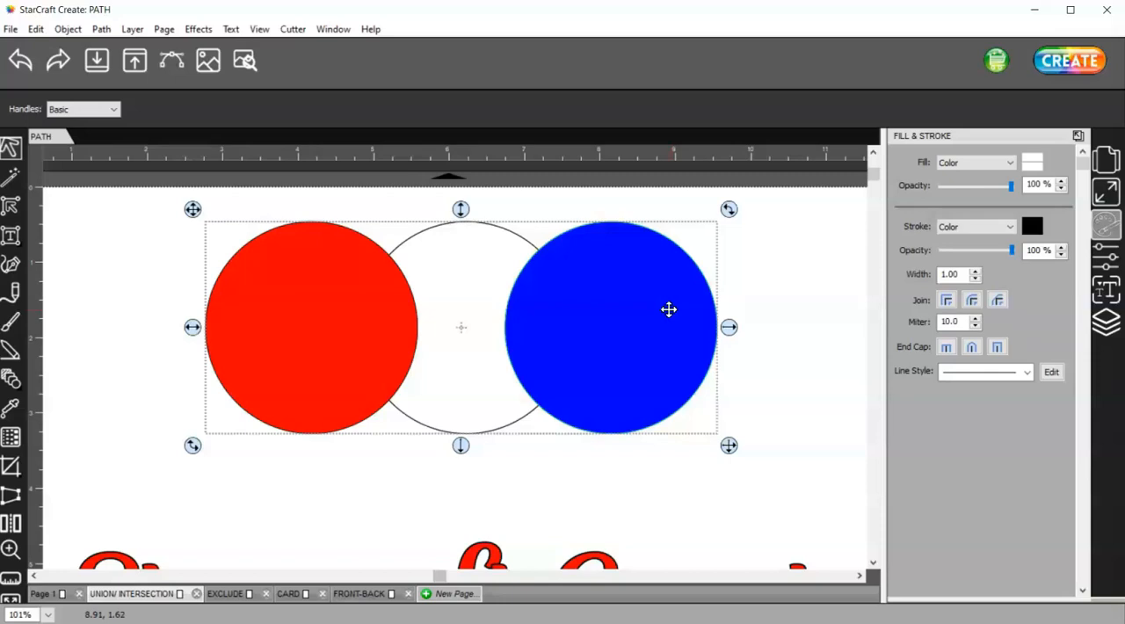
Turn on Weld in the cut style settings, preview the welded cut lines, and close the preview
left_click(1107, 255)
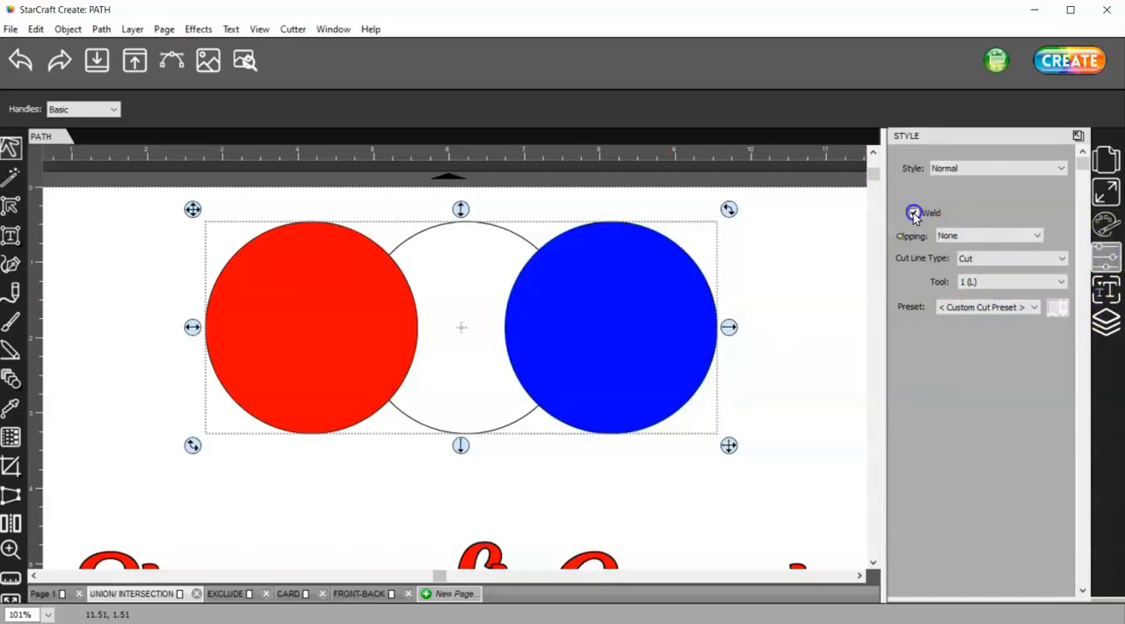
left_click(914, 212)
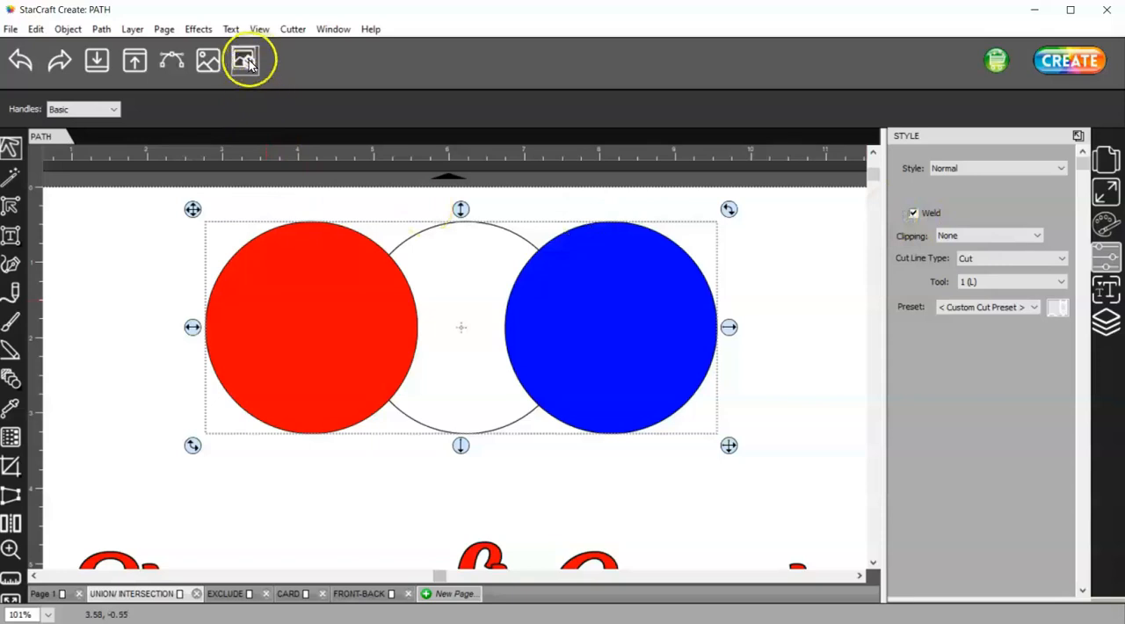
left_click(249, 59)
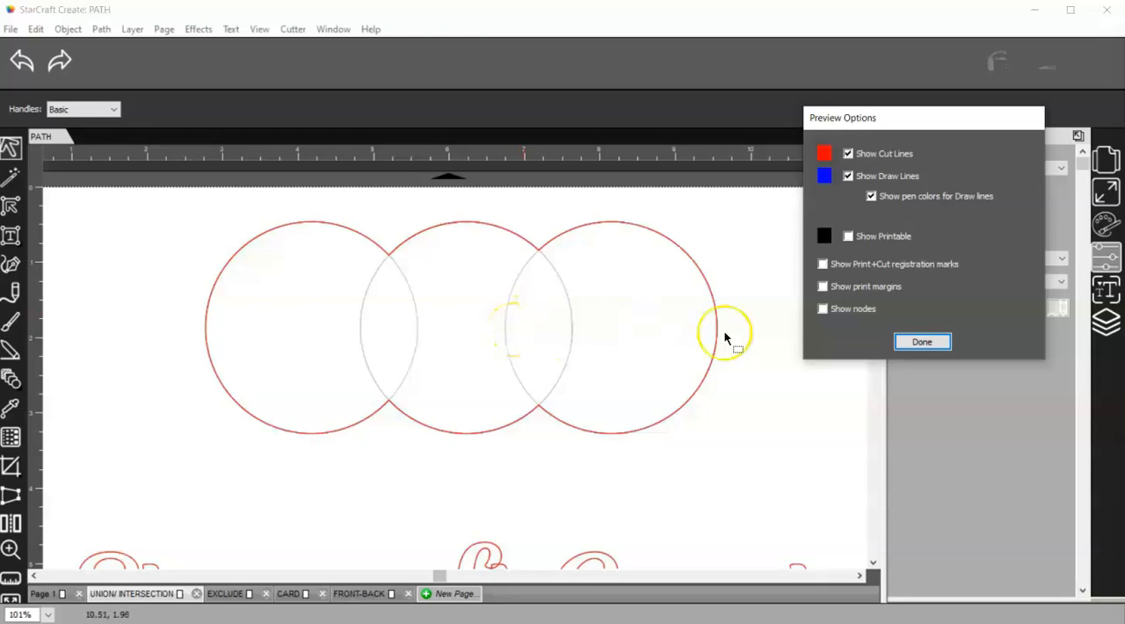
left_click(921, 341)
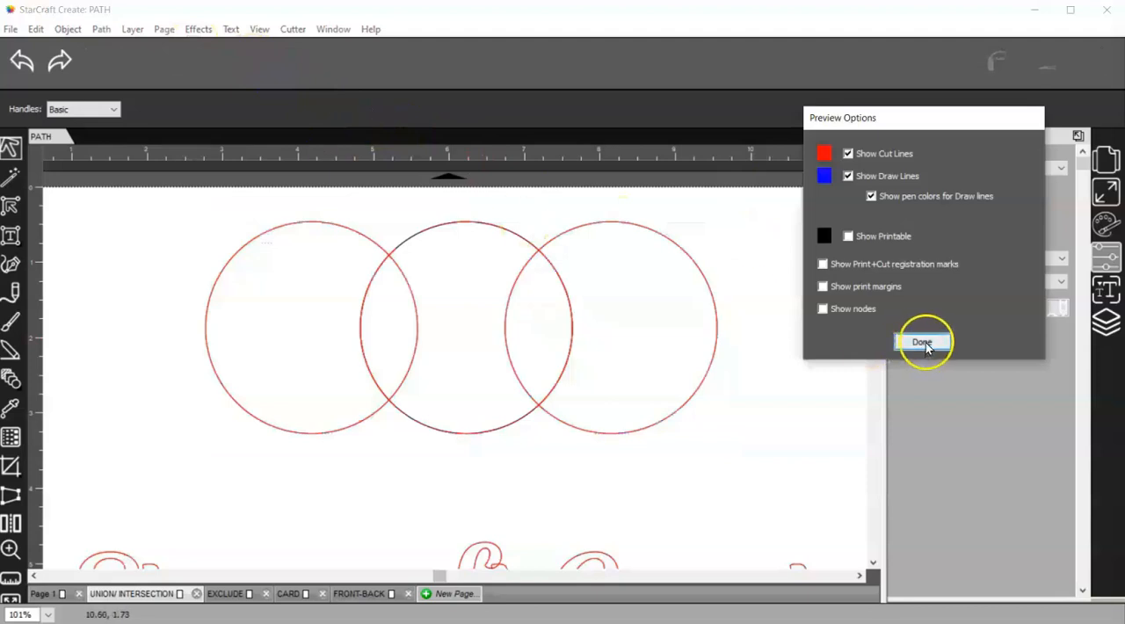
left_click(921, 343)
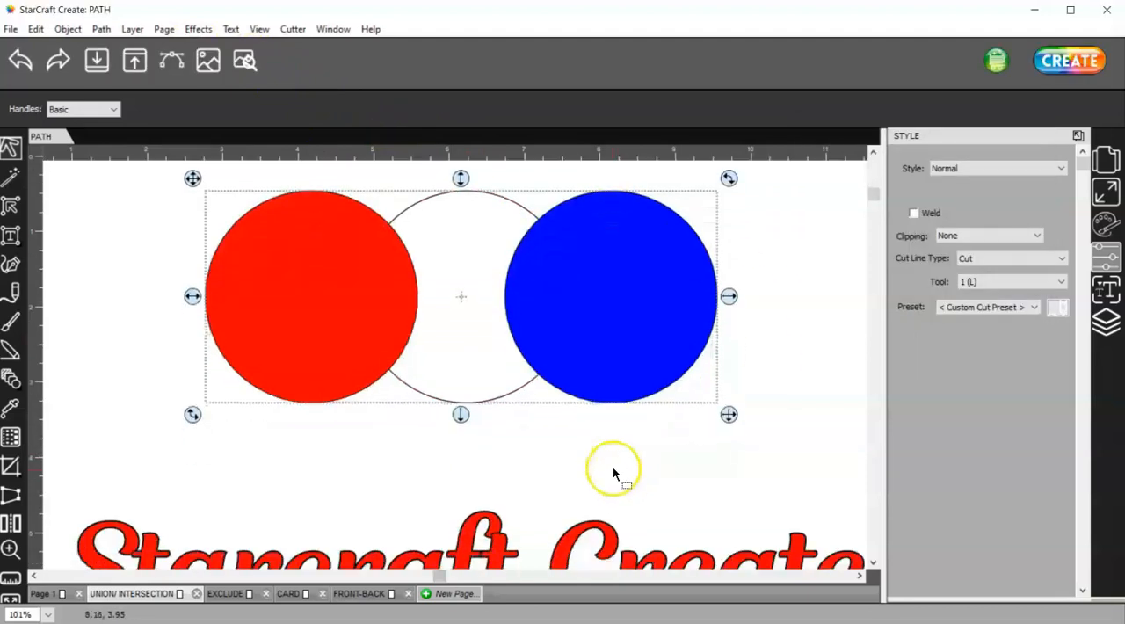
scroll("down", 3)
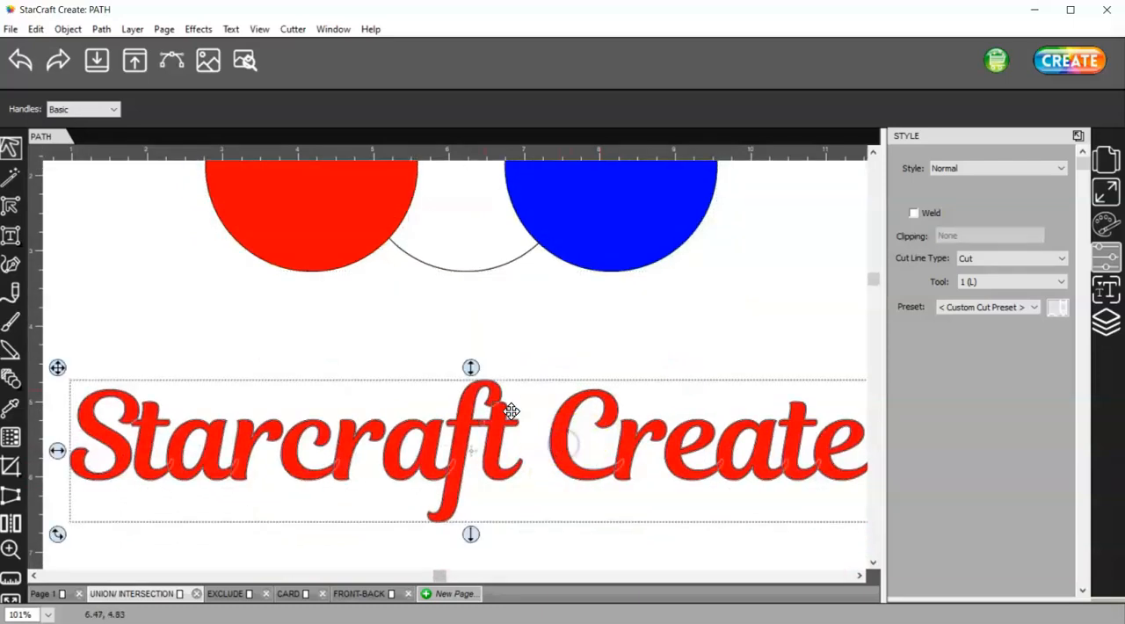
left_click(100, 29)
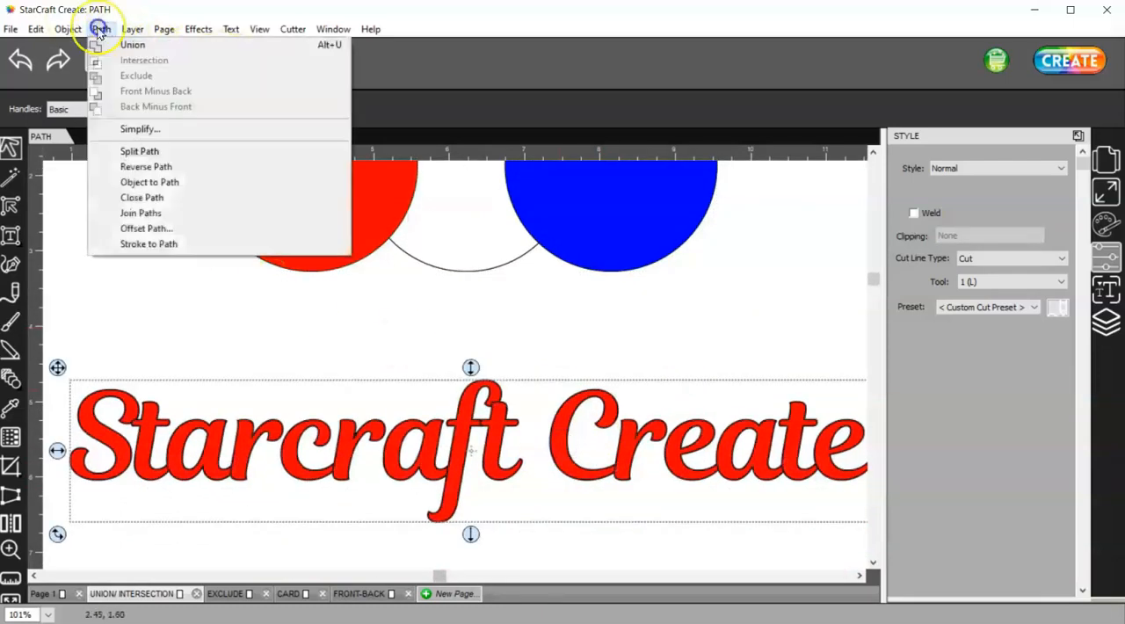
left_click(101, 28)
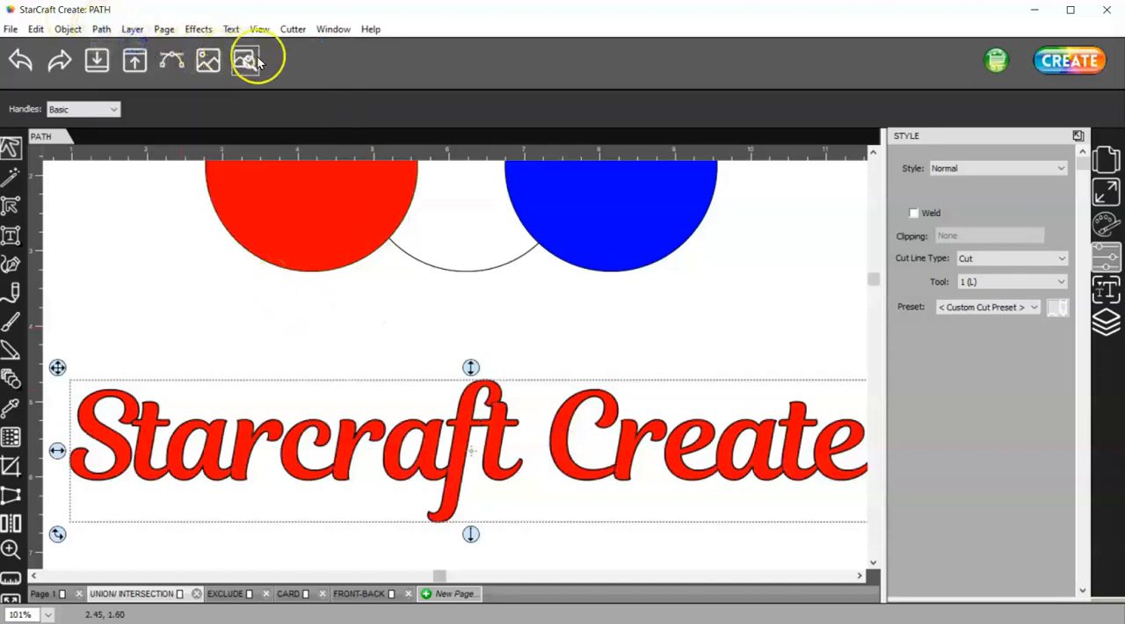
left_click(248, 59)
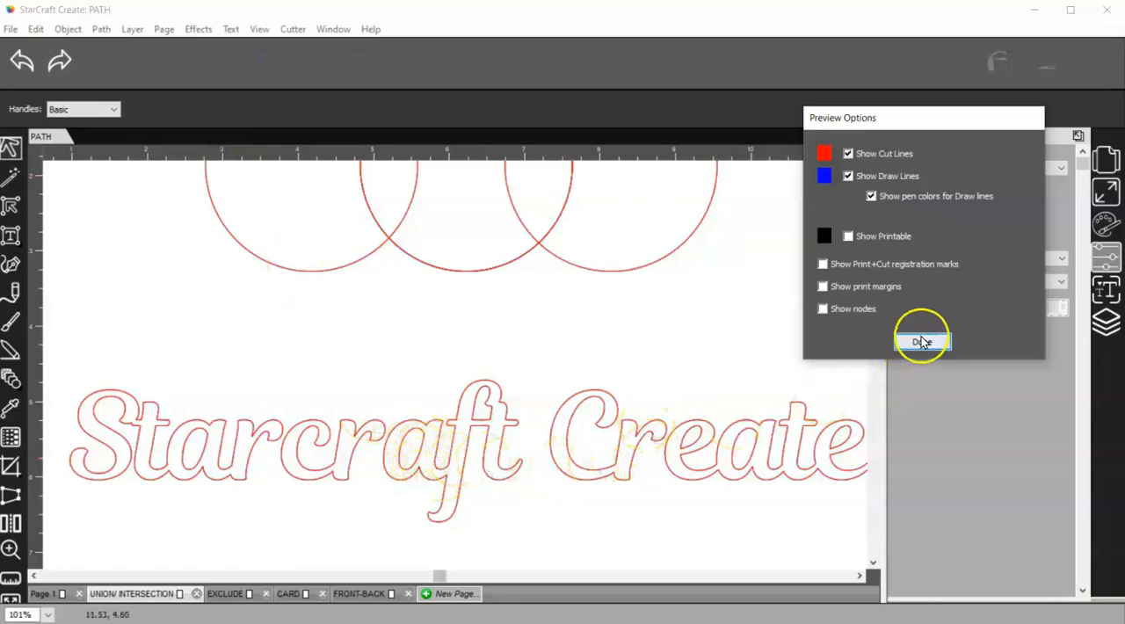
left_click(921, 342)
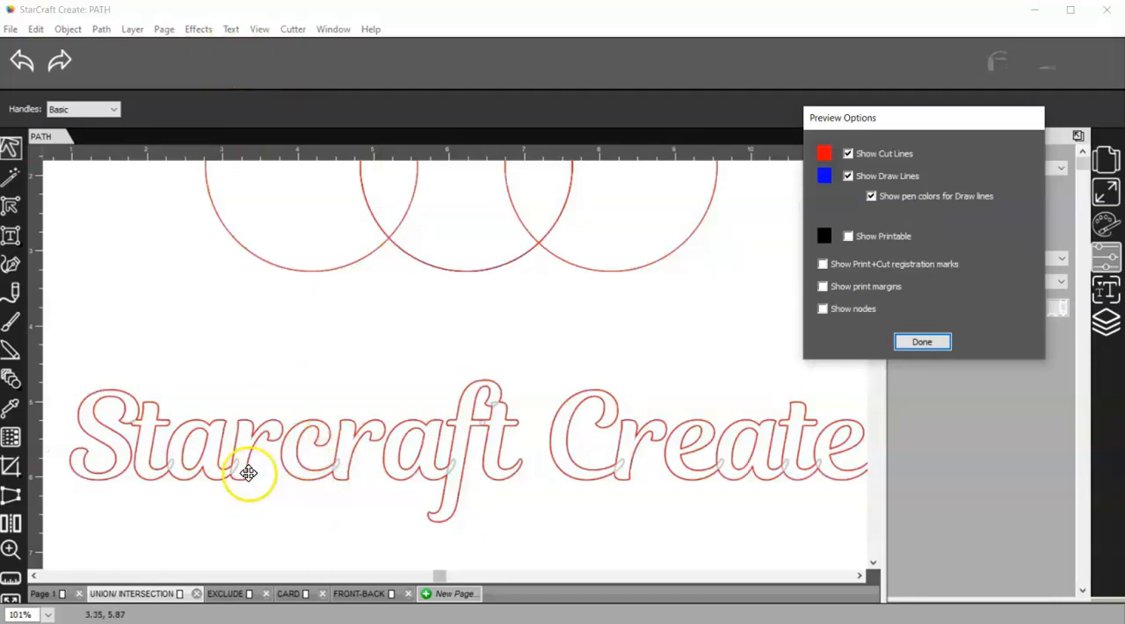
mouse_move(236, 475)
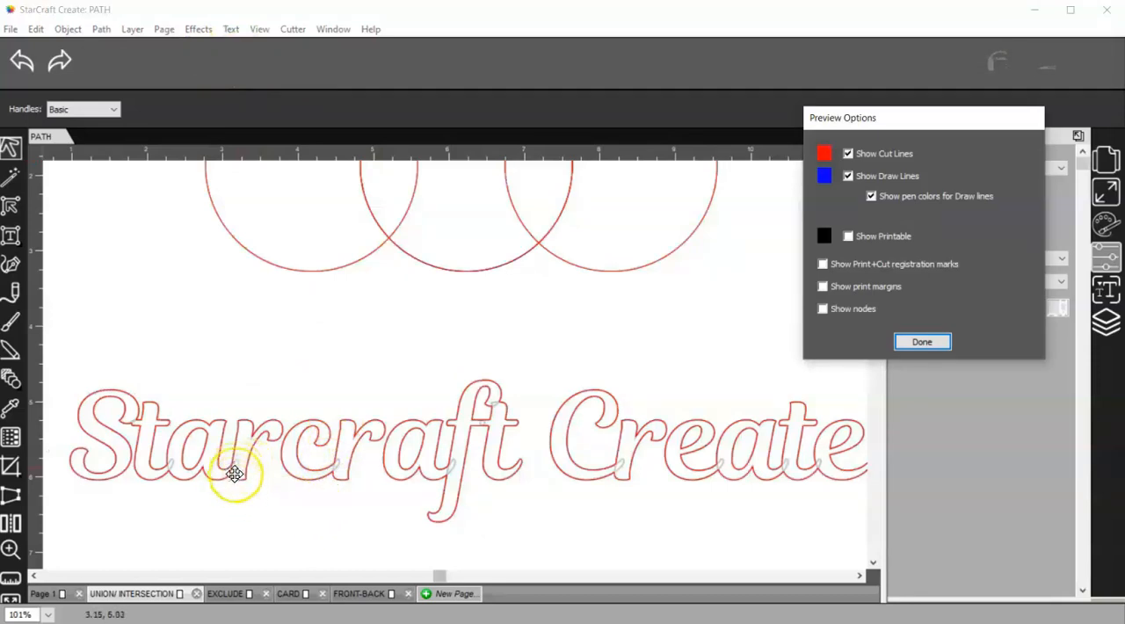
mouse_move(169, 490)
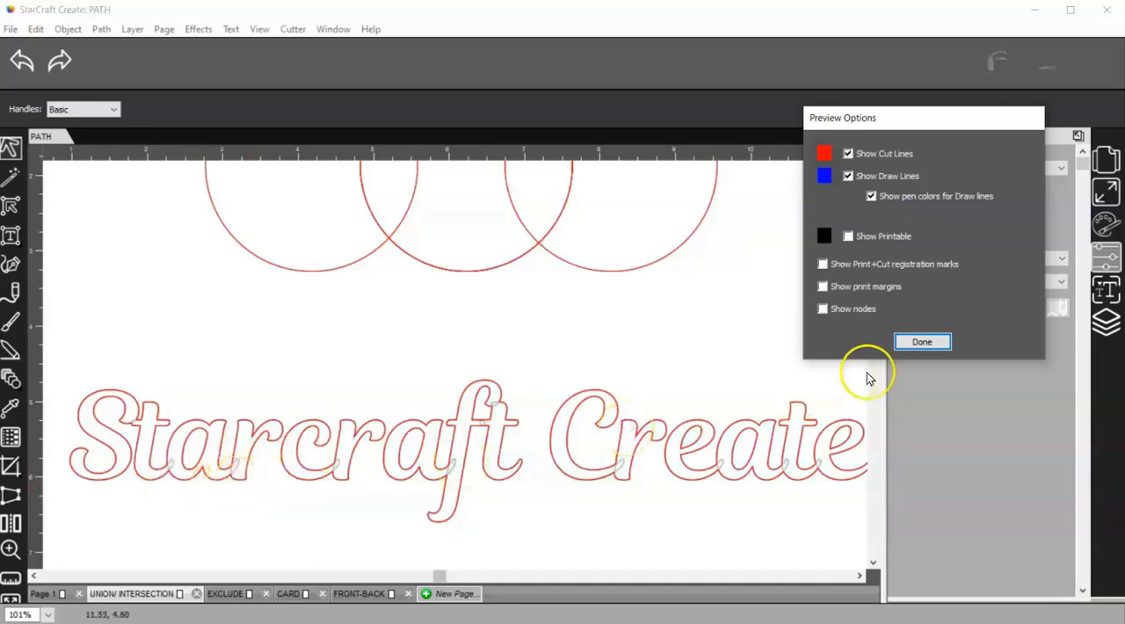
left_click(921, 341)
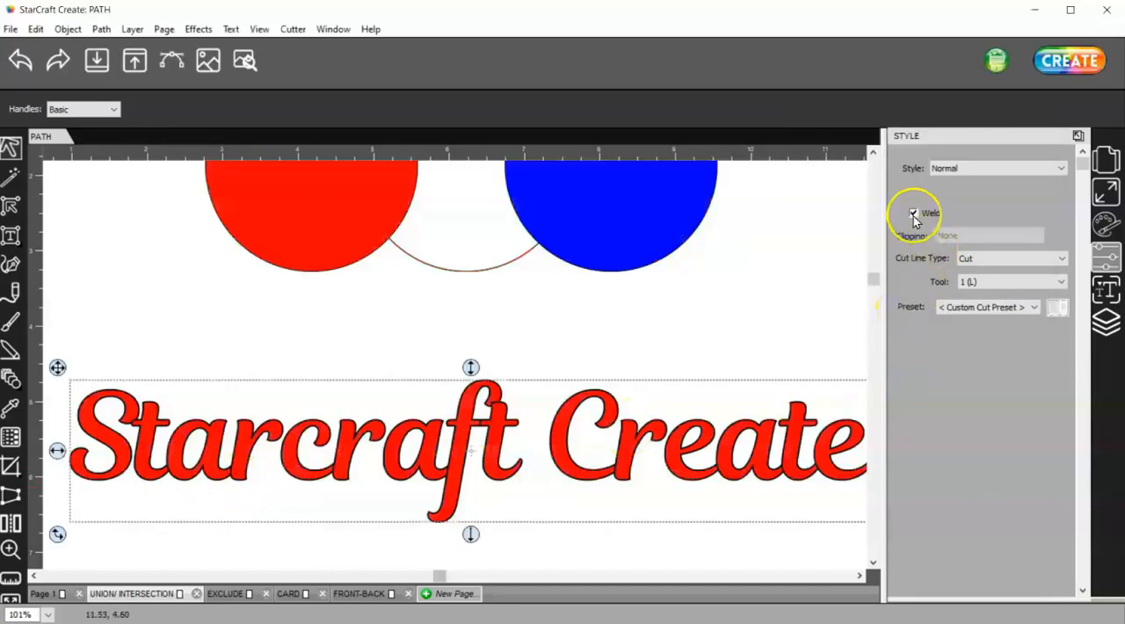
left_click(914, 213)
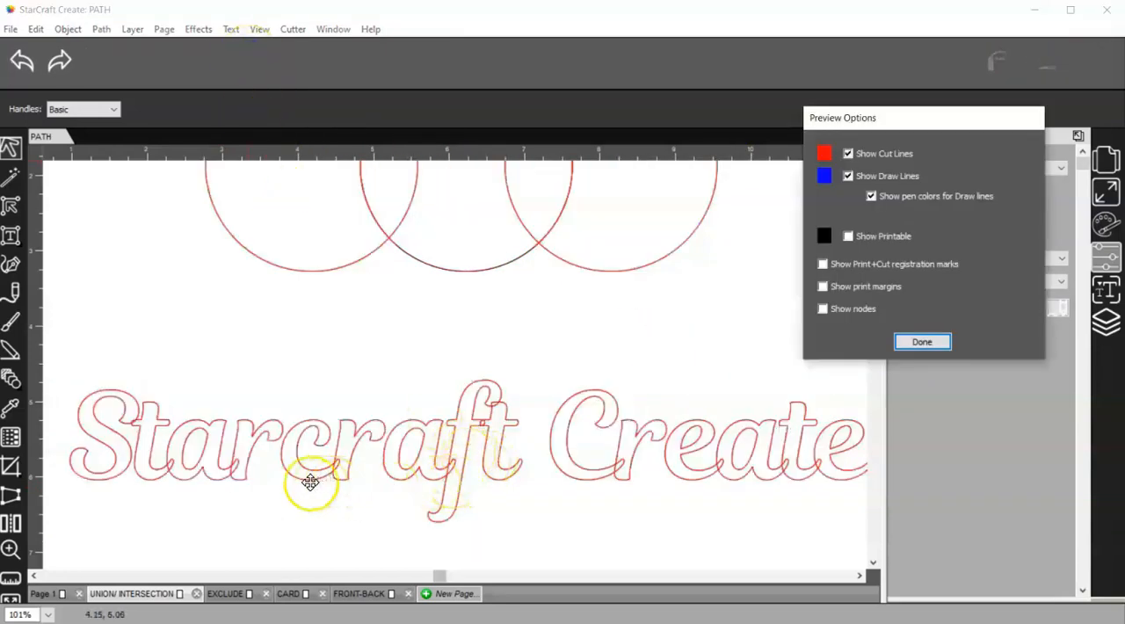
left_click(921, 341)
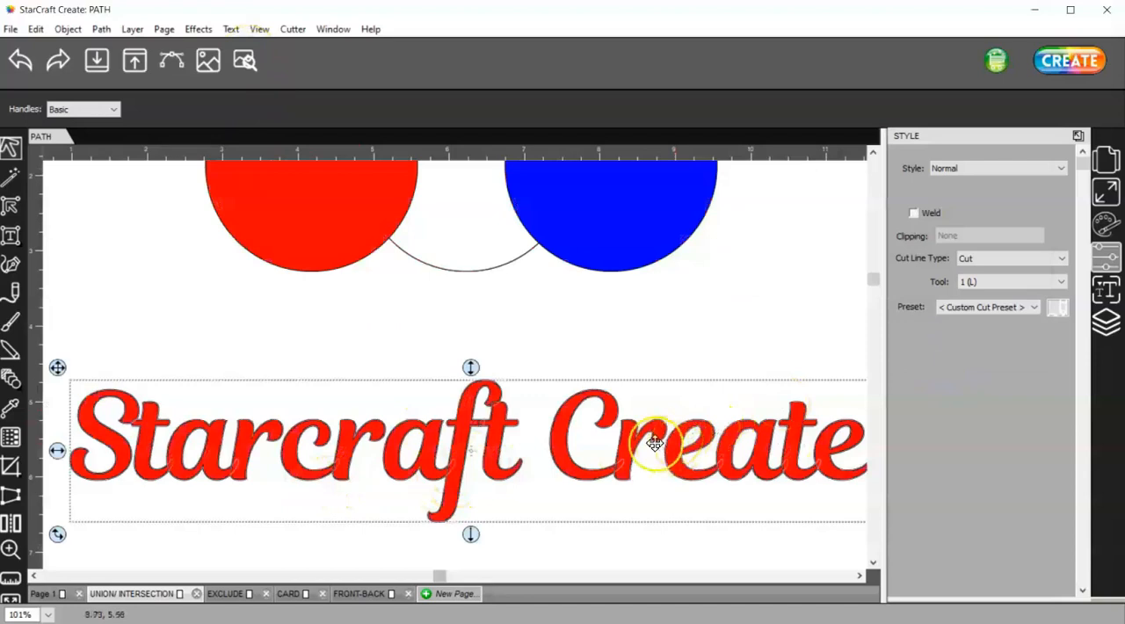
Move down to the heart grid with the yellow flower and list the Path operations for it
scroll("down", 3)
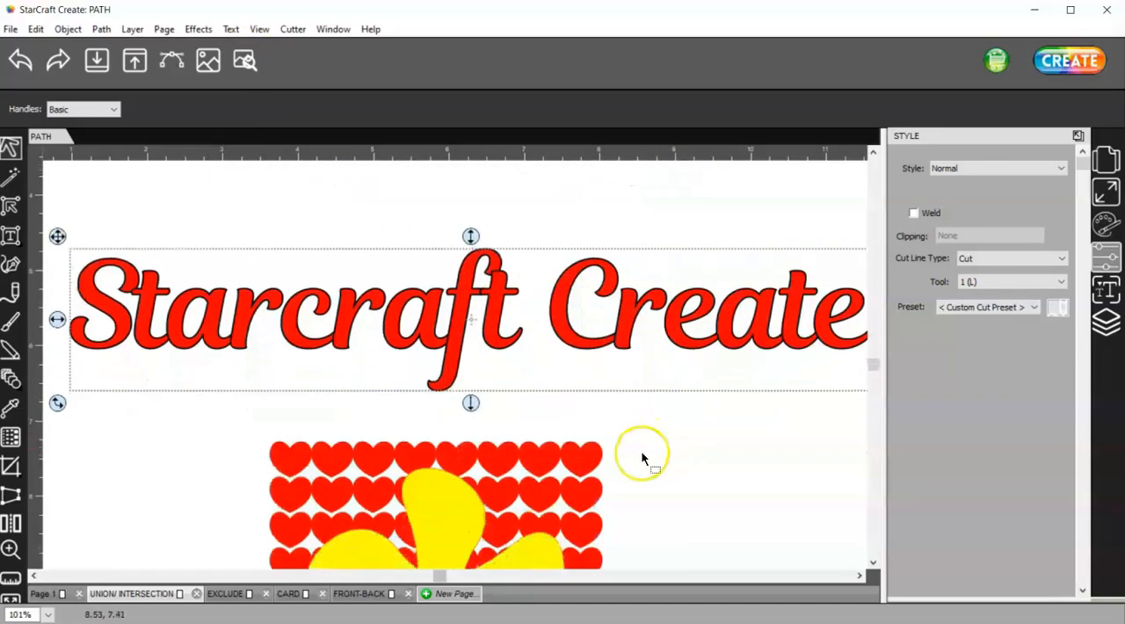
scroll("down", 3)
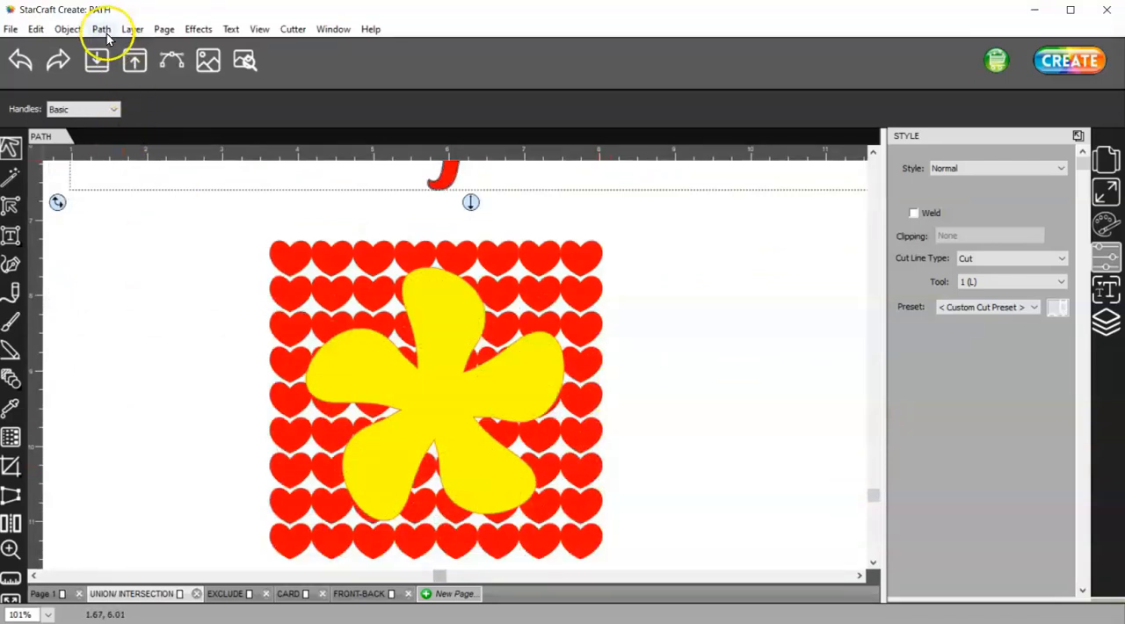
left_click(100, 28)
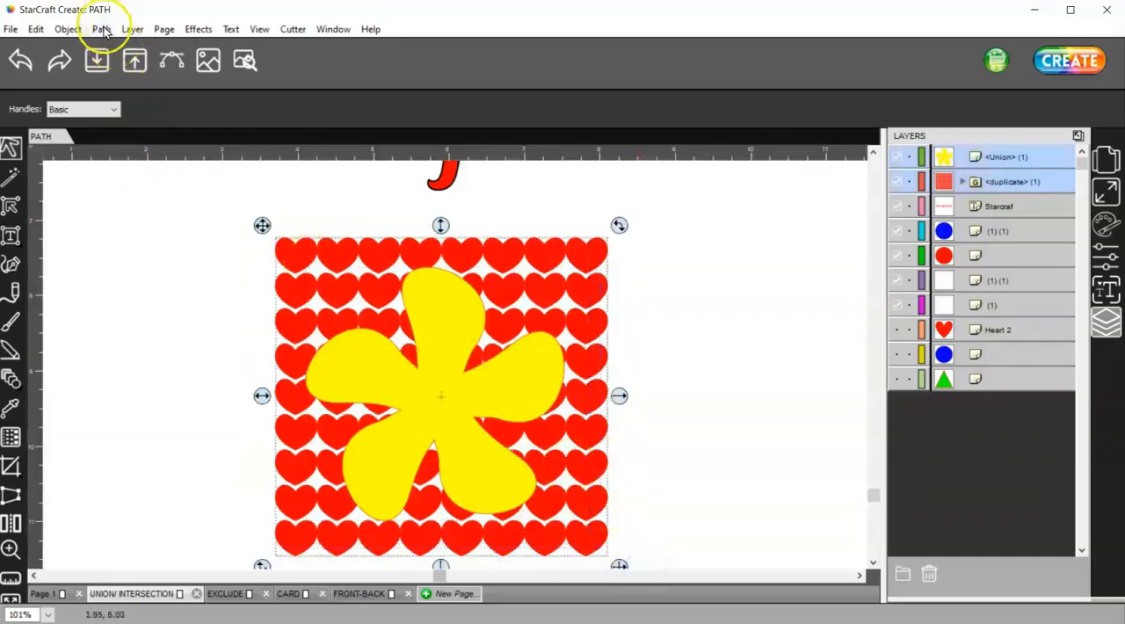
left_click(100, 28)
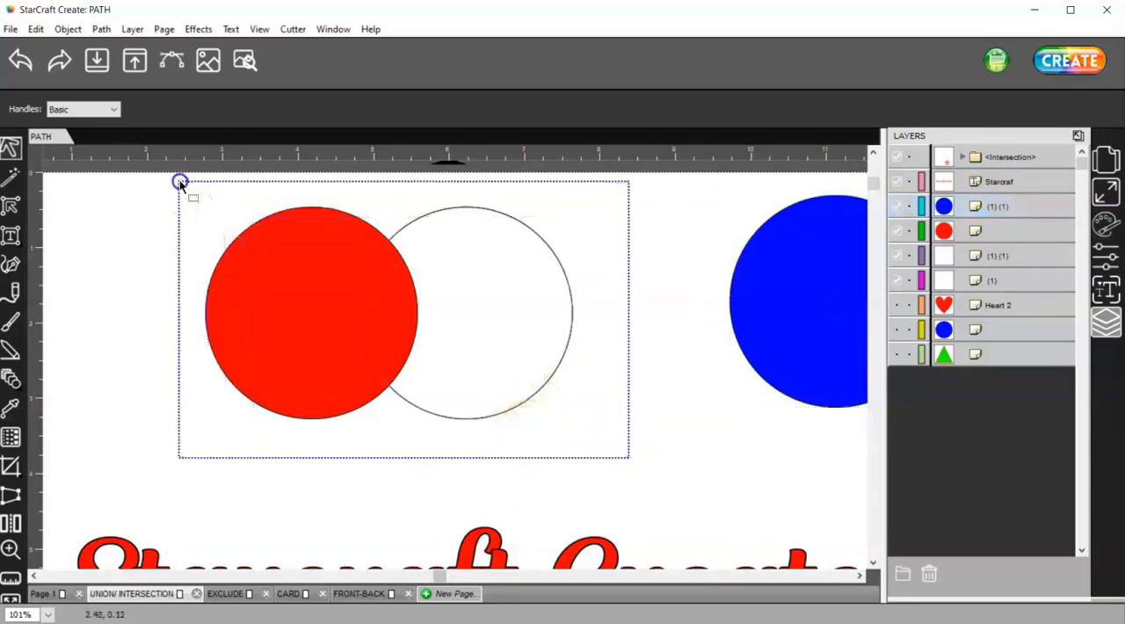
left_click(100, 28)
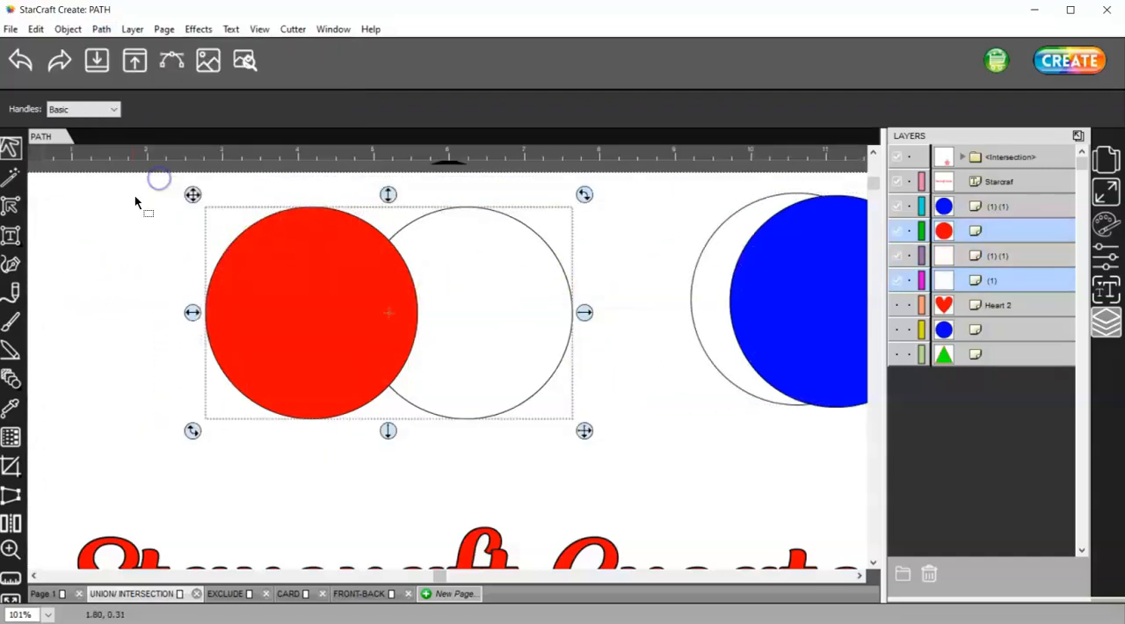
left_click(102, 28)
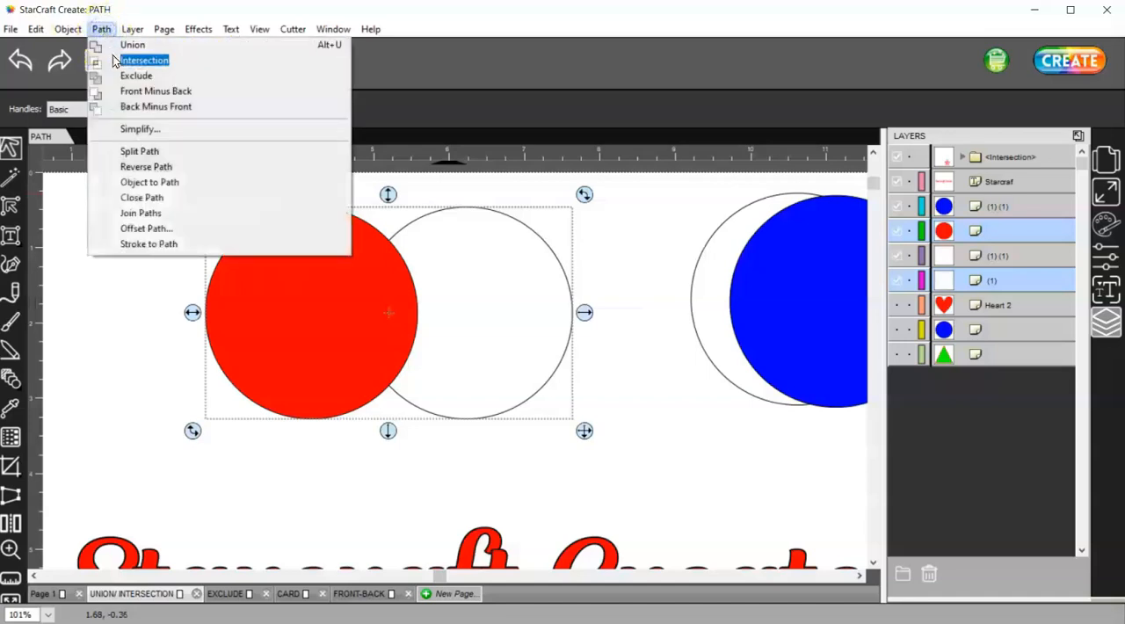
left_click(145, 60)
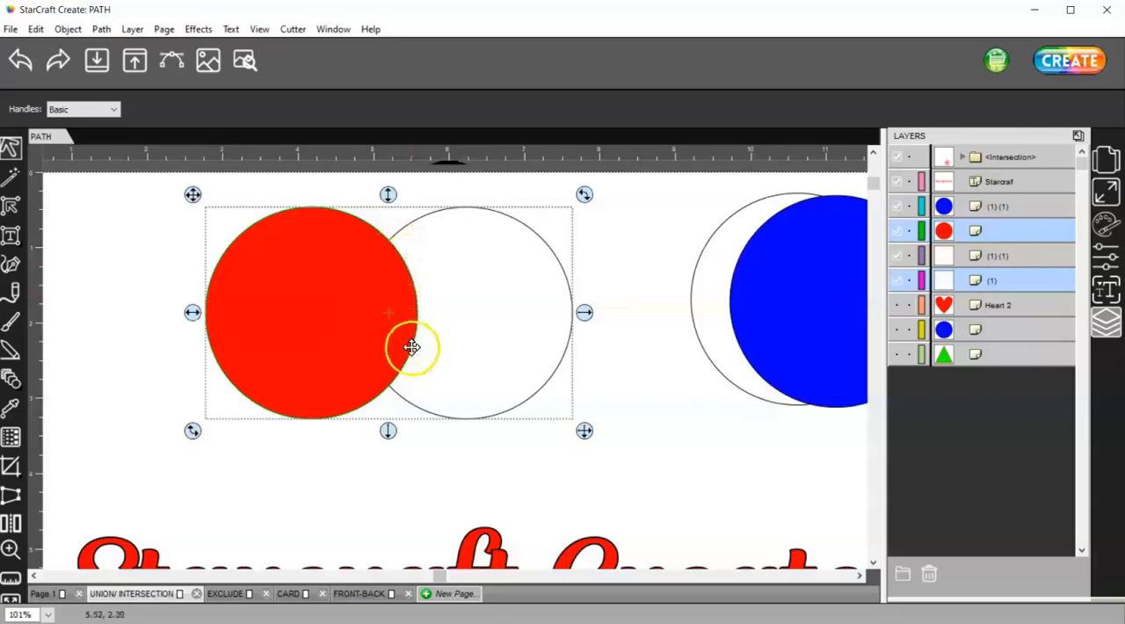
mouse_move(413, 355)
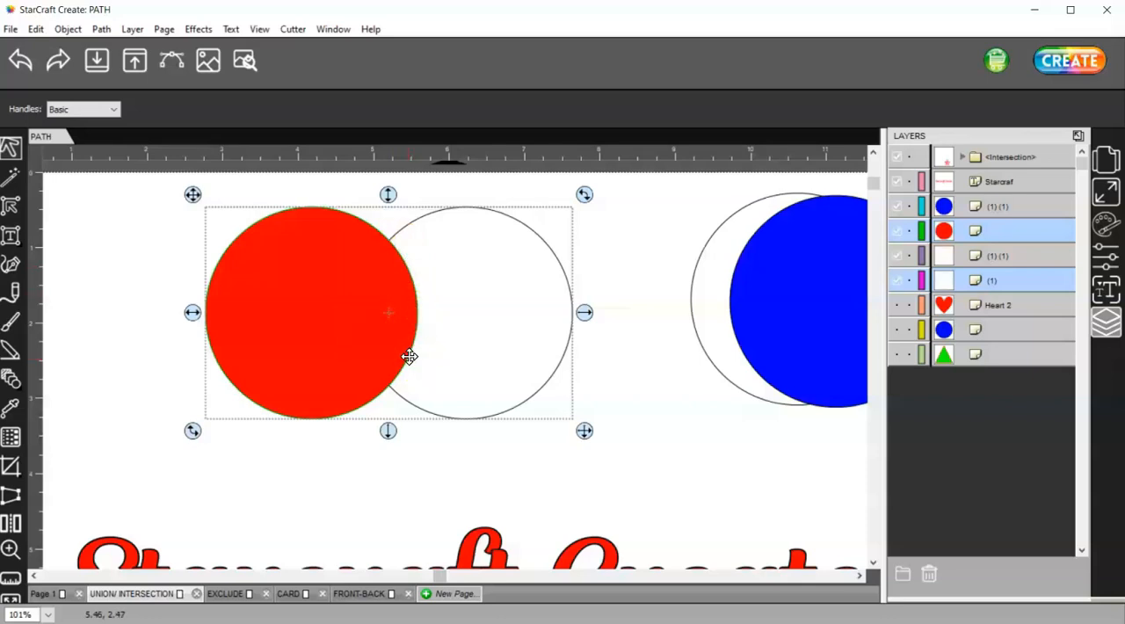
mouse_move(379, 249)
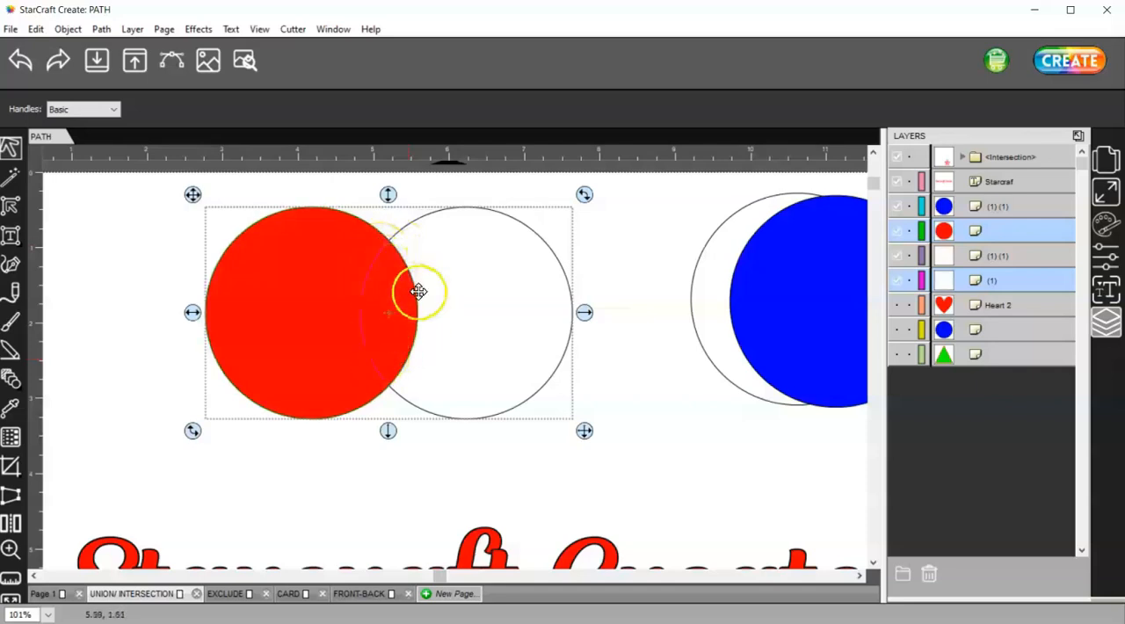
On the EXCLUDE page, Exclude the red and green circles' overlap, Break Apart the result, then revert
left_click(225, 594)
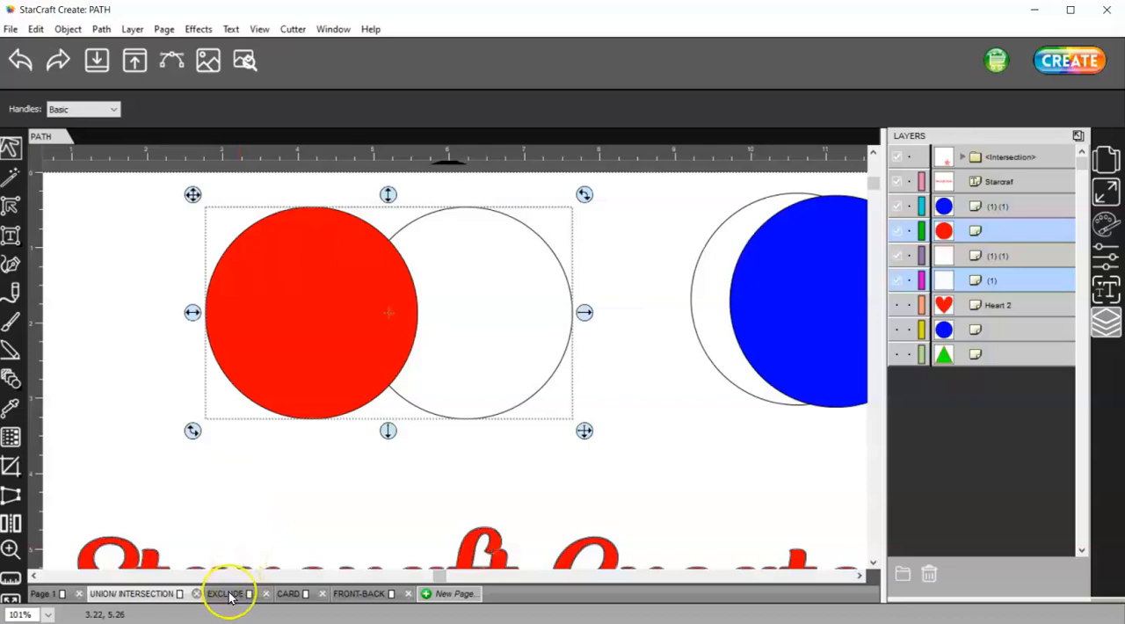
left_click(100, 28)
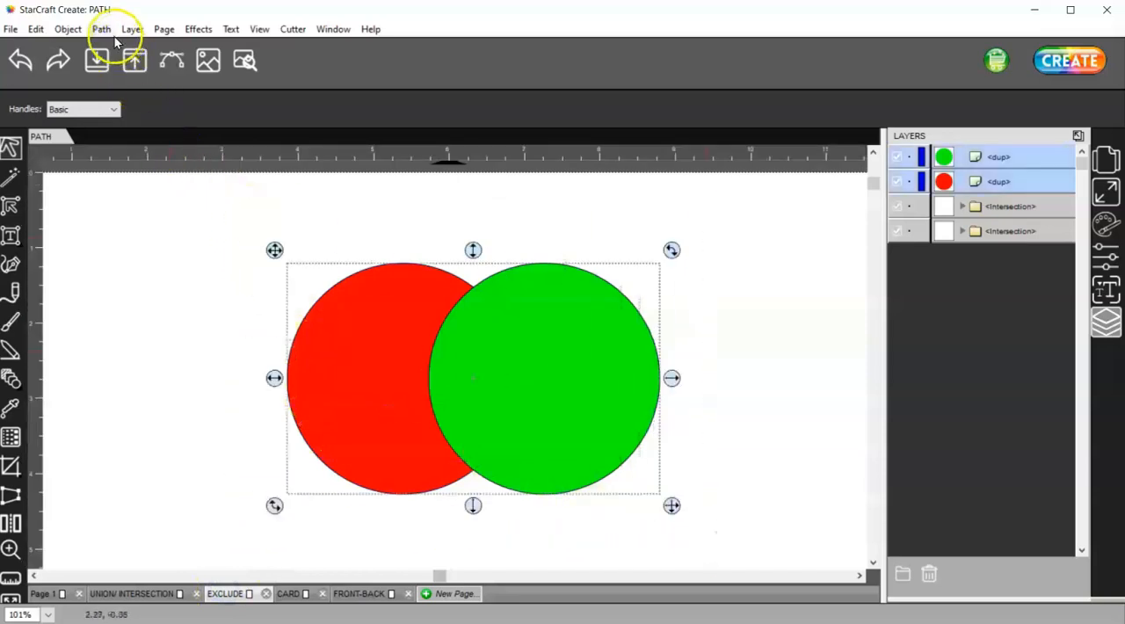
left_click(102, 28)
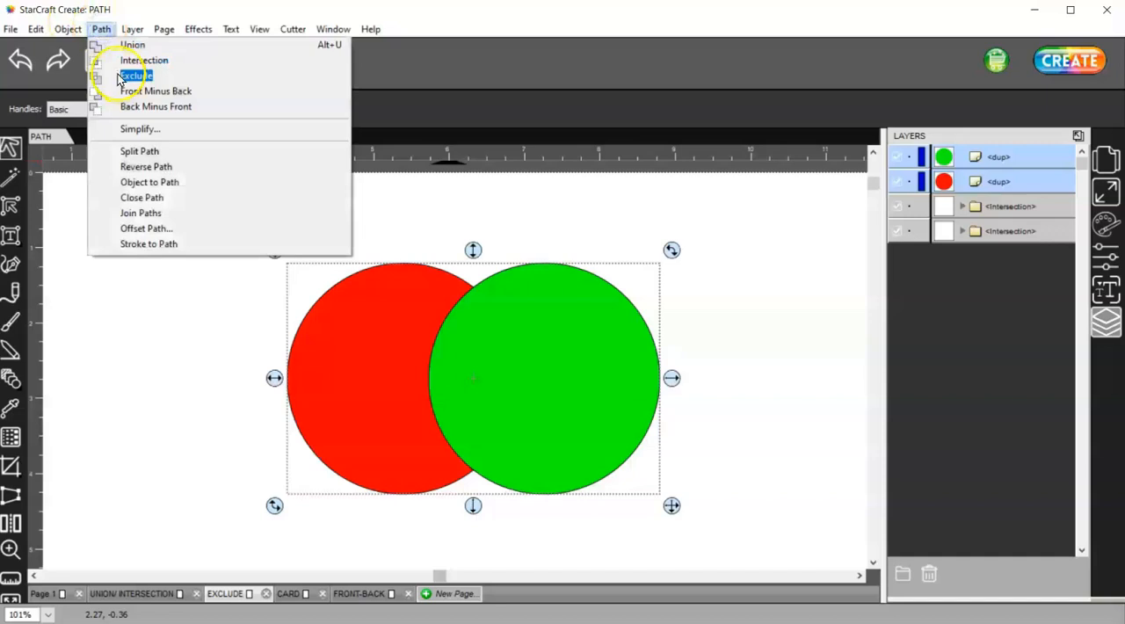
left_click(135, 76)
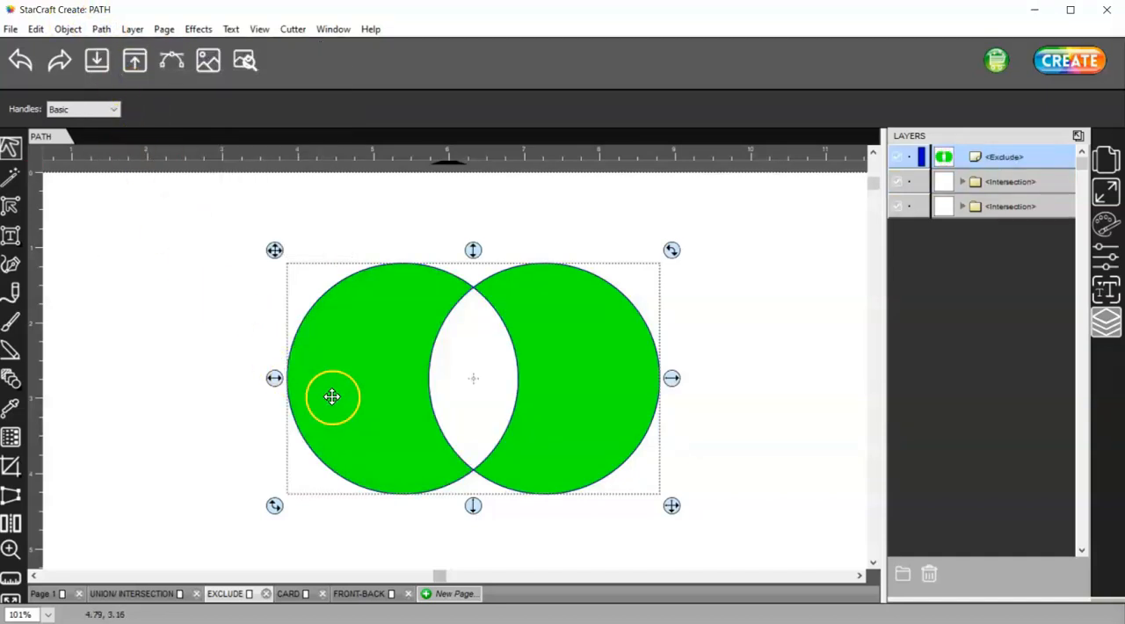
mouse_move(400, 449)
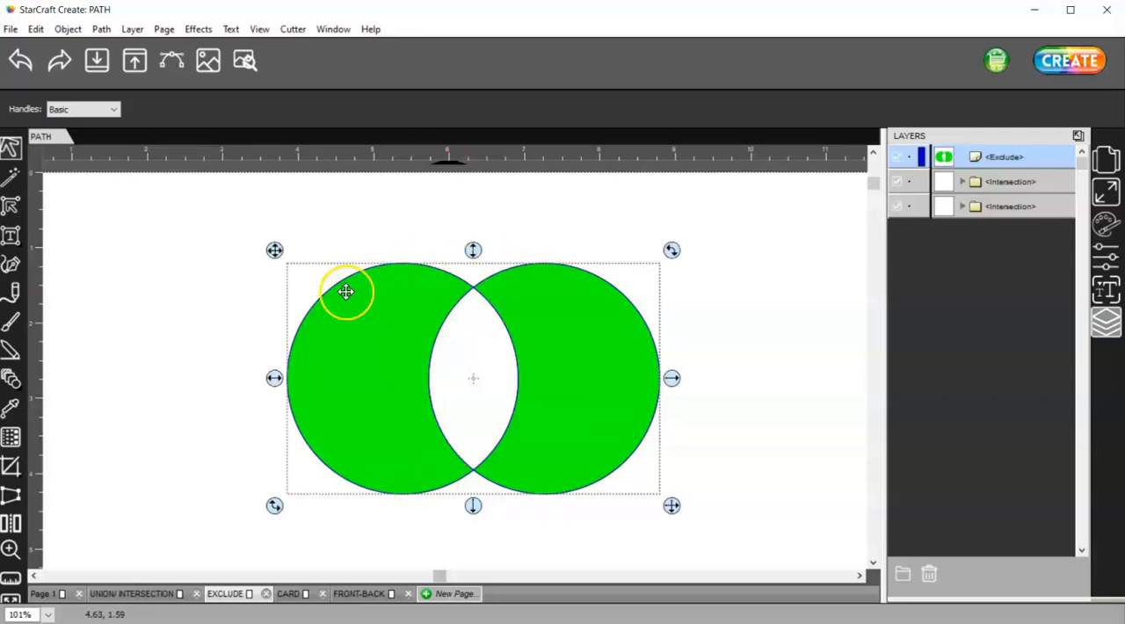
mouse_move(88, 21)
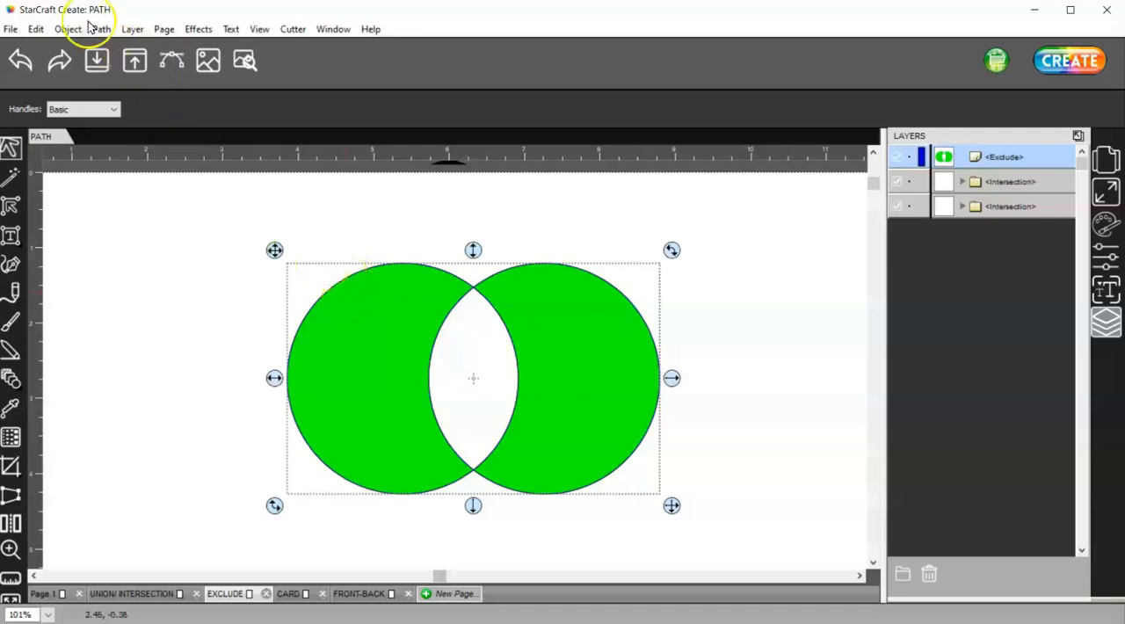
left_click(67, 29)
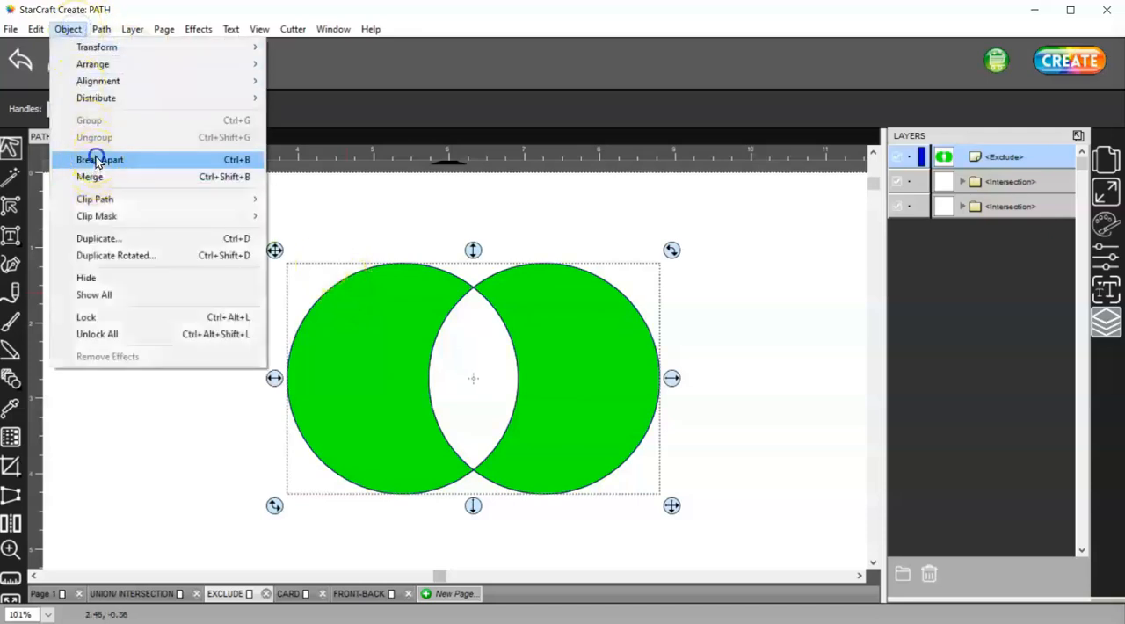
left_click(101, 158)
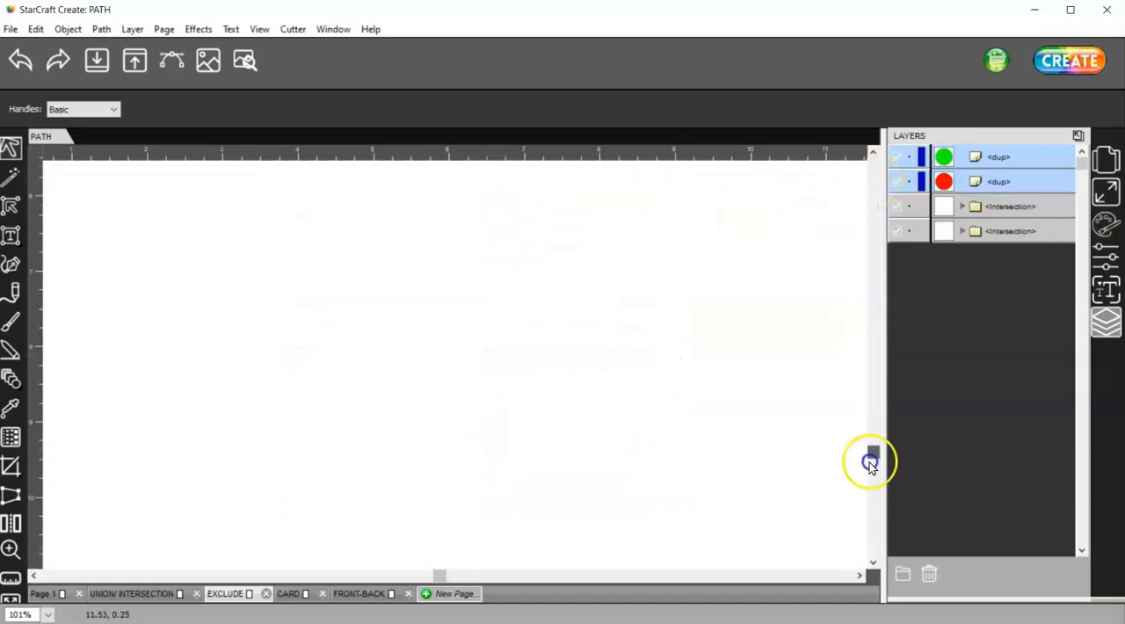
left_click(102, 28)
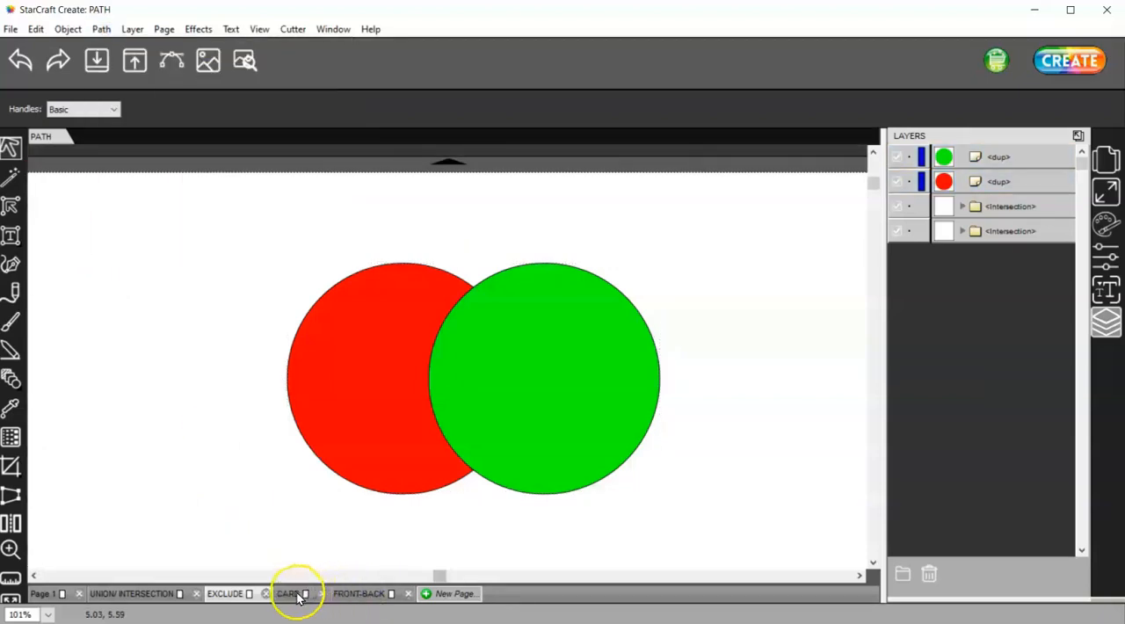
Move the flower onto the rectangle and Exclude them, leaving a green card with a yellow heart-patterned flower
left_click(288, 594)
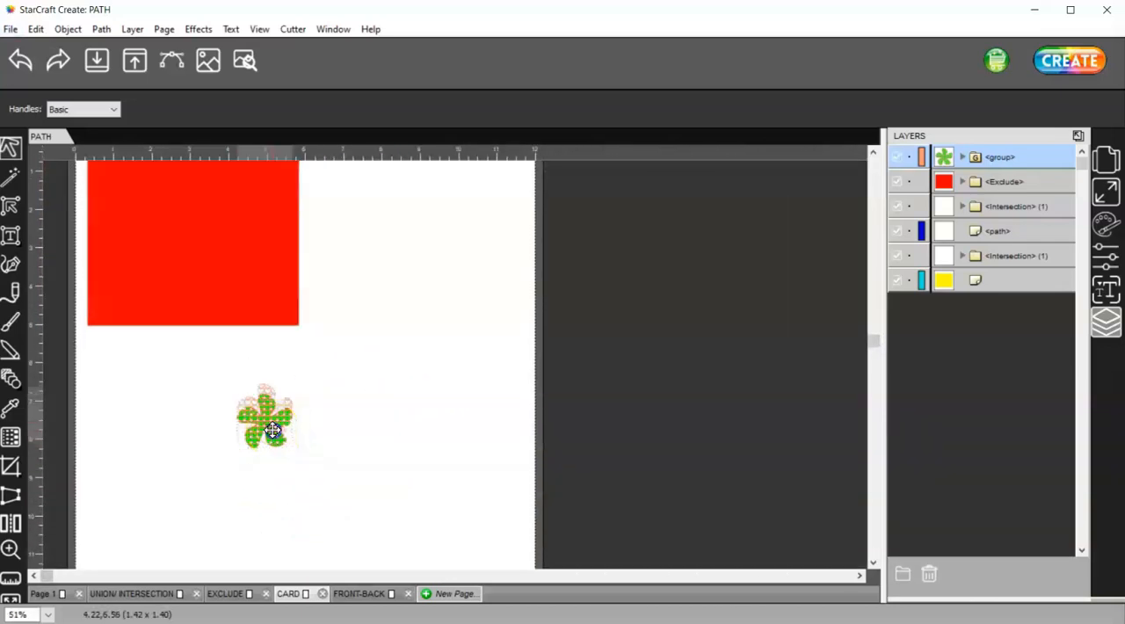
left_click_drag(264, 418, 272, 290)
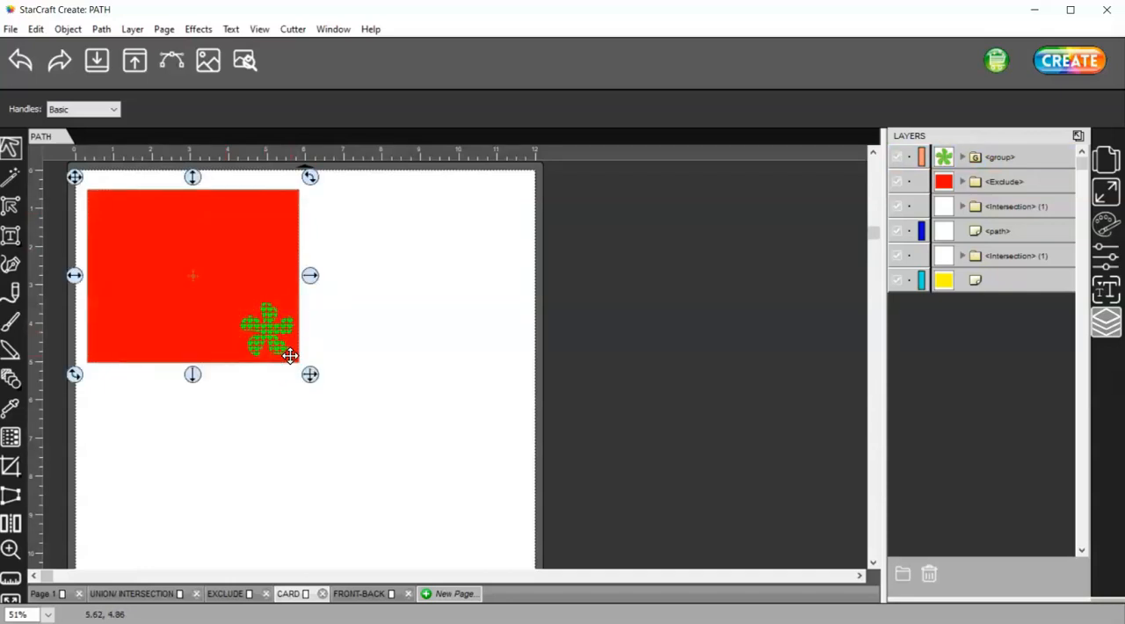
left_click(998, 156)
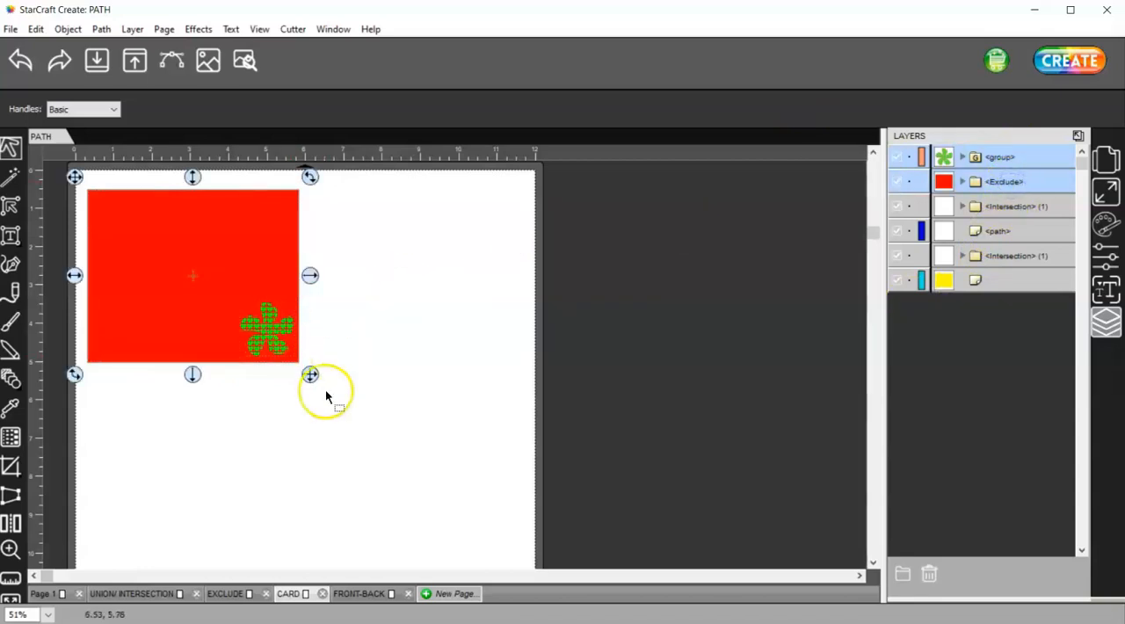
left_click(100, 28)
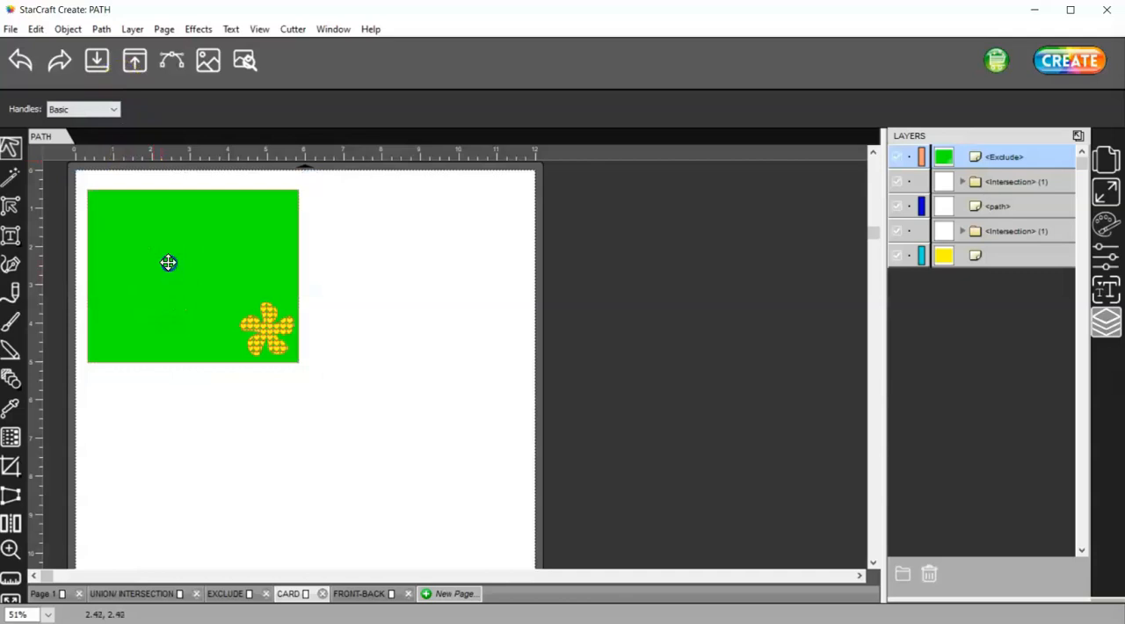
left_click_drag(169, 264, 197, 373)
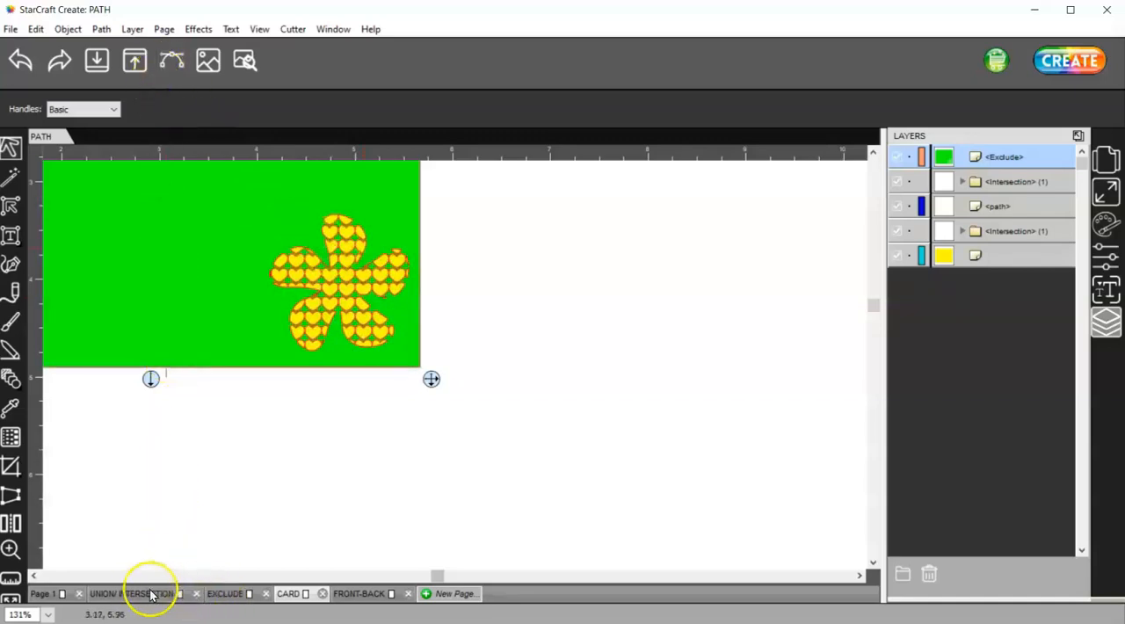
left_click(132, 594)
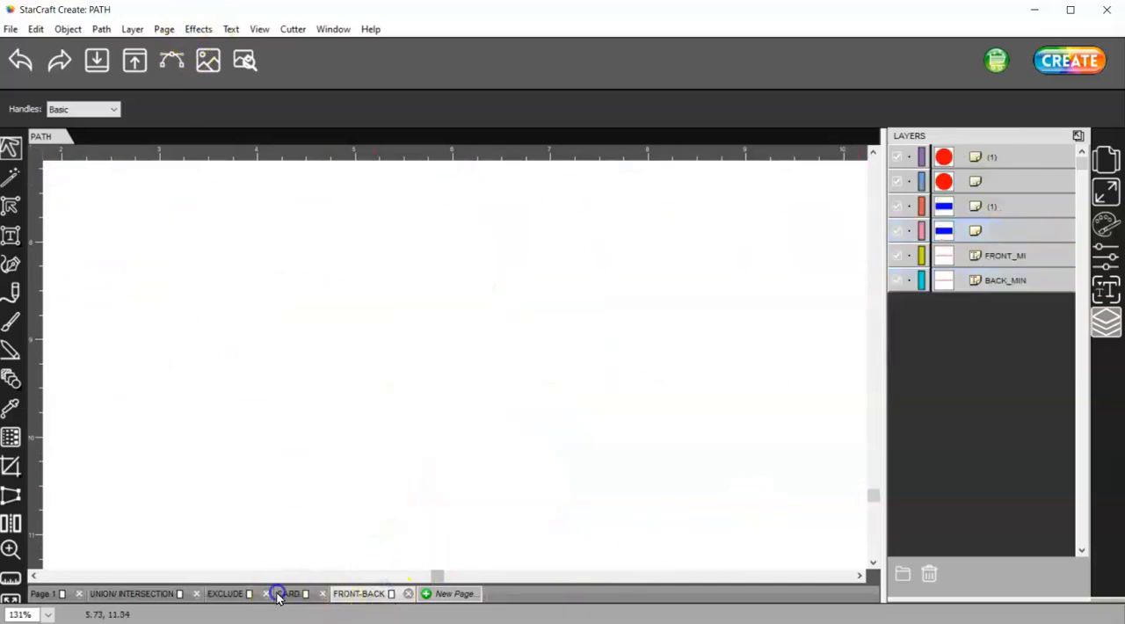
left_click(285, 594)
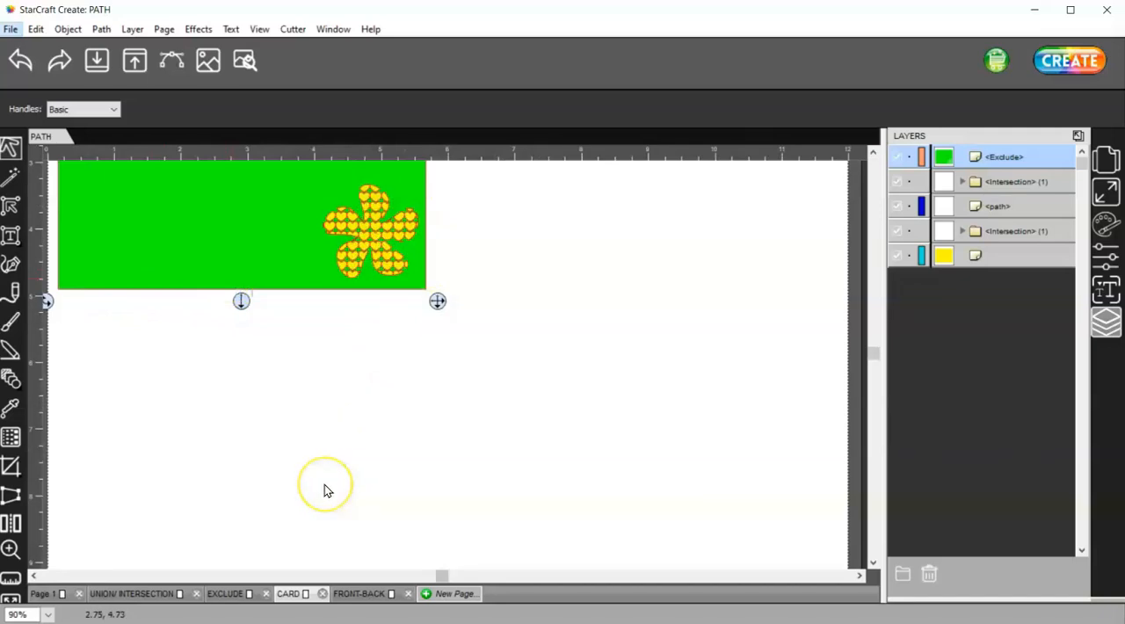
Apply Front Minus Back to the top pair and Back Minus Front to the bottom circle-and-rectangle pair
left_click(102, 28)
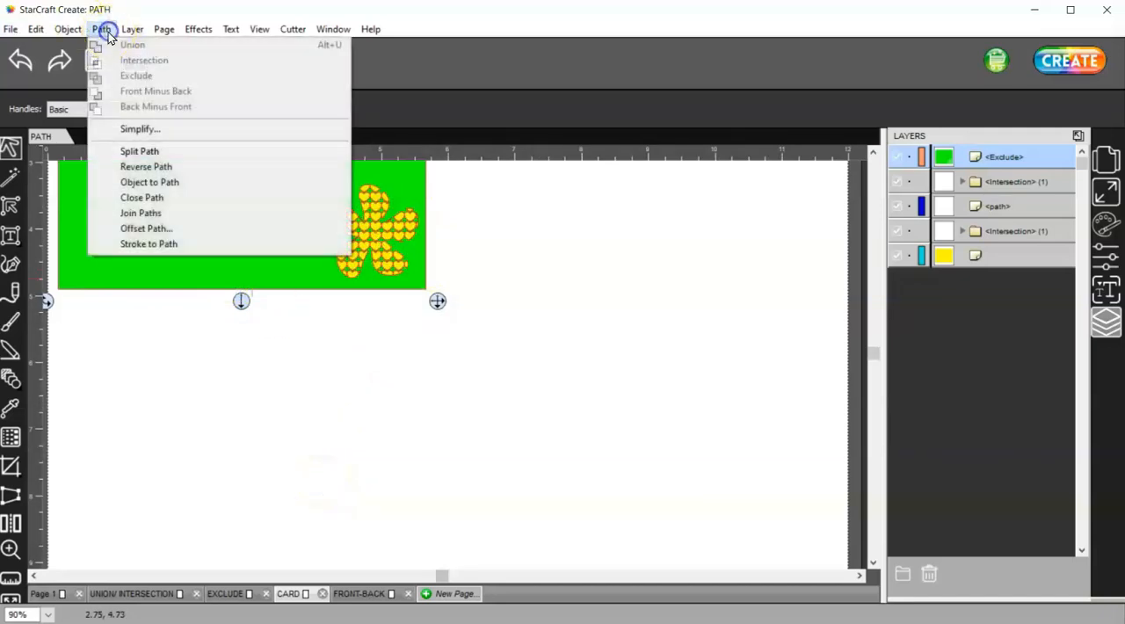
mouse_move(155, 91)
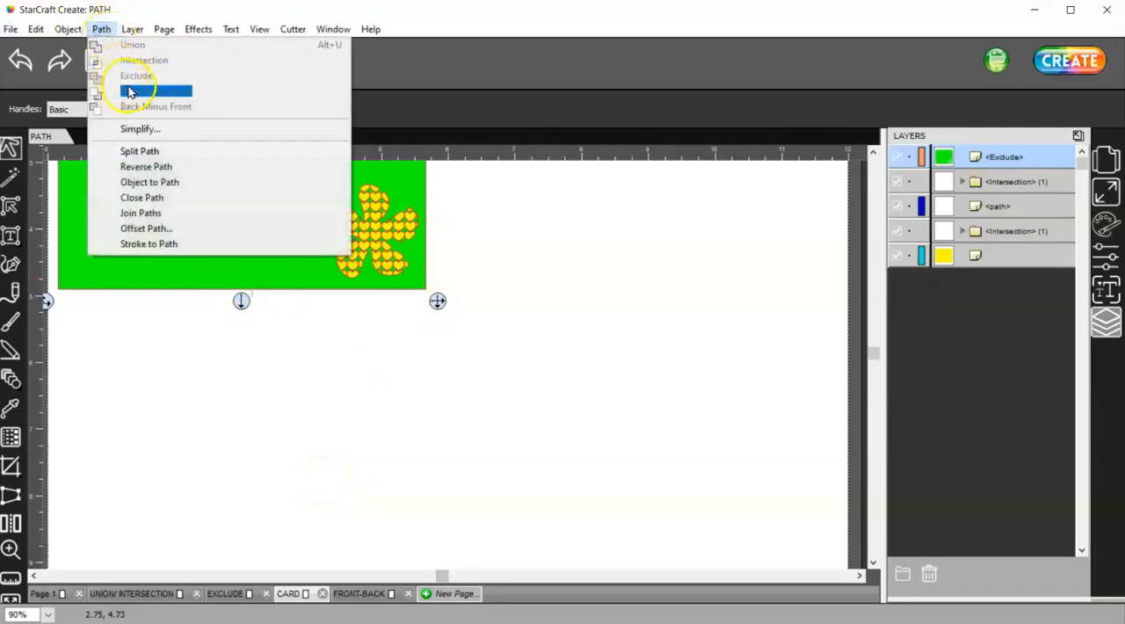
mouse_move(168, 108)
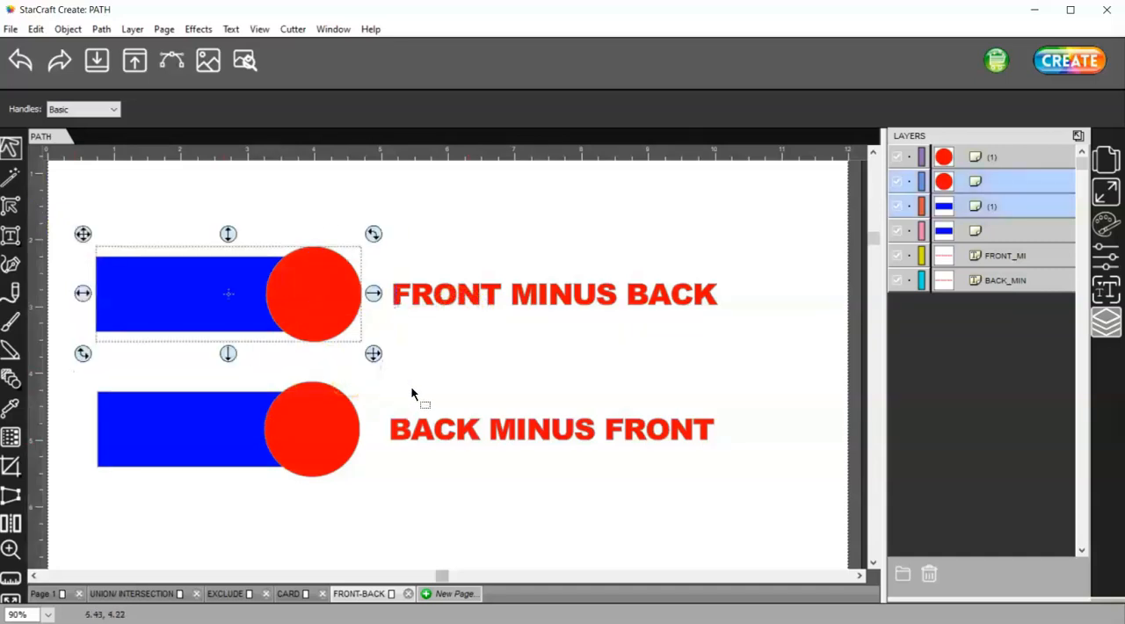
left_click(100, 28)
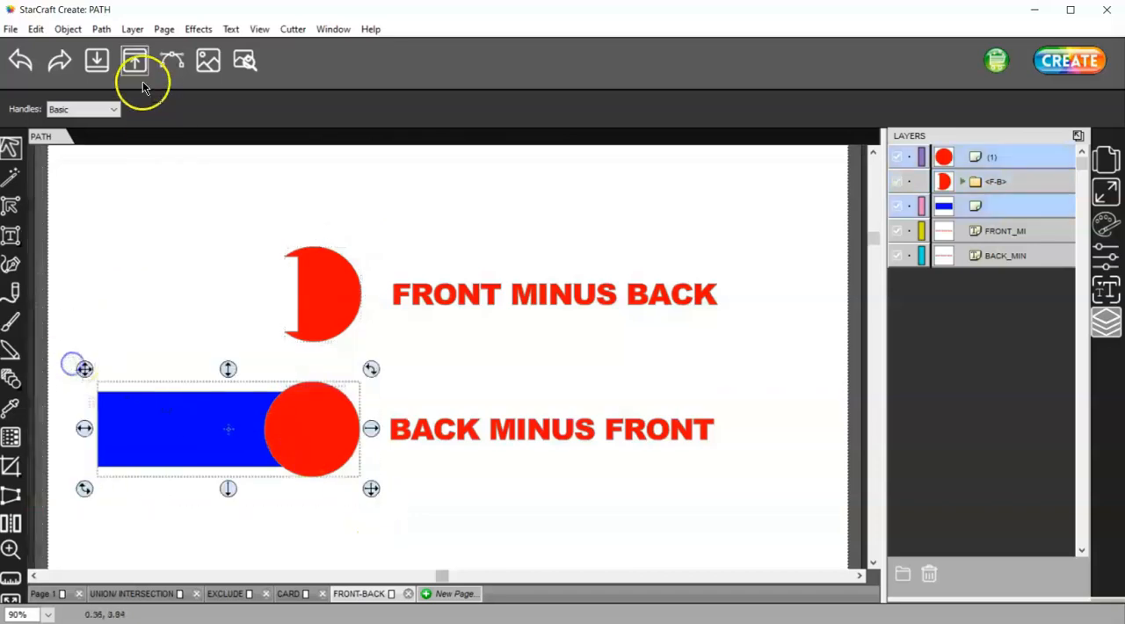
left_click(100, 28)
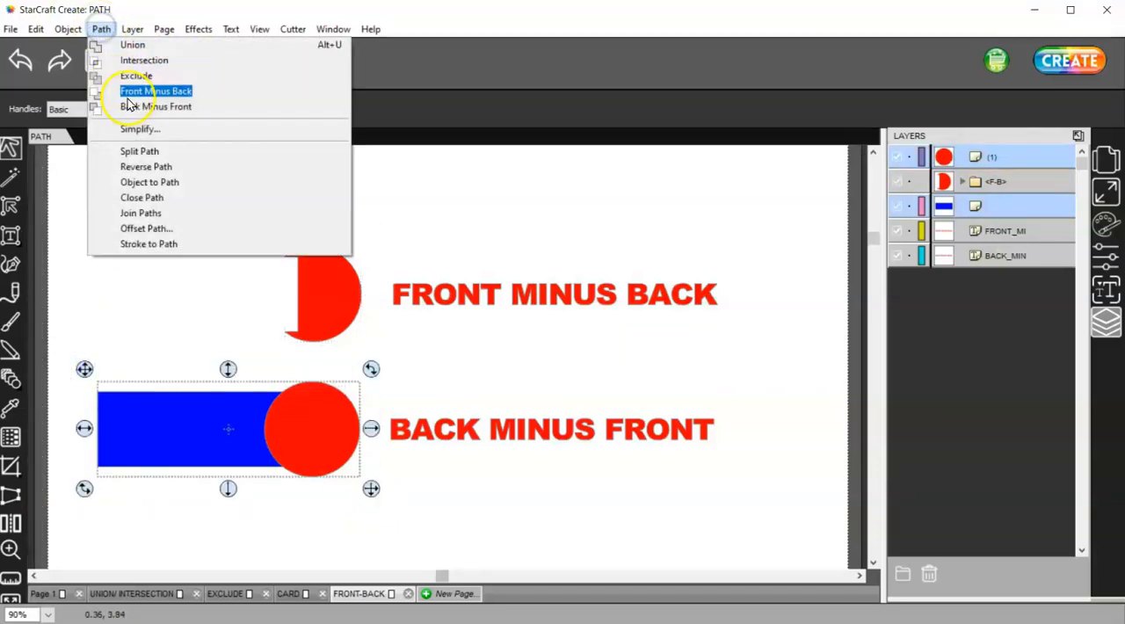
left_click(155, 106)
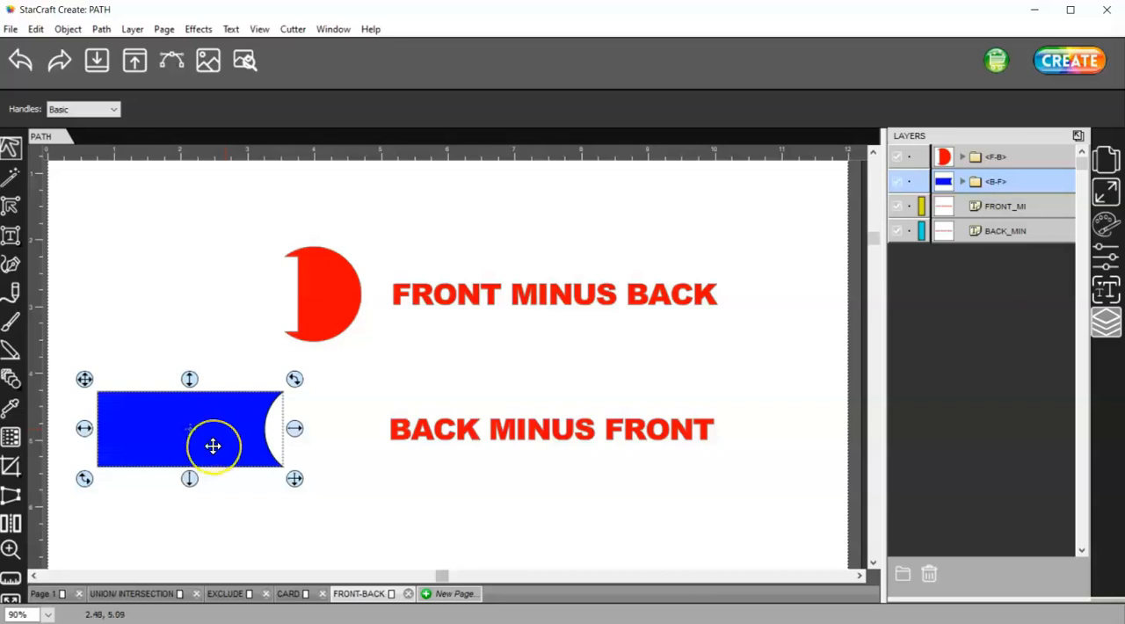
left_click(102, 28)
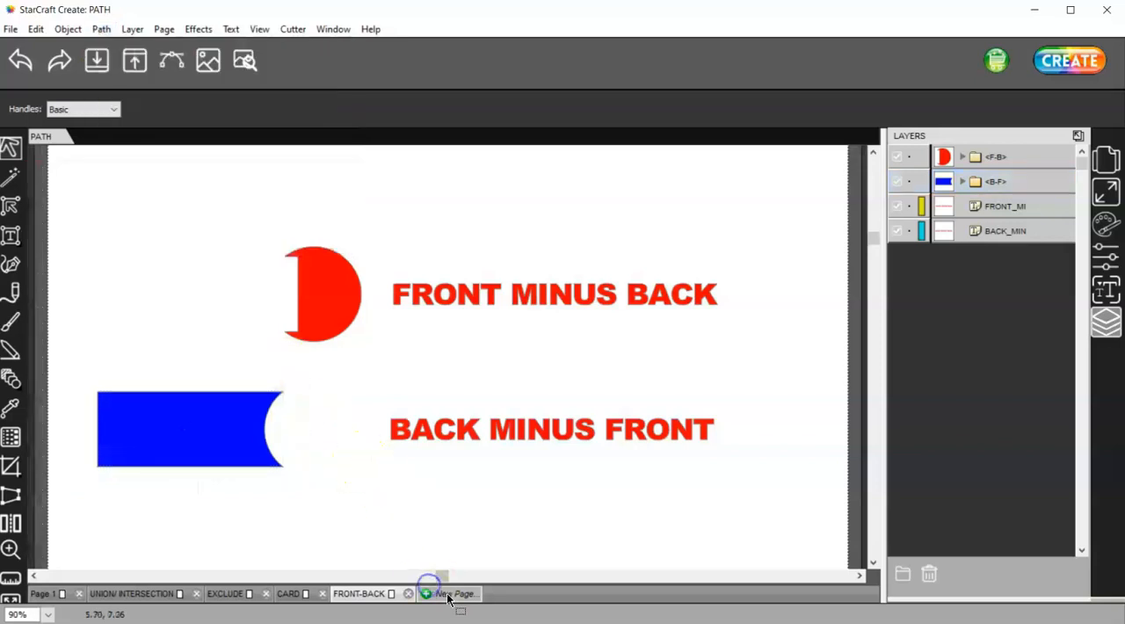
Add a new page and pick a different font for the STARCRAFT word from the text properties list
left_click(450, 594)
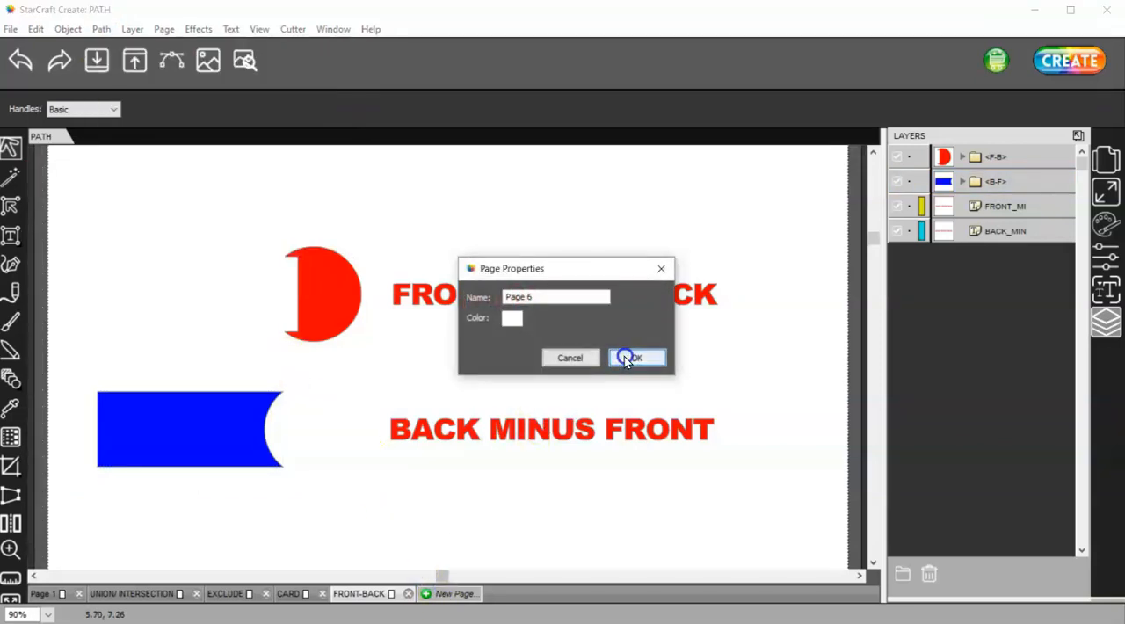
left_click(636, 359)
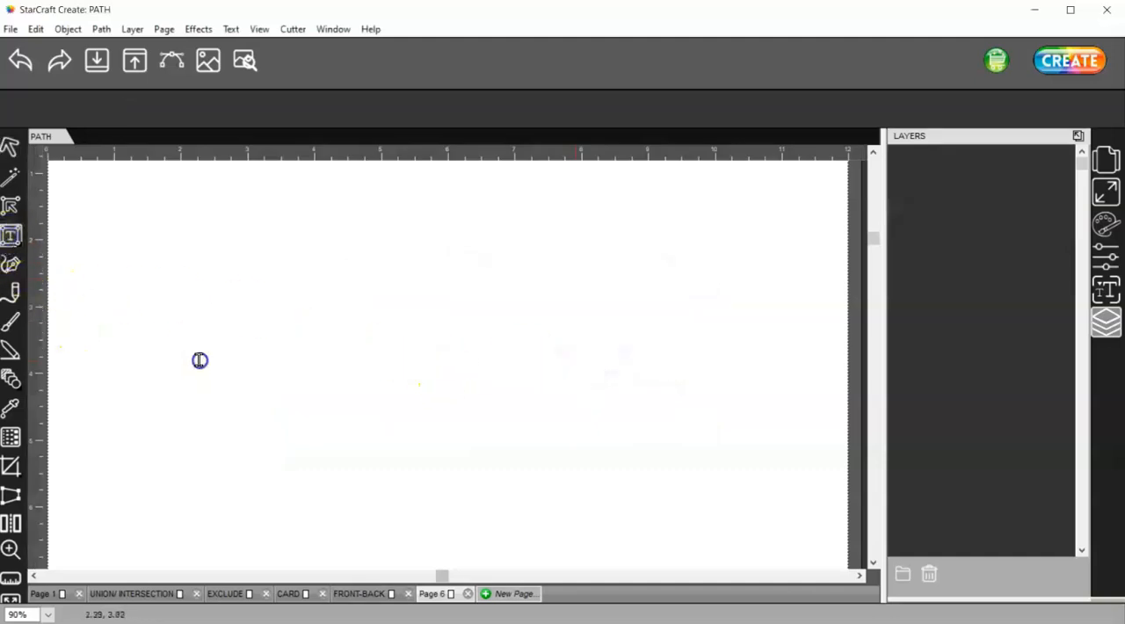
mouse_move(162, 353)
type("STARCRA")
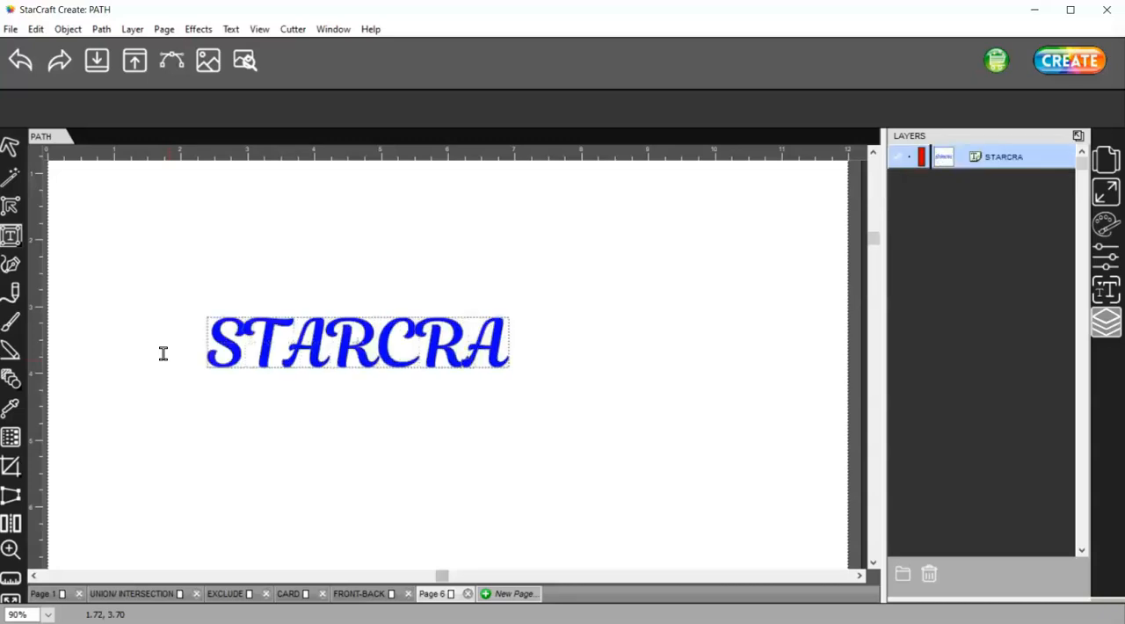
type("FT")
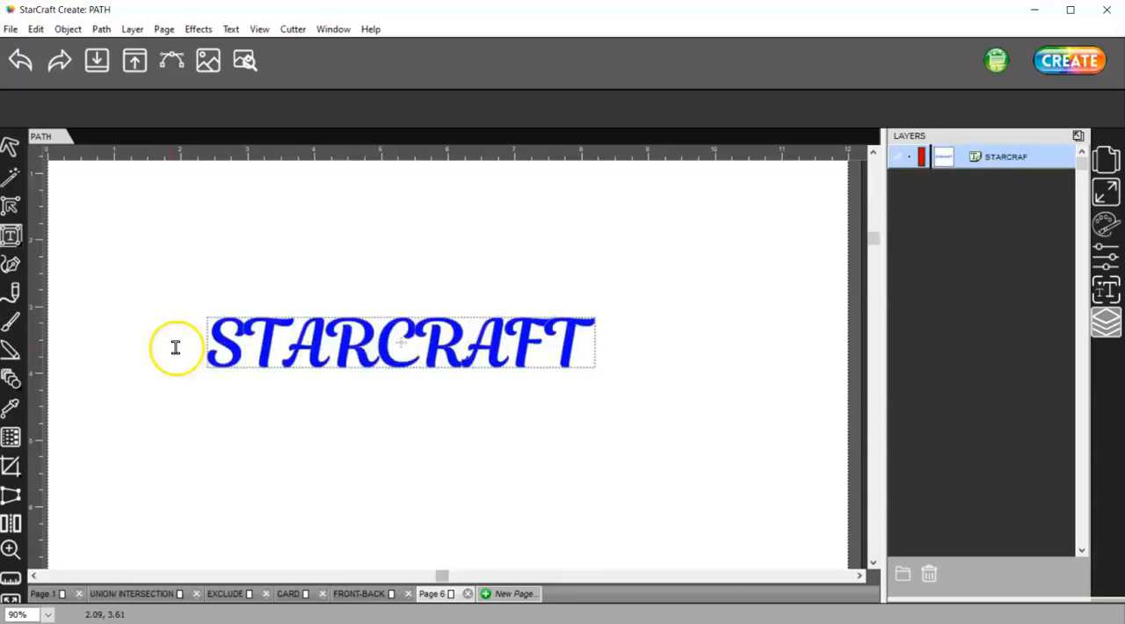
left_click(1106, 289)
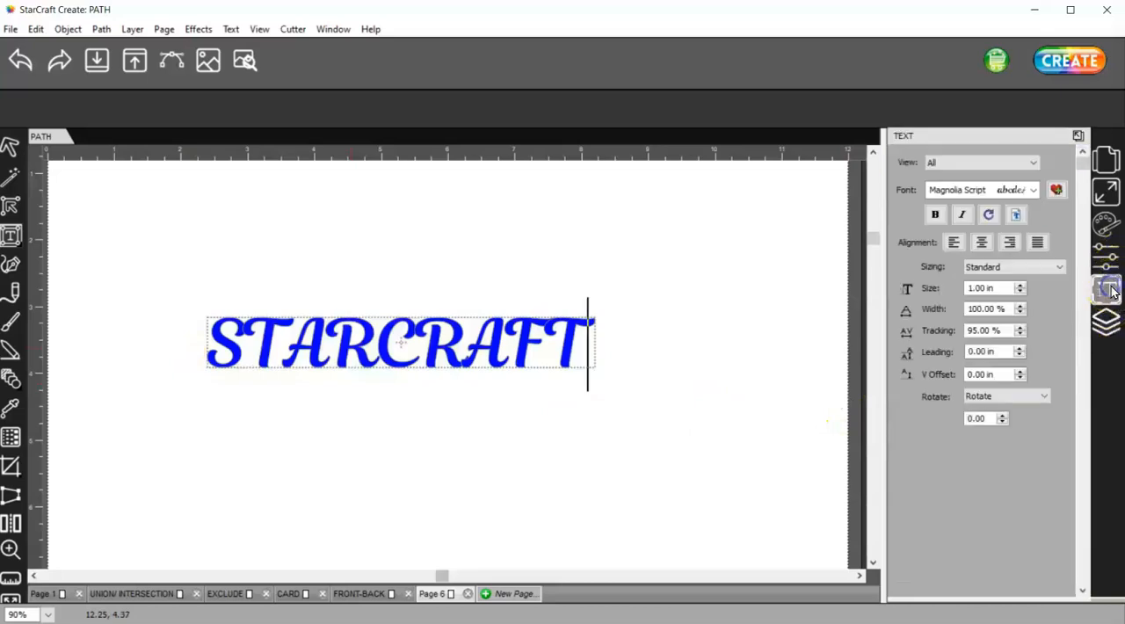
left_click(1033, 190)
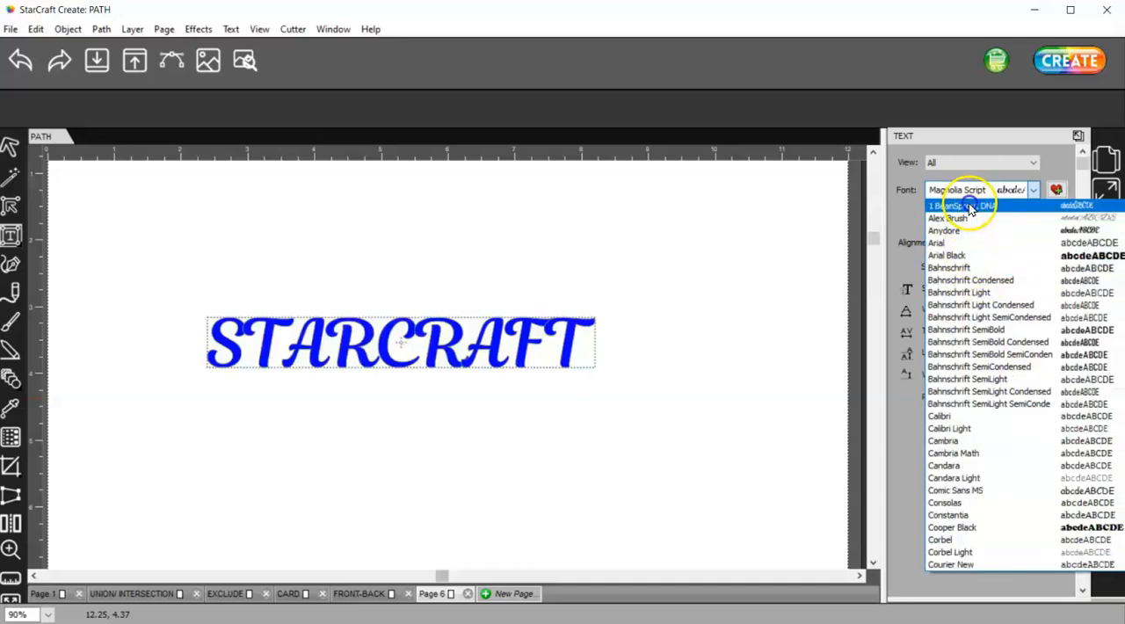
left_click(958, 204)
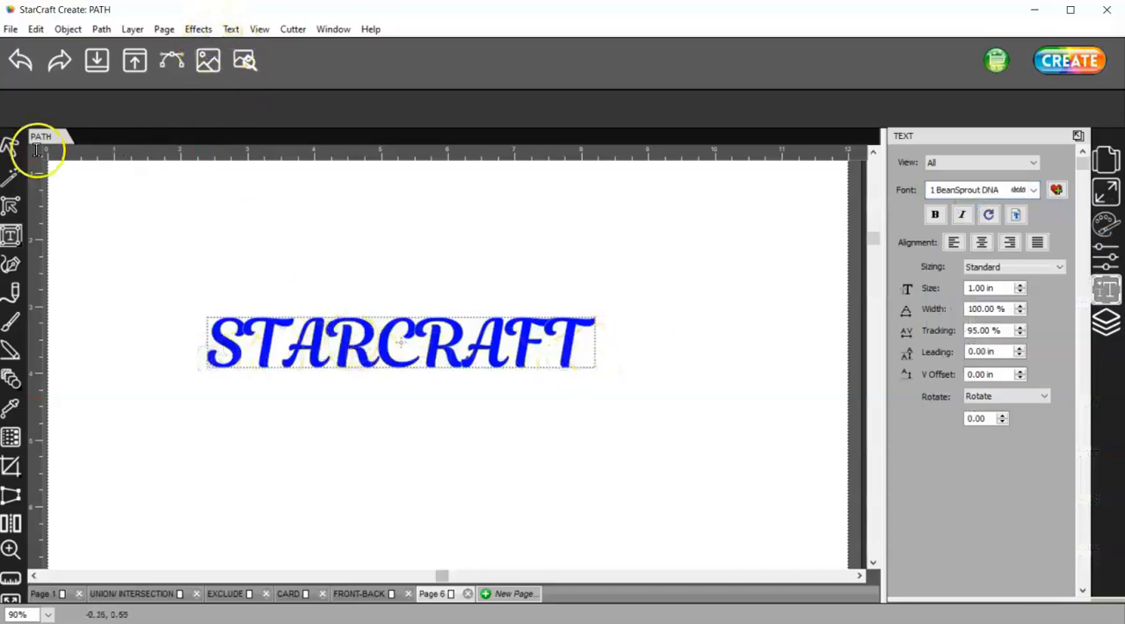
Use Font Preview to change the word to the KG Beneath Your Beautiful font
left_click(230, 28)
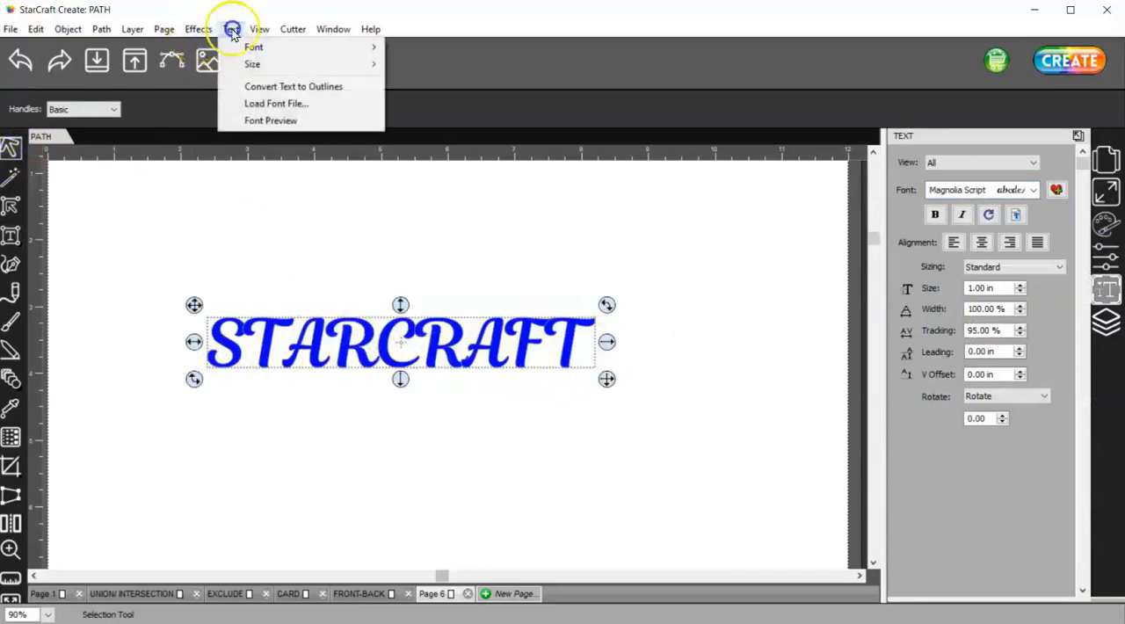
left_click(271, 119)
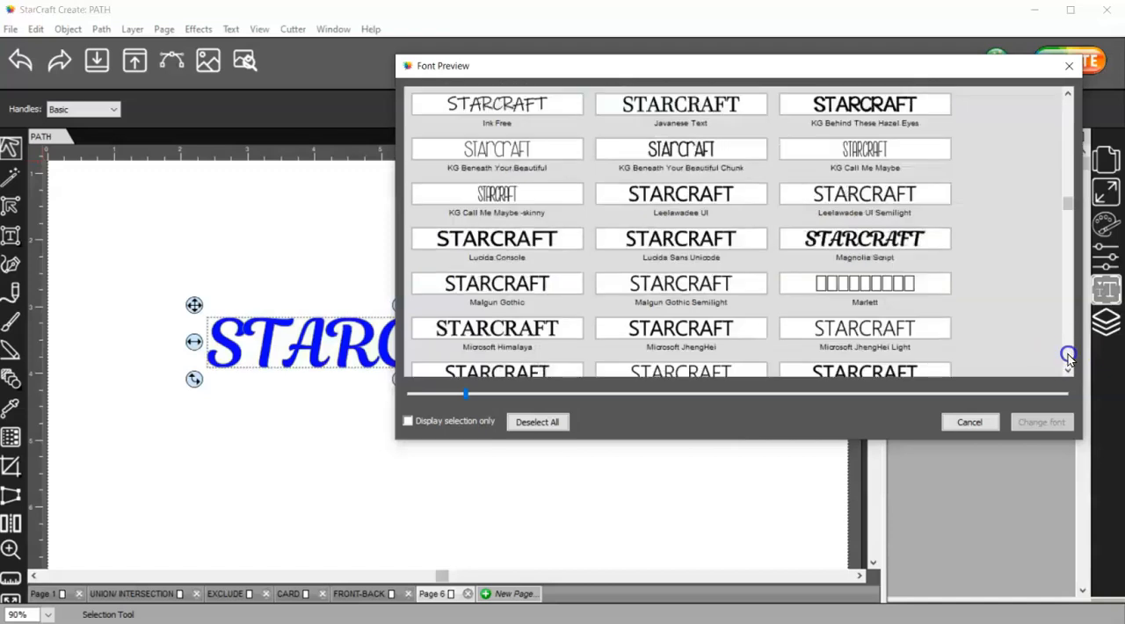
mouse_move(1046, 343)
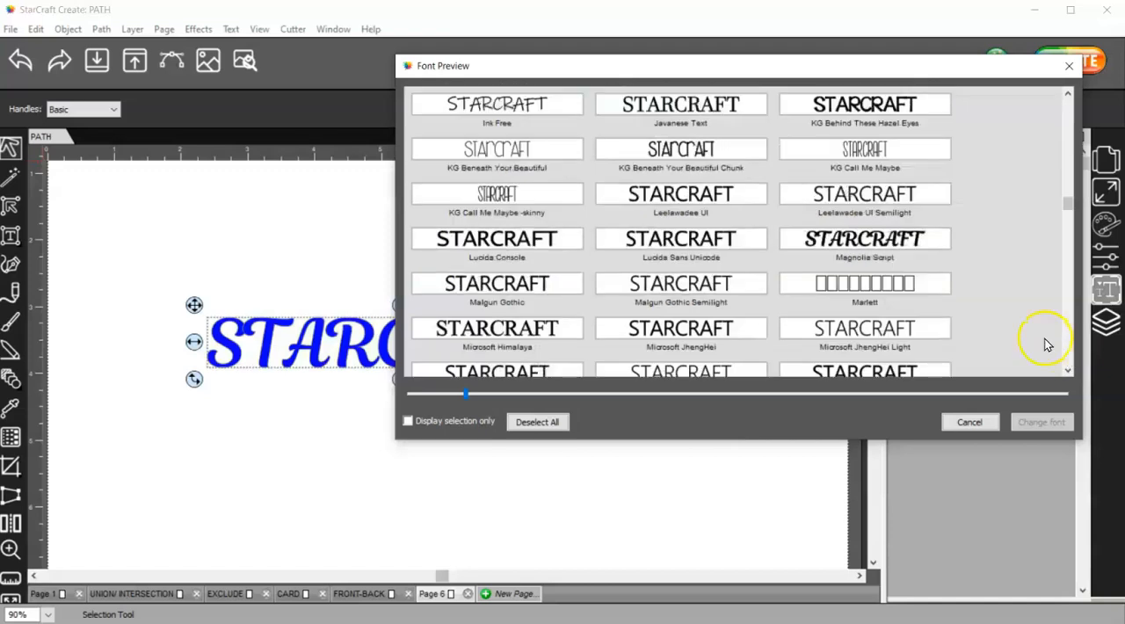
left_click(496, 148)
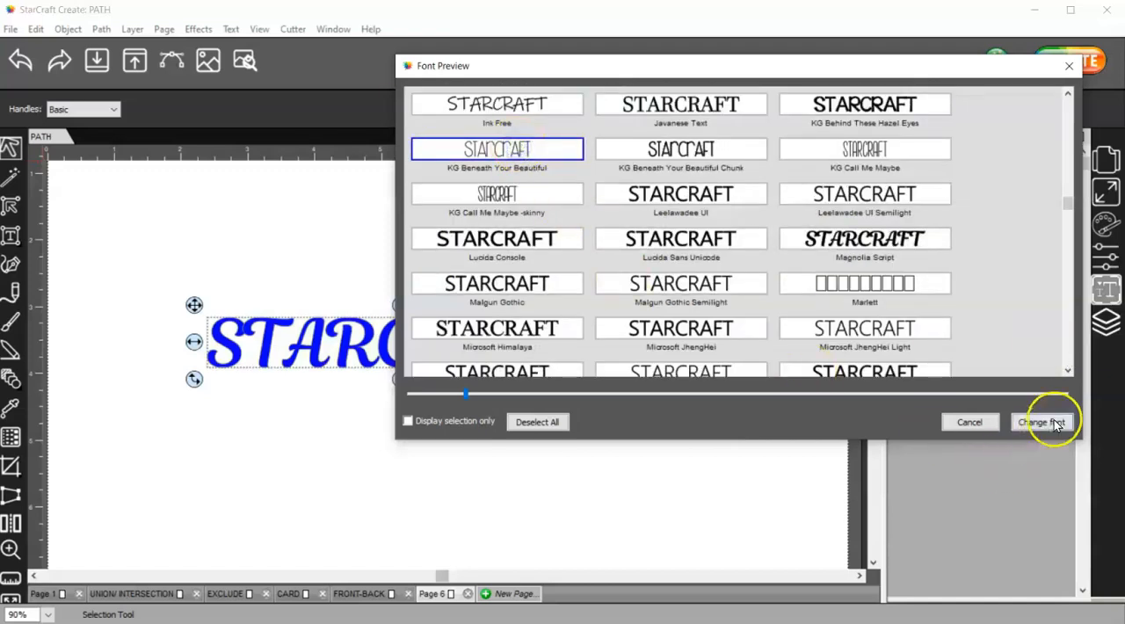
left_click(1040, 422)
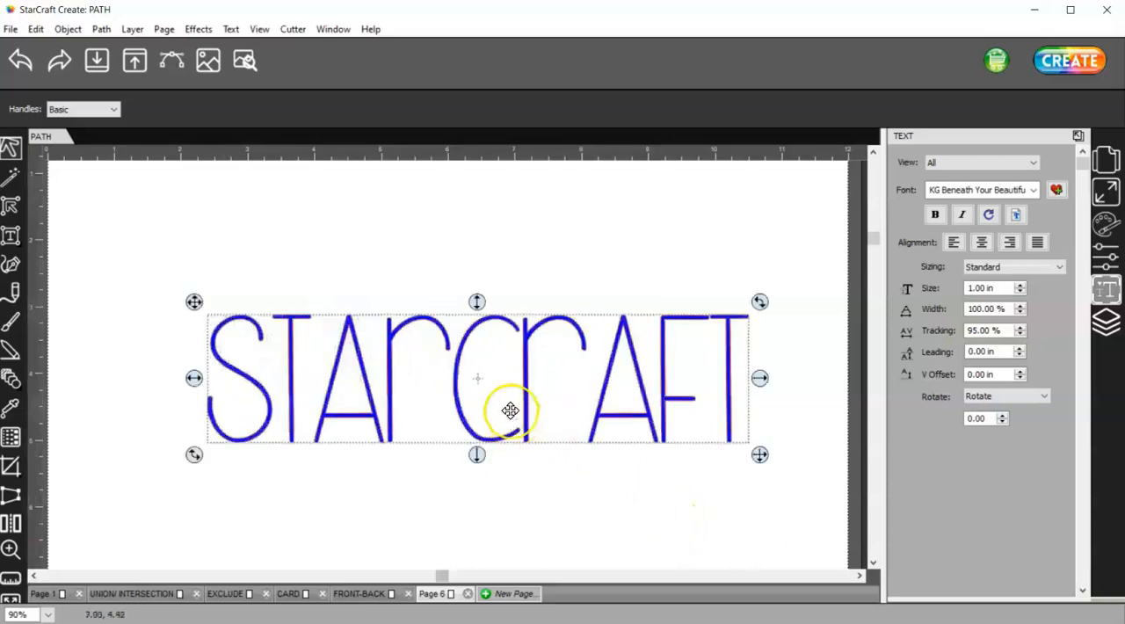
Simplify the STARCRAFT lettering's outline with threshold 50 after previewing the node count
left_click_drag(510, 411, 496, 349)
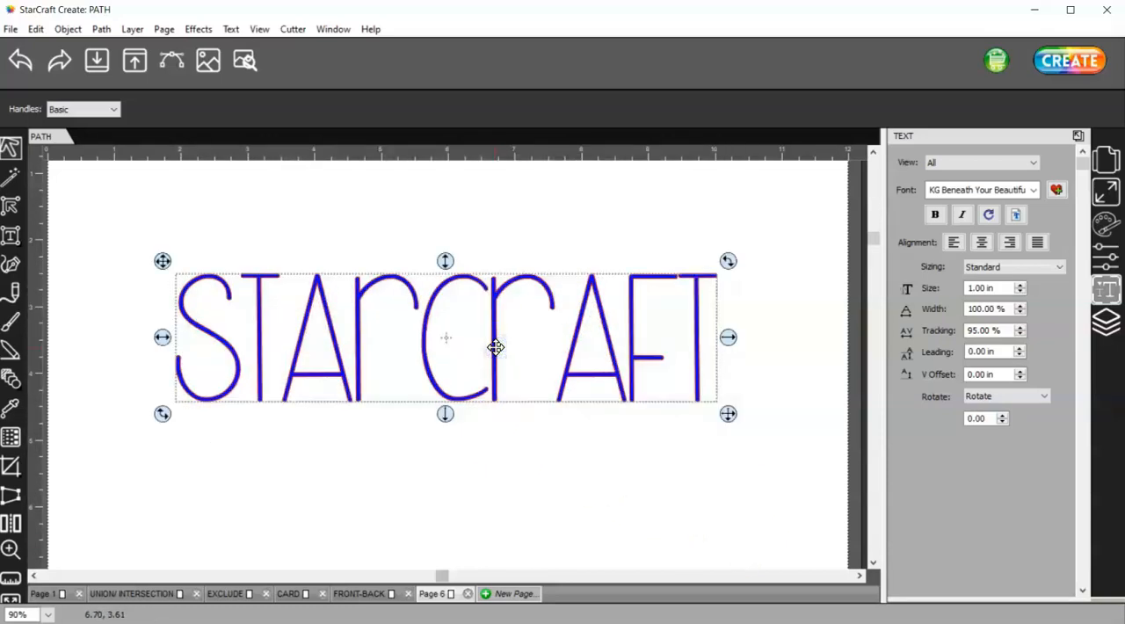
left_click(100, 28)
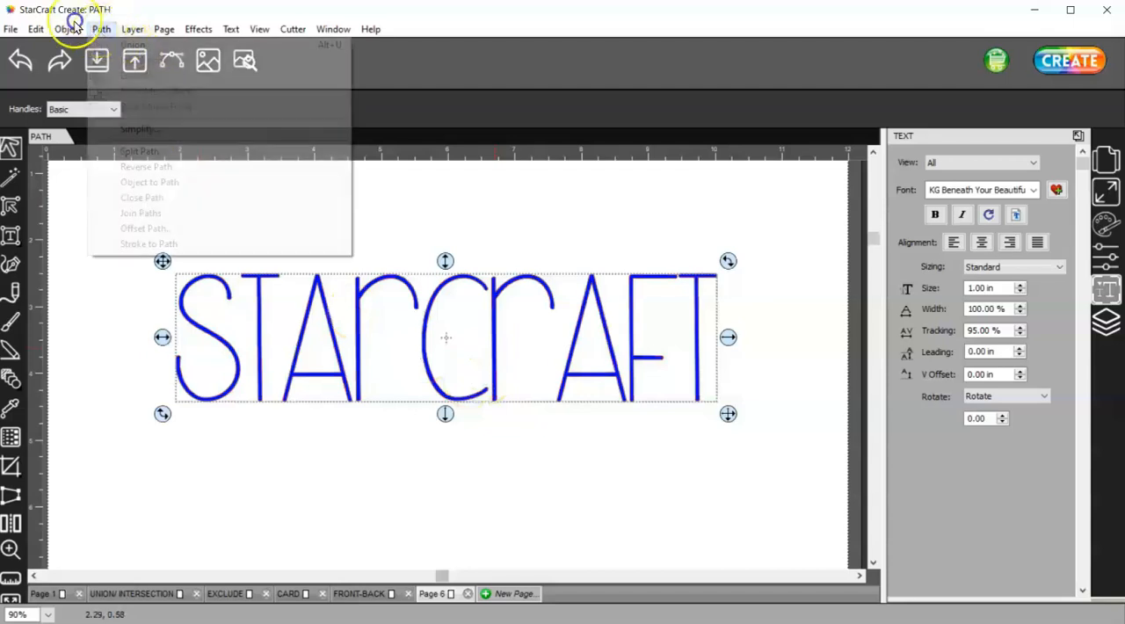
left_click(139, 130)
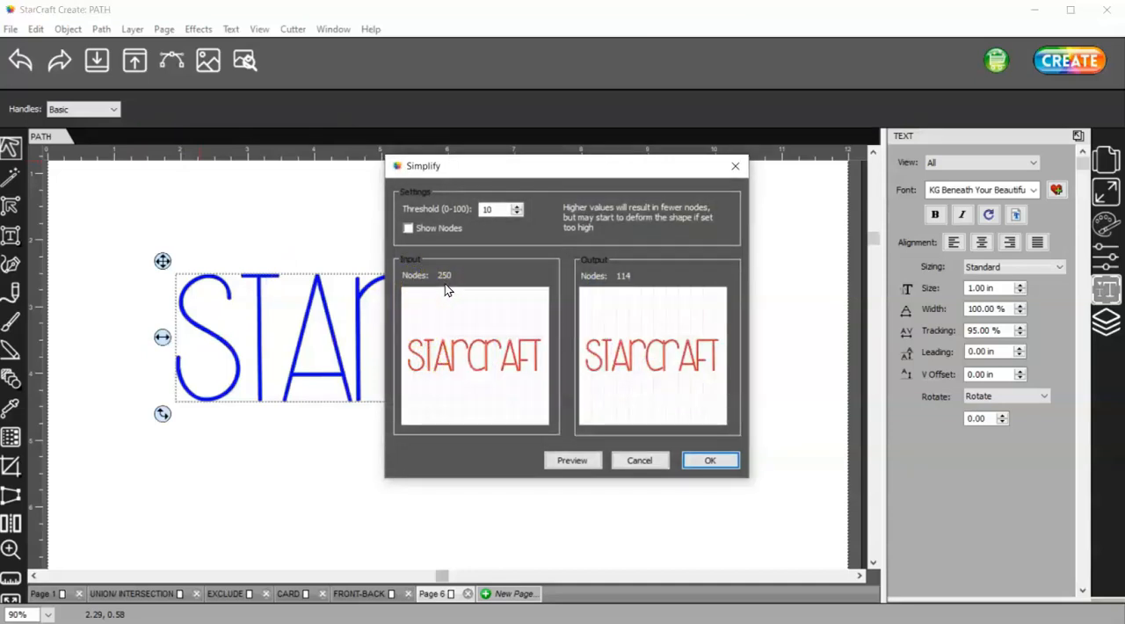
mouse_move(667, 290)
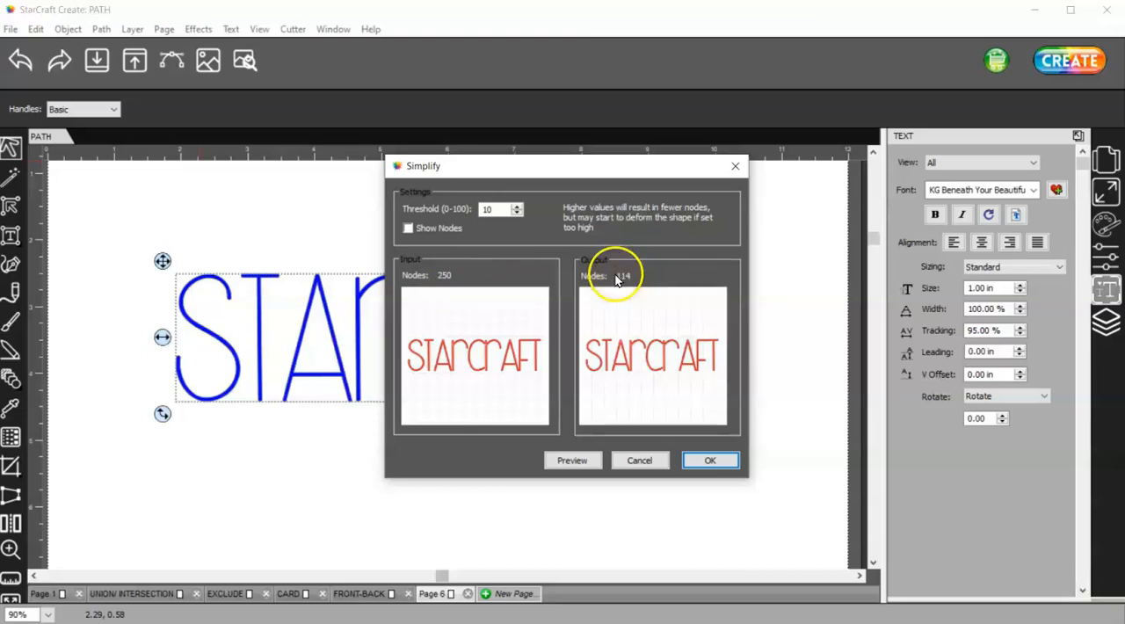
left_click(517, 204)
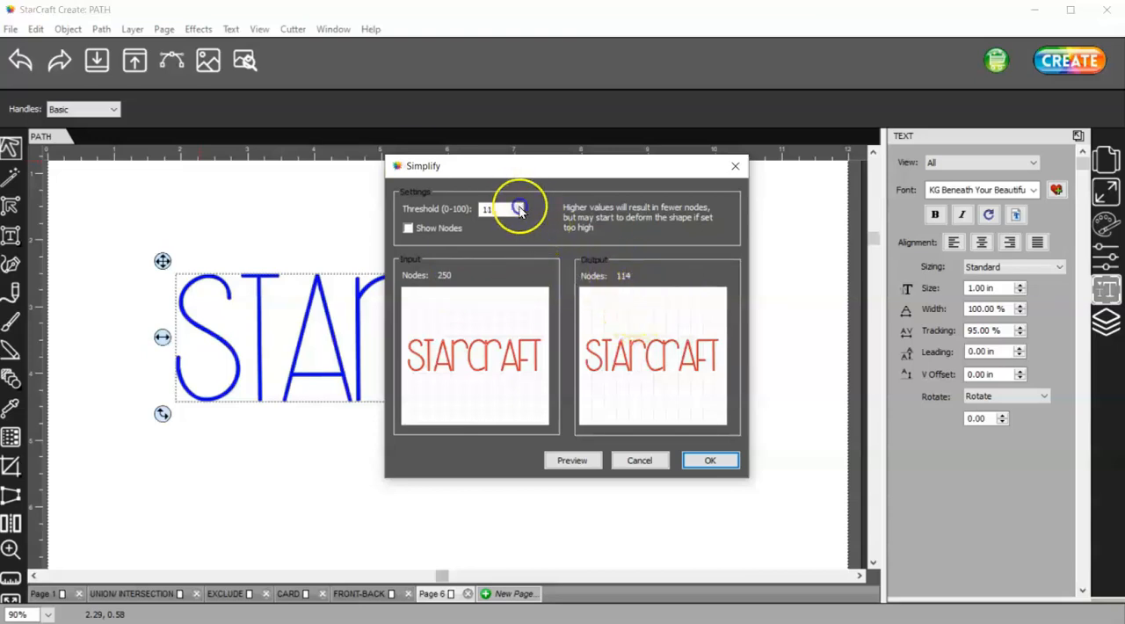
left_click(519, 207)
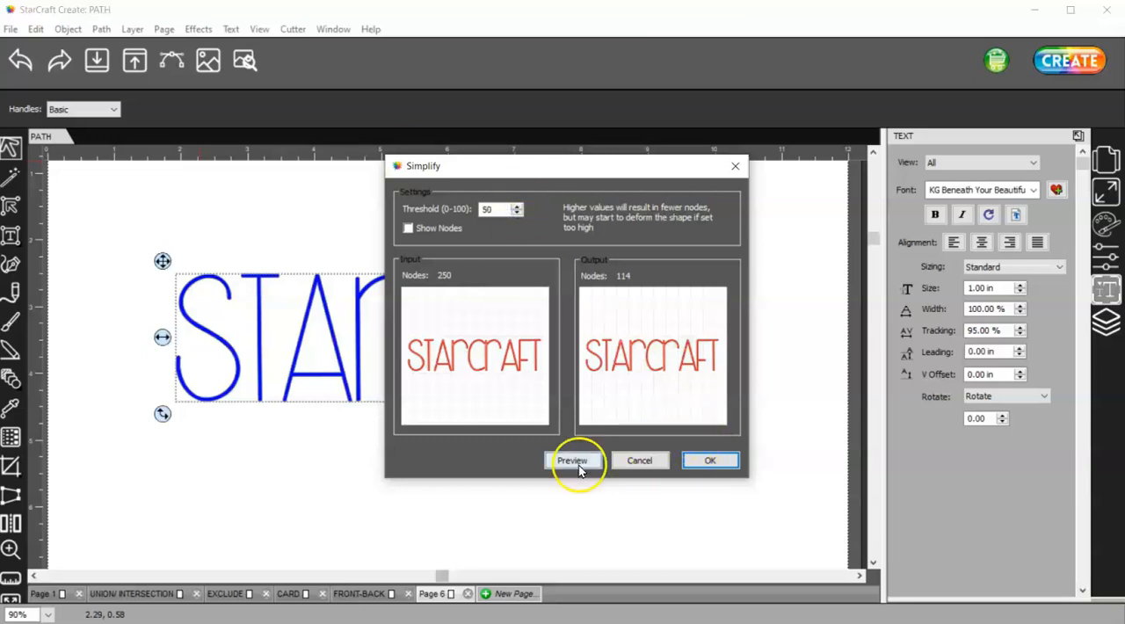
left_click(573, 460)
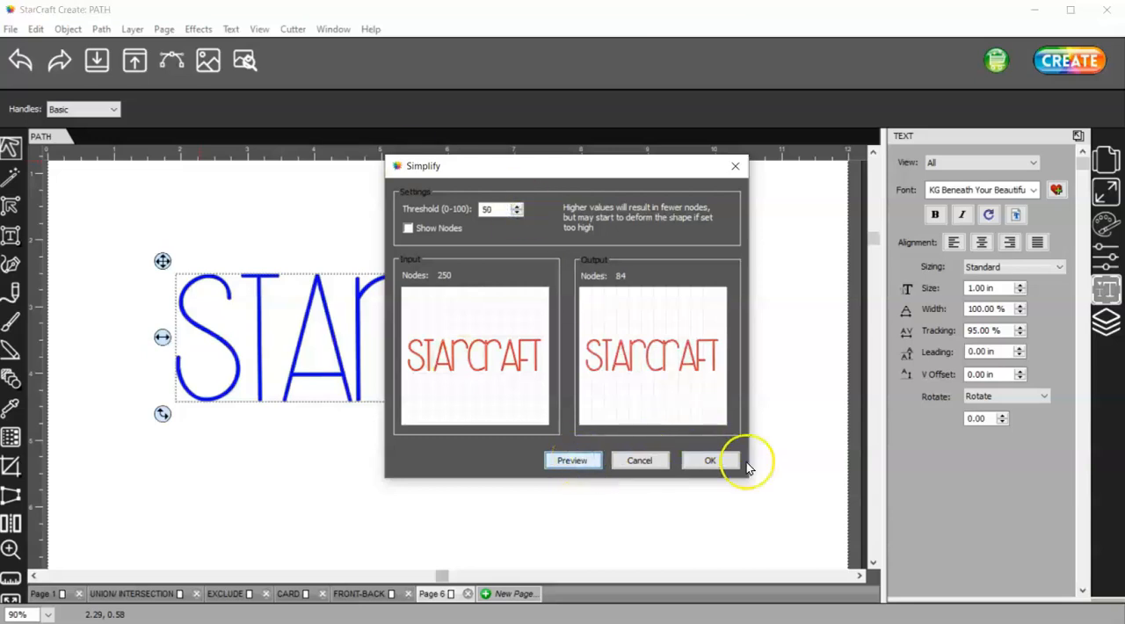
left_click(710, 460)
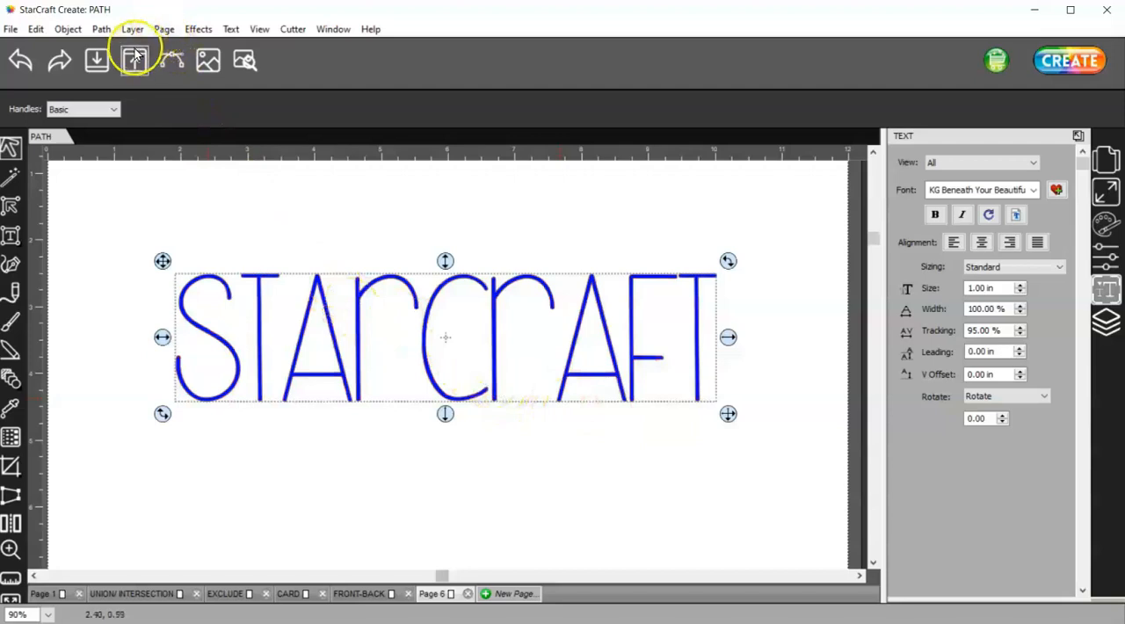
Simplify the lettering a second time with threshold 90, bringing it to about 66 nodes
left_click(100, 29)
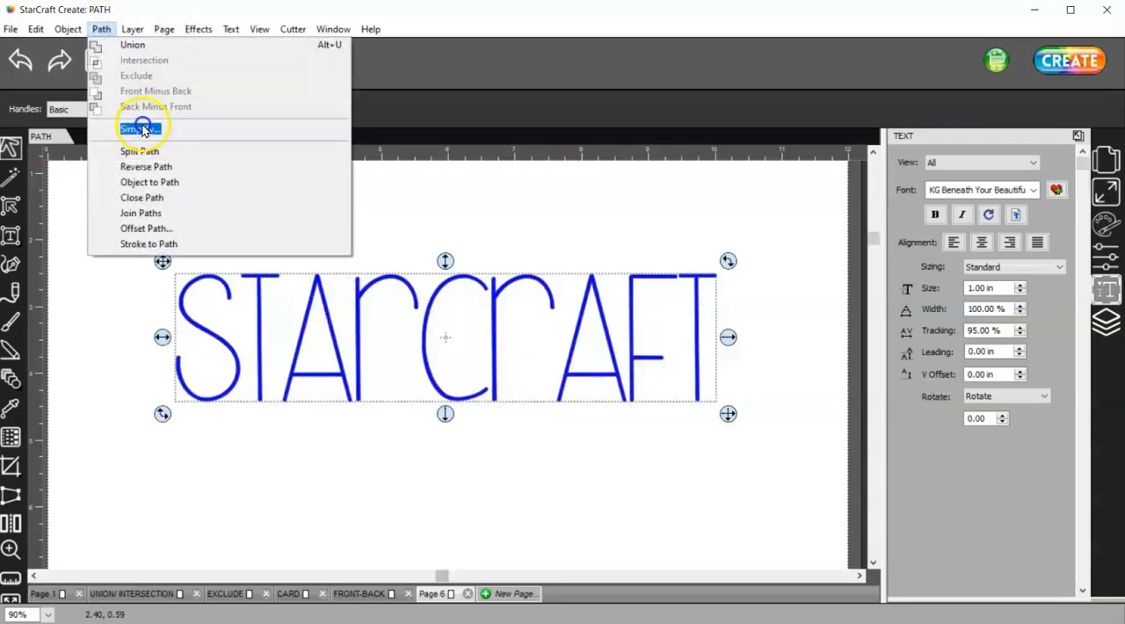
left_click(130, 130)
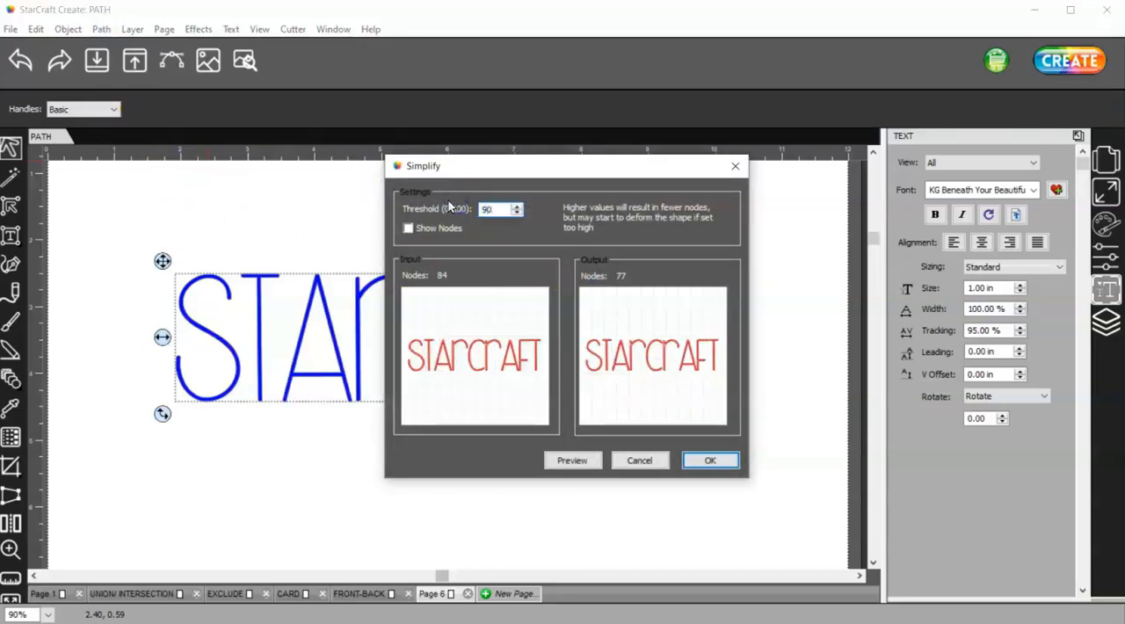
left_click(574, 460)
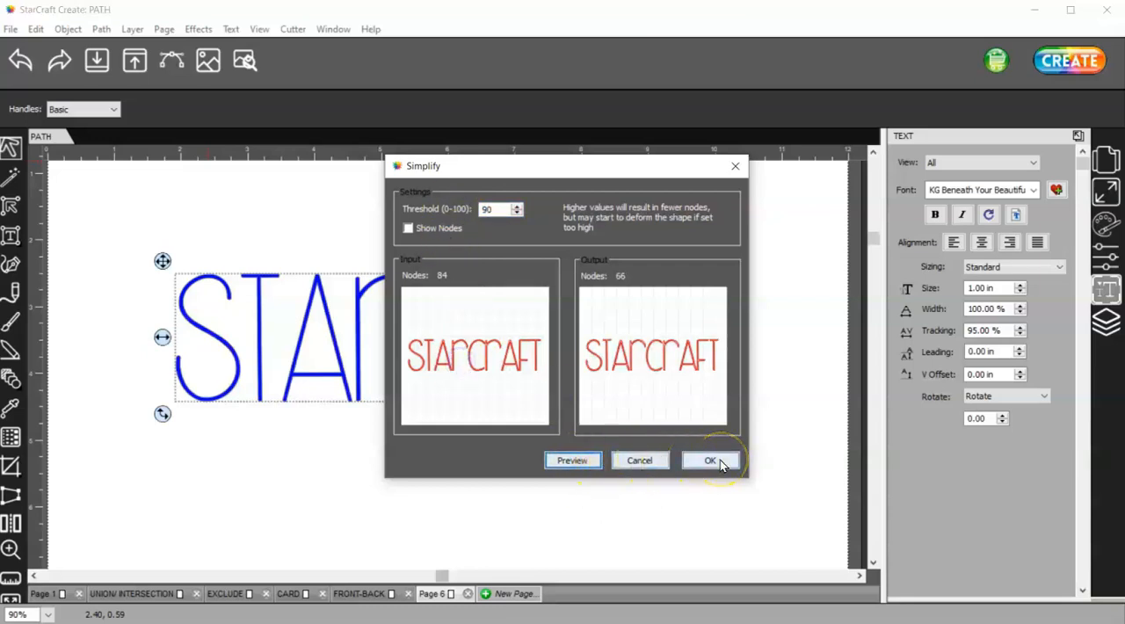
left_click(710, 460)
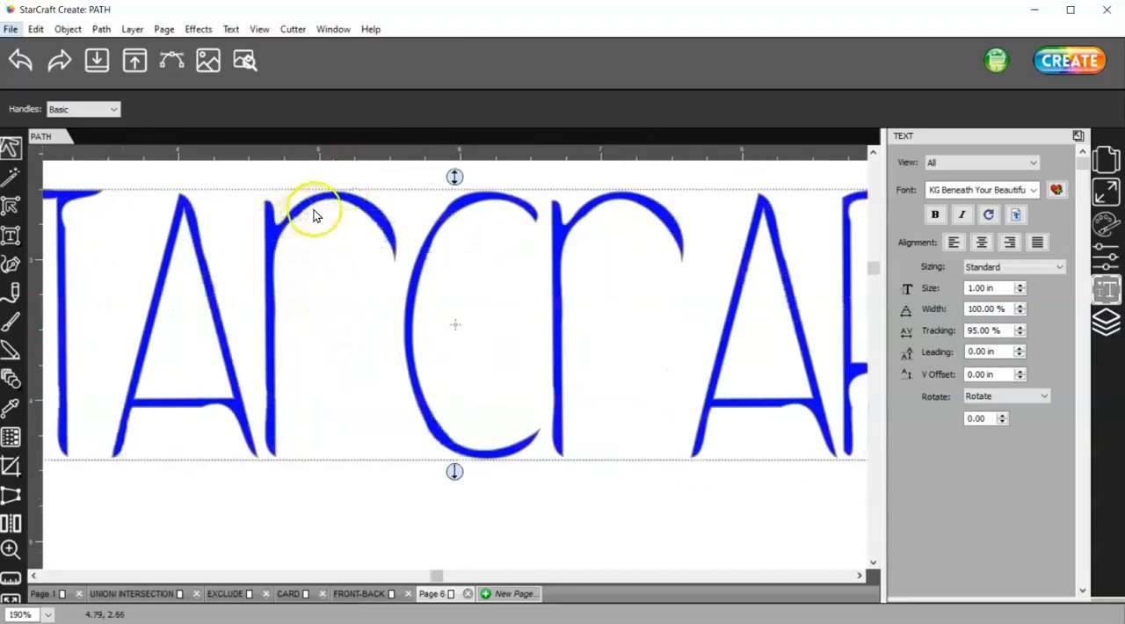
mouse_move(405, 315)
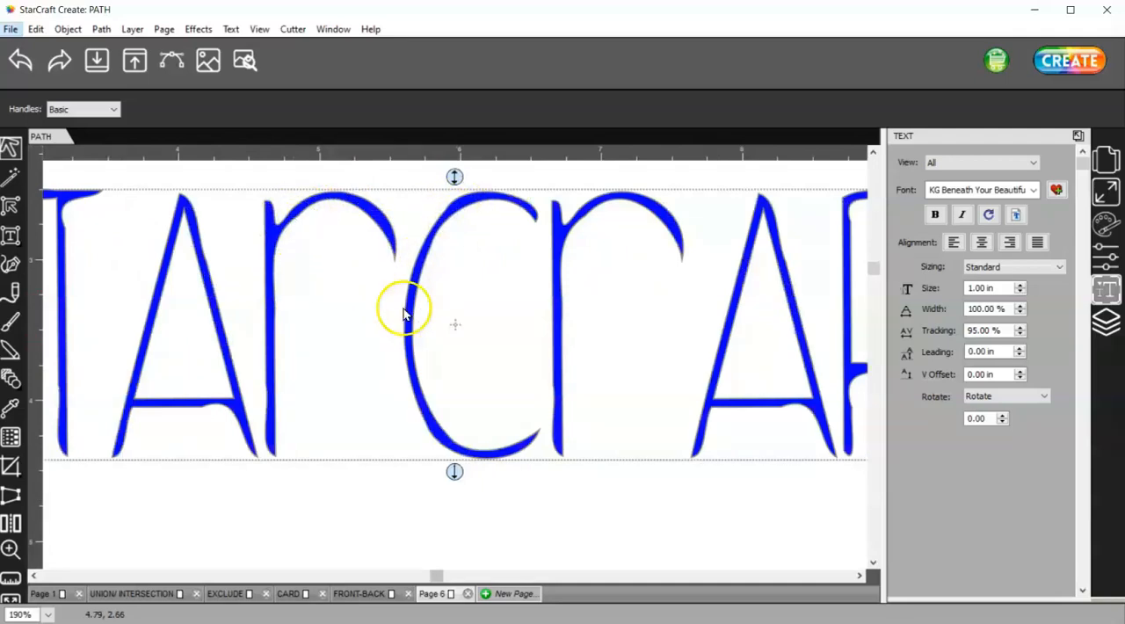
mouse_move(594, 208)
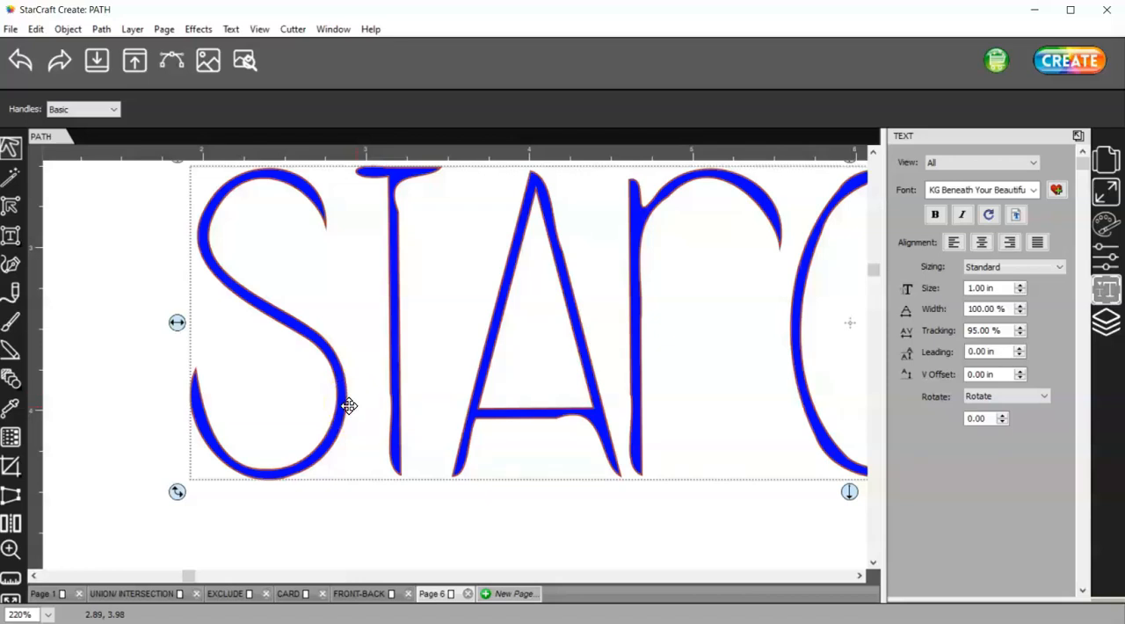
mouse_move(342, 406)
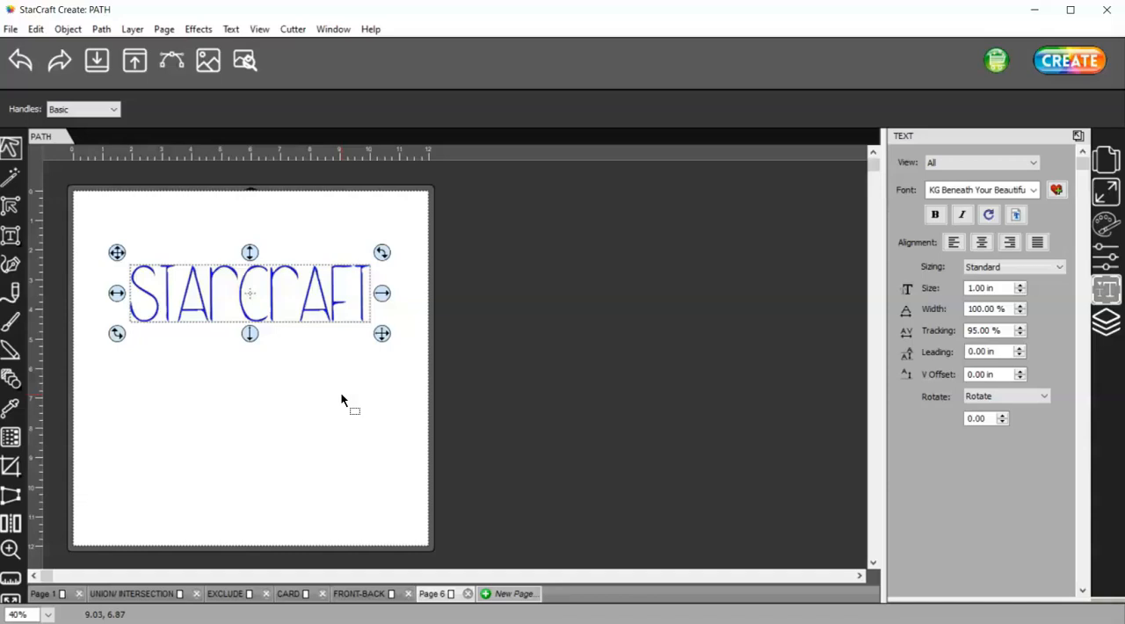
List the Path operations for the simplified blue STARCRAFT lettering
left_click(101, 28)
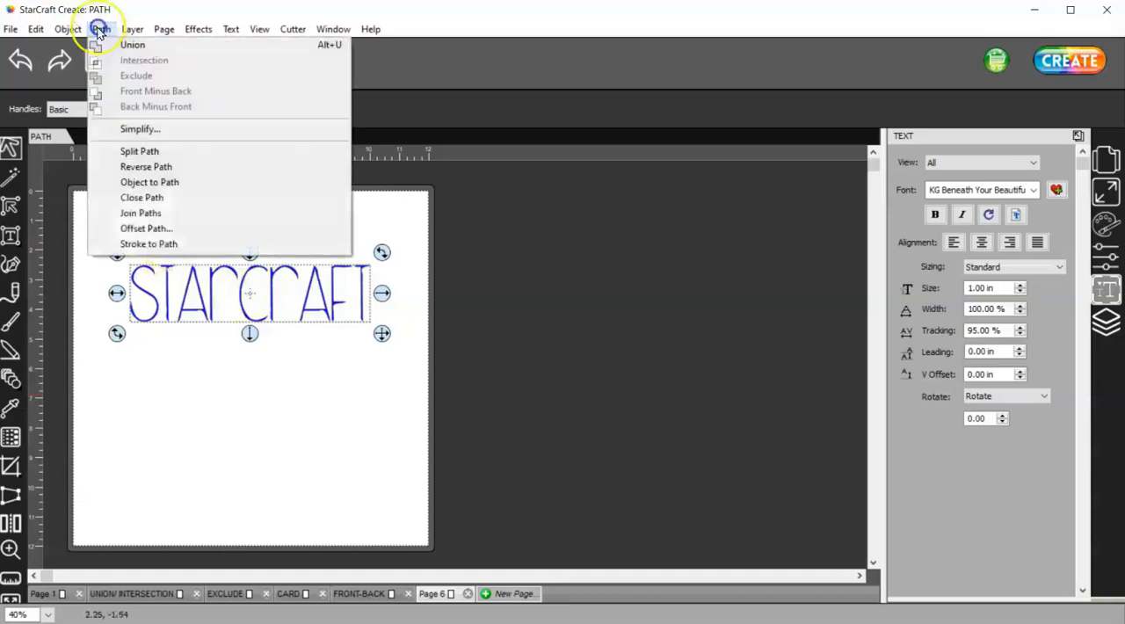
mouse_move(99, 29)
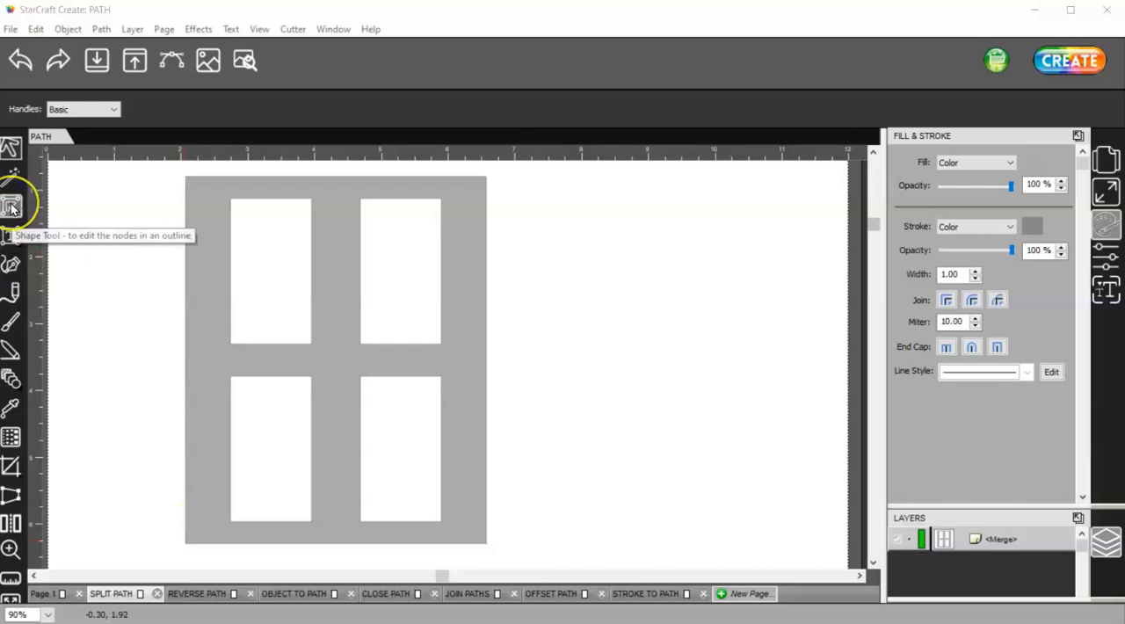
Reveal the grey window frame's outline nodes with Shape Edit and split it into separate paths
left_click(12, 204)
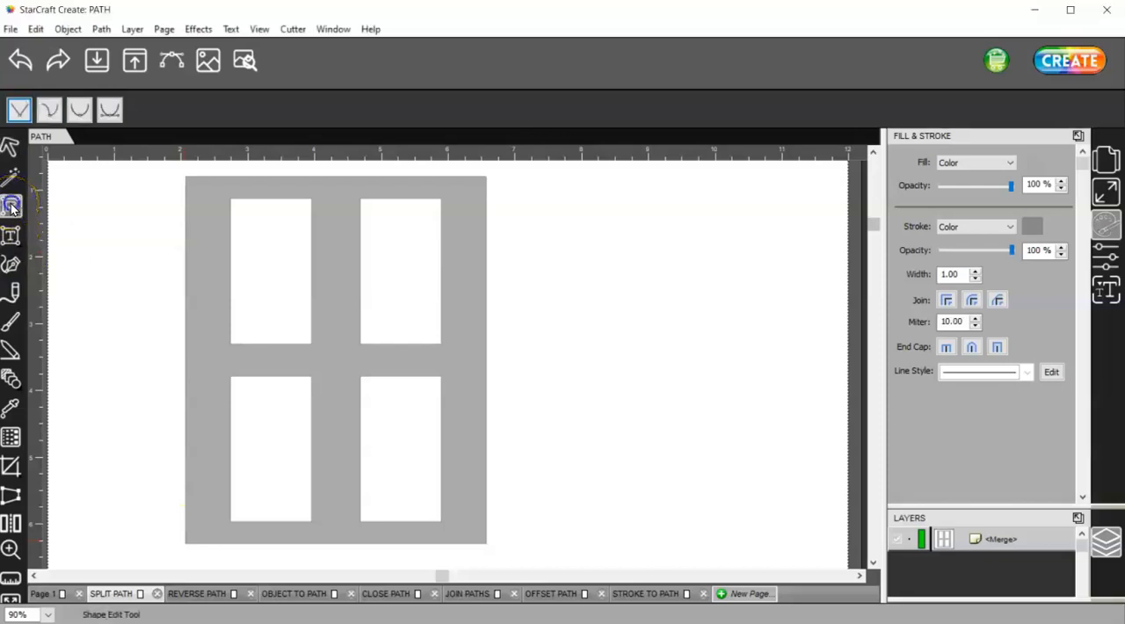
left_click(12, 208)
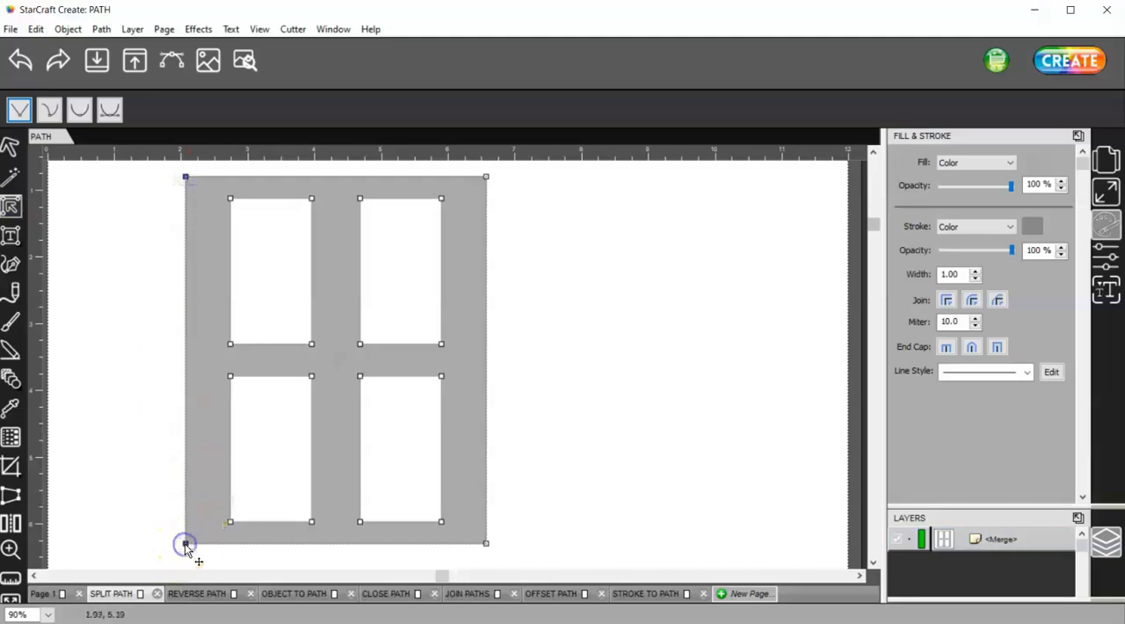
left_click(100, 28)
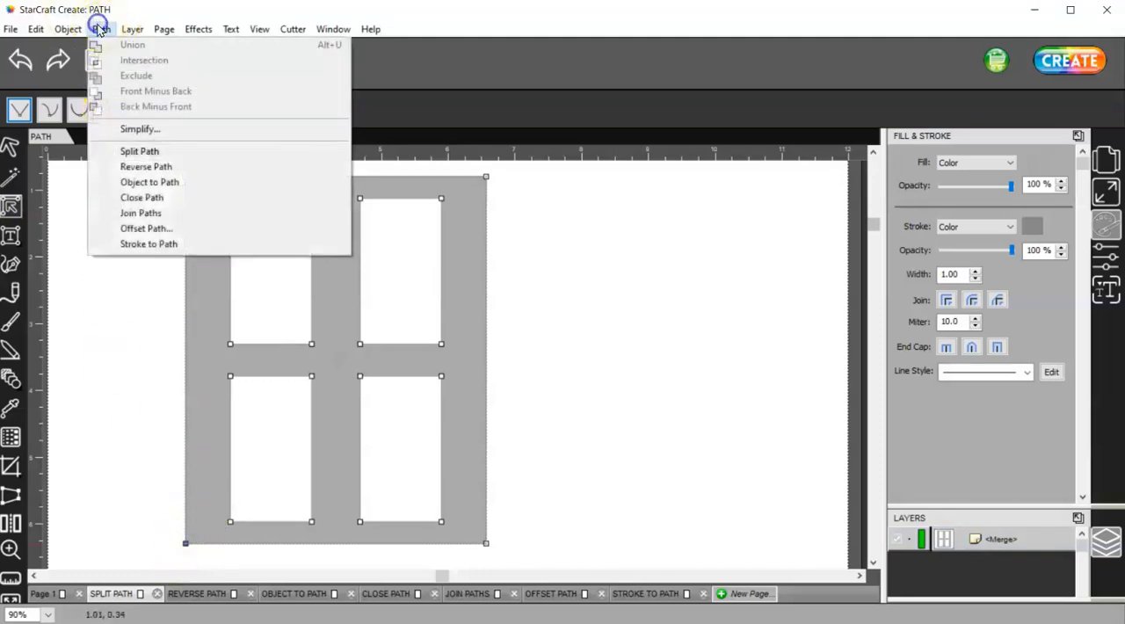
left_click(139, 152)
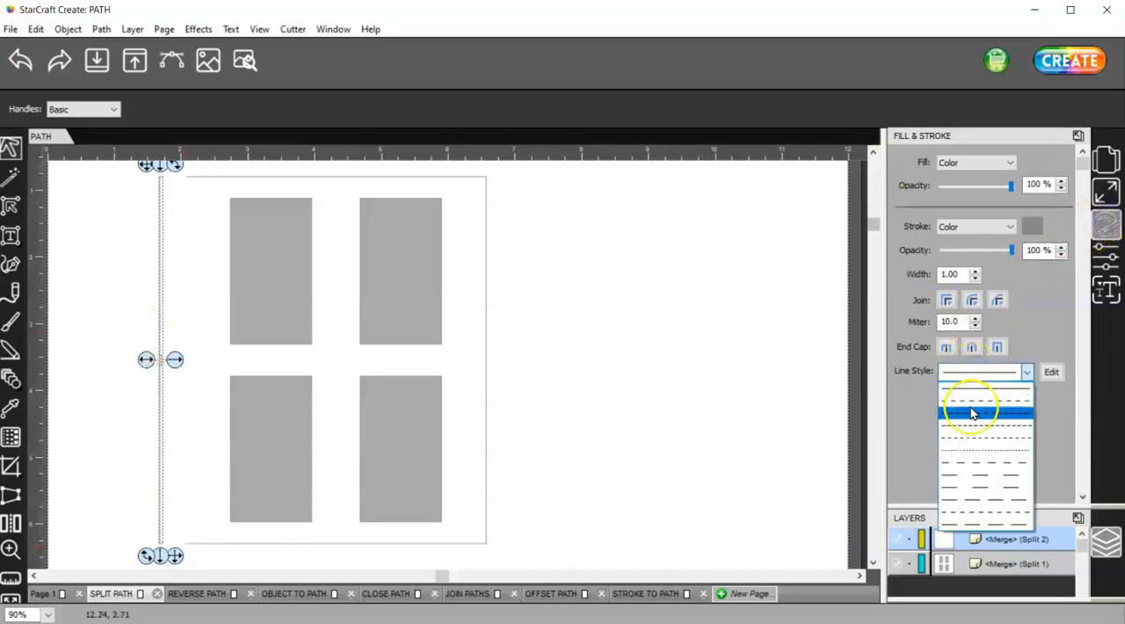
Give the outer frame outline a dashed line style and select it
left_click(984, 407)
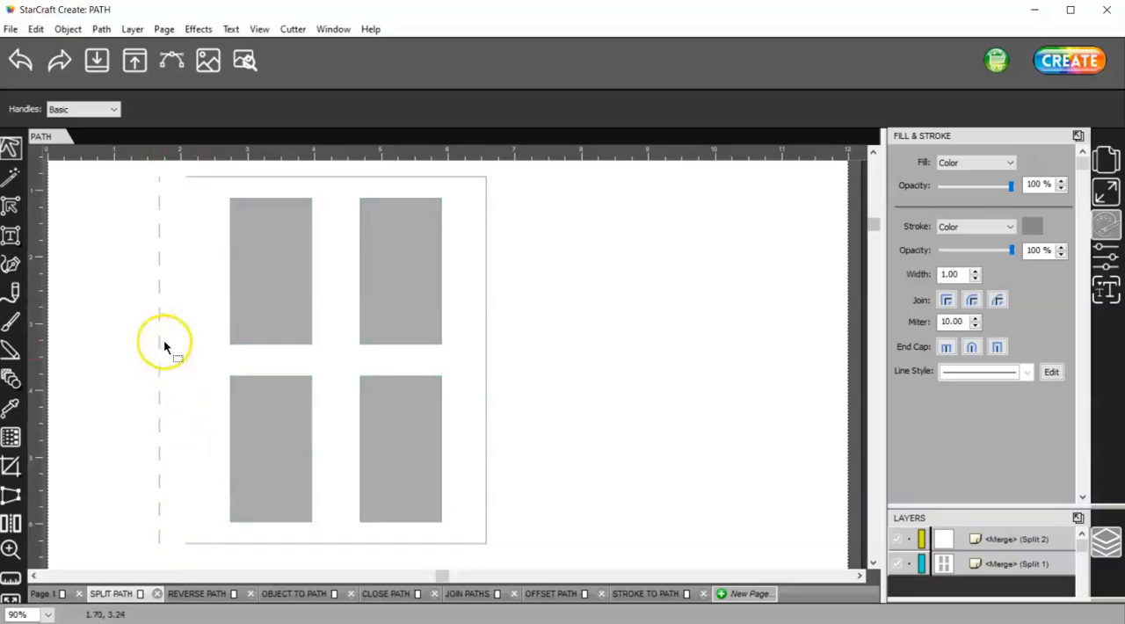
left_click(165, 341)
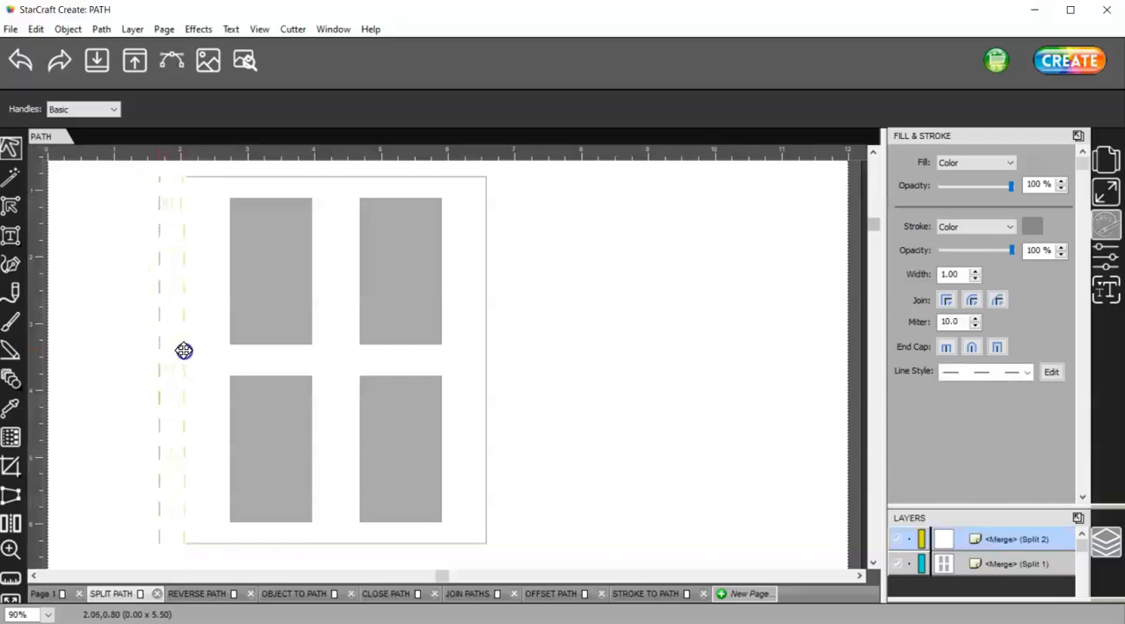
left_click(183, 352)
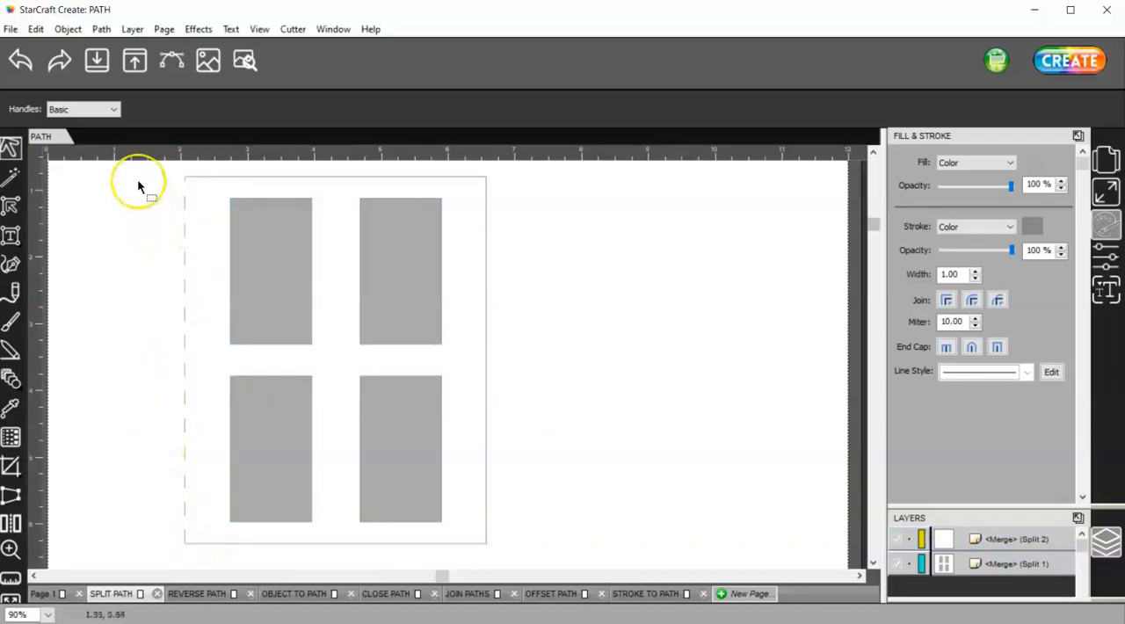
mouse_move(180, 191)
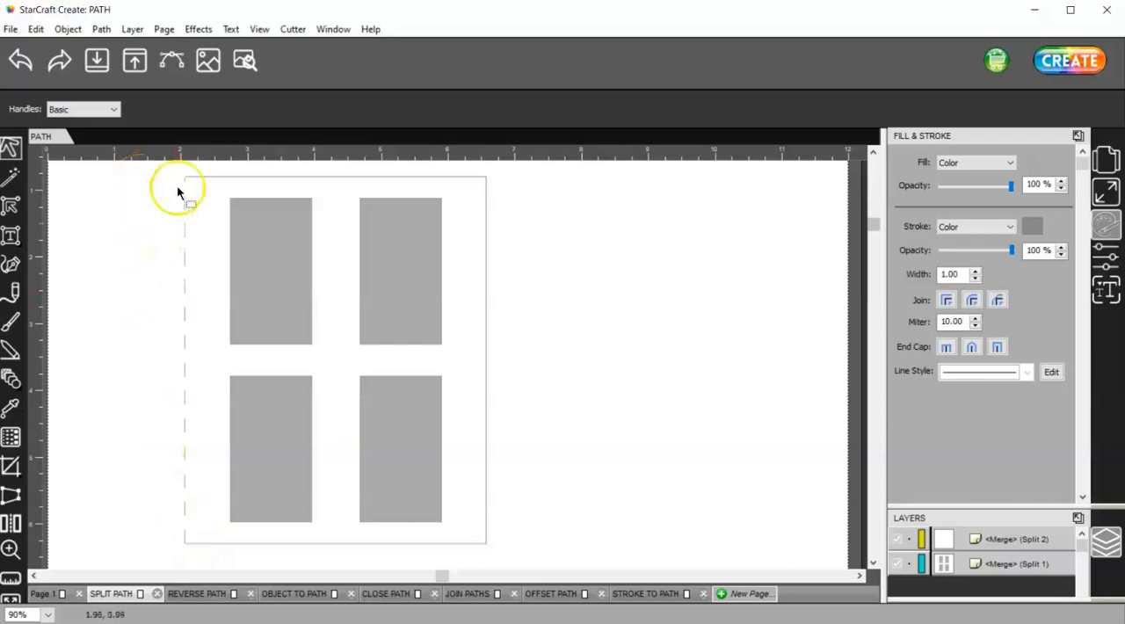
mouse_move(187, 386)
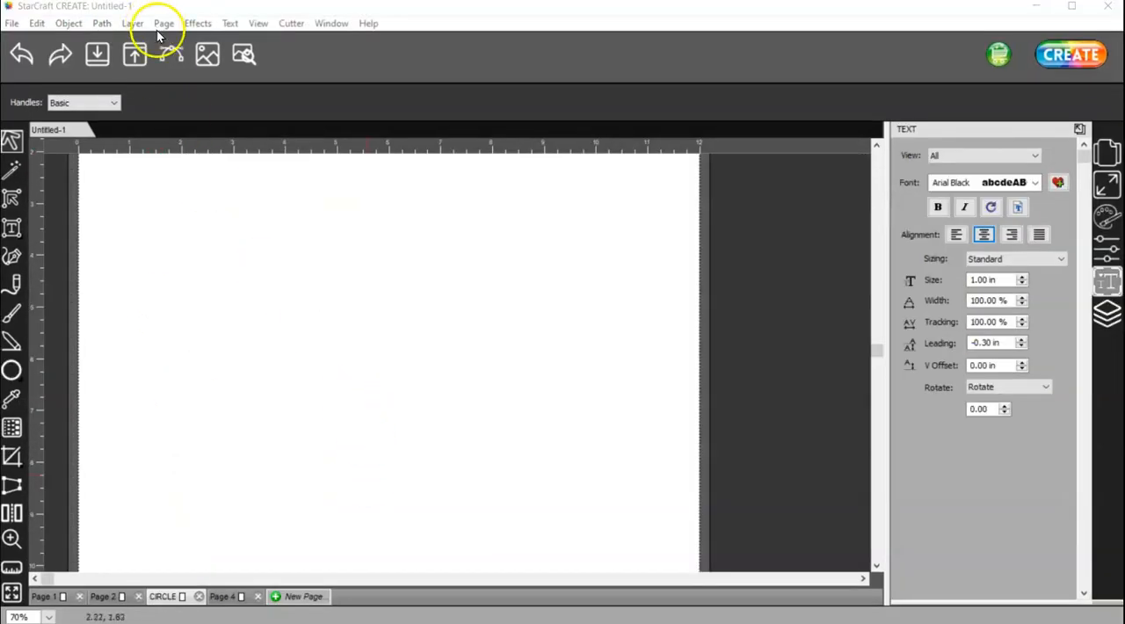
Draw a large unfilled green circle on the left of a fresh page and select it
left_click(102, 23)
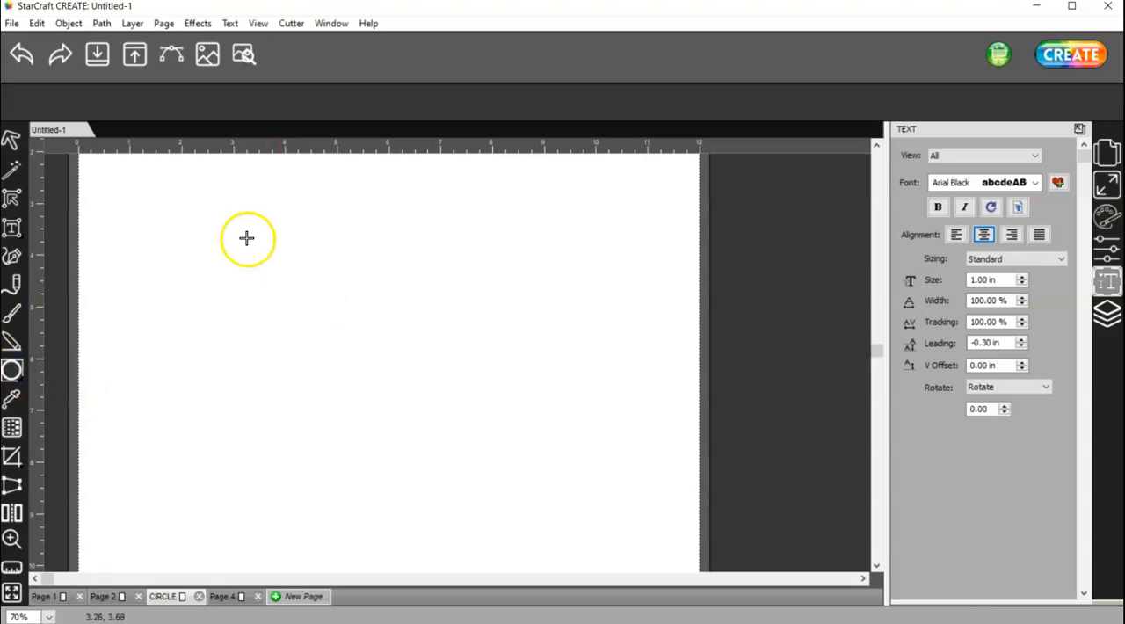
left_click_drag(246, 237, 564, 350)
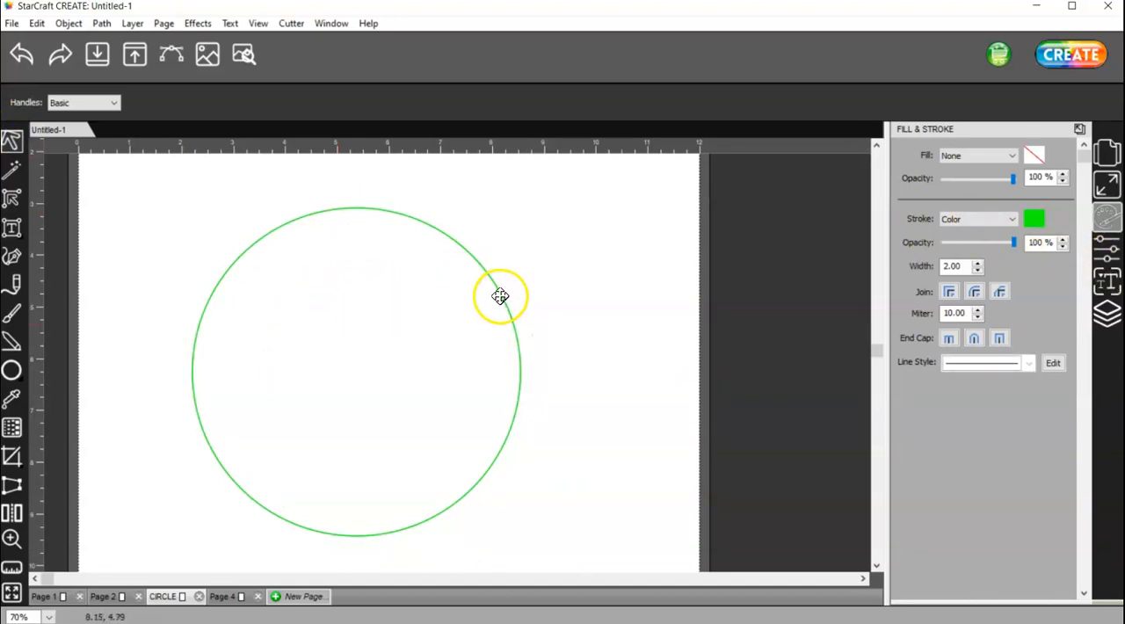
left_click(499, 295)
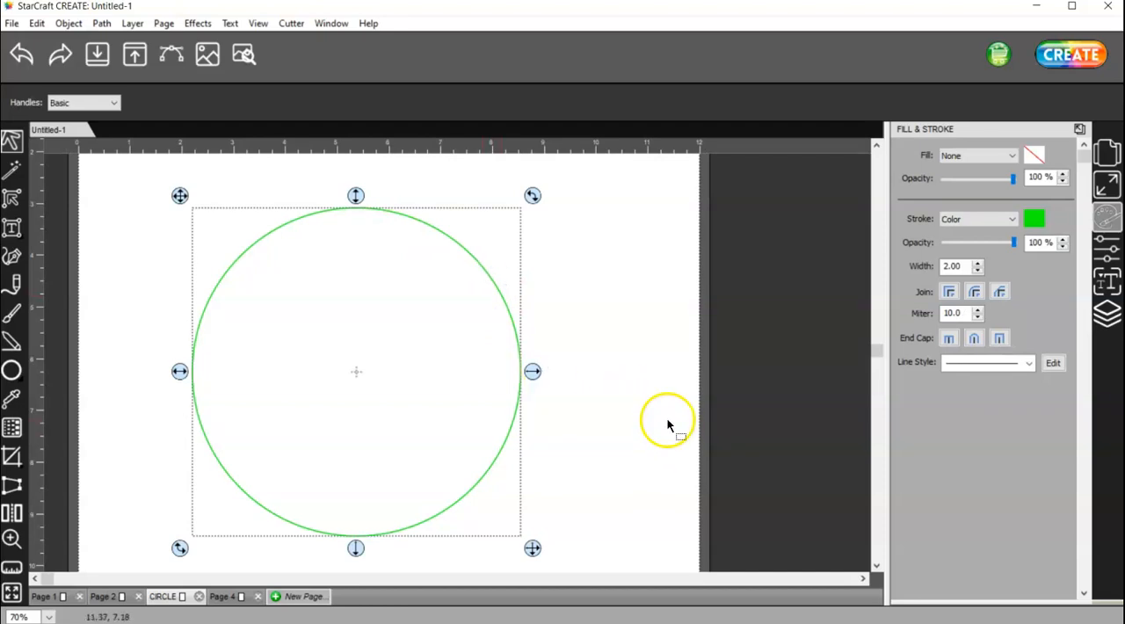
mouse_move(566, 429)
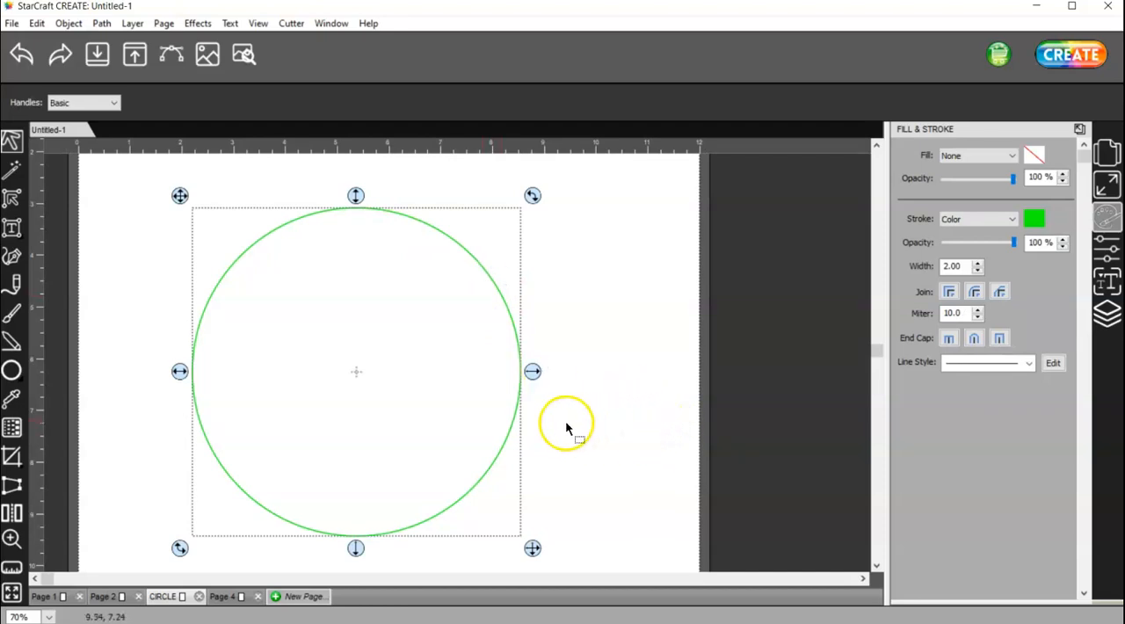
mouse_move(538, 424)
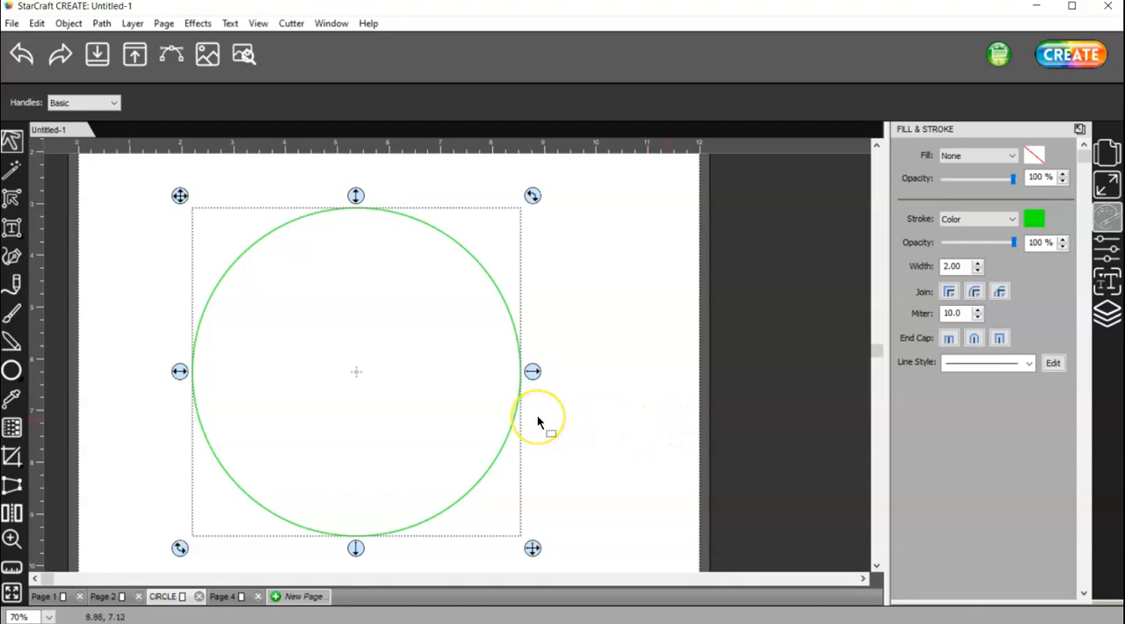
mouse_move(538, 430)
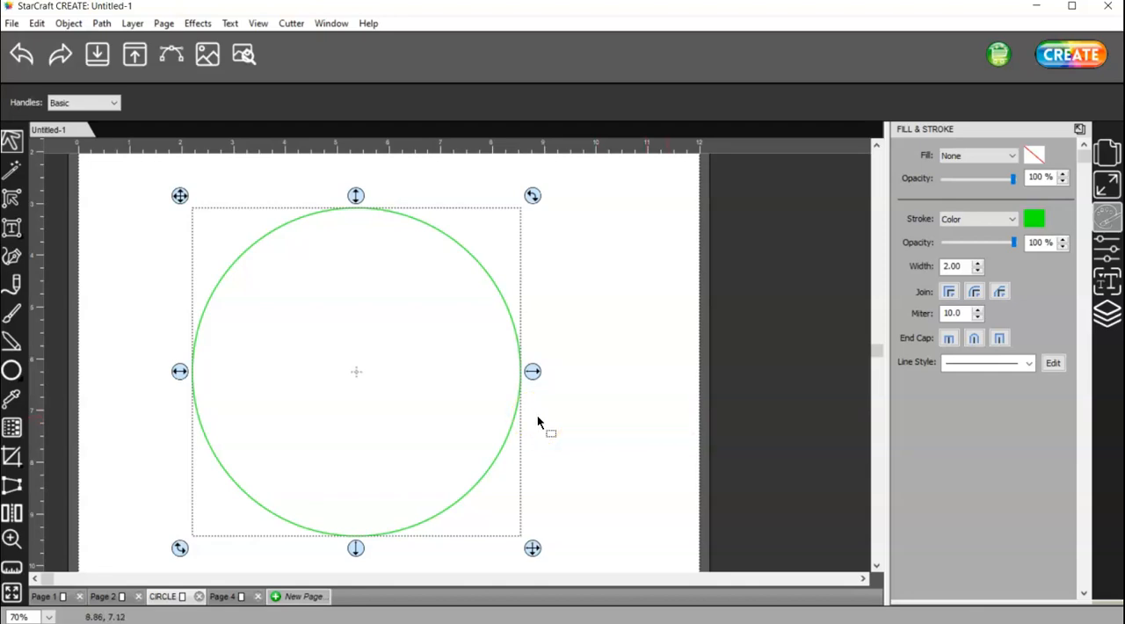
mouse_move(542, 403)
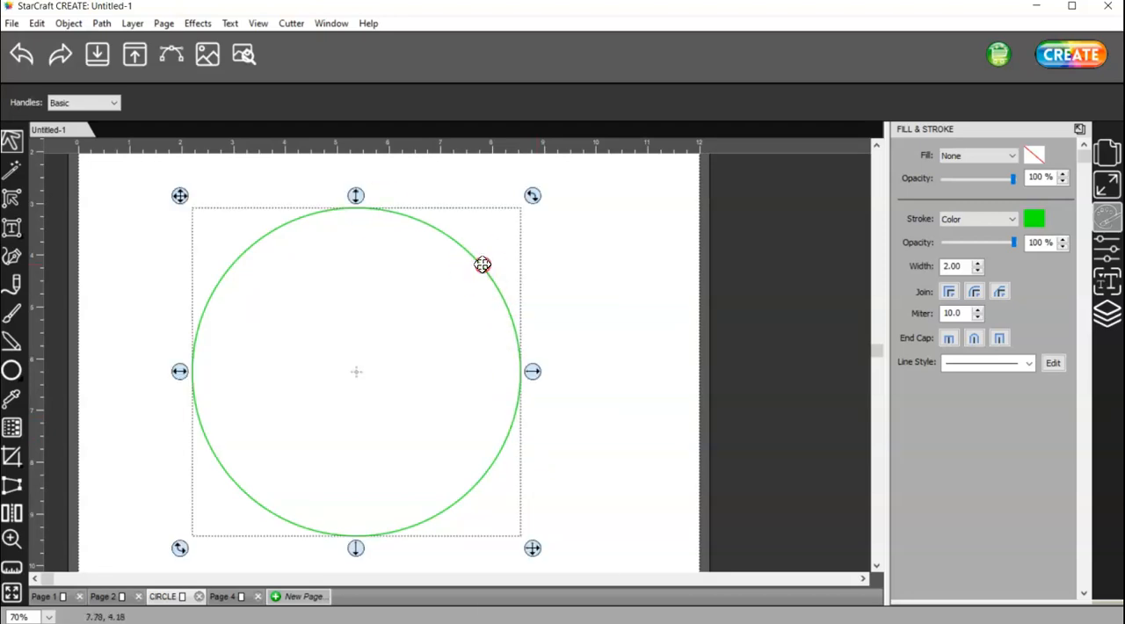
right_click(481, 265)
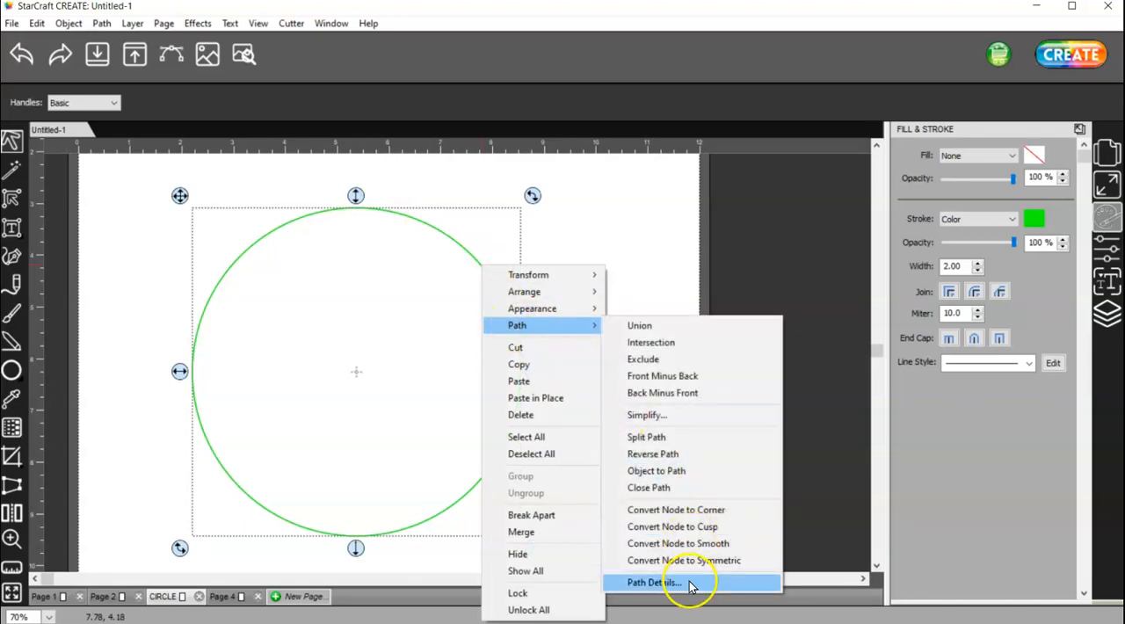
left_click(654, 582)
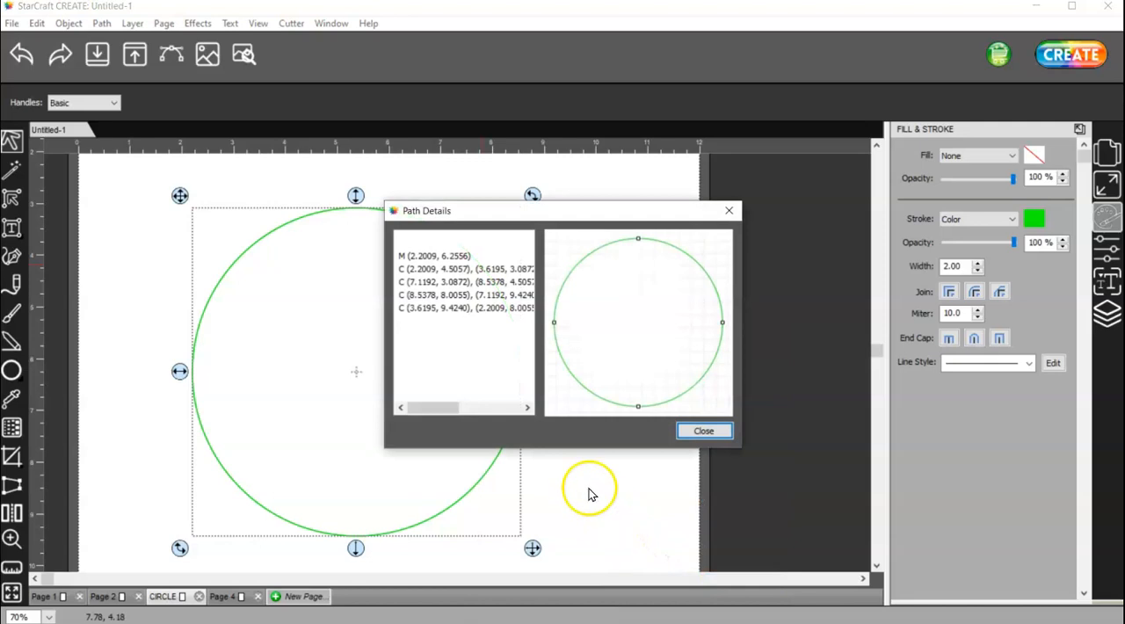
mouse_move(703, 431)
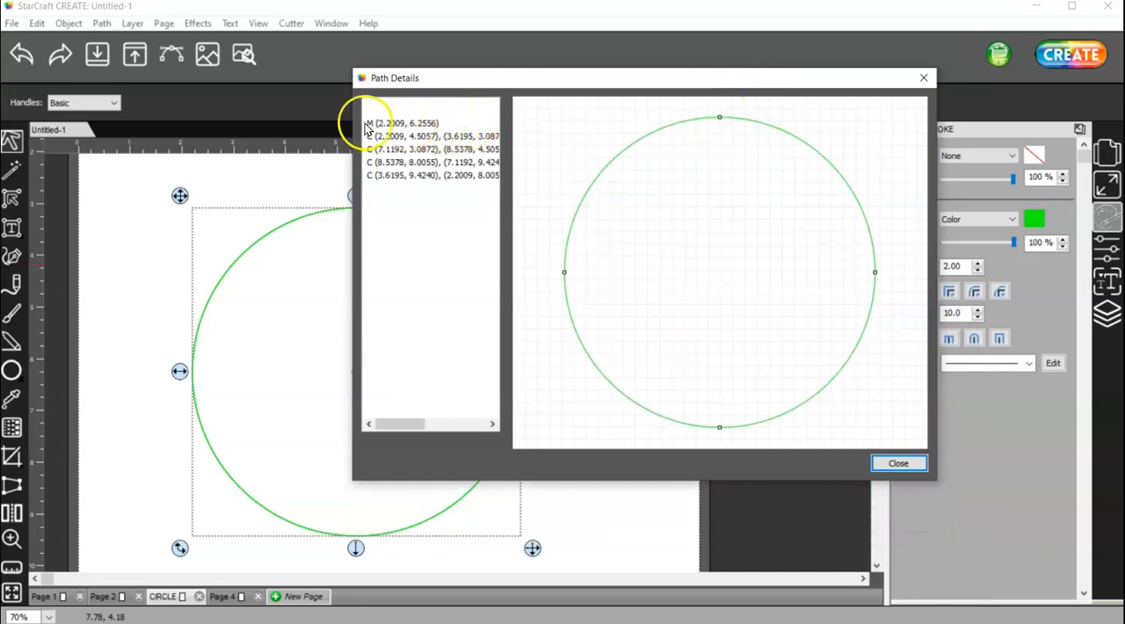
mouse_move(422, 126)
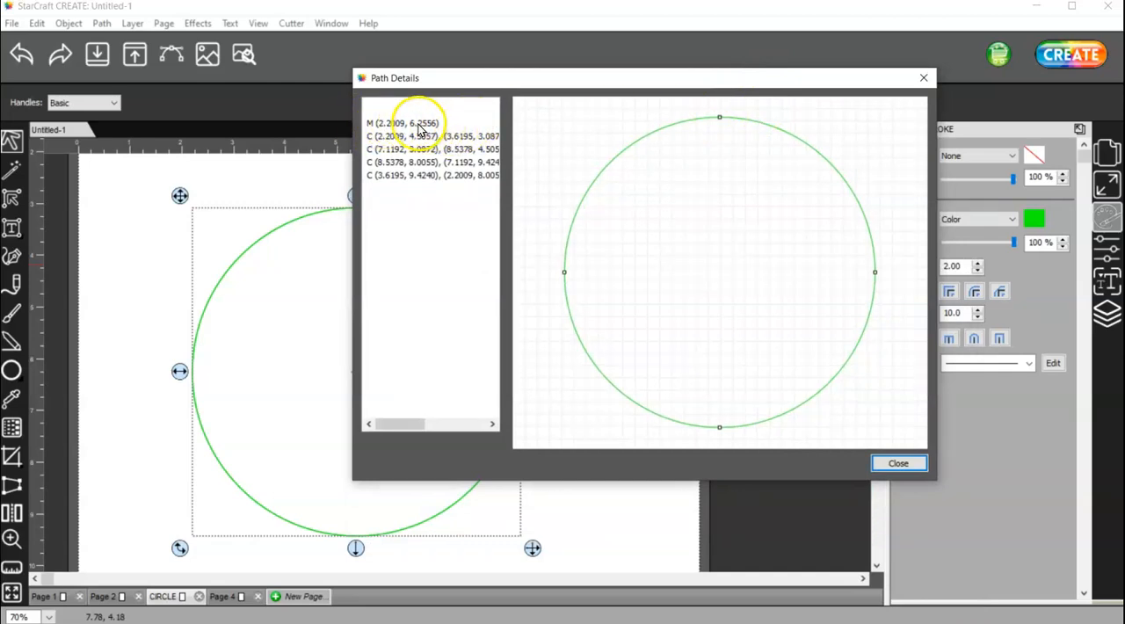
left_click(401, 123)
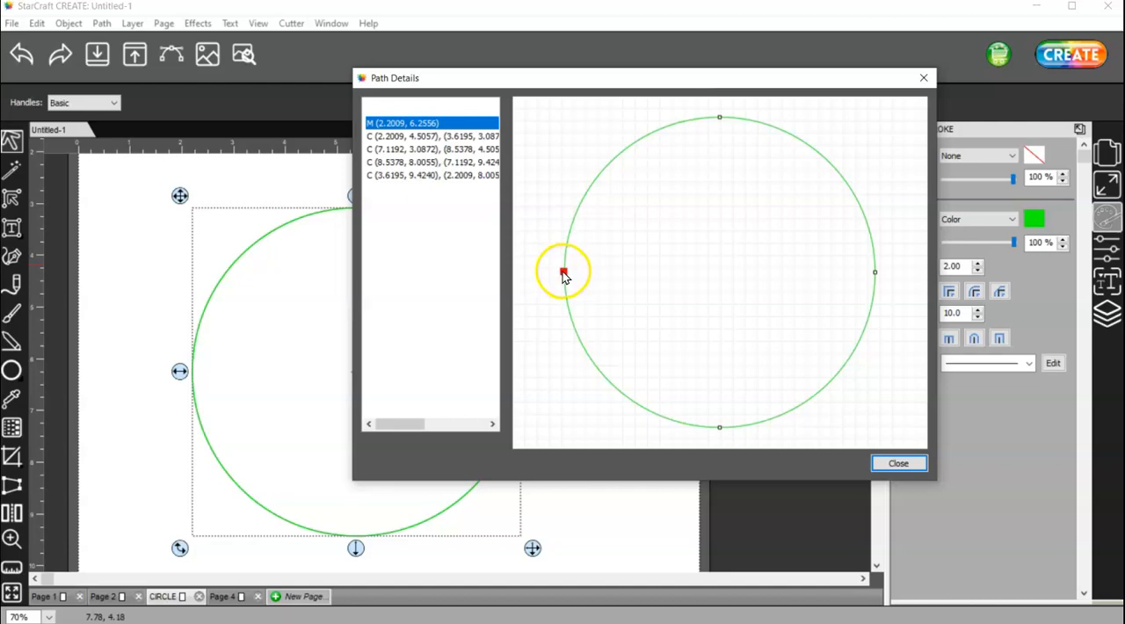
left_click(433, 136)
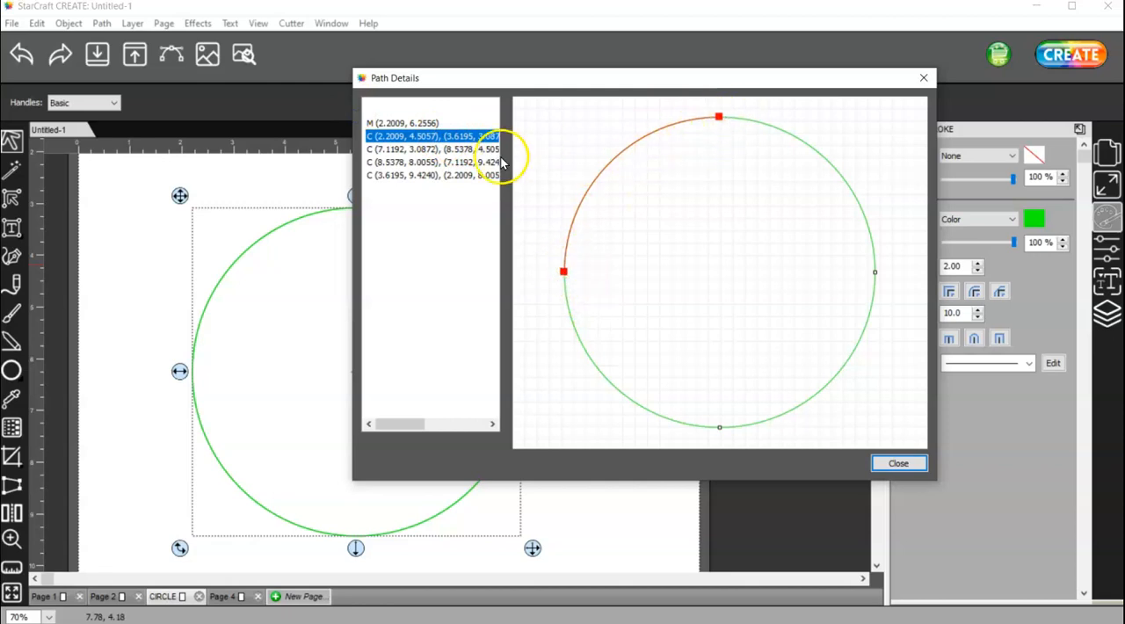
left_click(431, 148)
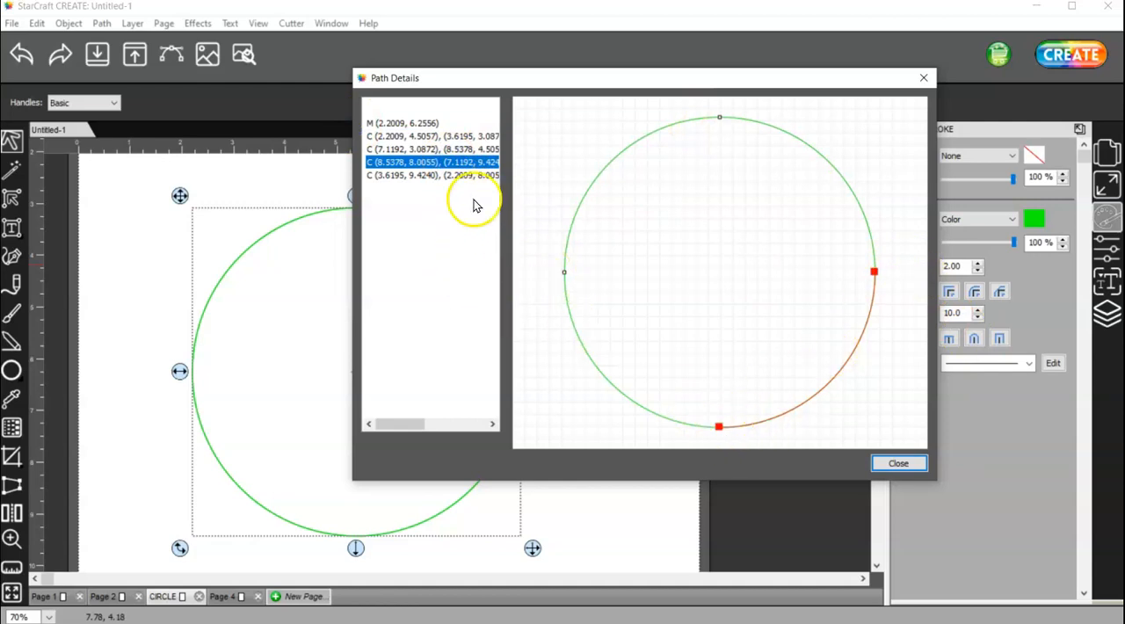
left_click(431, 176)
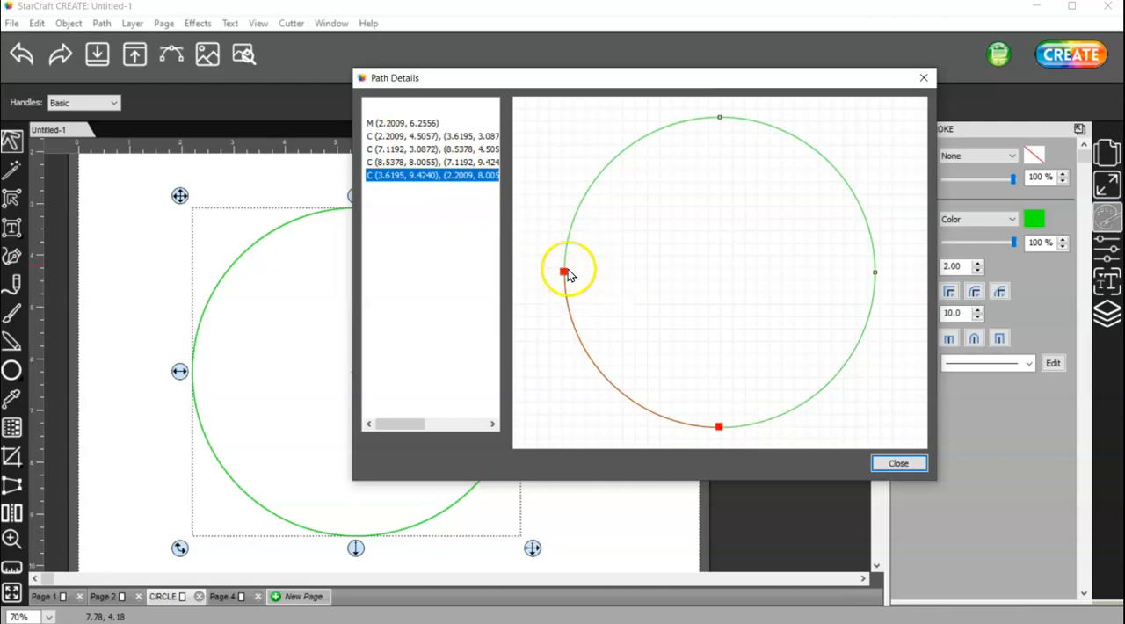
left_click(897, 464)
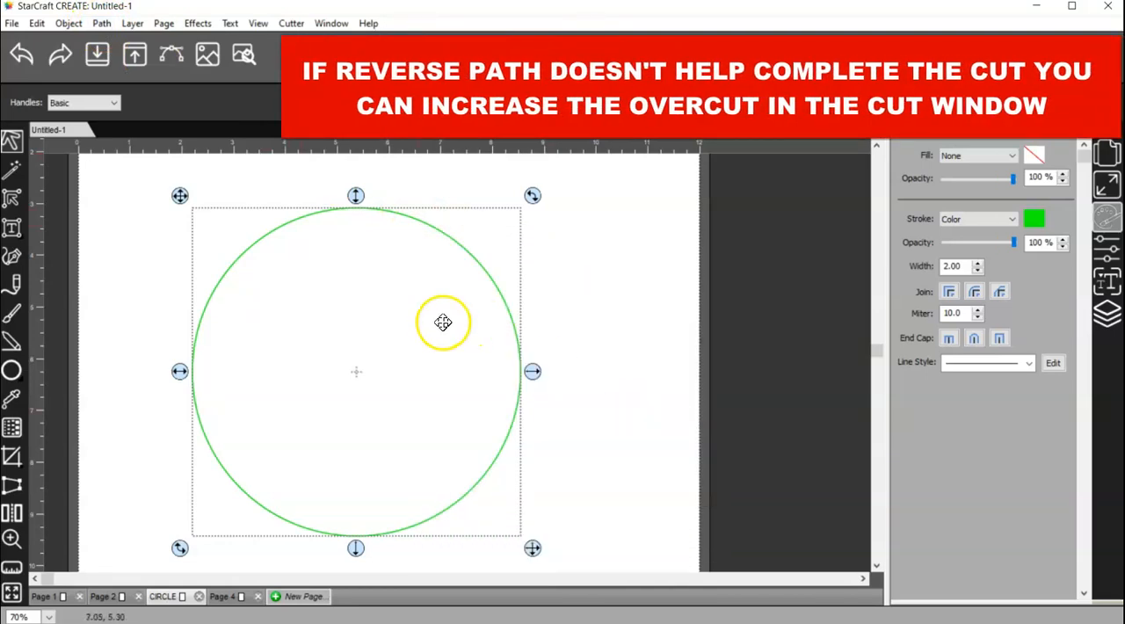
Reverse the circle's path, then review the reordered curve segments in Path Details and start a new document
left_click(100, 23)
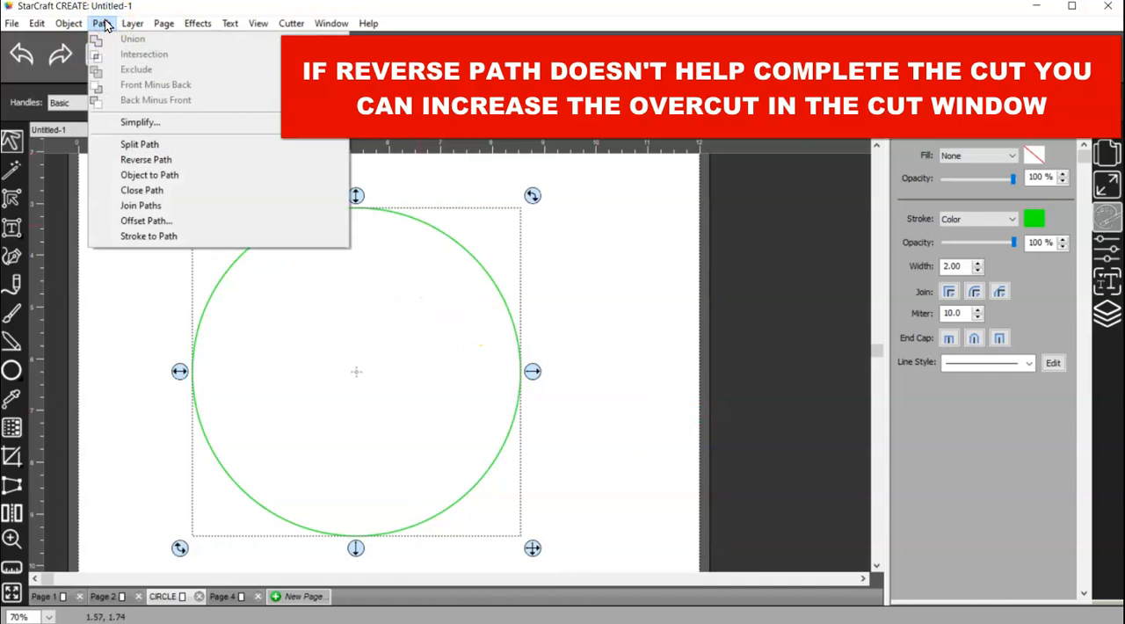
mouse_move(225, 165)
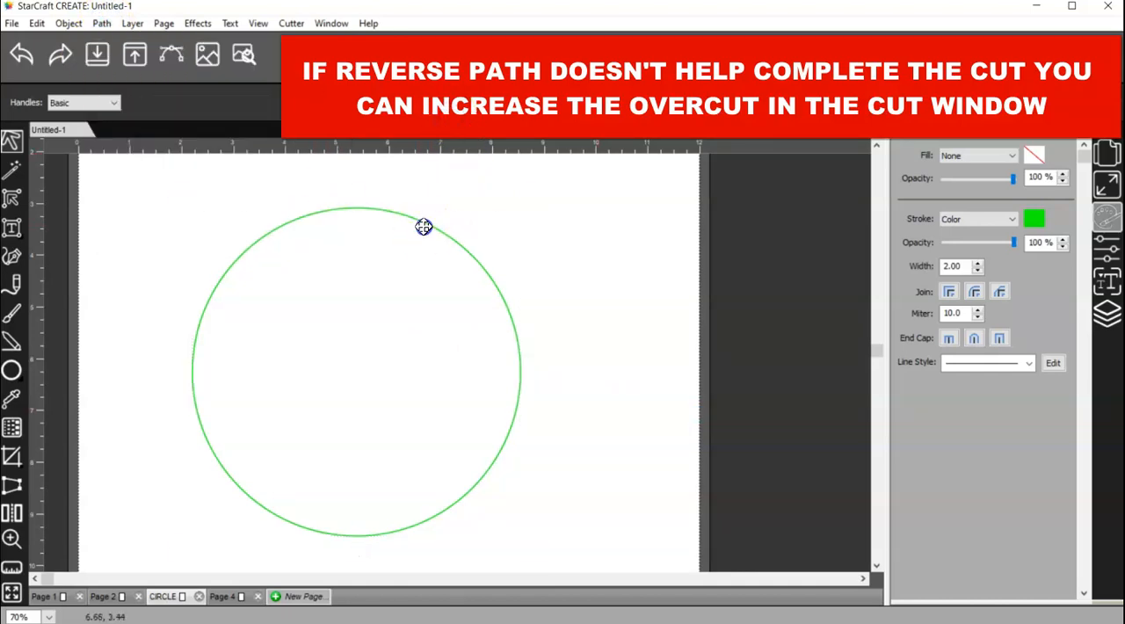
right_click(423, 227)
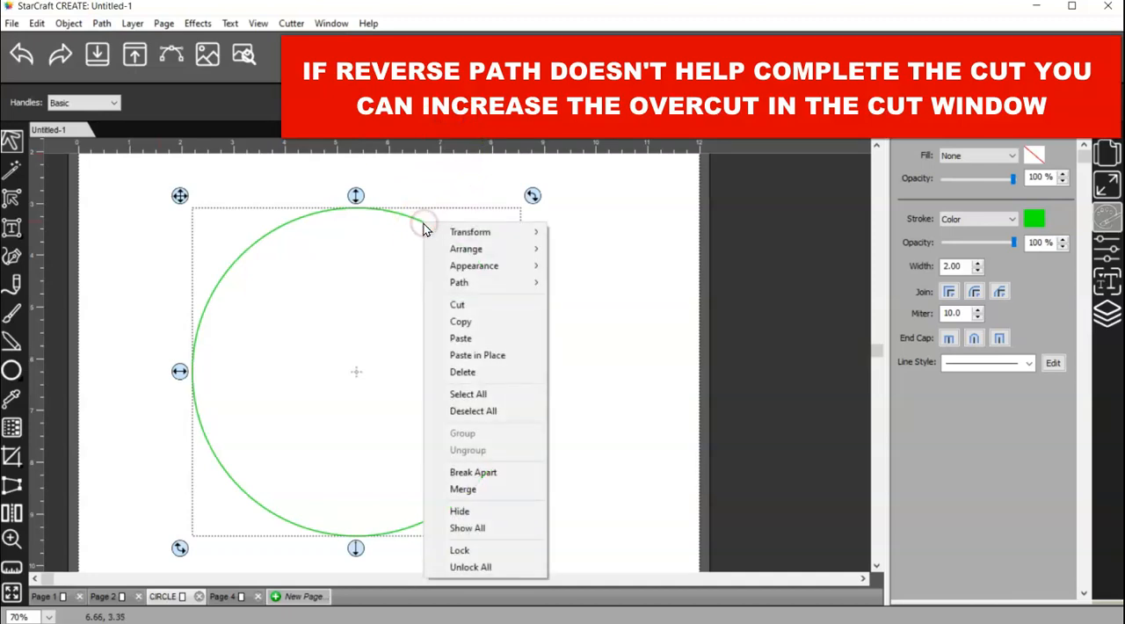
mouse_move(459, 281)
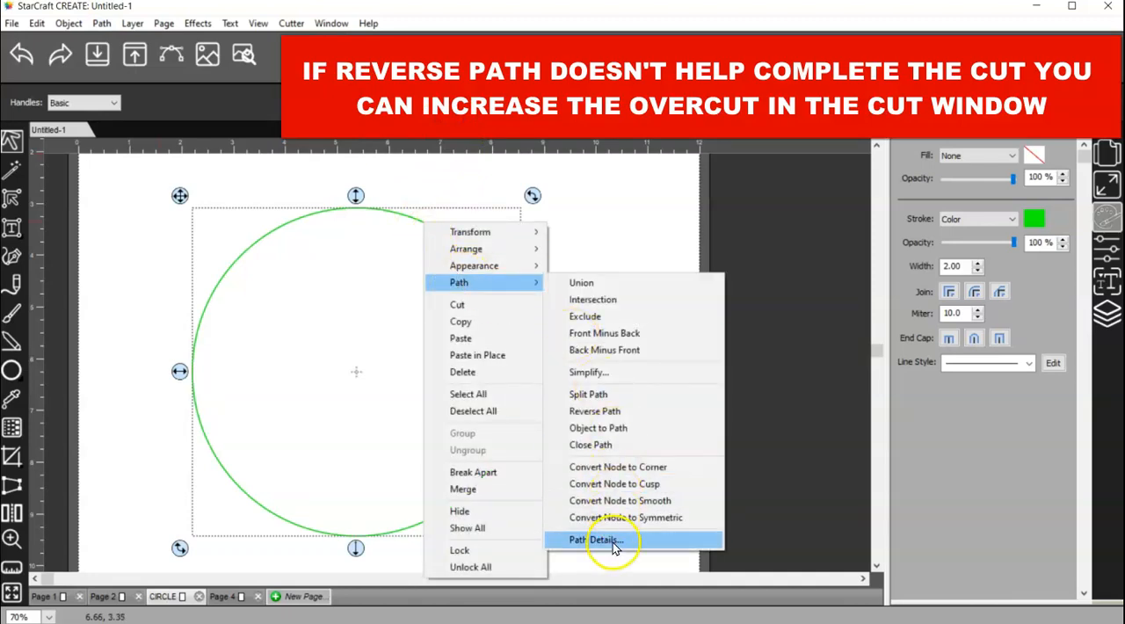
left_click(597, 540)
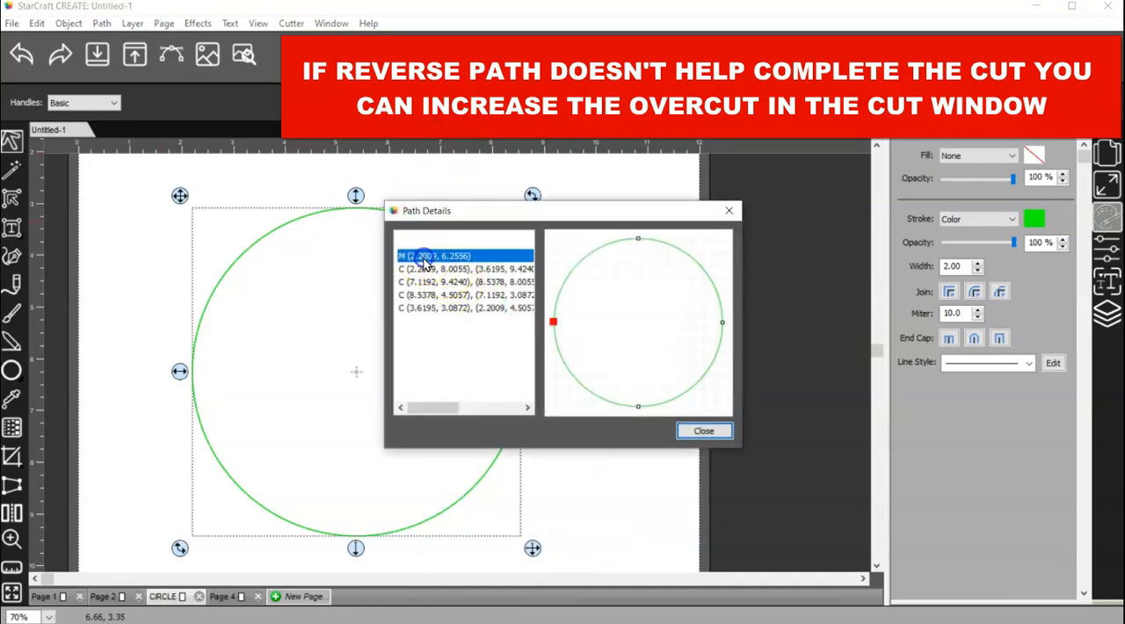
left_click(466, 267)
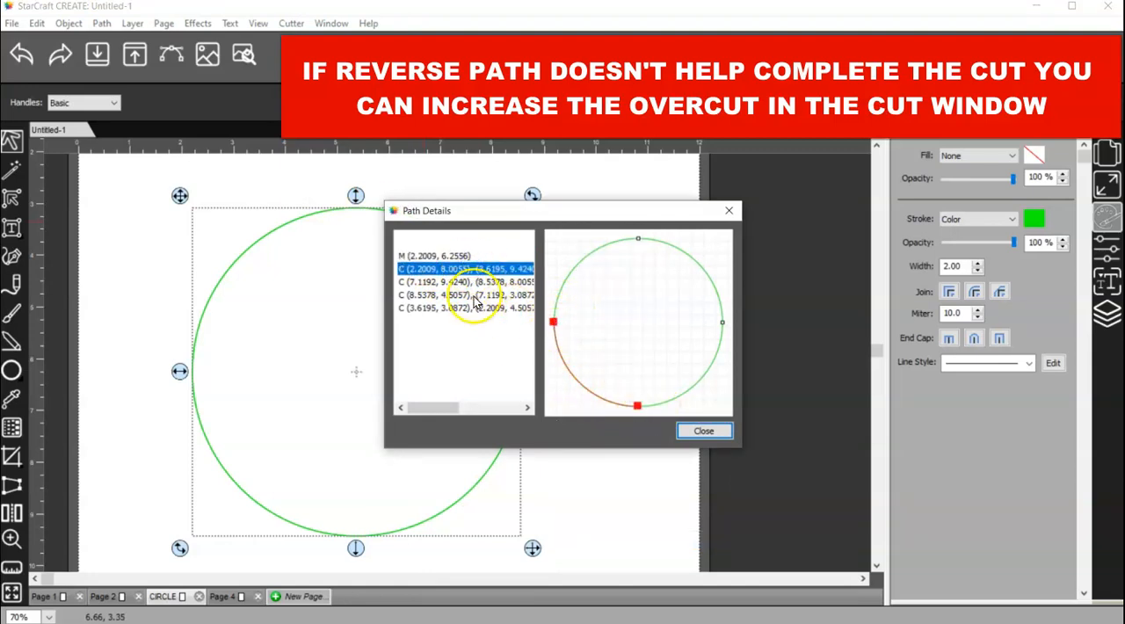
left_click(466, 281)
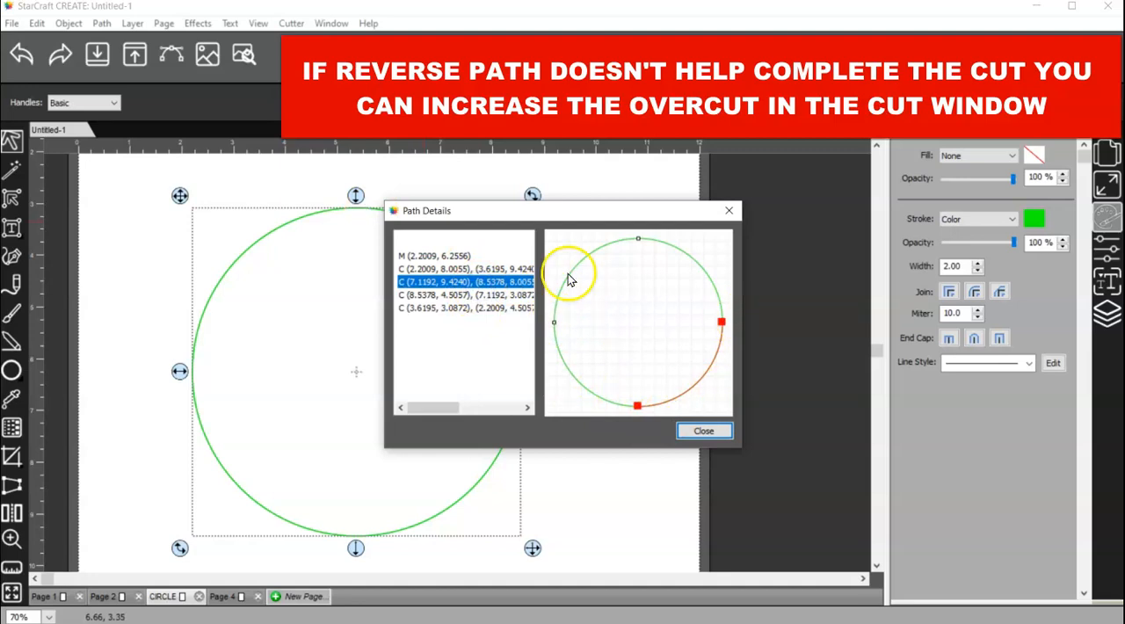
left_click(465, 295)
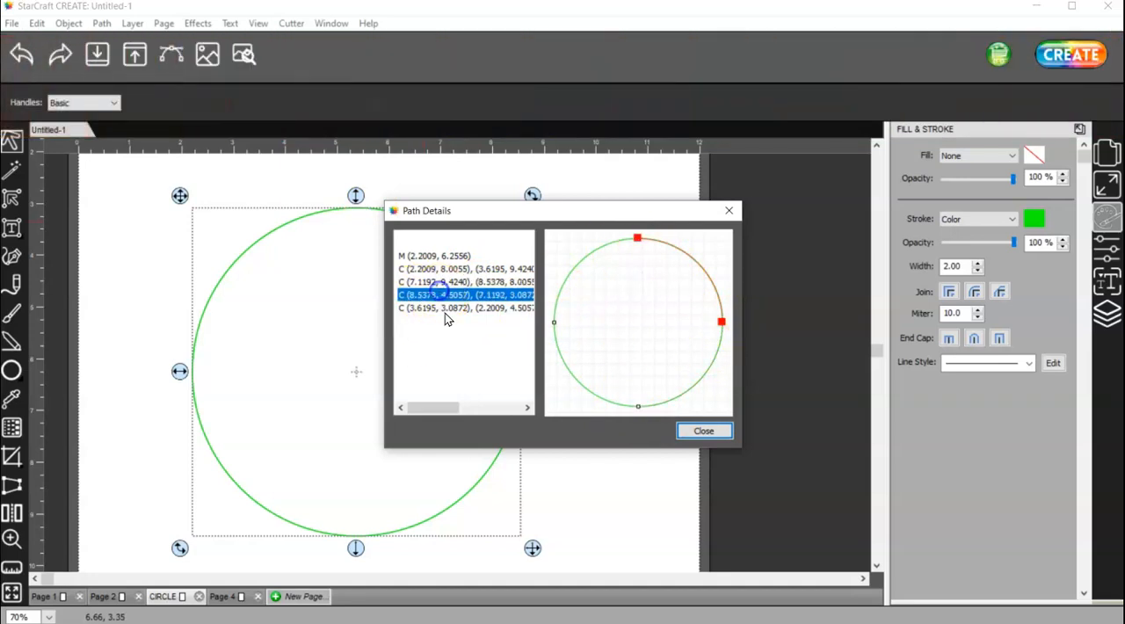
left_click(703, 431)
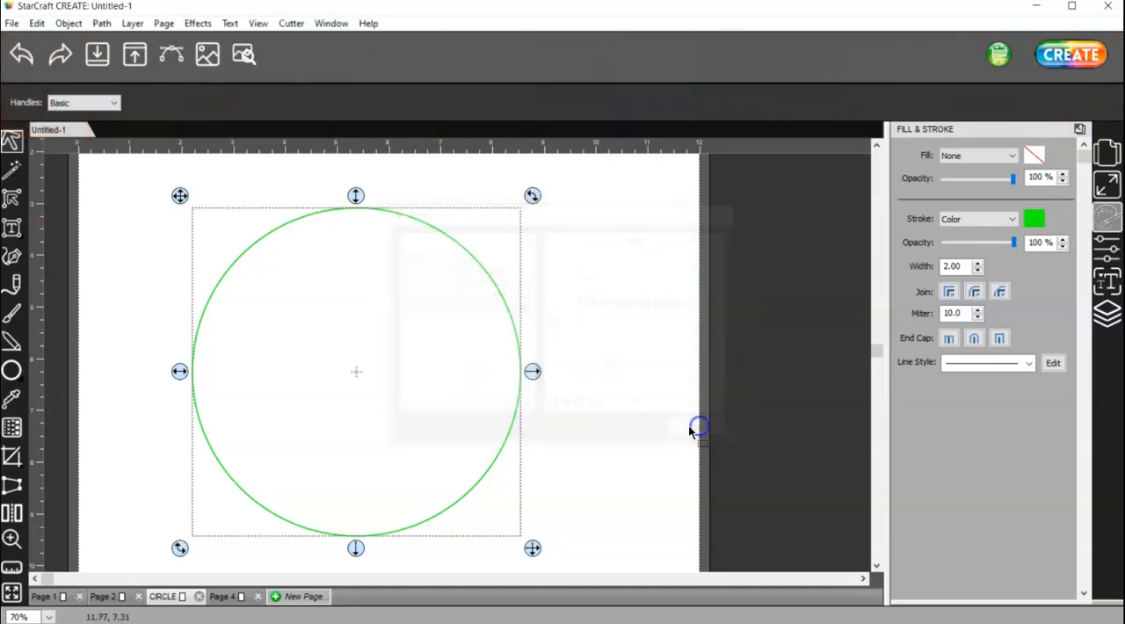
left_click(100, 23)
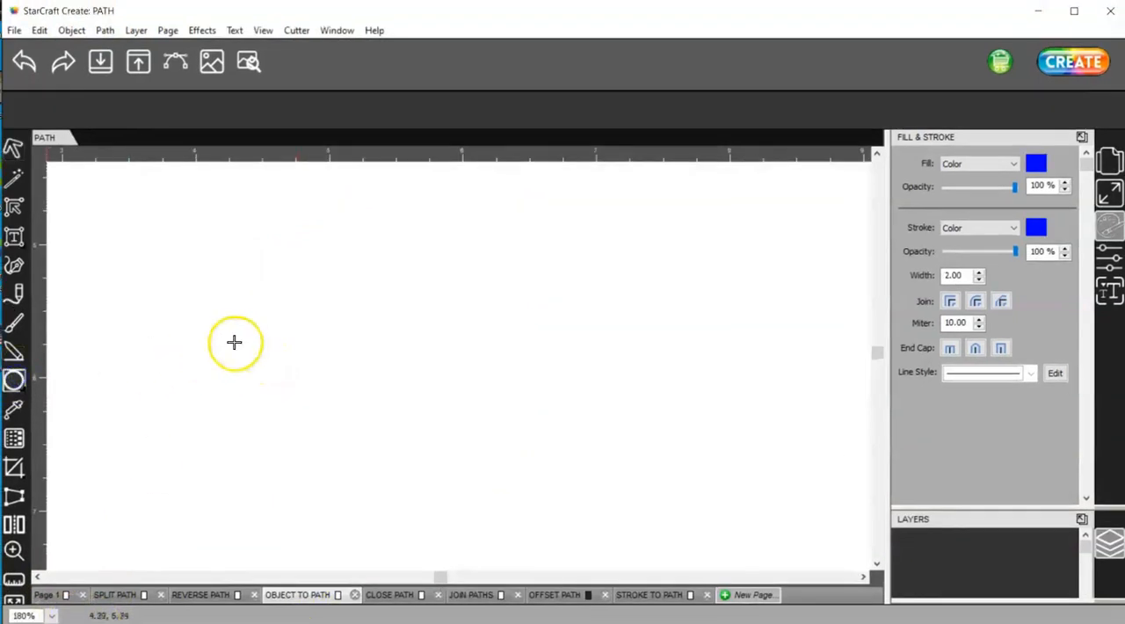
Draw a blue circle on the left and give it a dashed stroke in the Fill & Stroke panel
left_click_drag(236, 343, 369, 496)
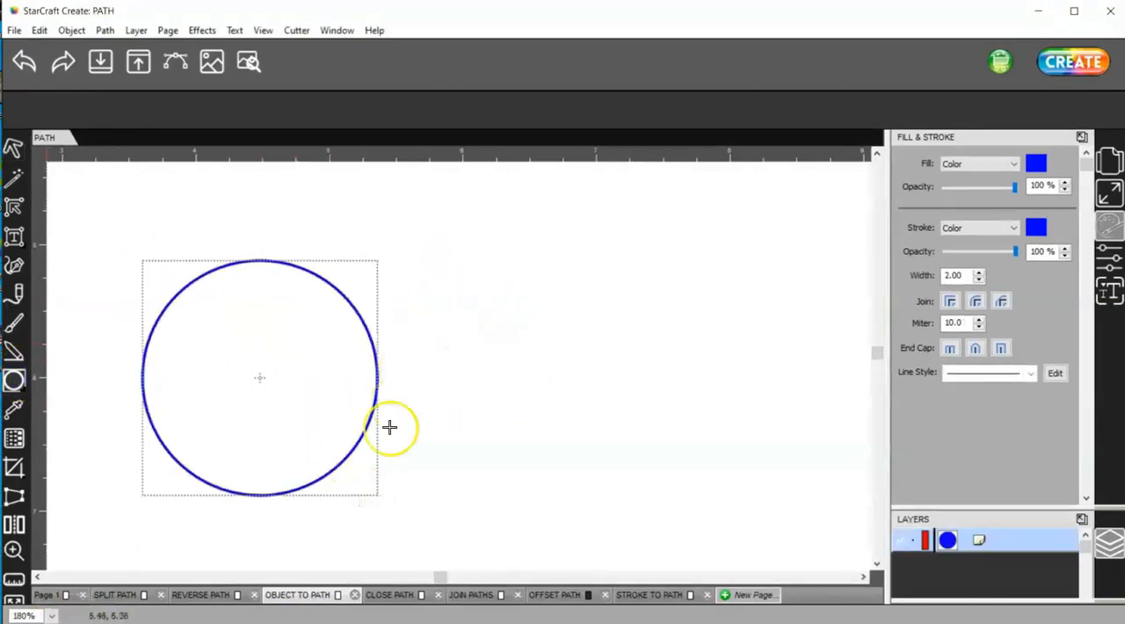
left_click(14, 148)
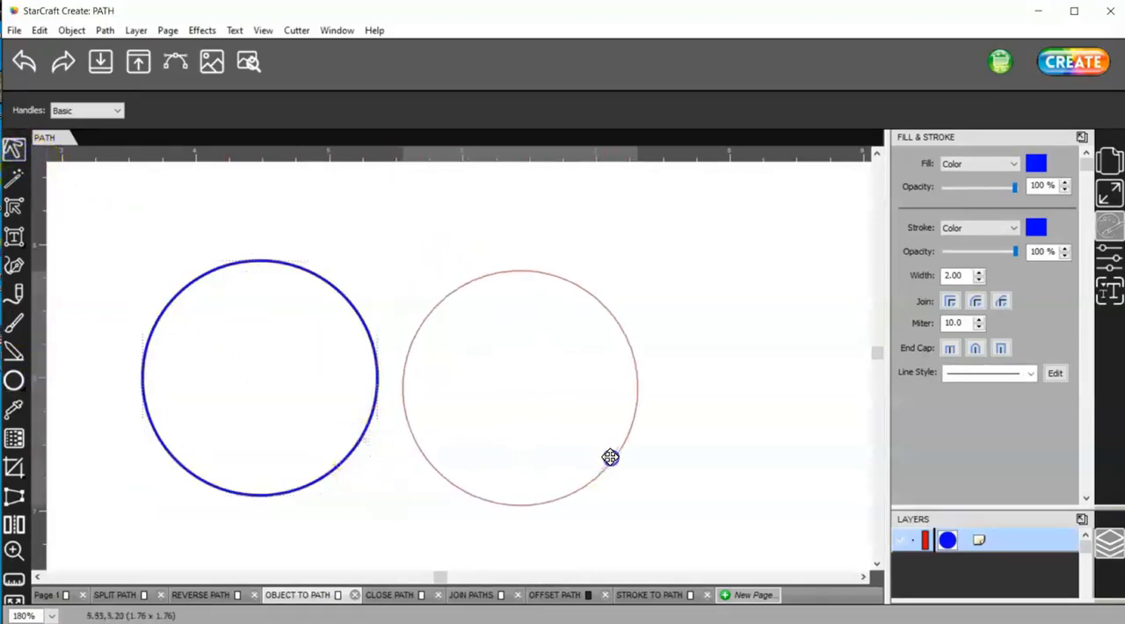
left_click(612, 455)
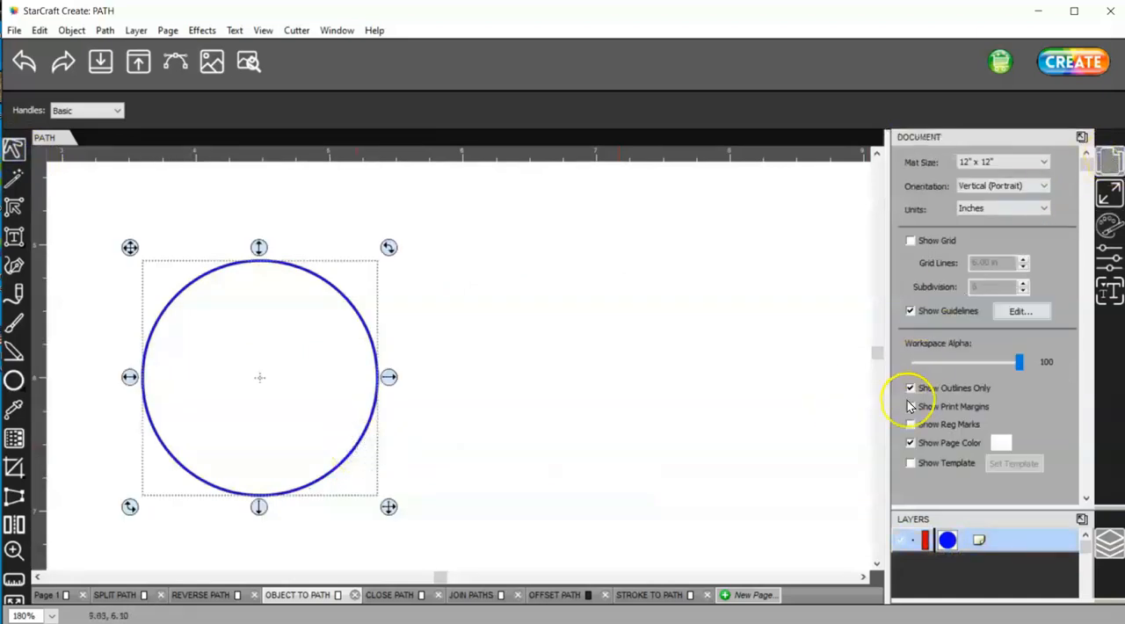
left_click(911, 387)
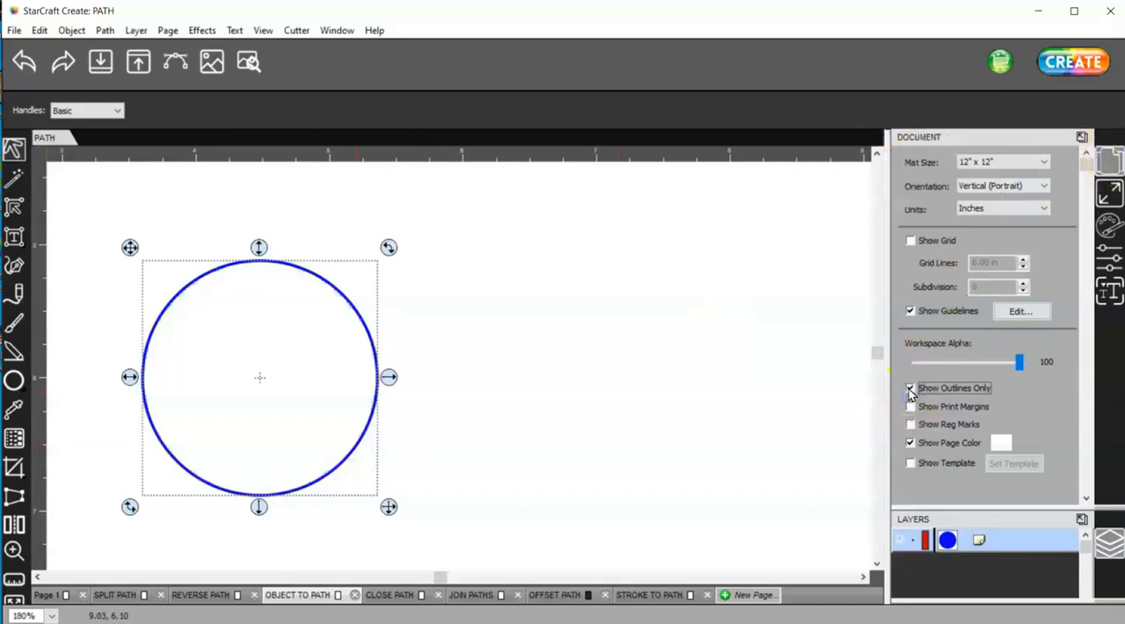
left_click(911, 387)
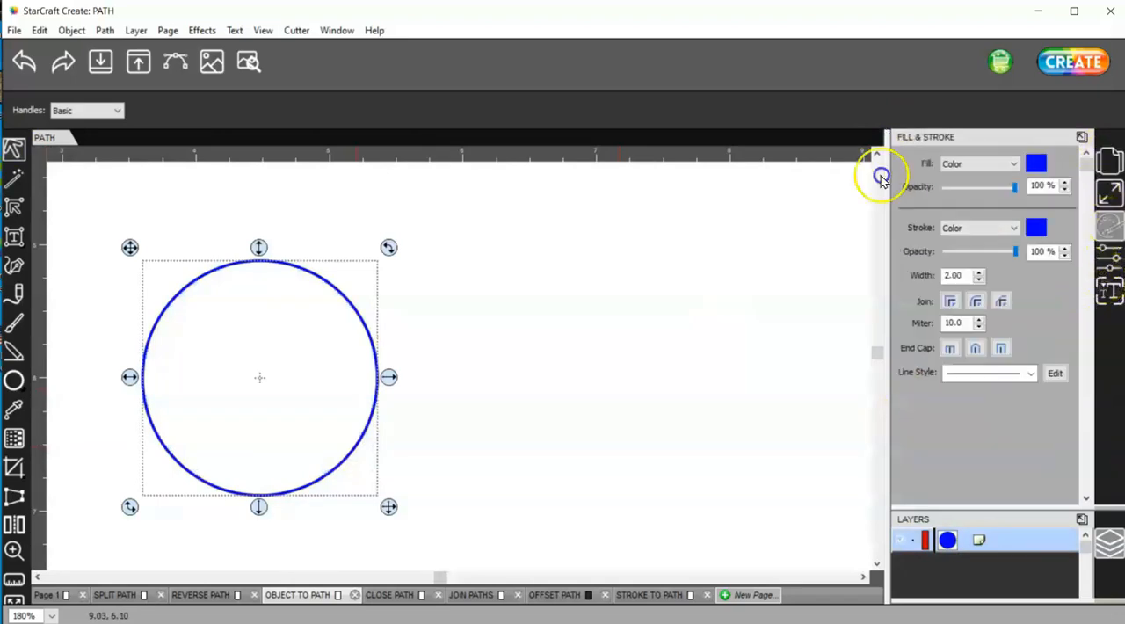
left_click(1030, 373)
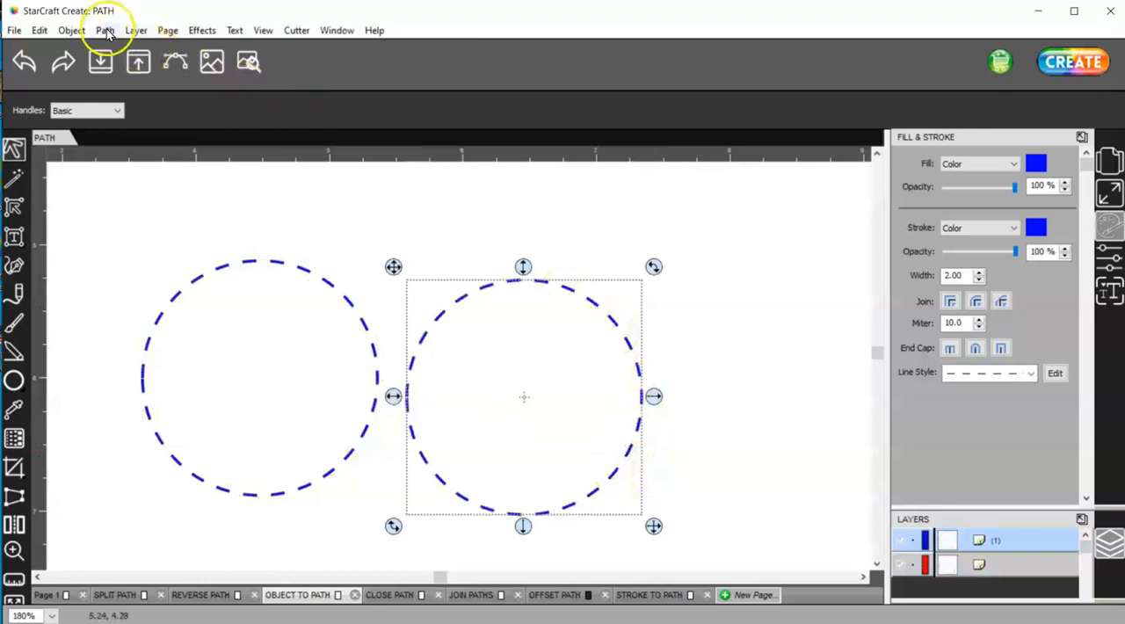
Convert the dashed circle into a plain path with Object to Path
left_click(106, 30)
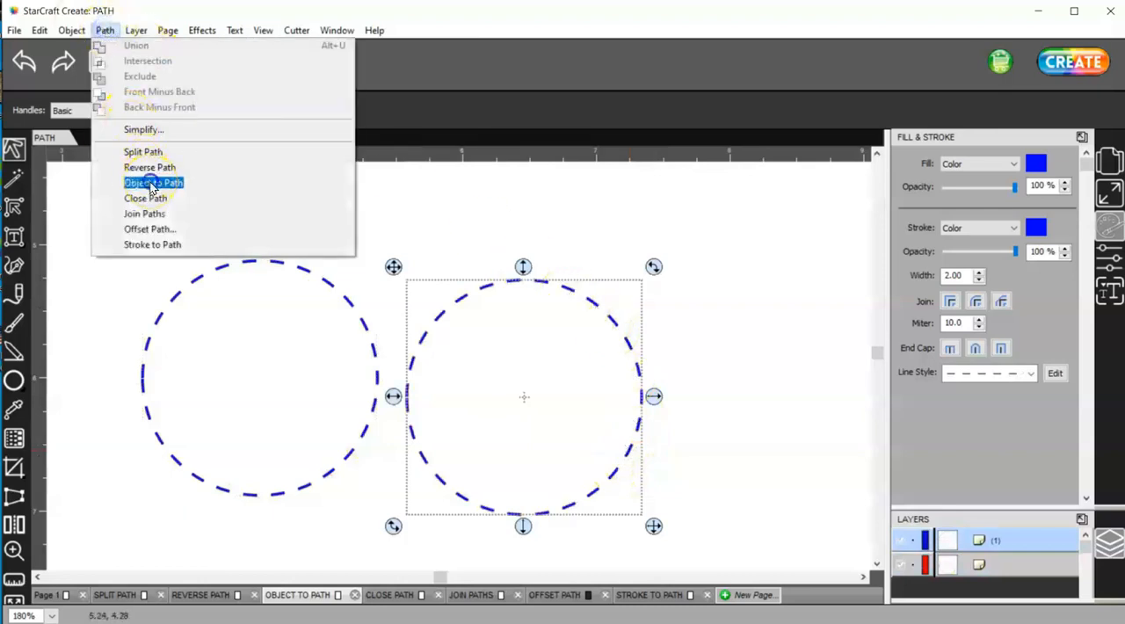
left_click(155, 182)
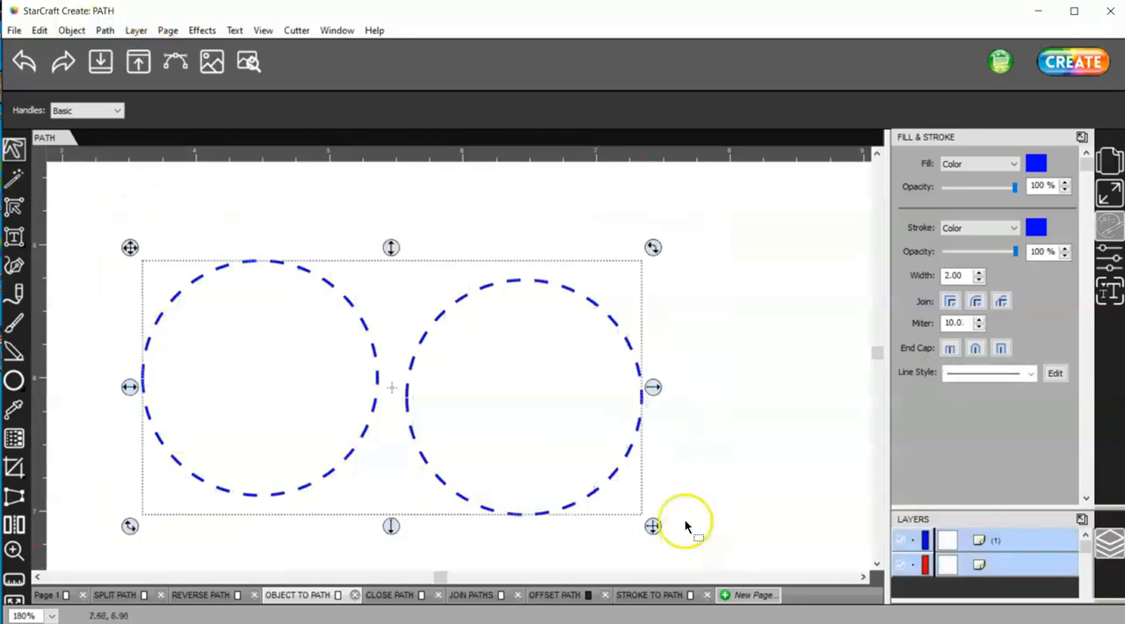
left_click(1107, 197)
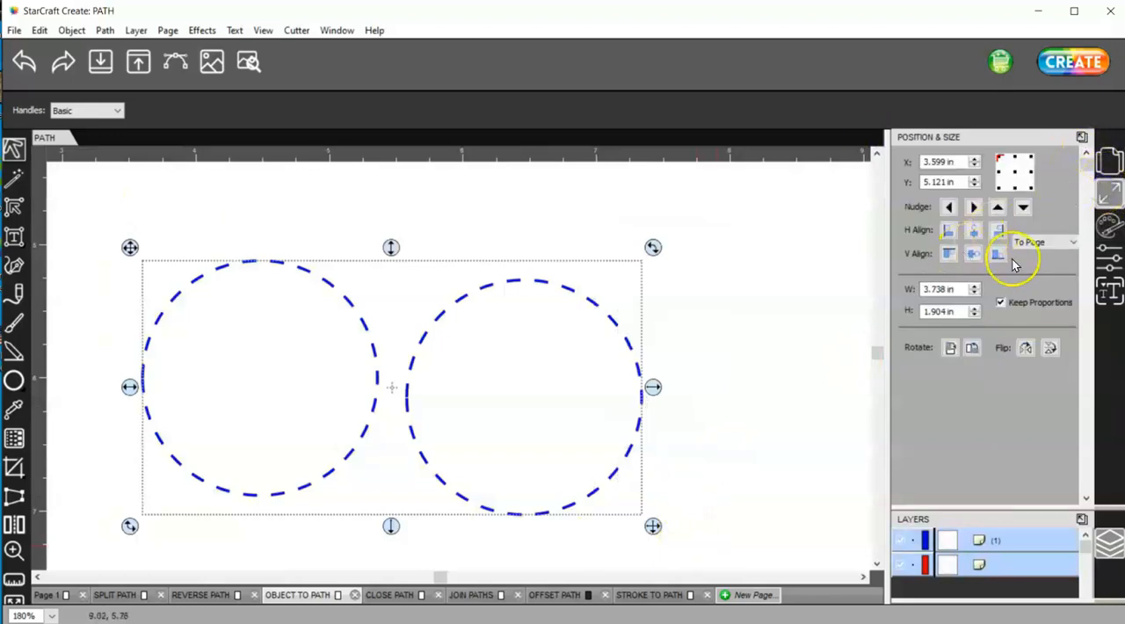
left_click(998, 253)
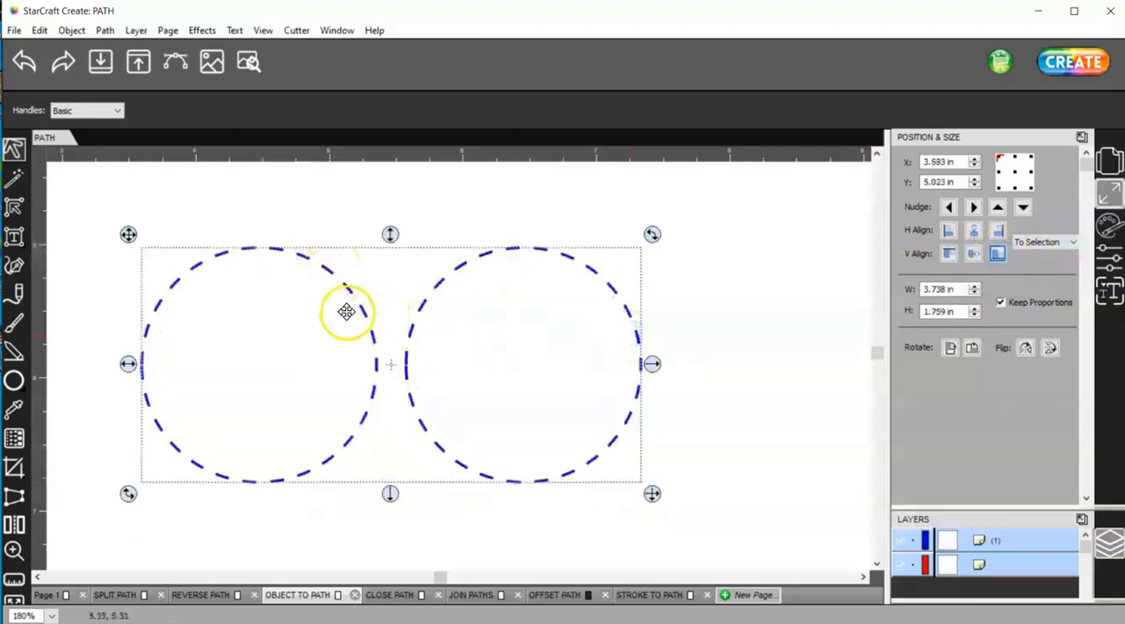
mouse_move(654, 492)
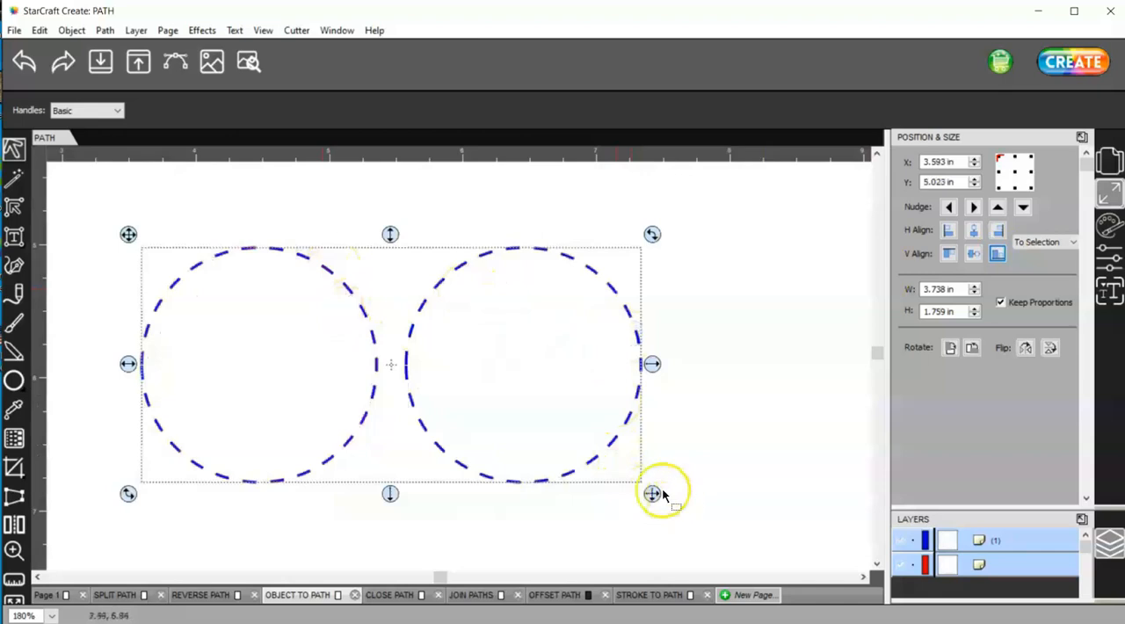
Shrink both dashed circles to about half size and overlap one on the other to compare their dashes
left_click_drag(654, 492, 641, 489)
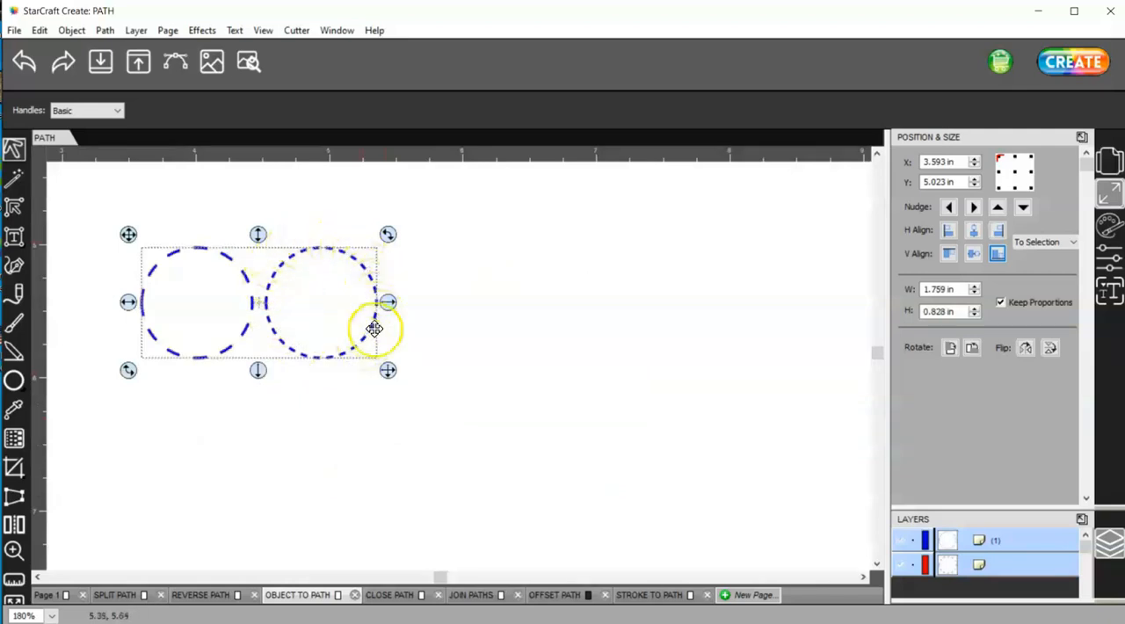
left_click_drag(376, 331, 271, 290)
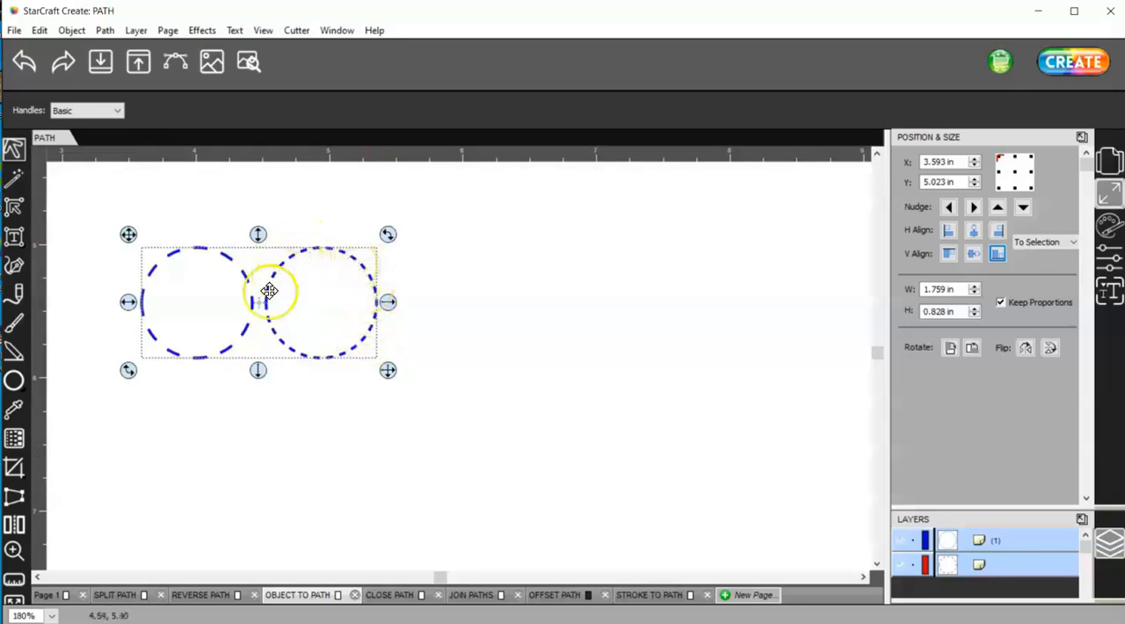
left_click_drag(270, 290, 243, 339)
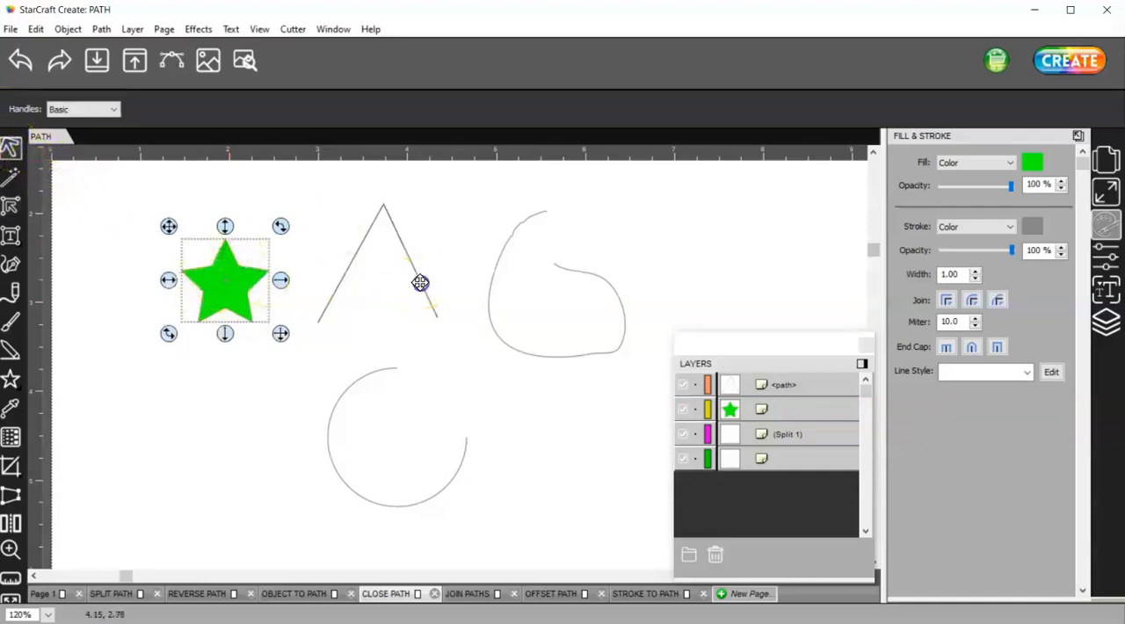
Close the open triangle and scribble outlines into shapes and fill the scribble with colour
left_click(378, 281)
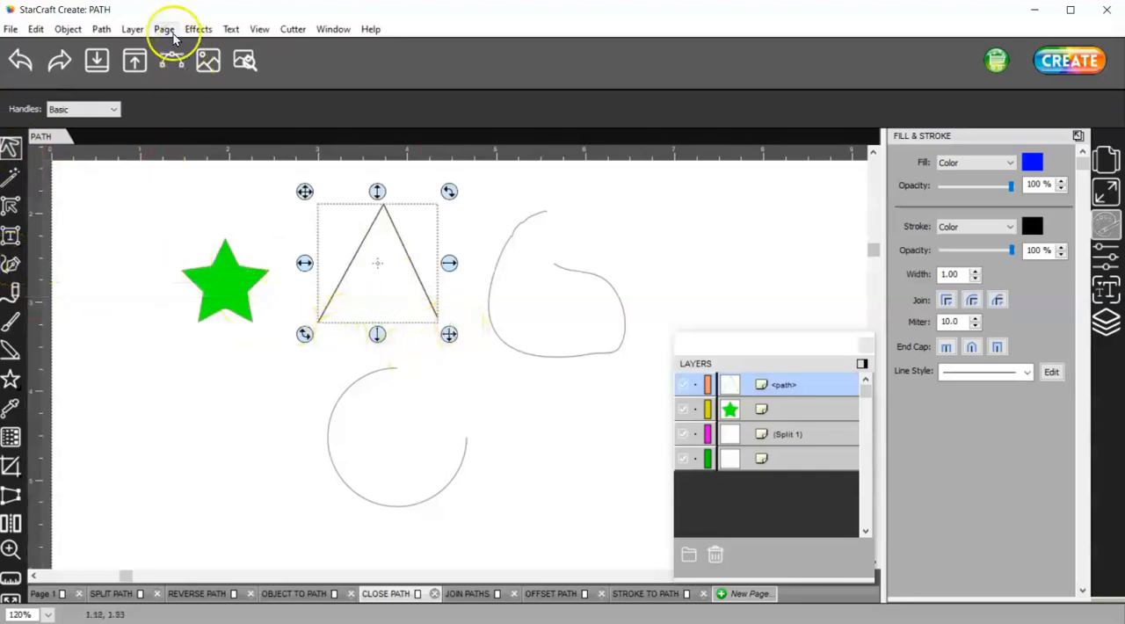
left_click(101, 28)
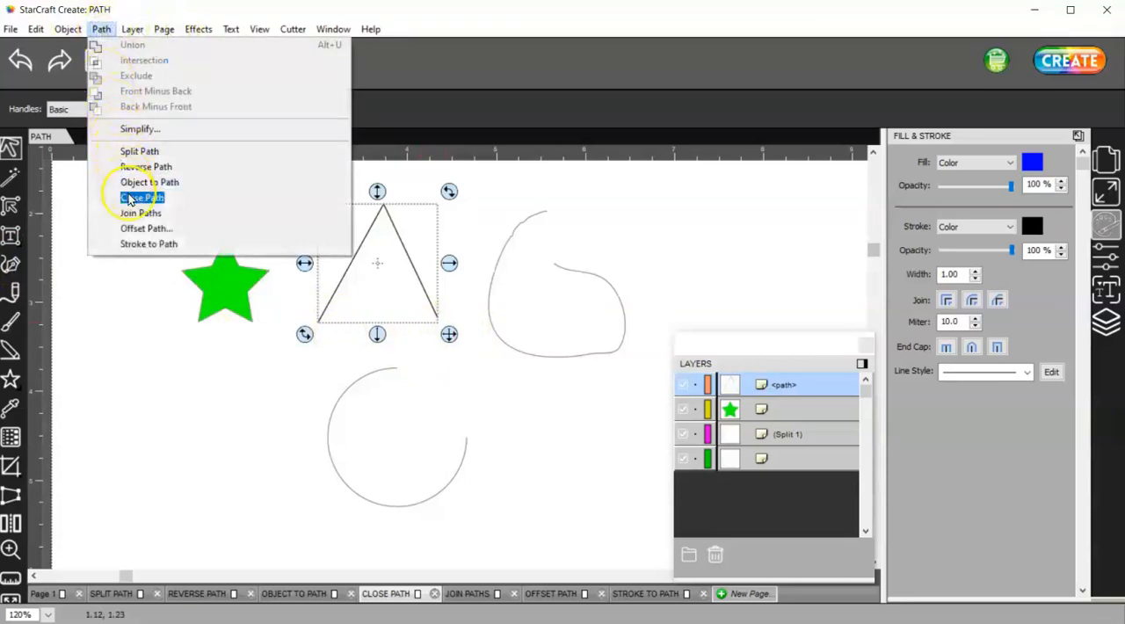
left_click(140, 197)
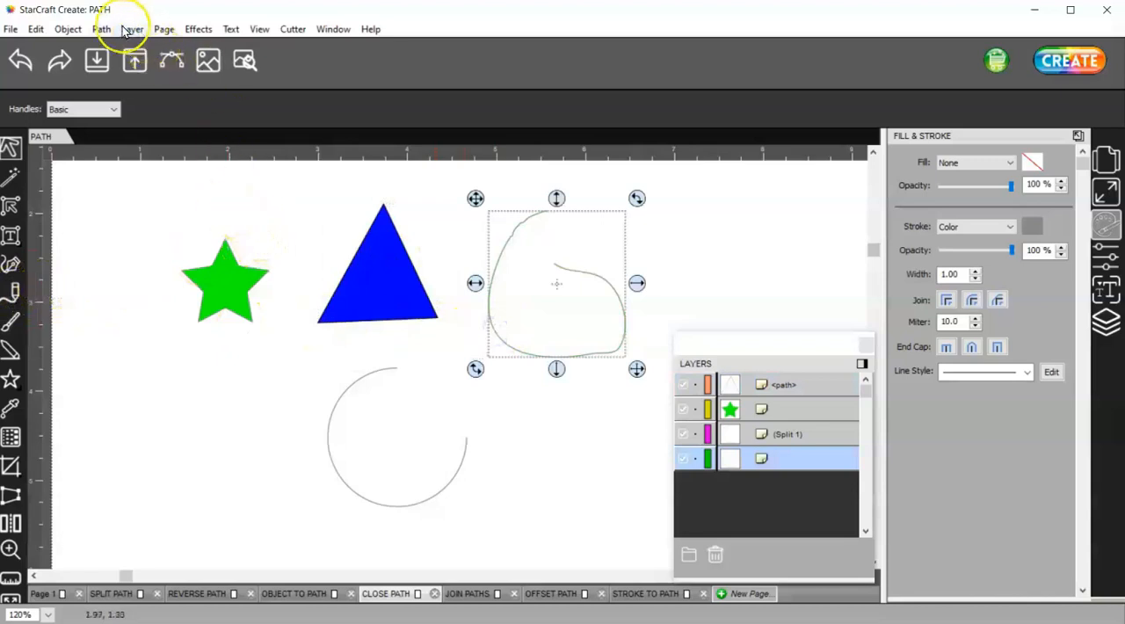
left_click(102, 28)
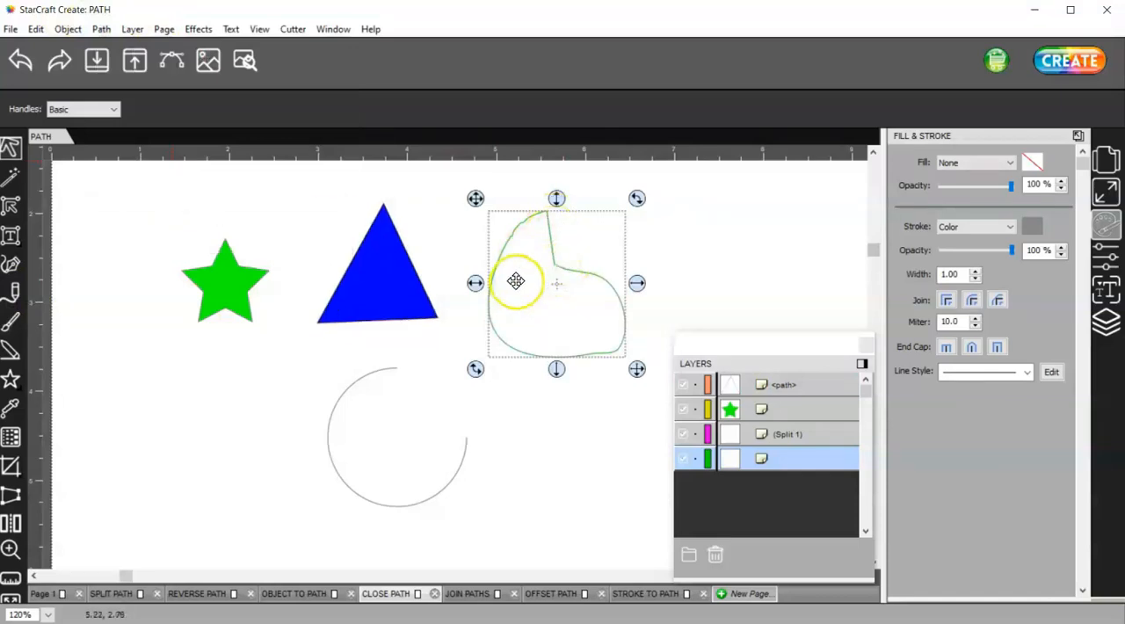
mouse_move(975, 161)
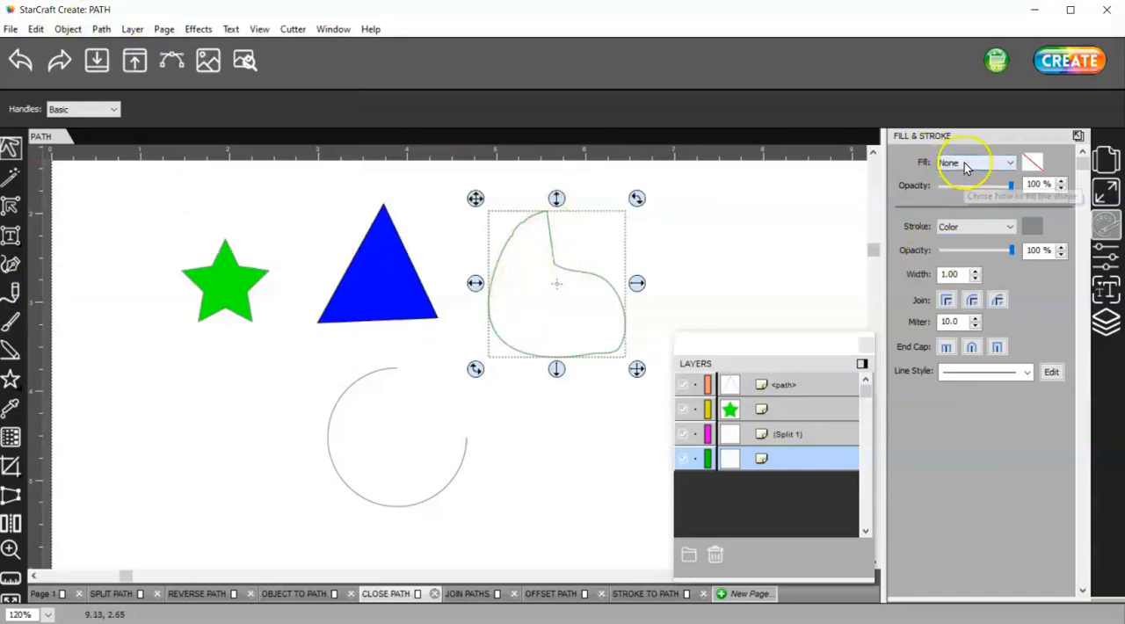
left_click(976, 161)
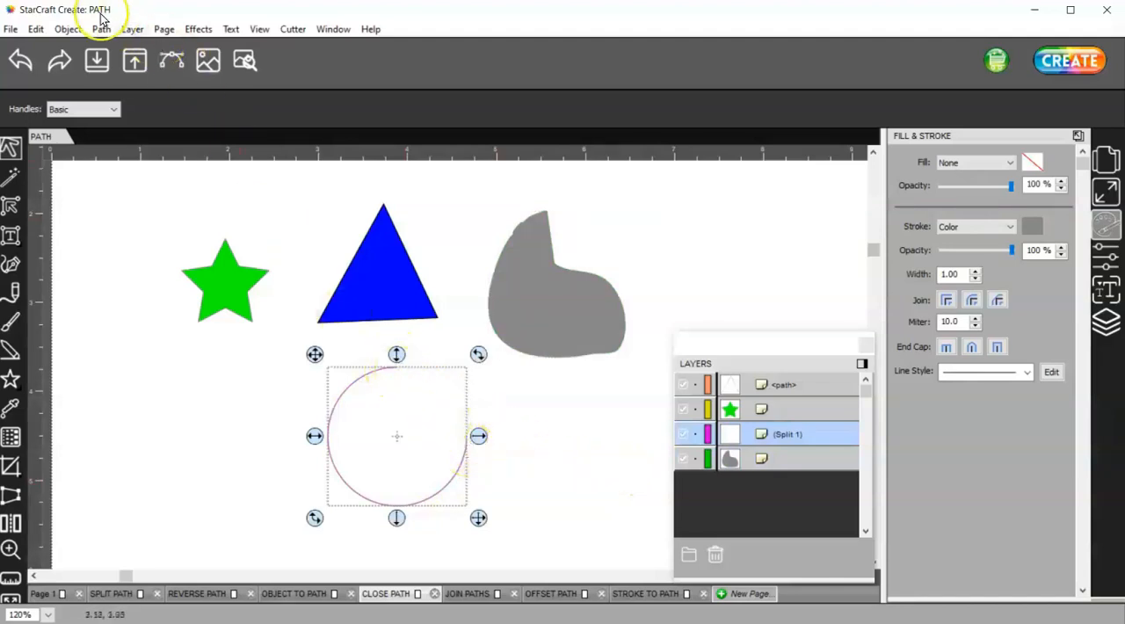
Close the open arc into a shape and fill it with colour
left_click(101, 28)
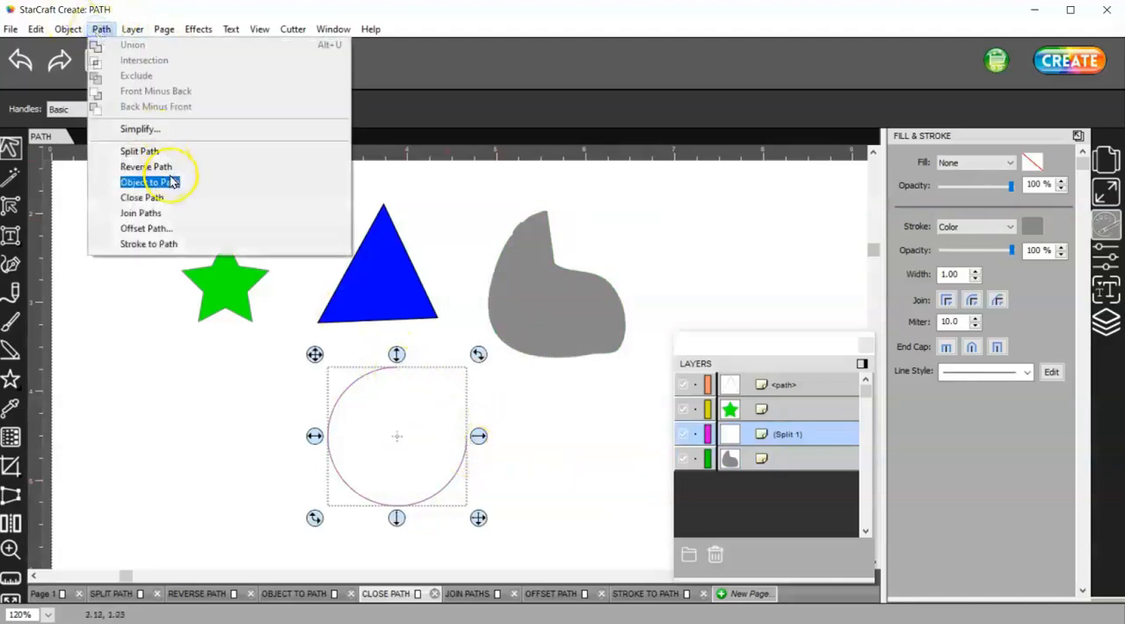
left_click(150, 182)
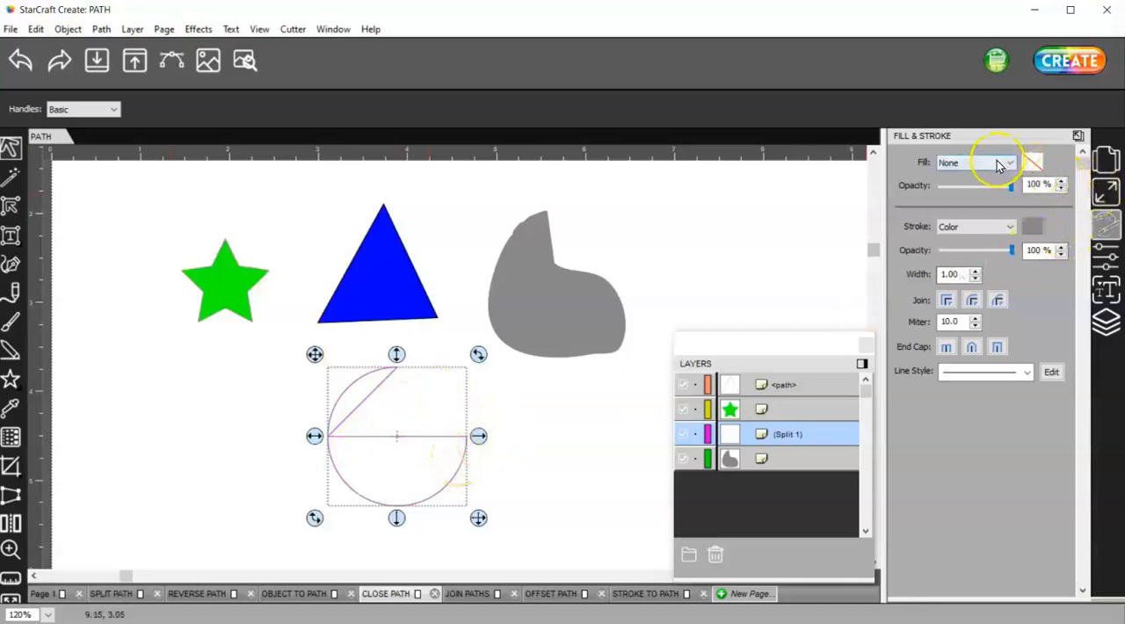
left_click(1009, 162)
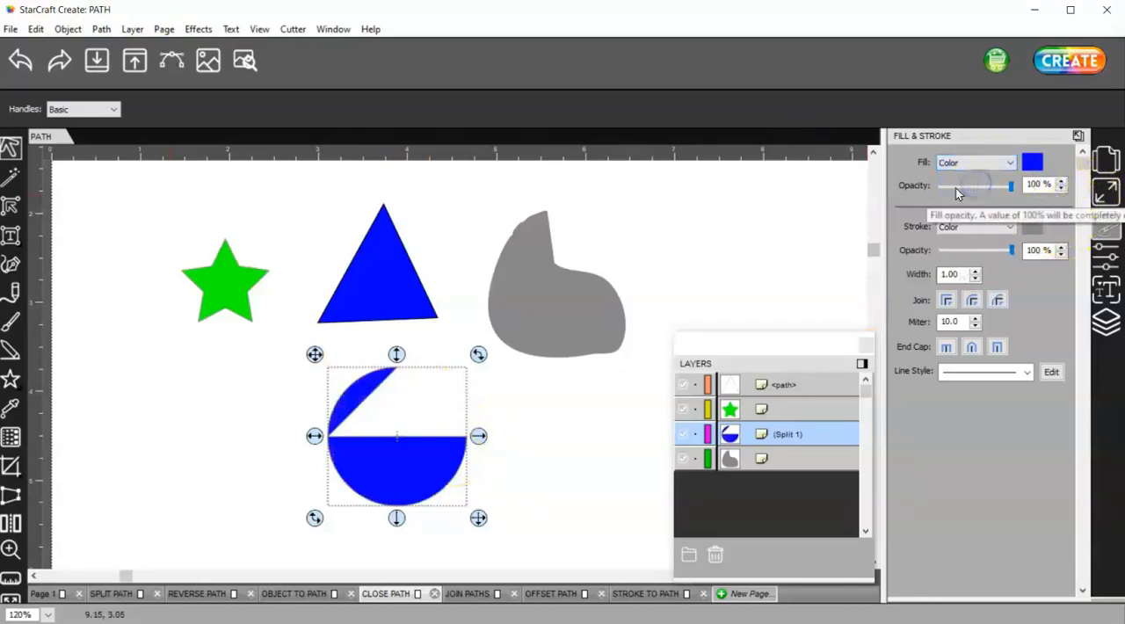
mouse_move(579, 450)
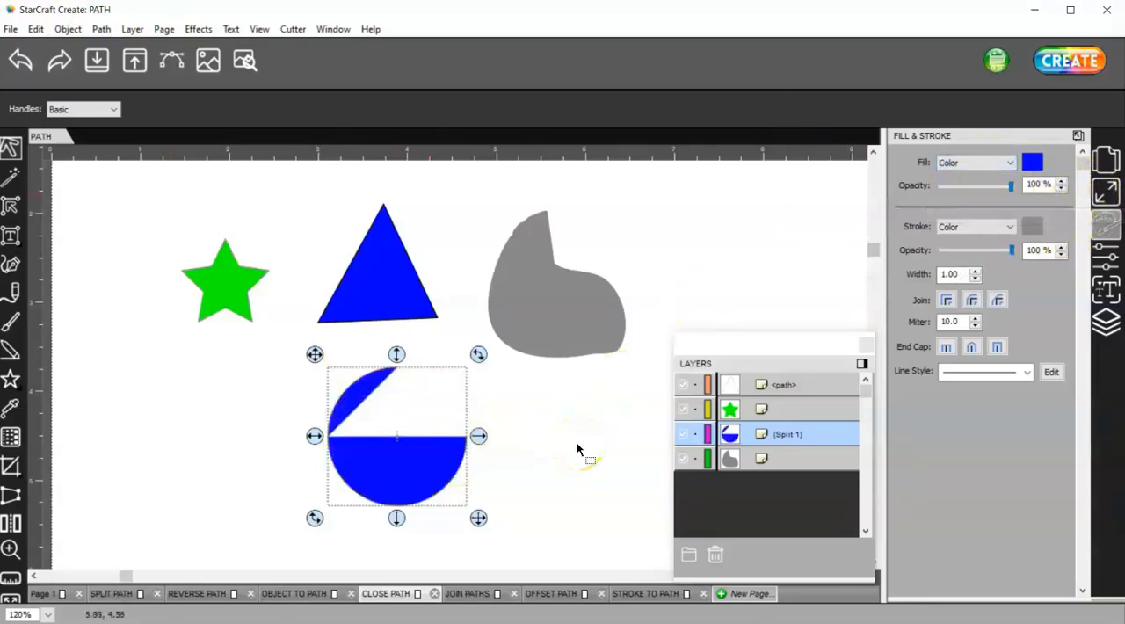
mouse_move(573, 443)
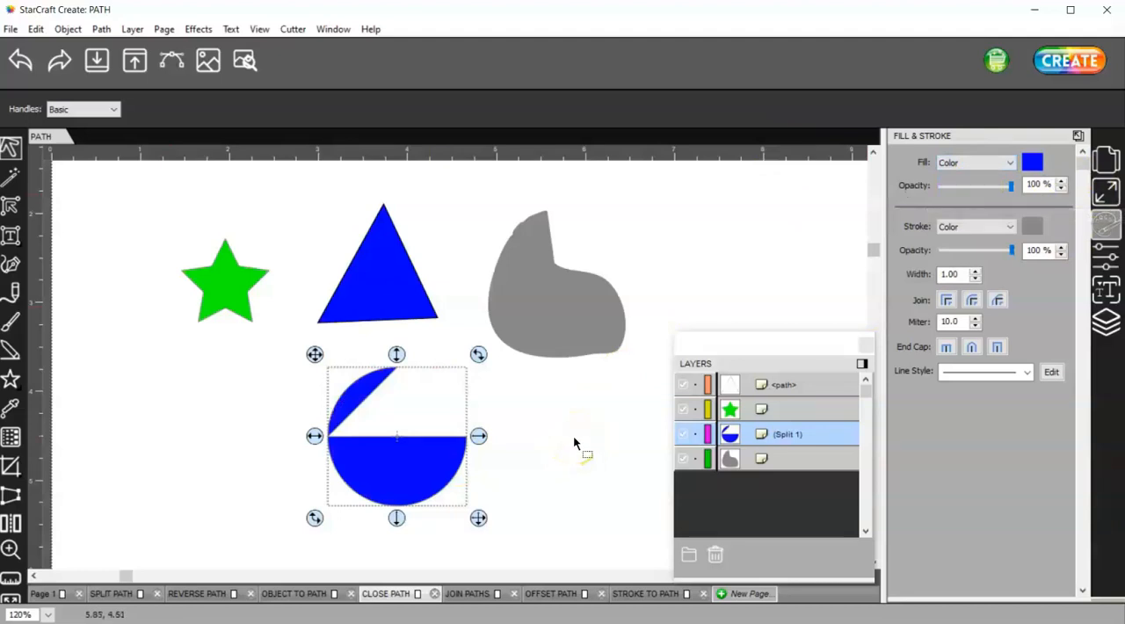
mouse_move(12, 238)
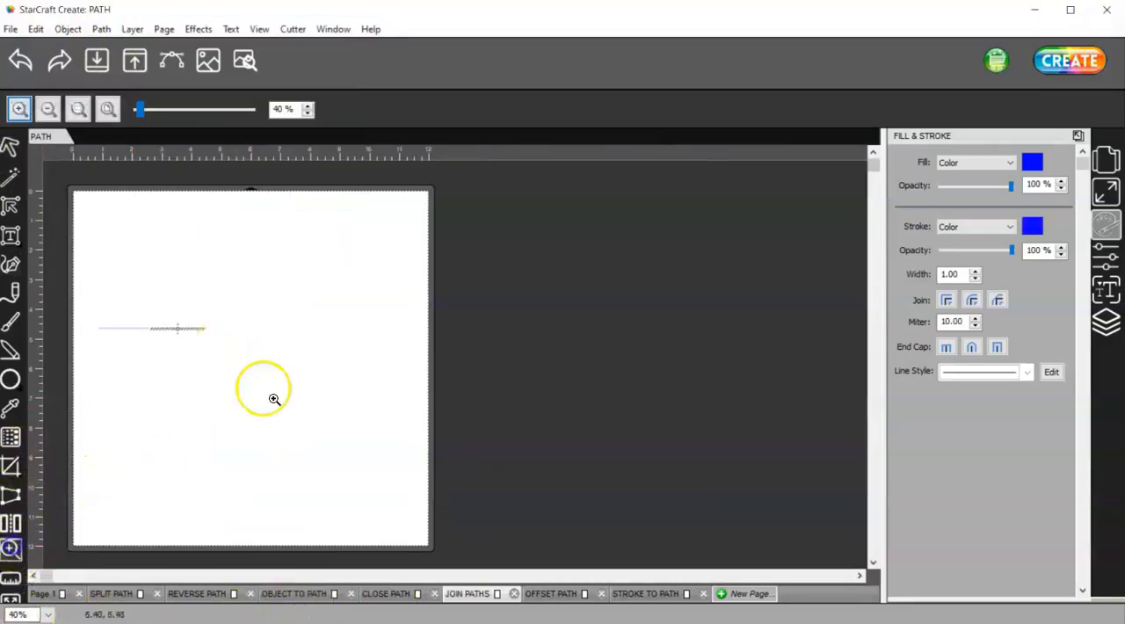
left_click_drag(264, 387, 158, 336)
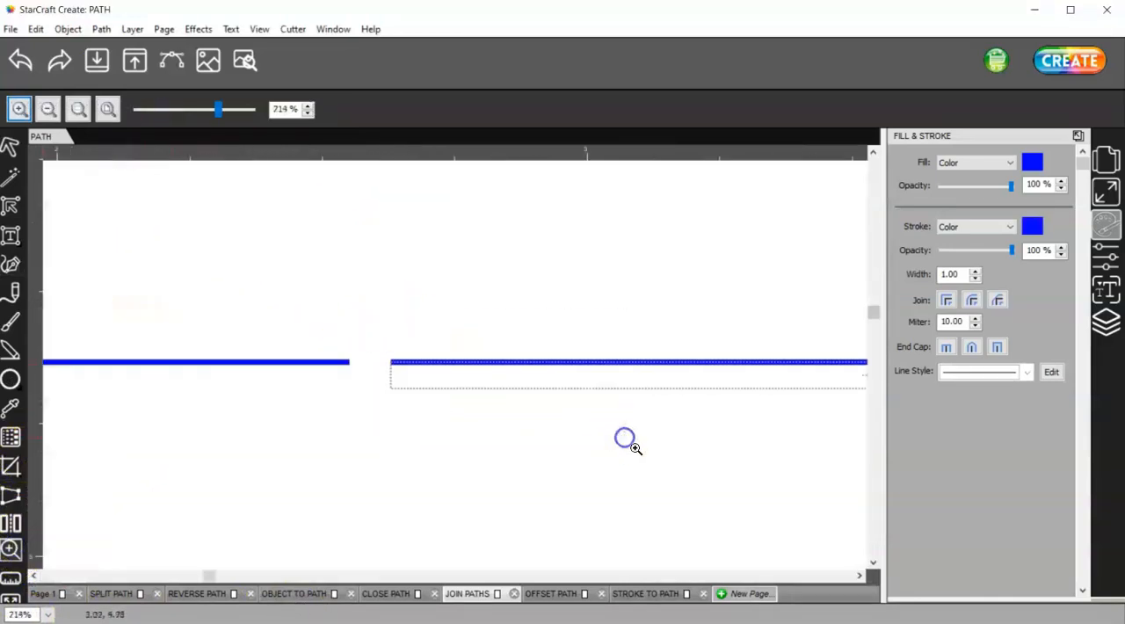
mouse_move(326, 395)
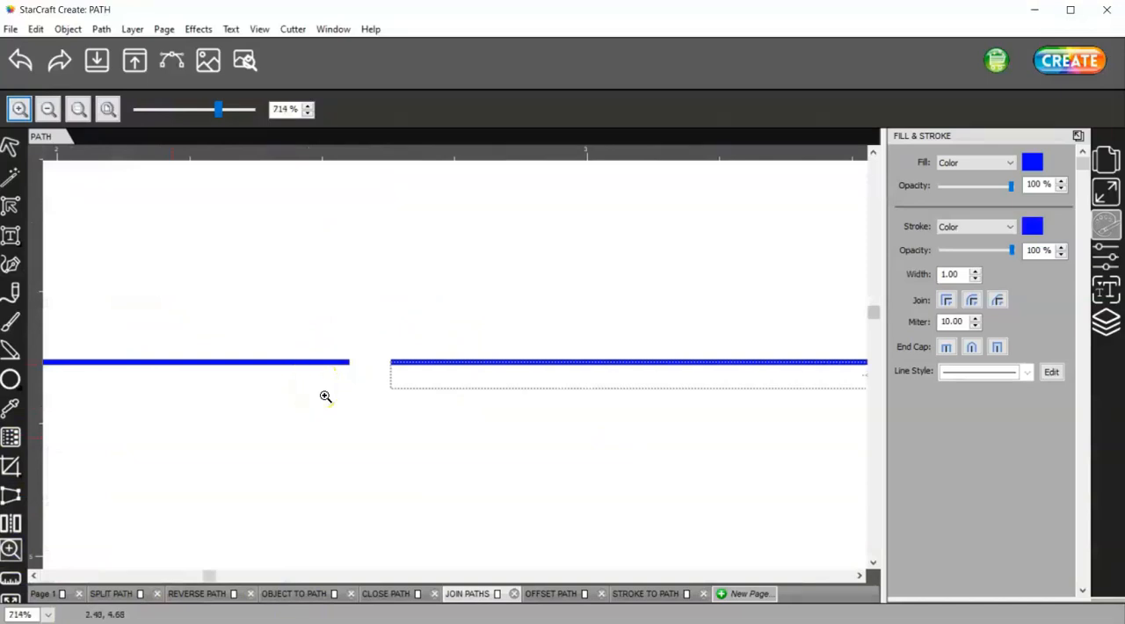
mouse_move(13, 264)
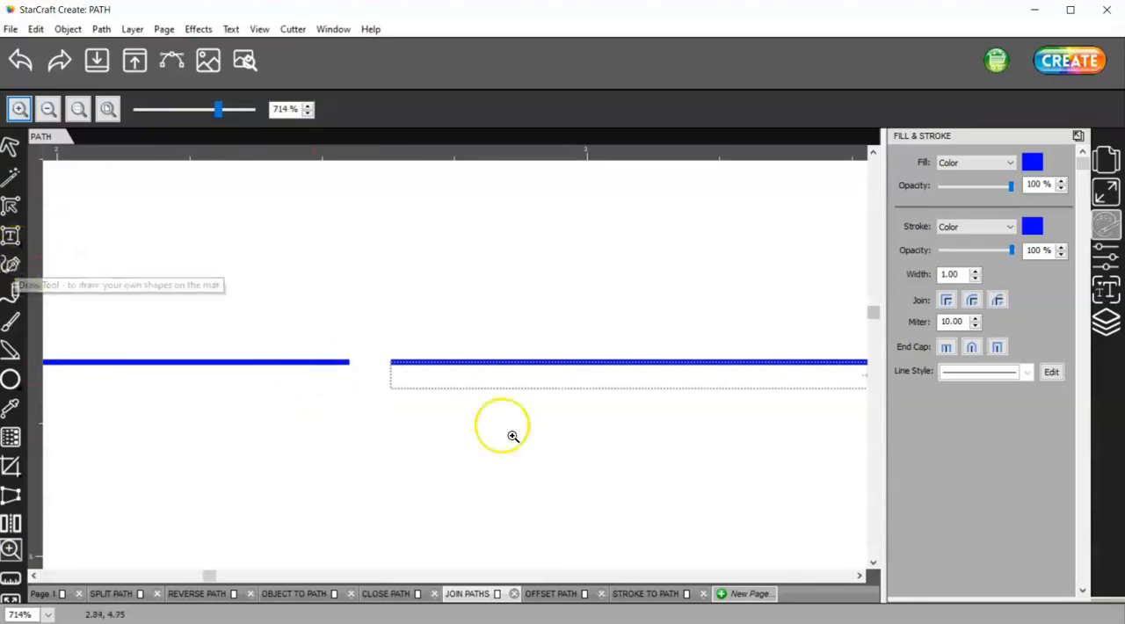
mouse_move(369, 362)
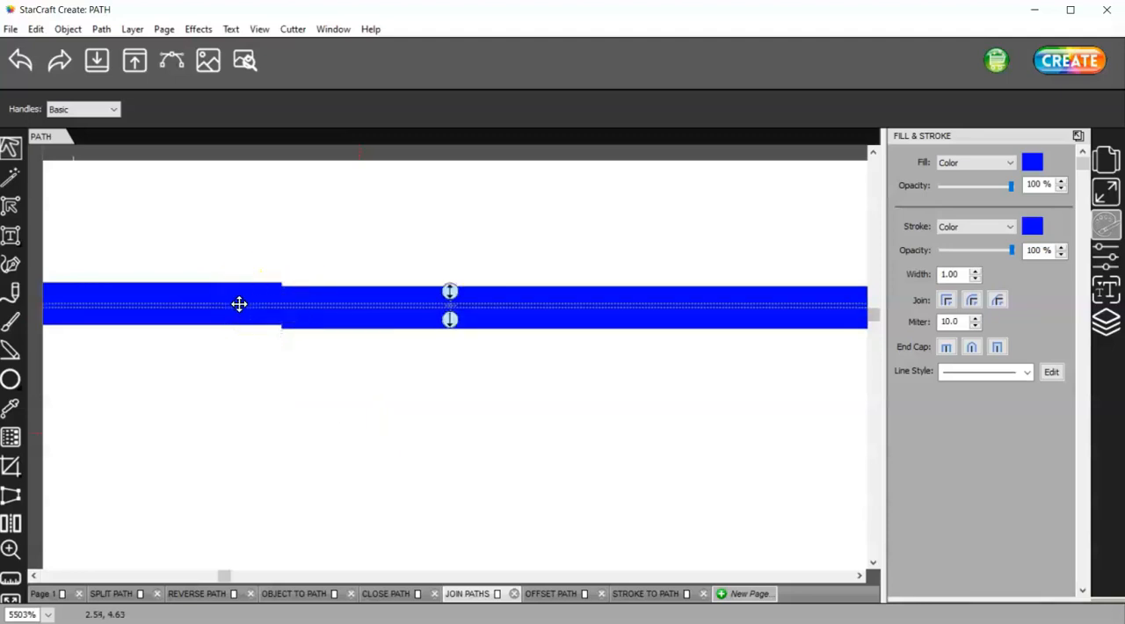
mouse_move(244, 341)
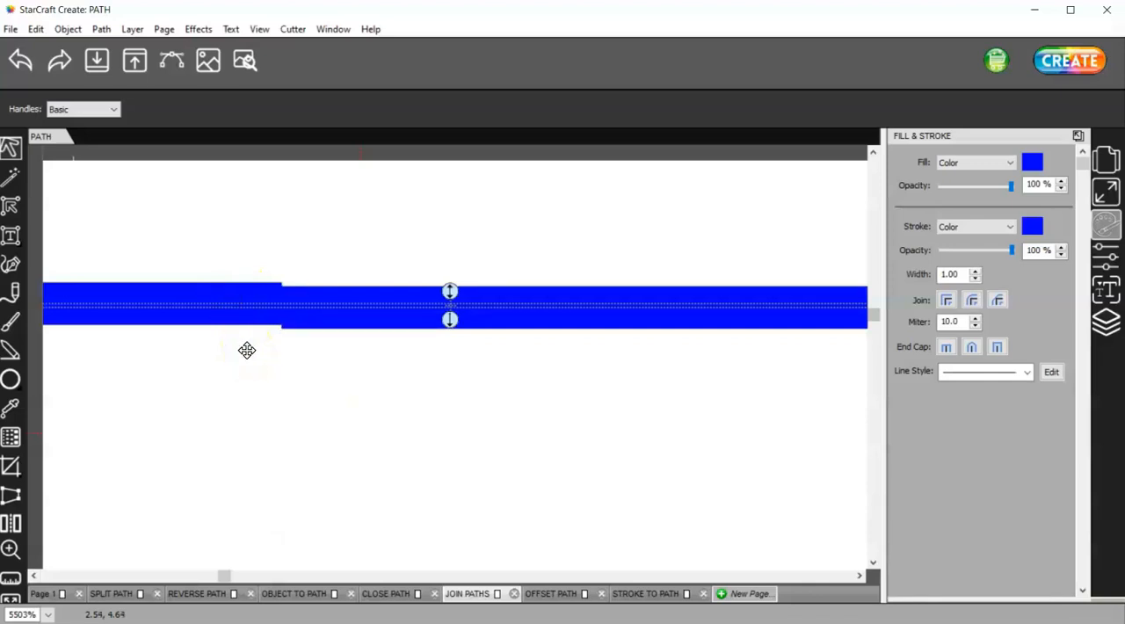
mouse_move(291, 366)
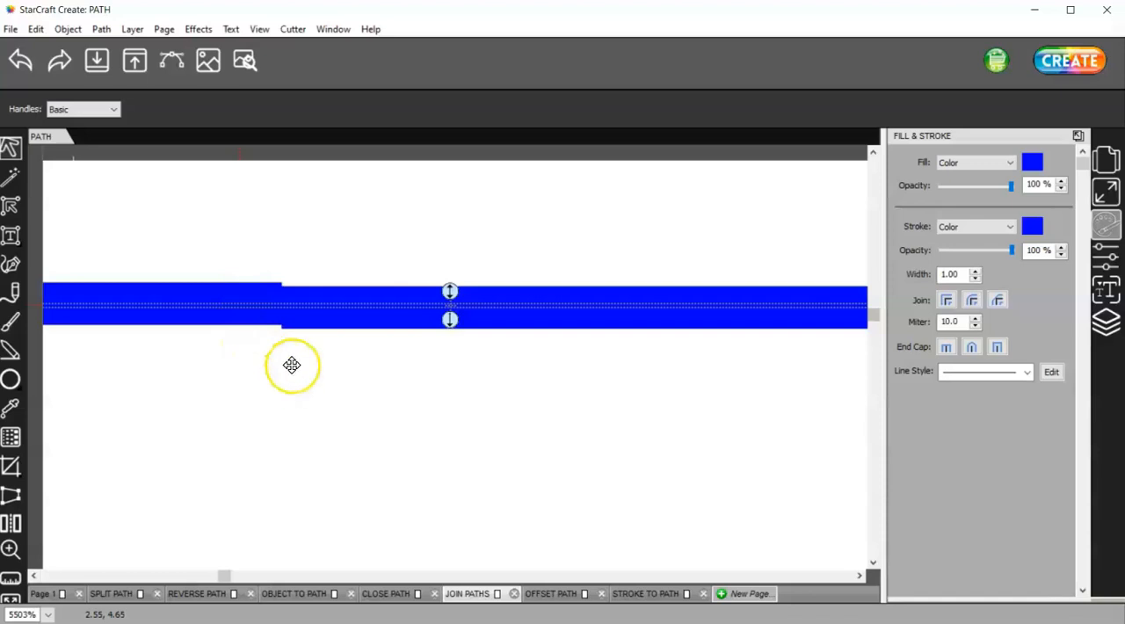
left_click(102, 28)
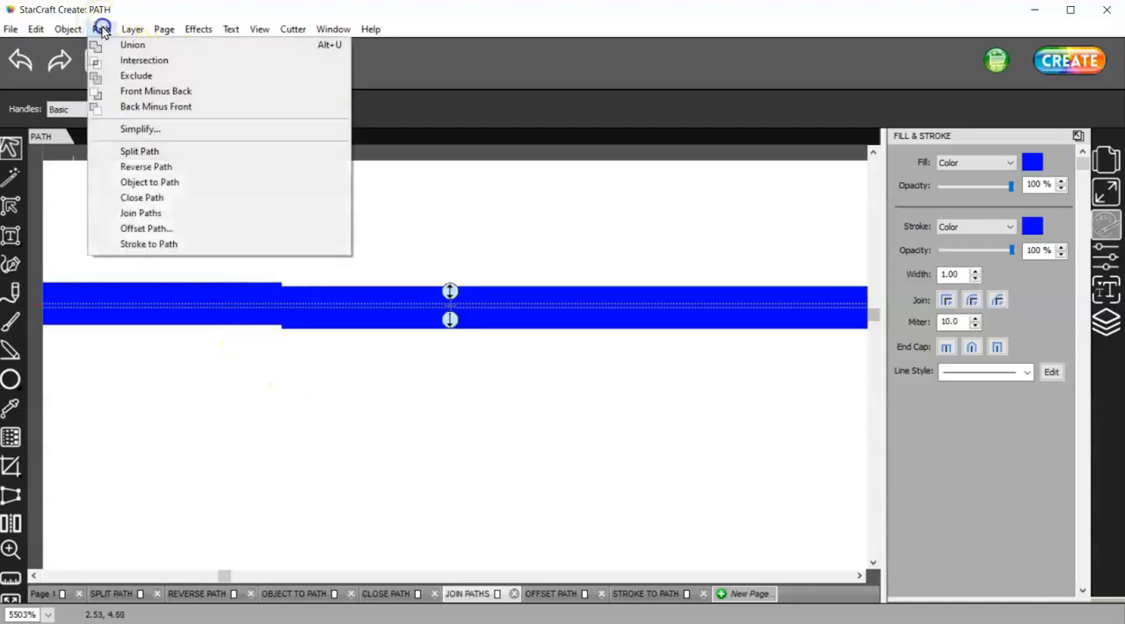
mouse_move(141, 213)
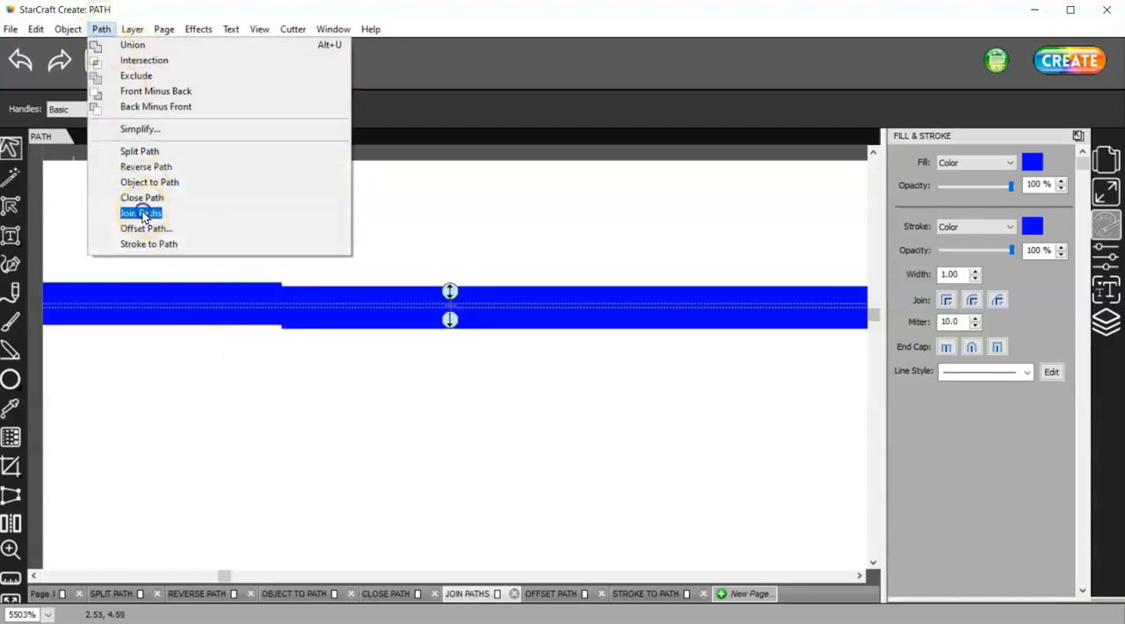
left_click(141, 213)
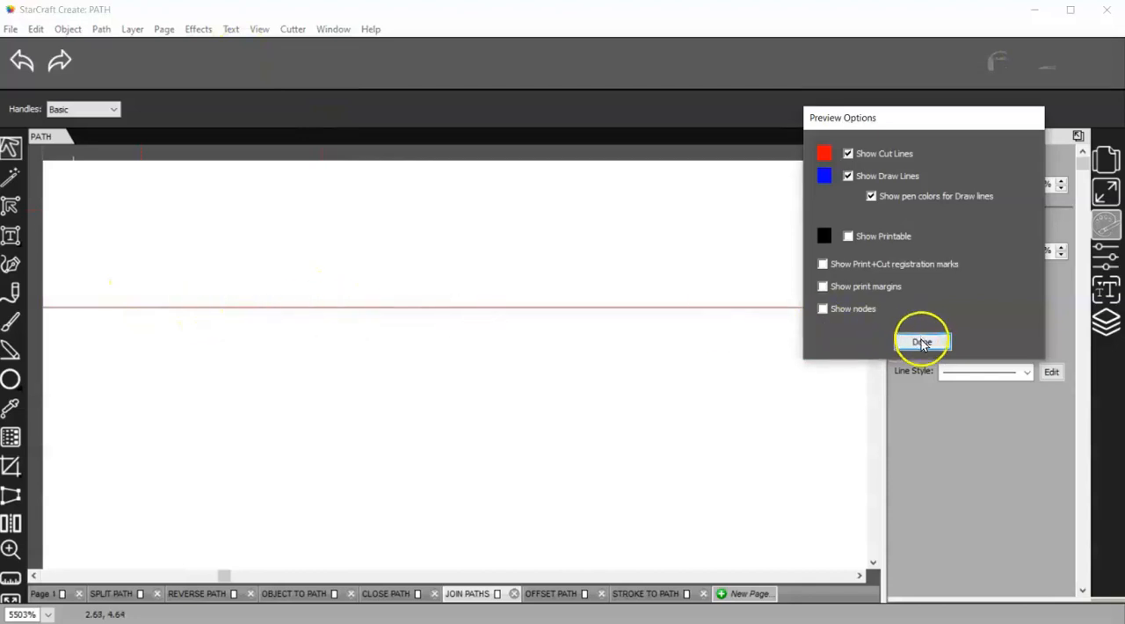
left_click(922, 342)
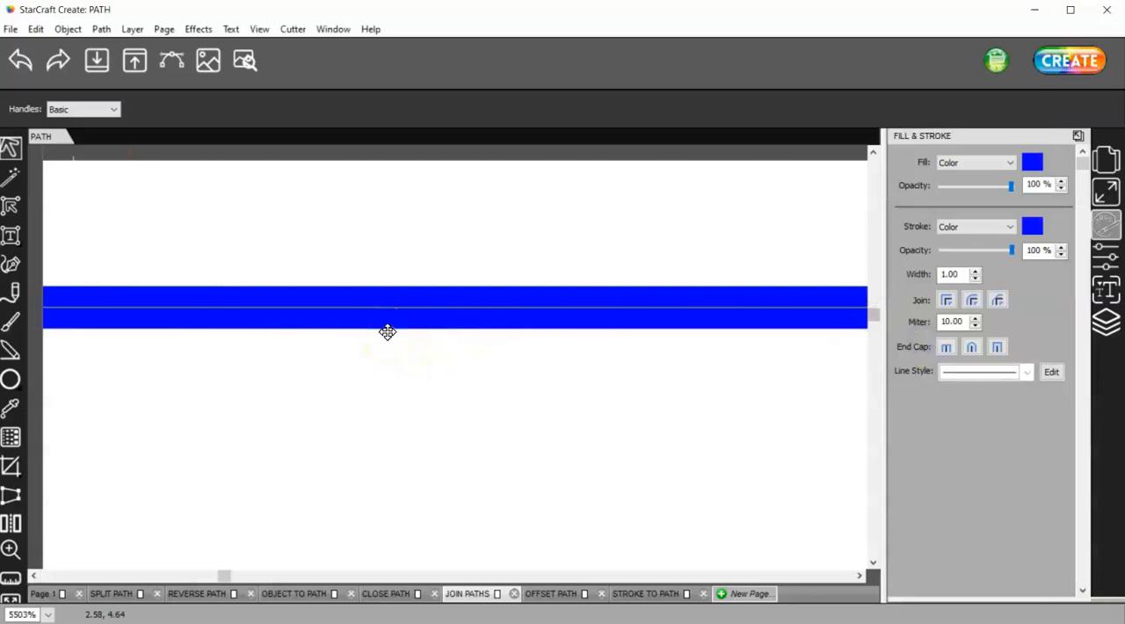
mouse_move(366, 320)
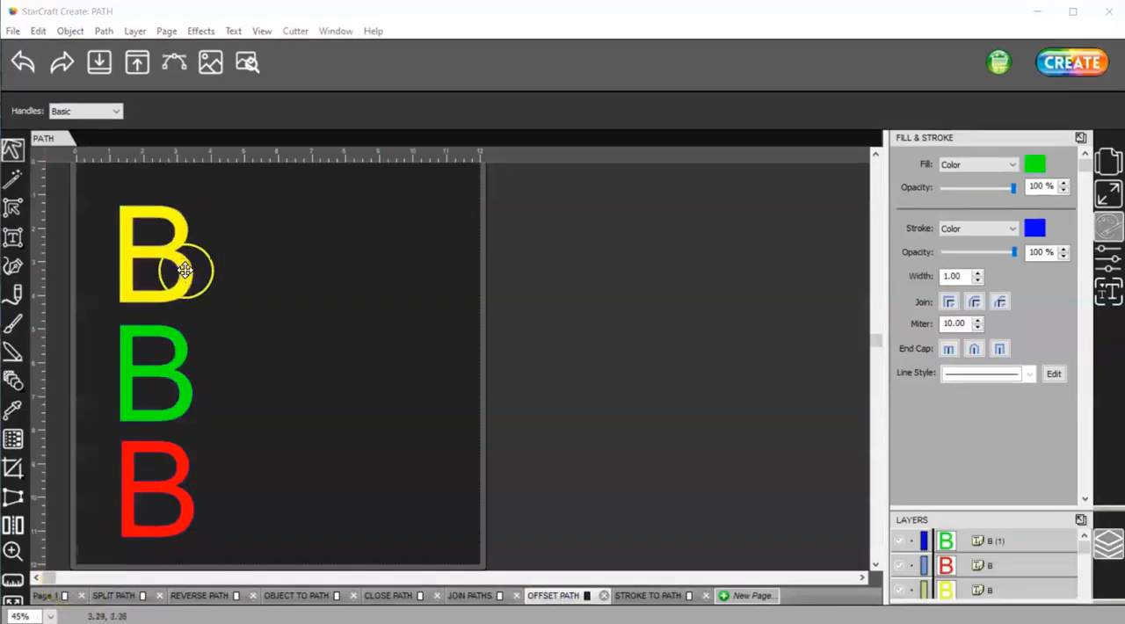
Thicken the yellow B with a 0.200 in outward Offset Path and nudge it up and right
left_click(158, 255)
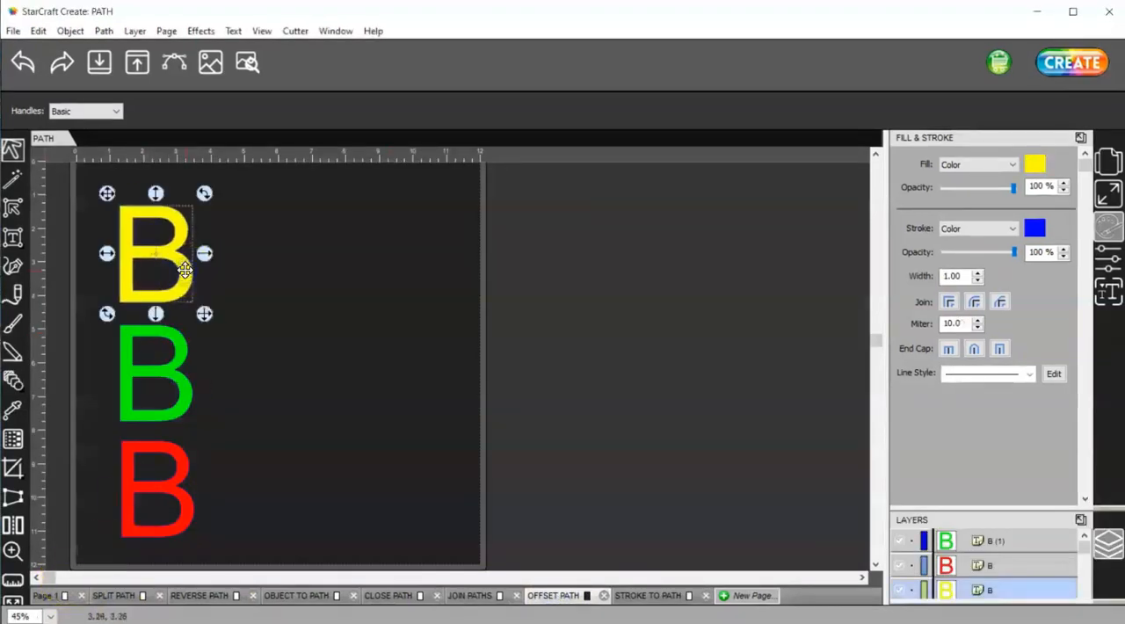
left_click(104, 32)
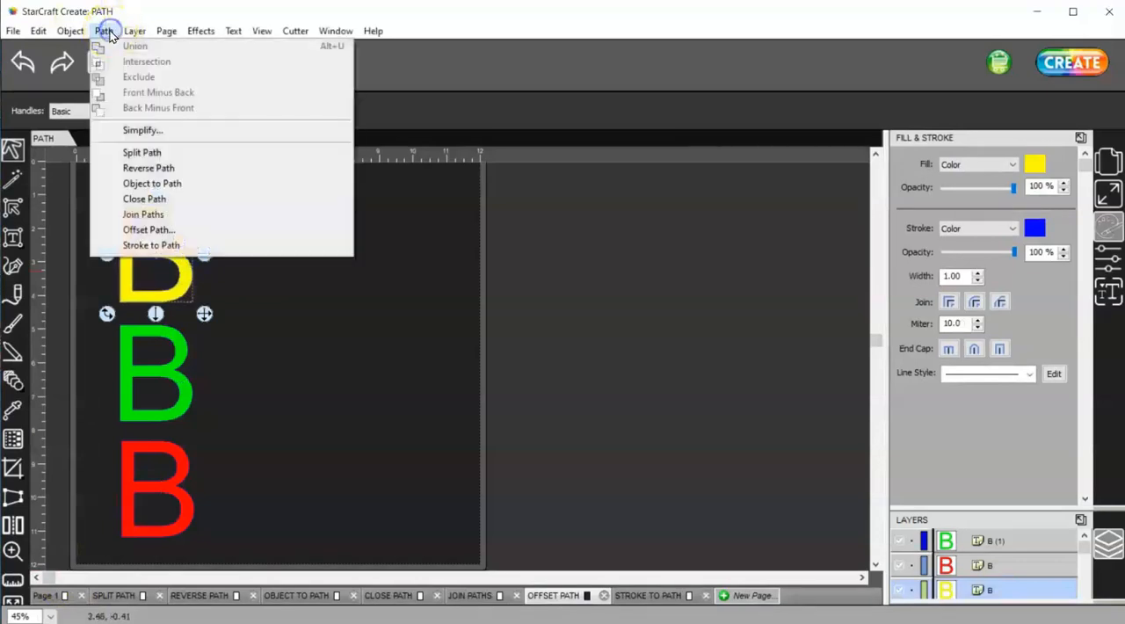
left_click(148, 229)
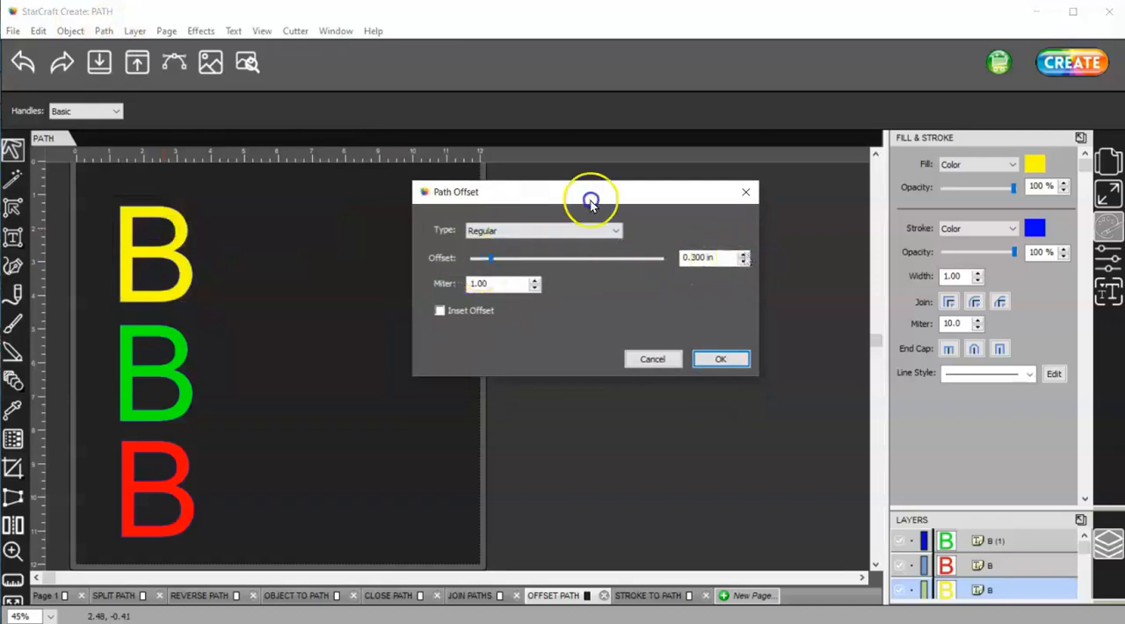
left_click(741, 262)
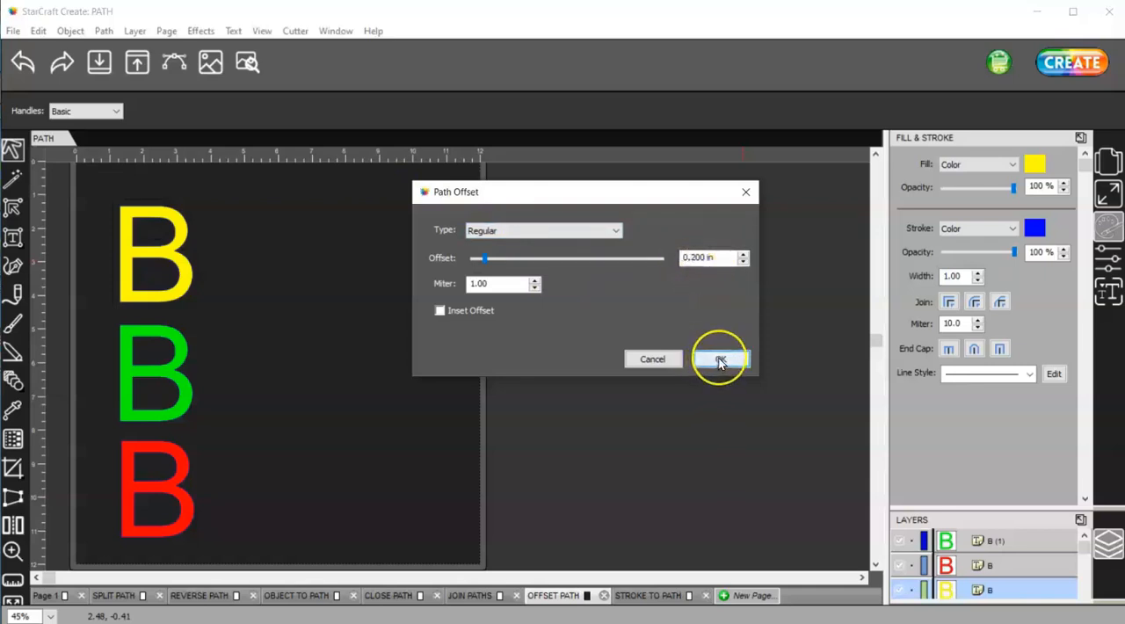
left_click(721, 359)
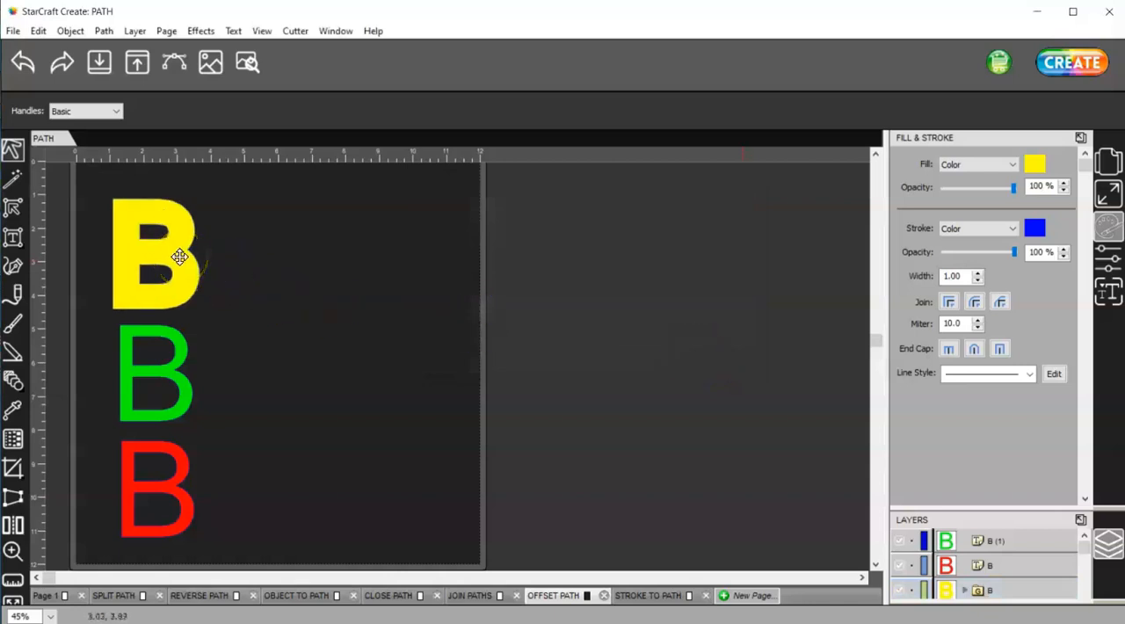
left_click_drag(179, 256, 271, 254)
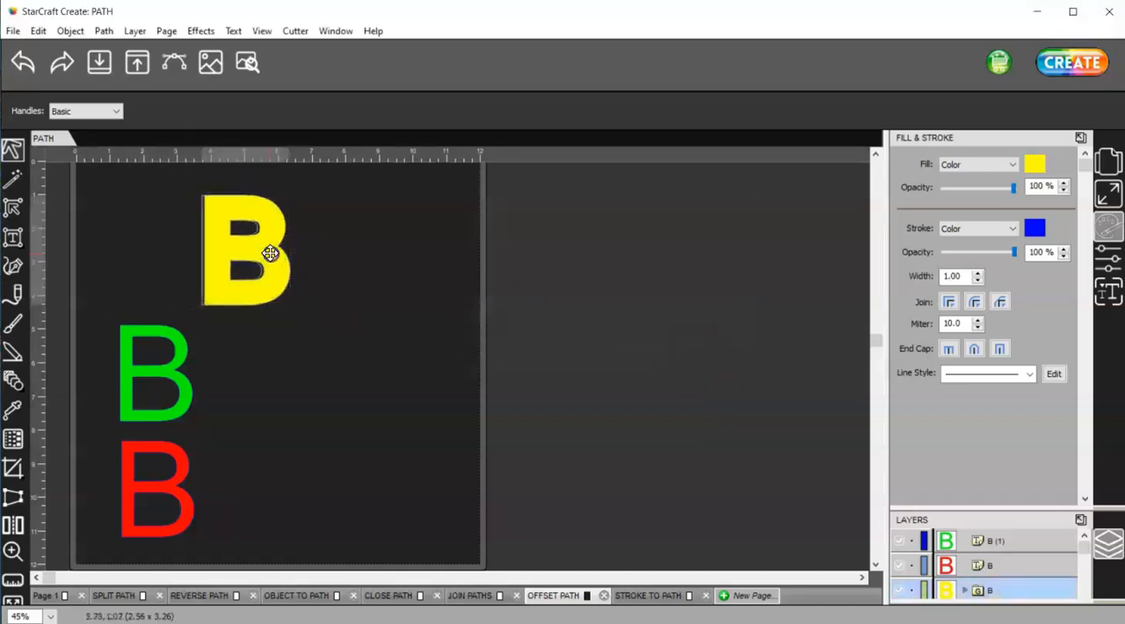
Give the green B a 0.050 in inset offset outline and move it up beside the yellow B
left_click(246, 253)
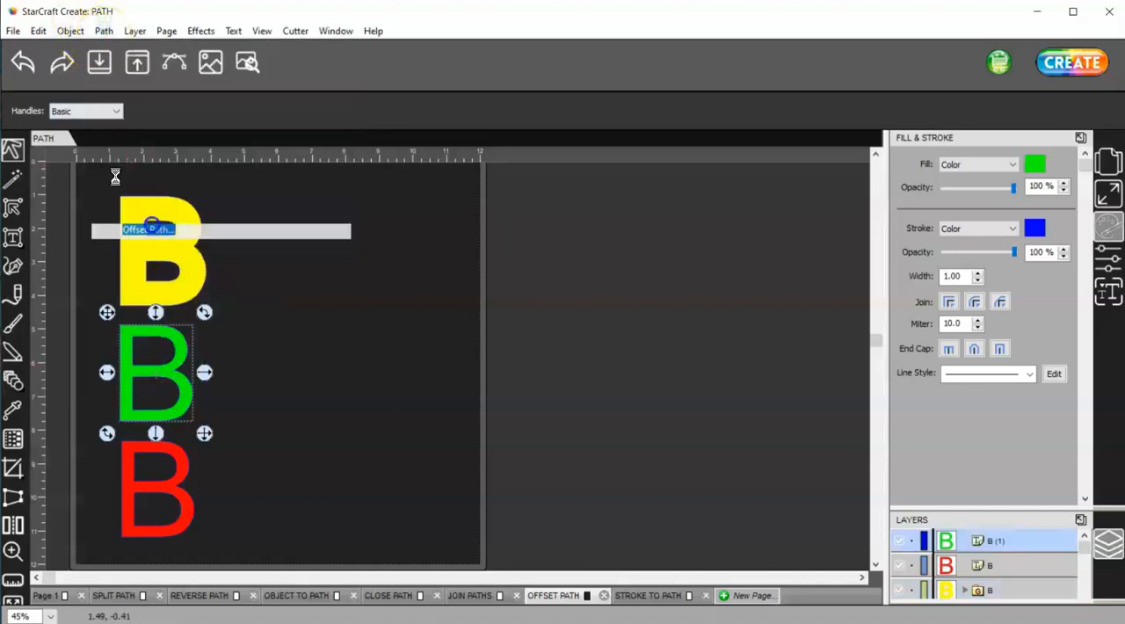
left_click(552, 594)
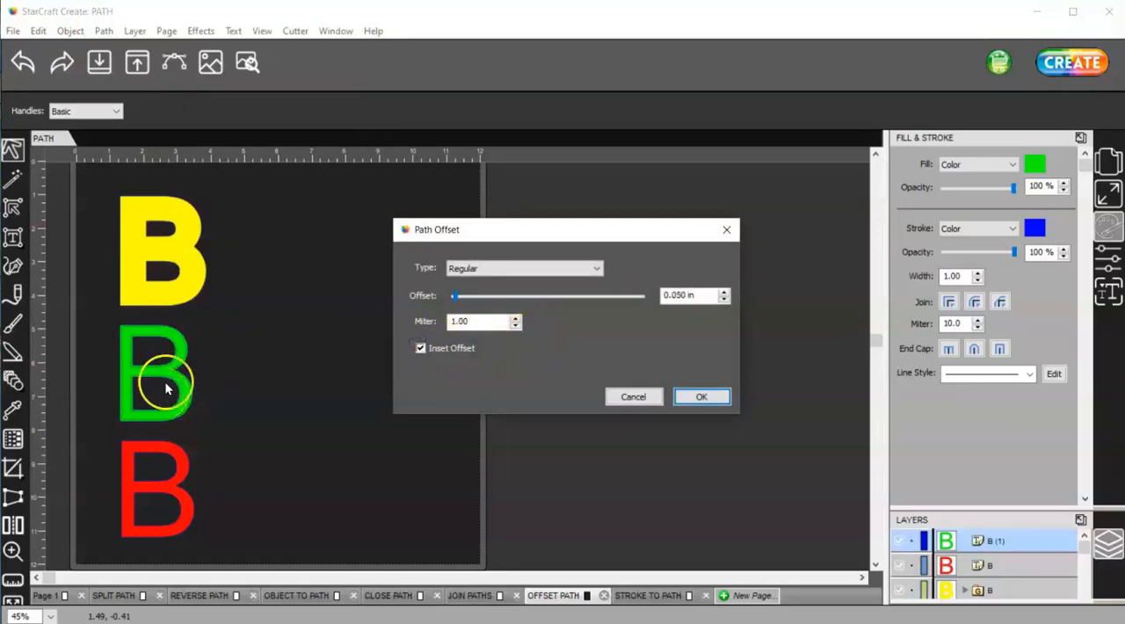
mouse_move(139, 332)
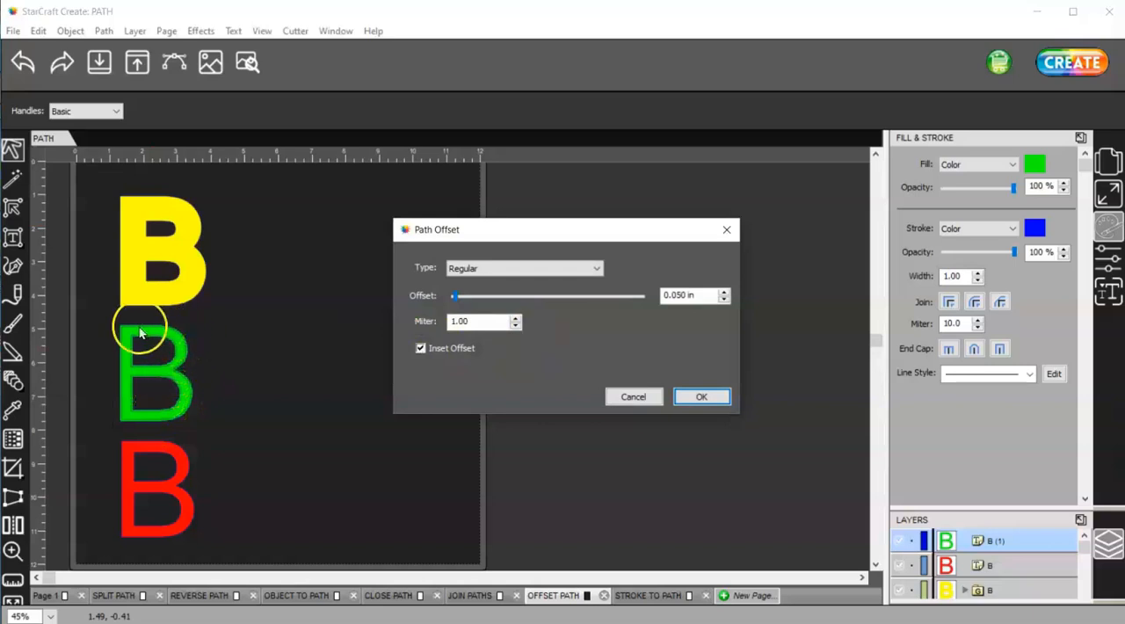
mouse_move(137, 425)
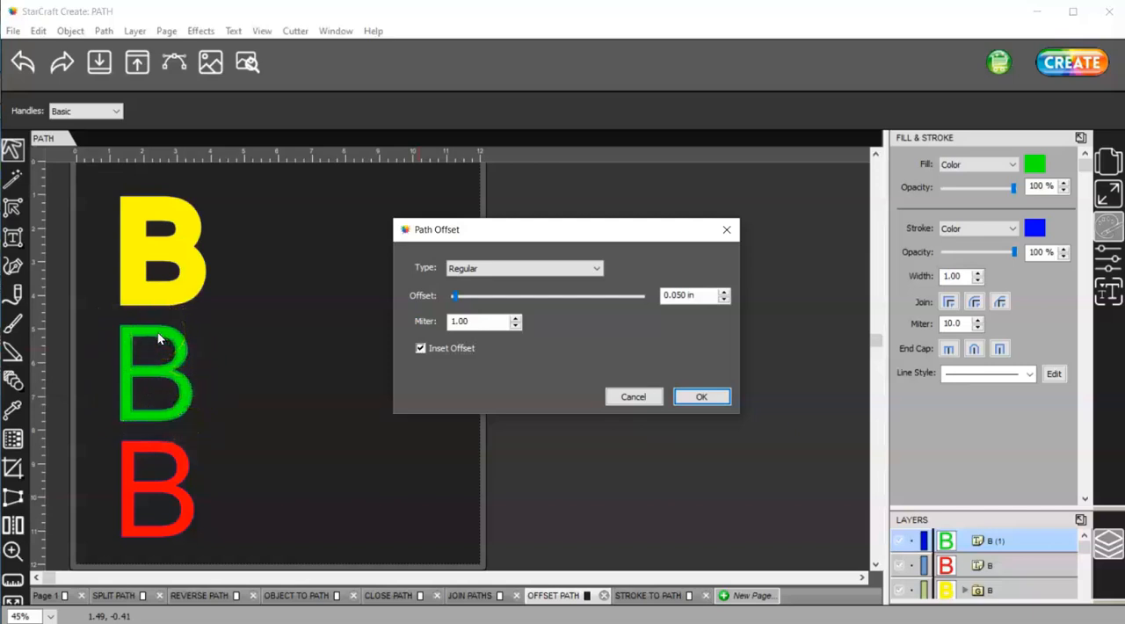
mouse_move(158, 336)
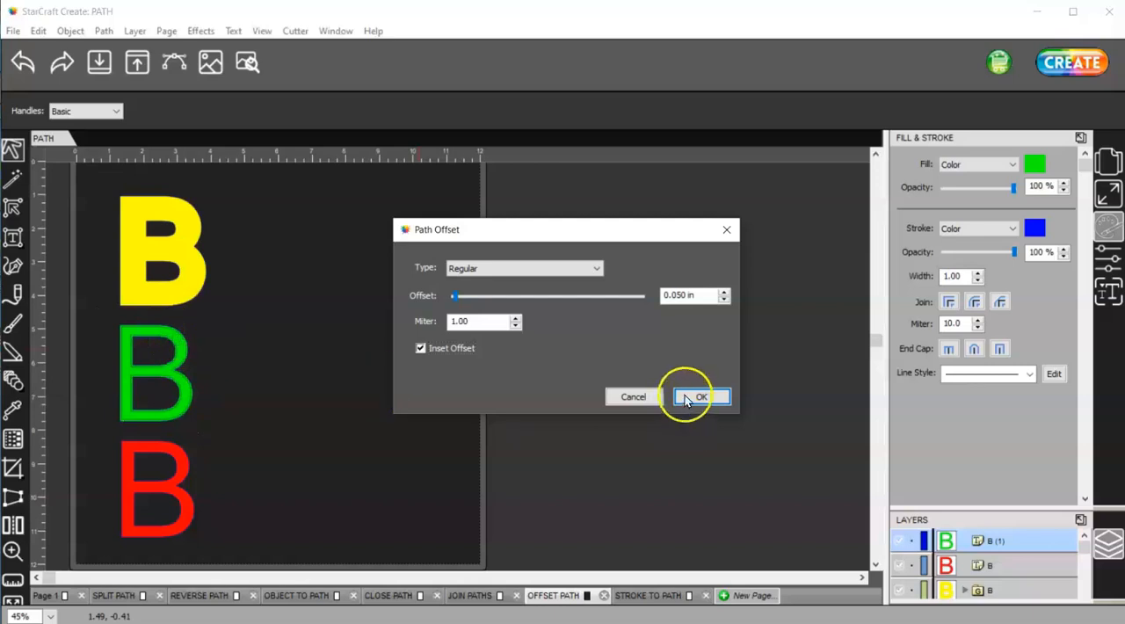
left_click(701, 397)
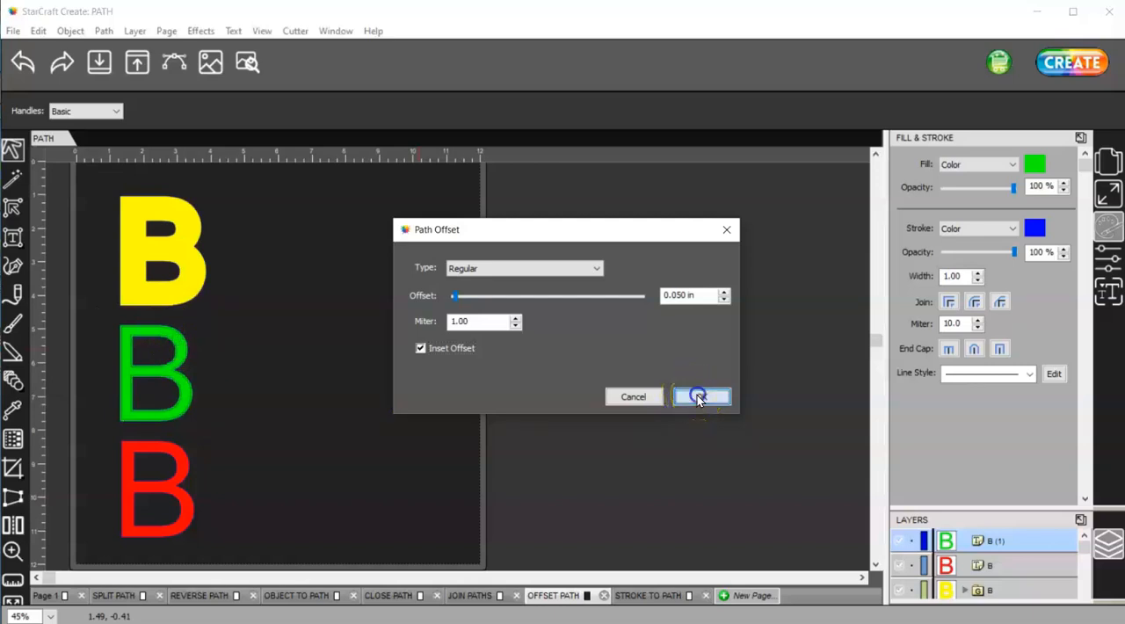
left_click(700, 397)
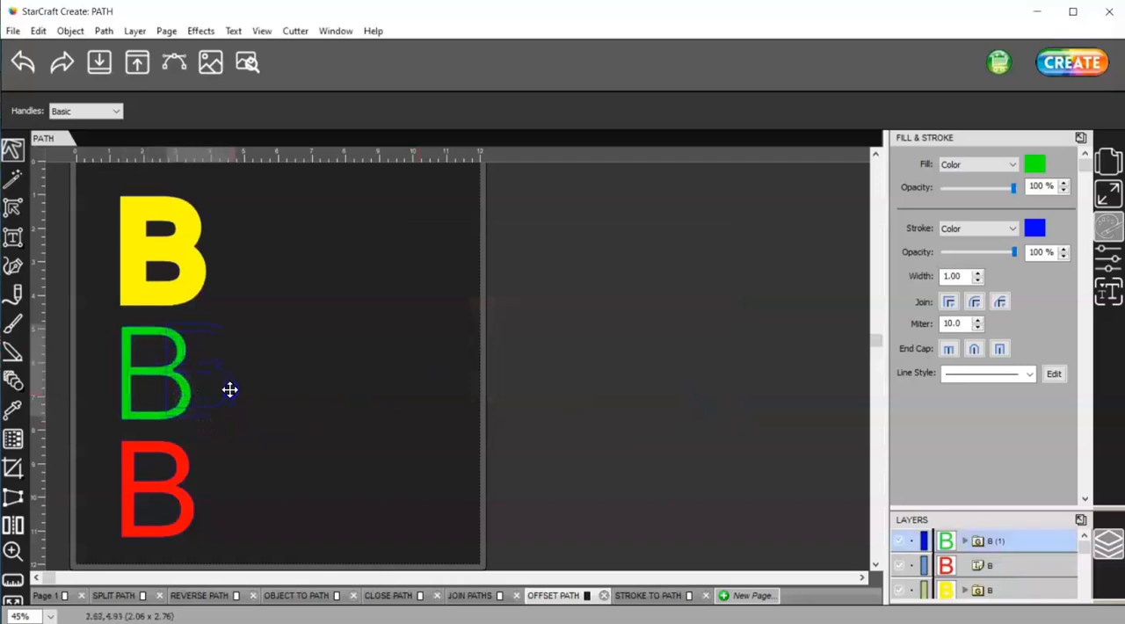
left_click_drag(154, 373, 256, 243)
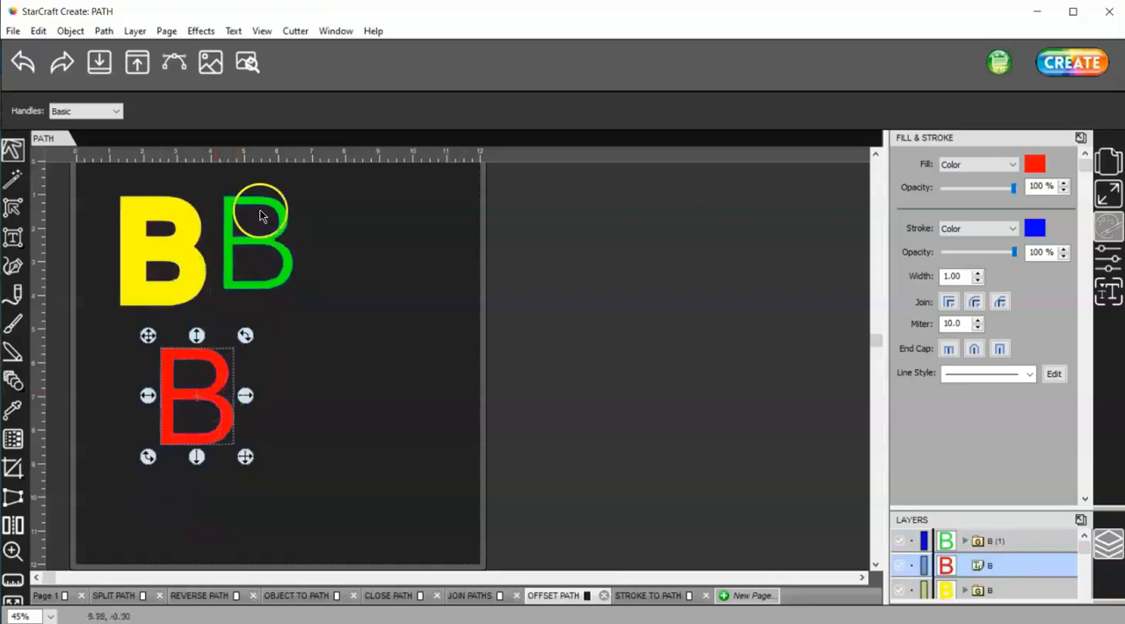
Add a plain Shadow Layer of 0.150 in to the red B, then reselect it and review the Effects and Path menus
left_click(200, 32)
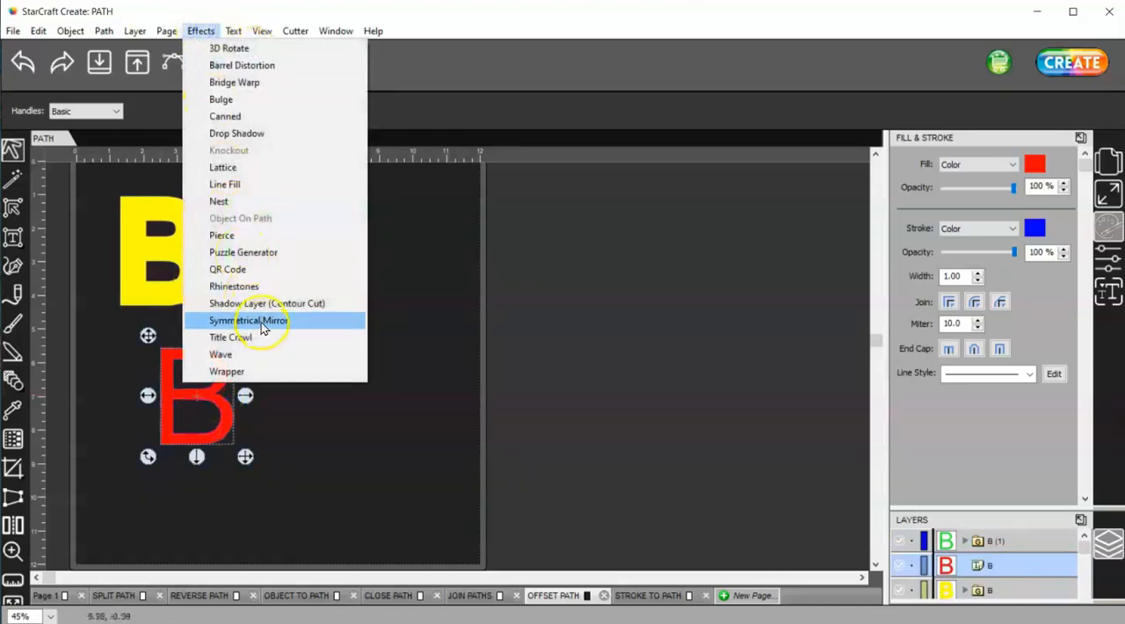
left_click(267, 303)
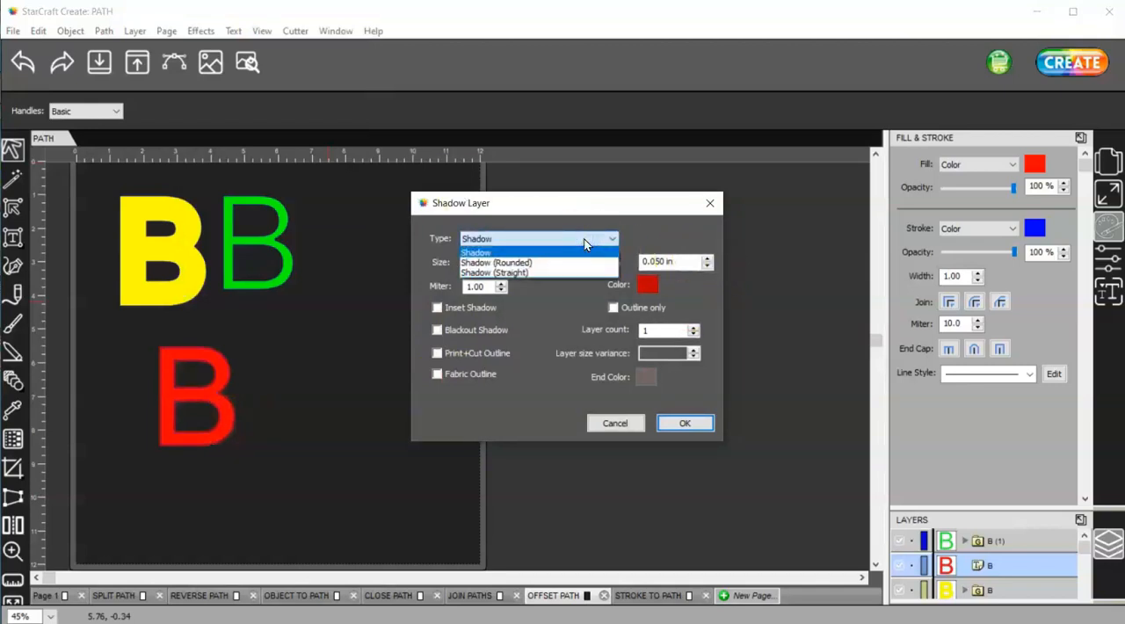
left_click(476, 254)
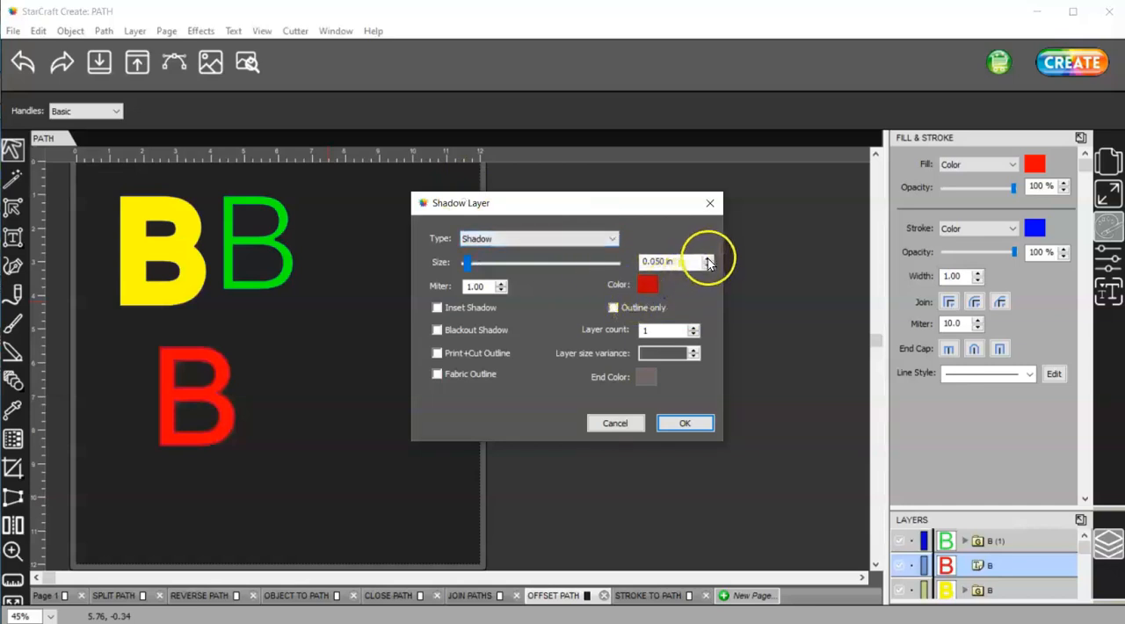
left_click(707, 257)
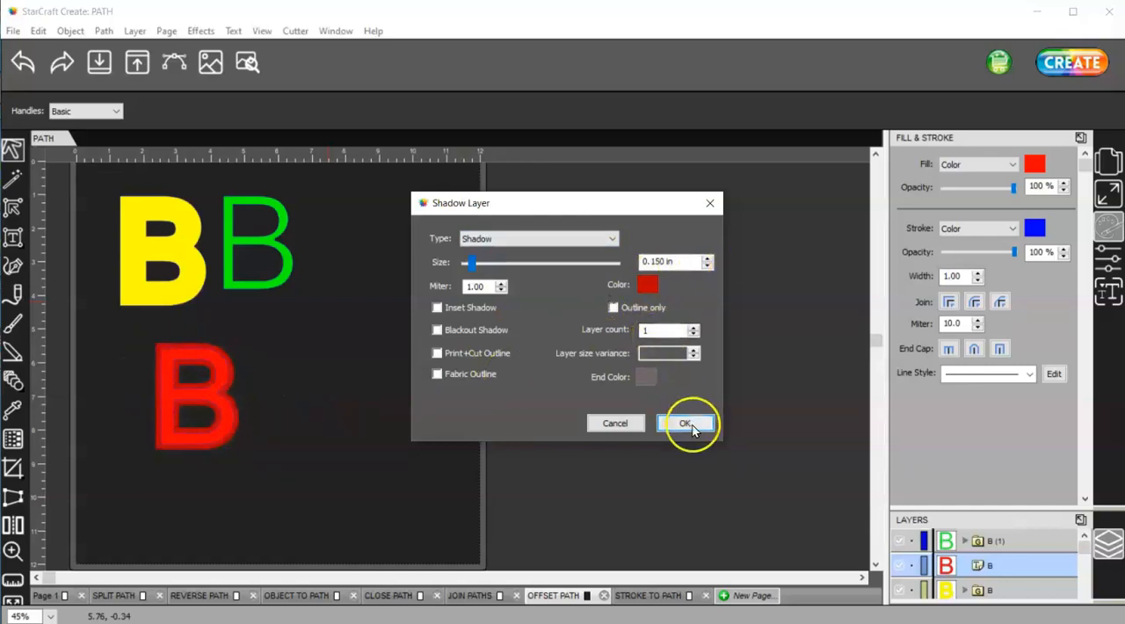
left_click(686, 424)
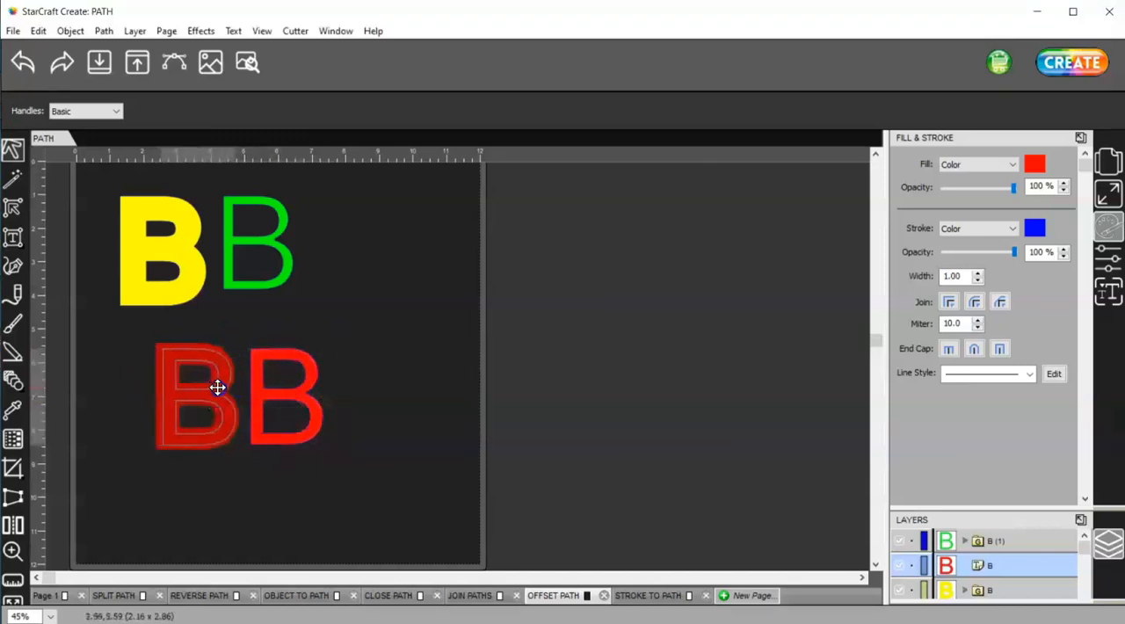
left_click(193, 396)
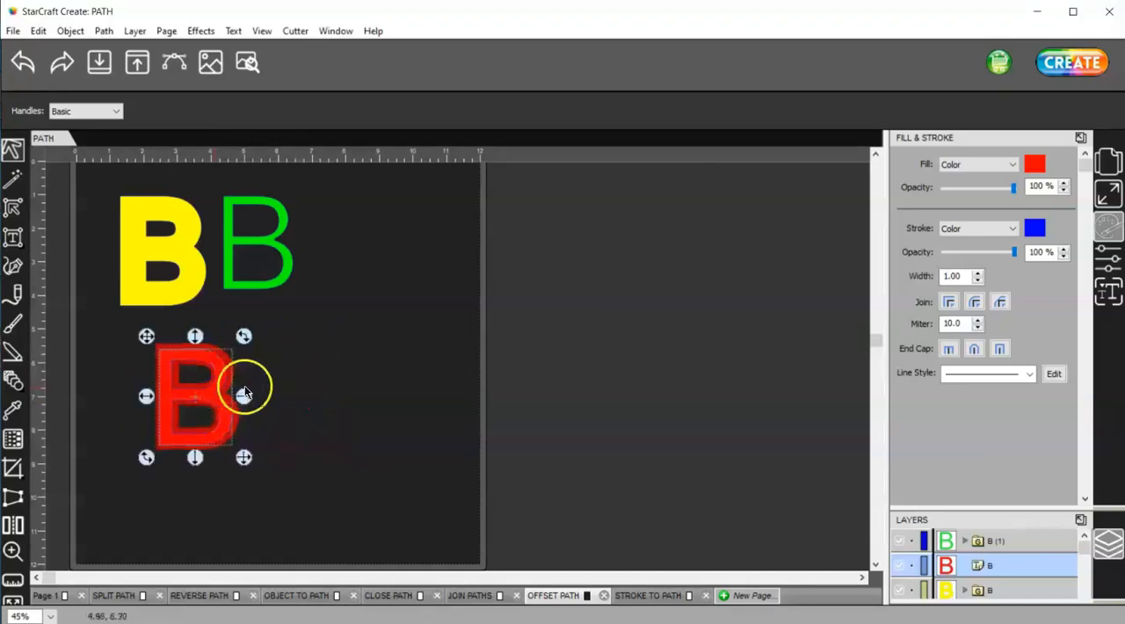
left_click(200, 31)
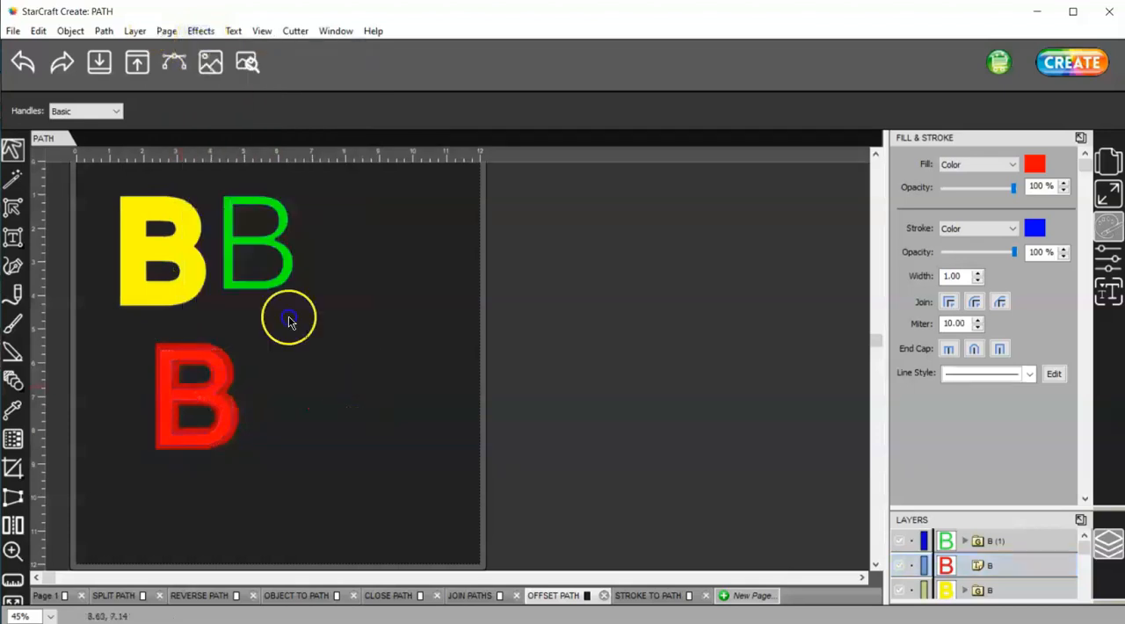
left_click(103, 31)
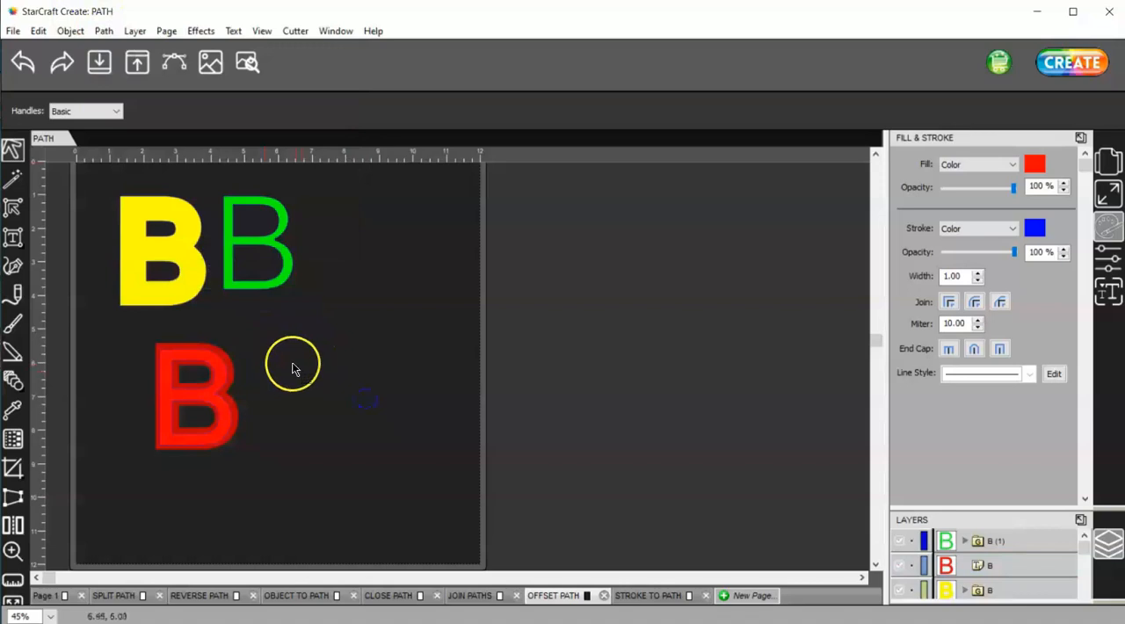
mouse_move(225, 327)
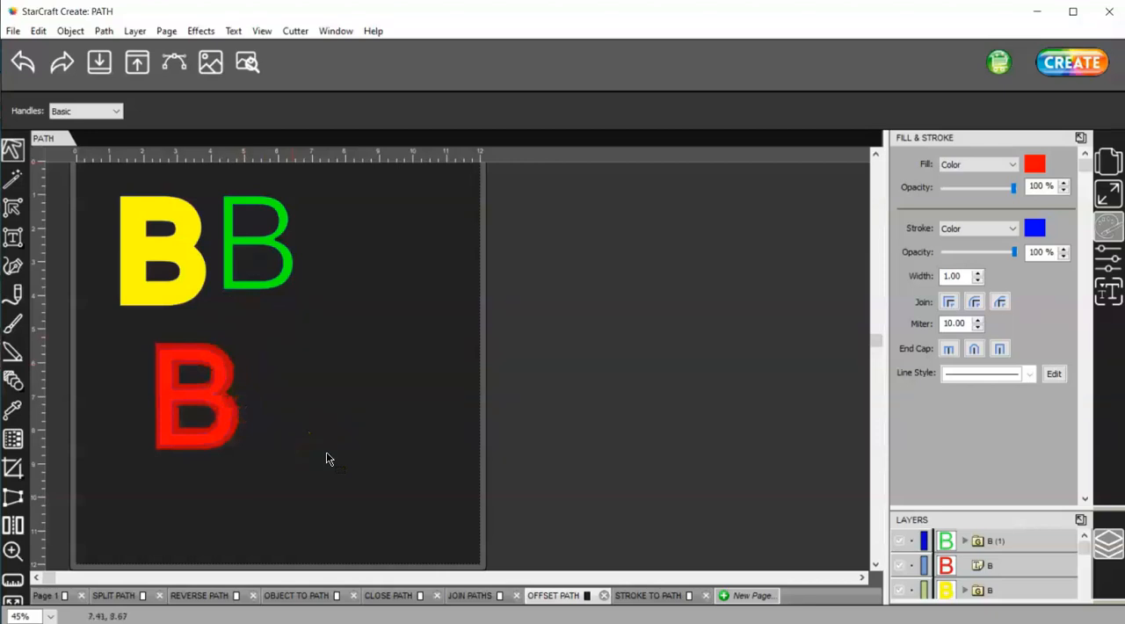
mouse_move(516, 422)
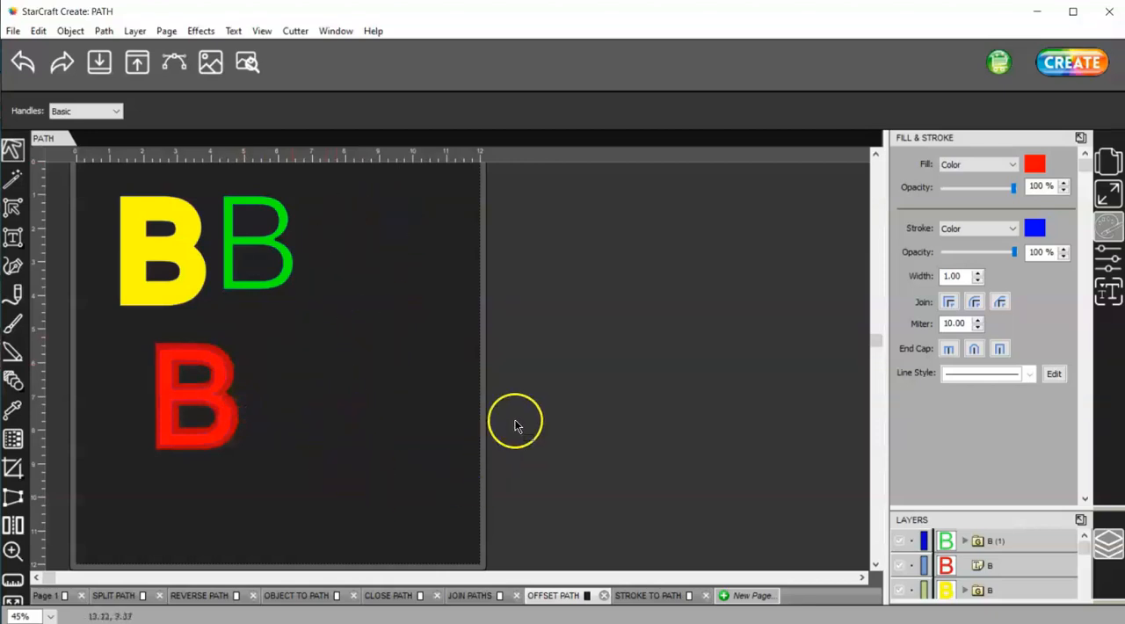
mouse_move(372, 218)
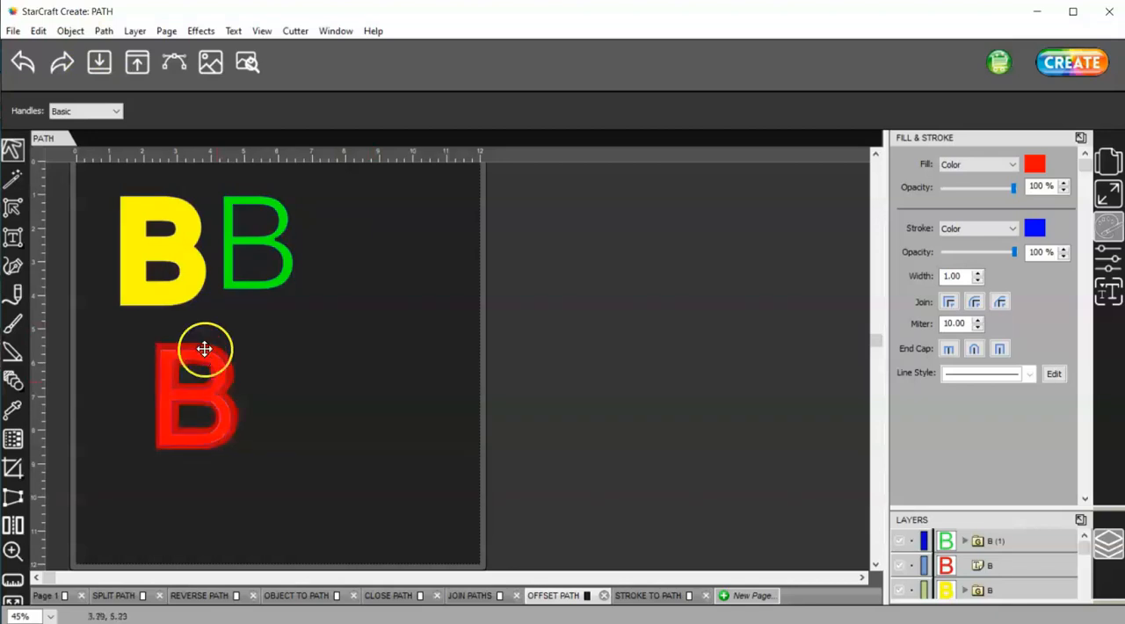
On a new page draw a thin horizontal line, select it and check its cut preview
left_click(102, 32)
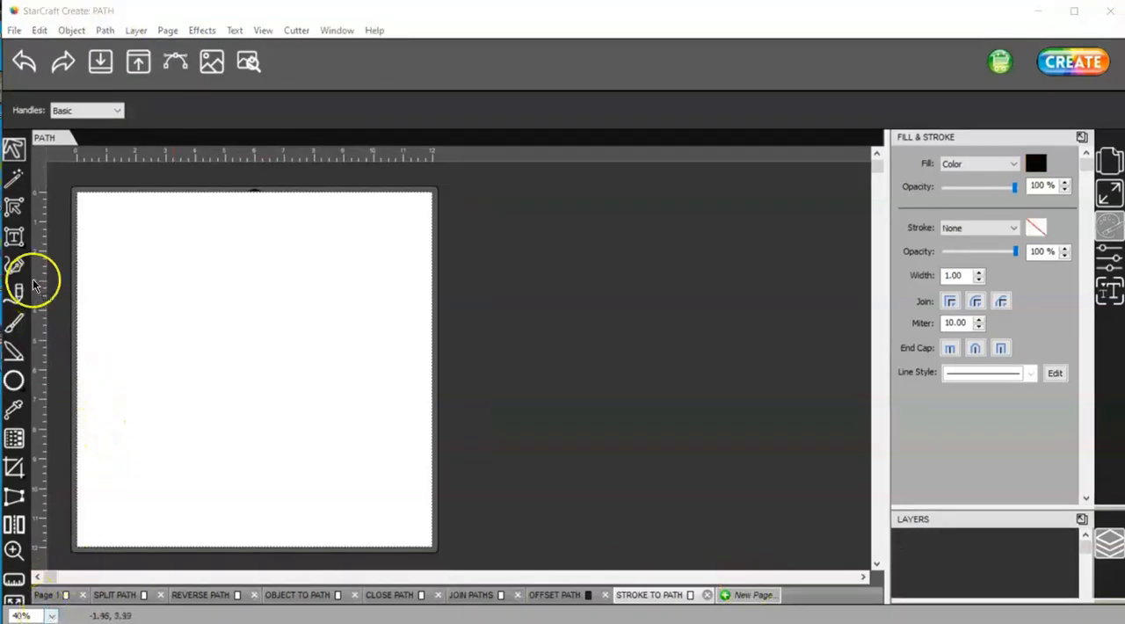
left_click(14, 263)
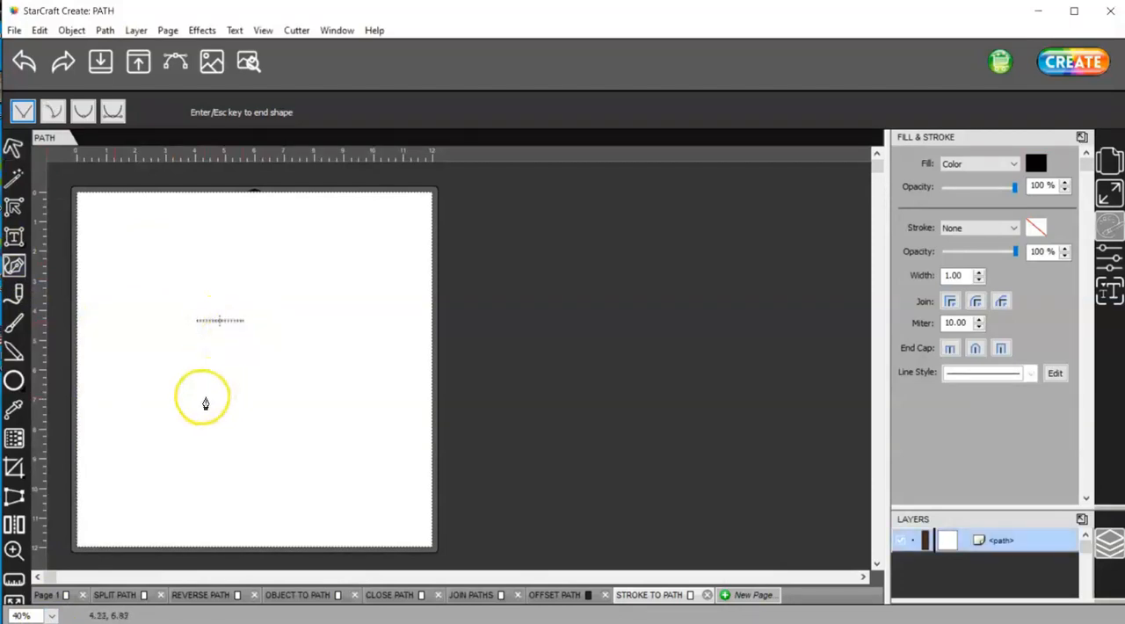
mouse_move(201, 343)
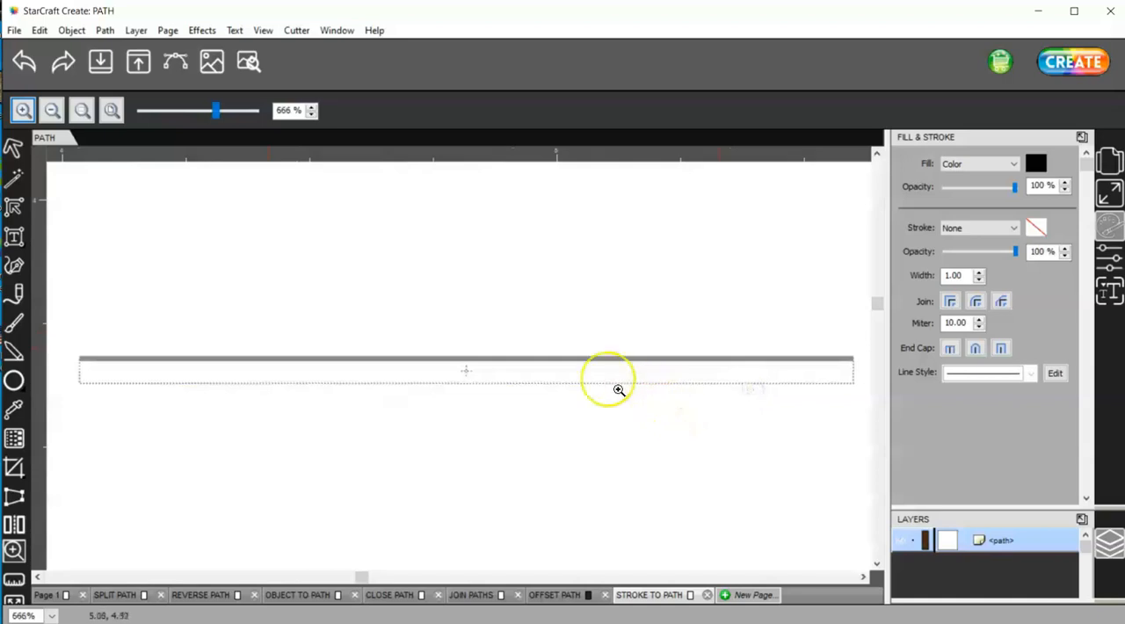
left_click(14, 148)
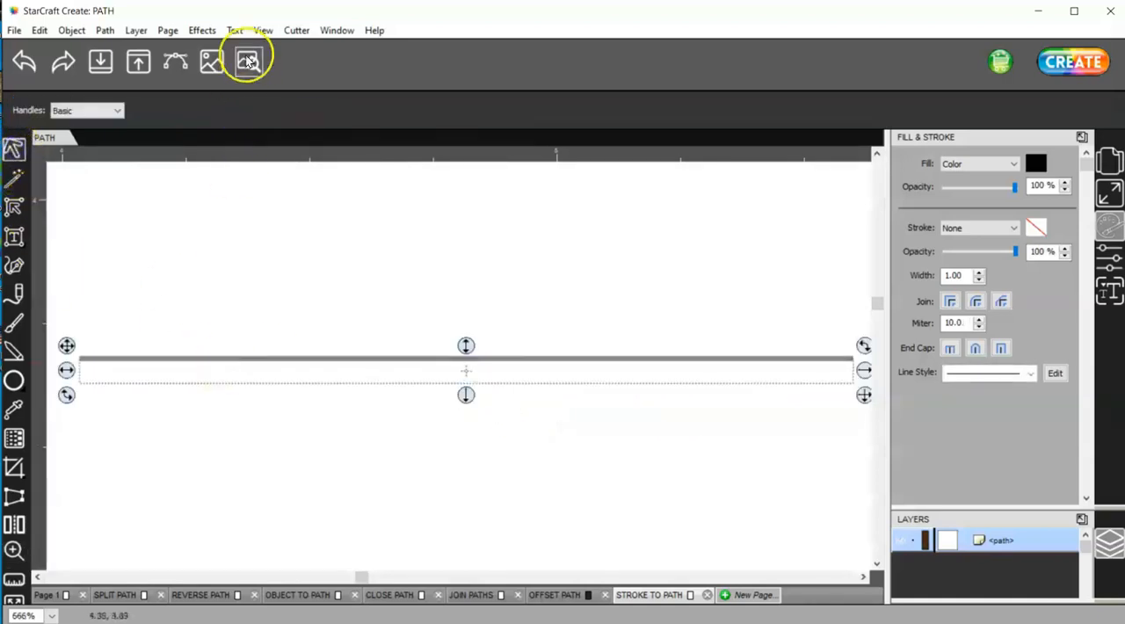
left_click(250, 61)
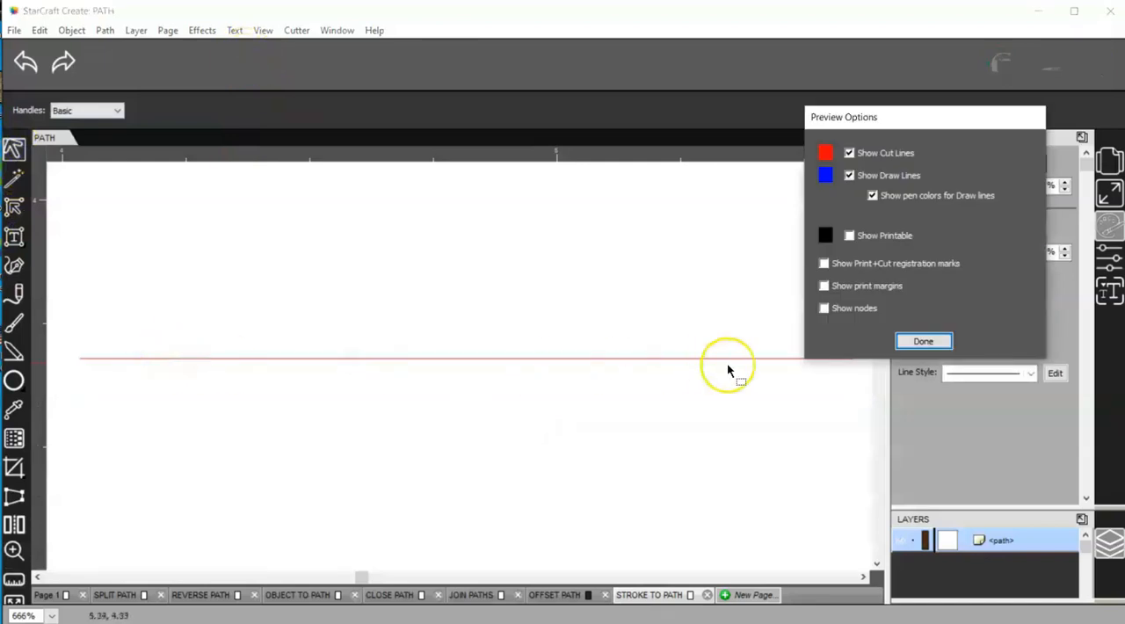
left_click(923, 341)
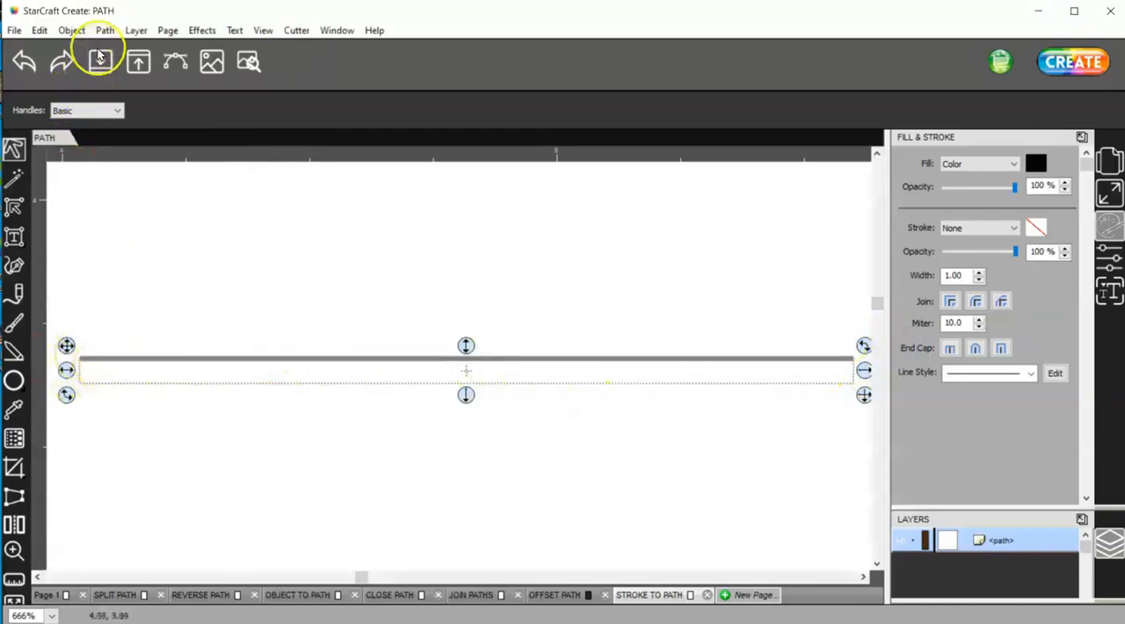
Convert the line's stroke into an outlined shape with Stroke to Path and check the cut preview
left_click(106, 30)
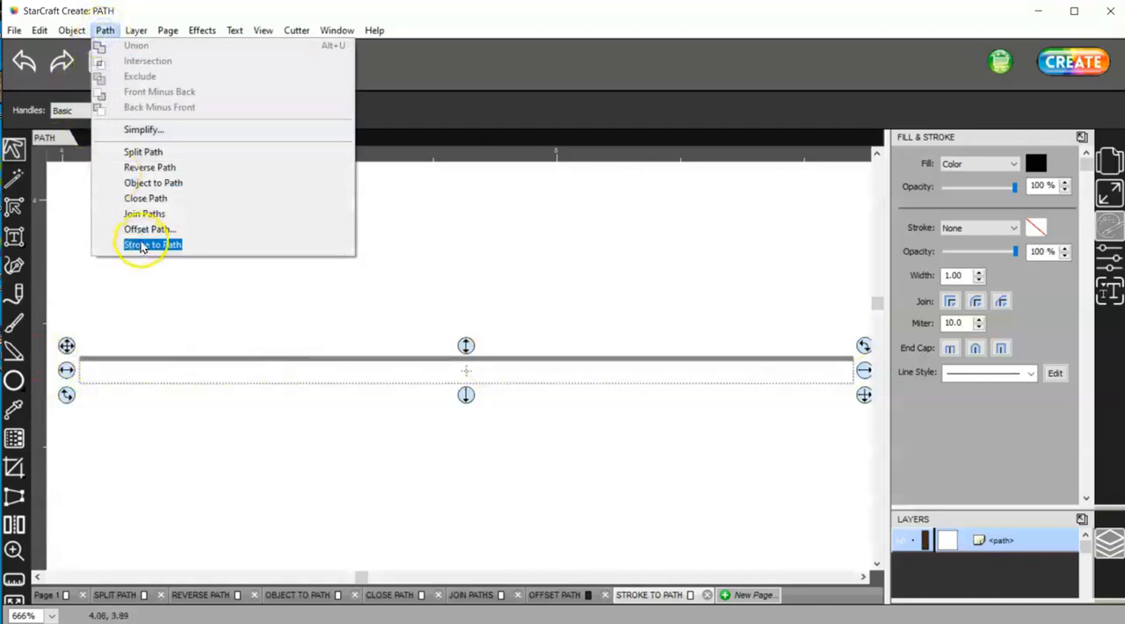
left_click(151, 245)
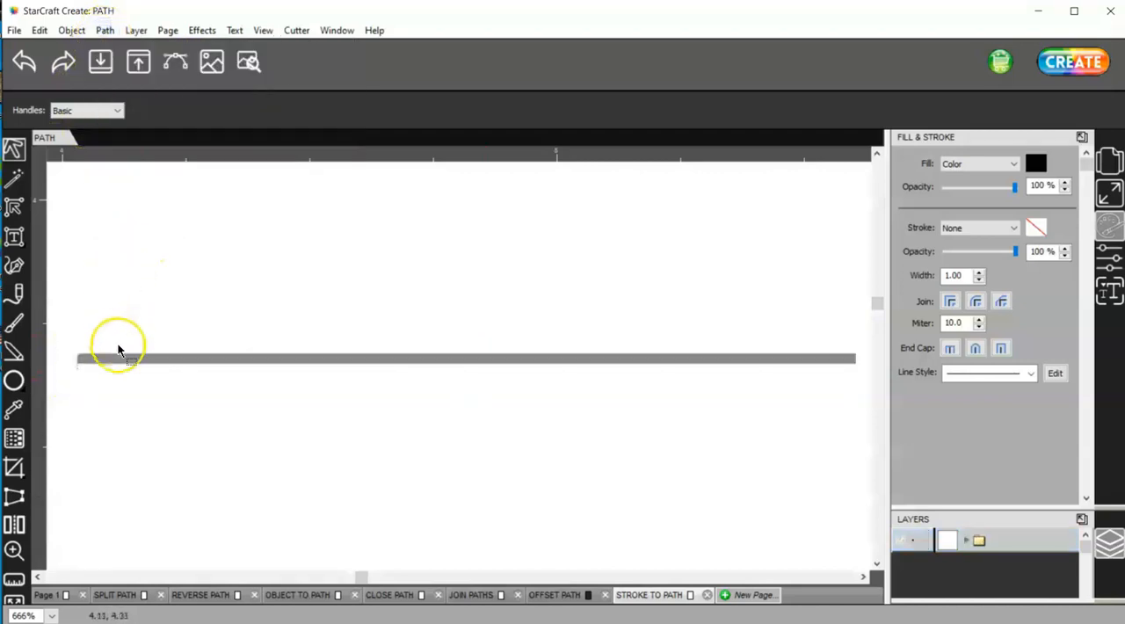
left_click(248, 61)
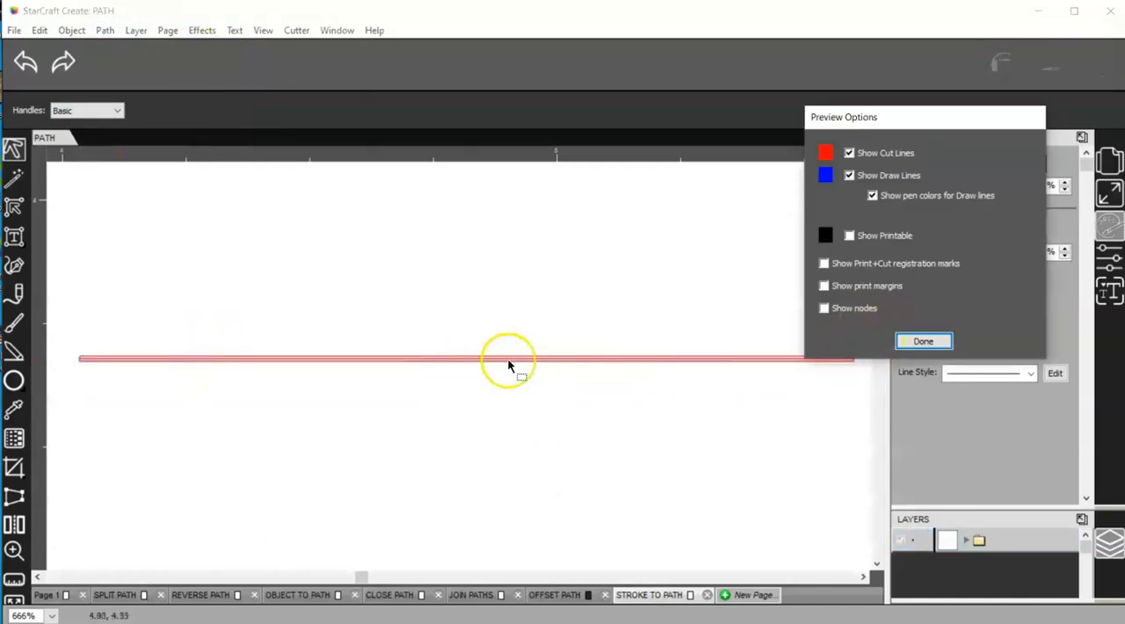
mouse_move(84, 364)
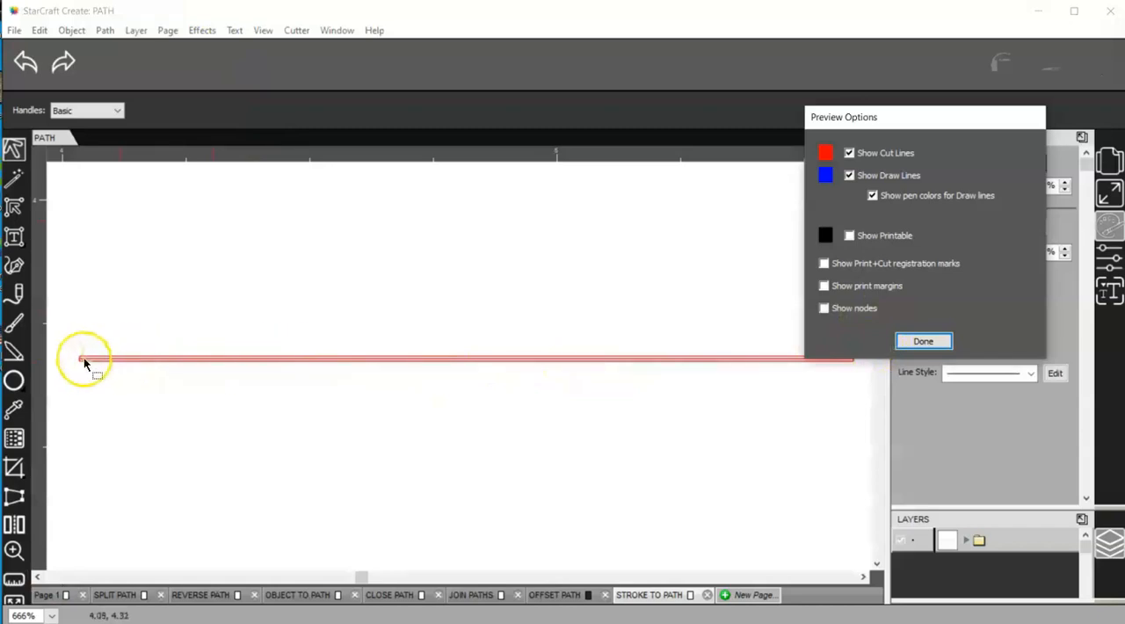
mouse_move(246, 366)
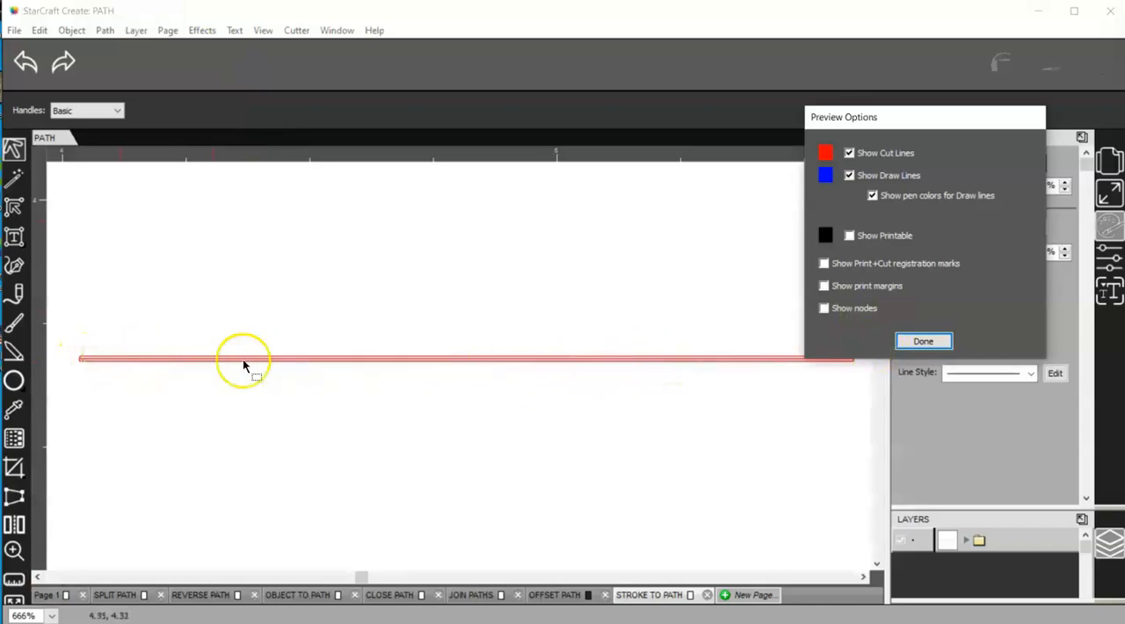
mouse_move(594, 369)
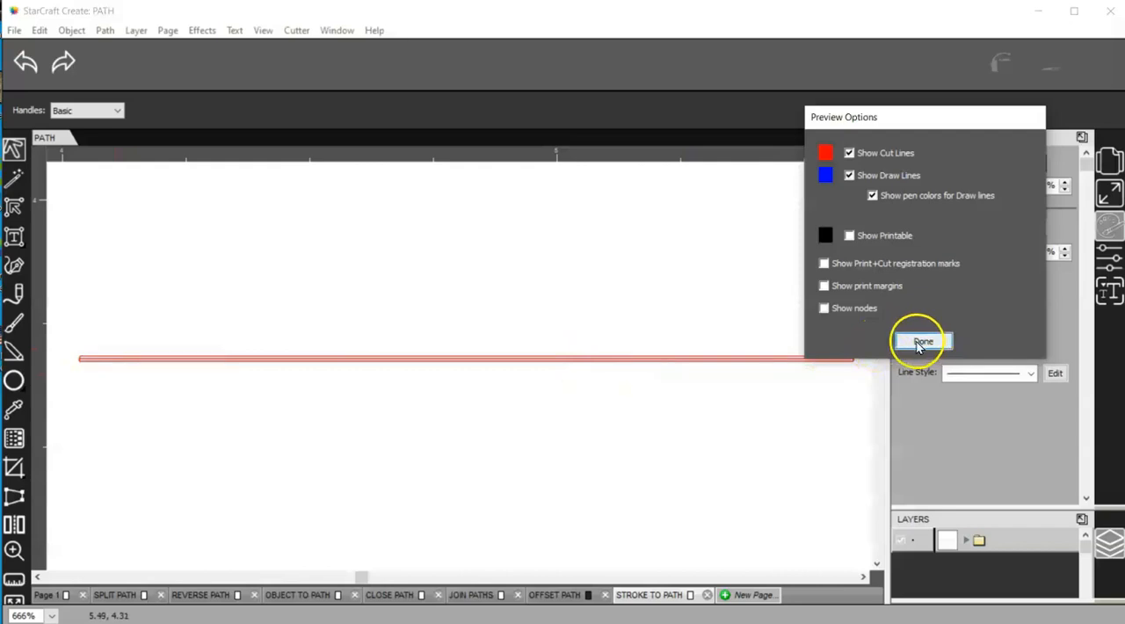
left_click(923, 341)
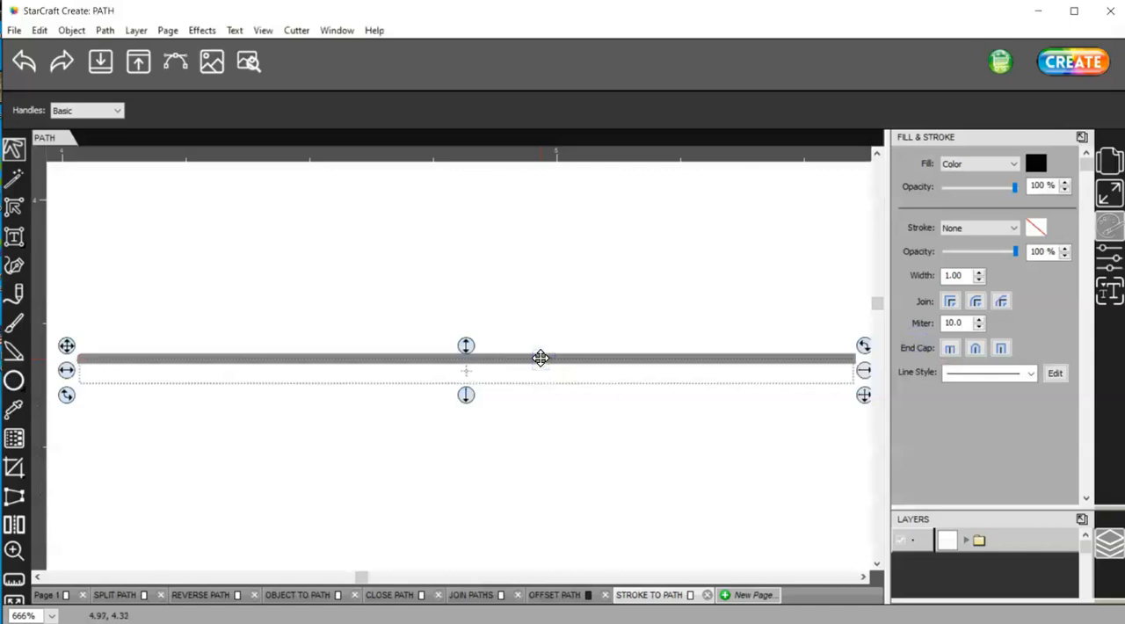
Break the result apart from the original line and preview how the two pieces cut
left_click(70, 30)
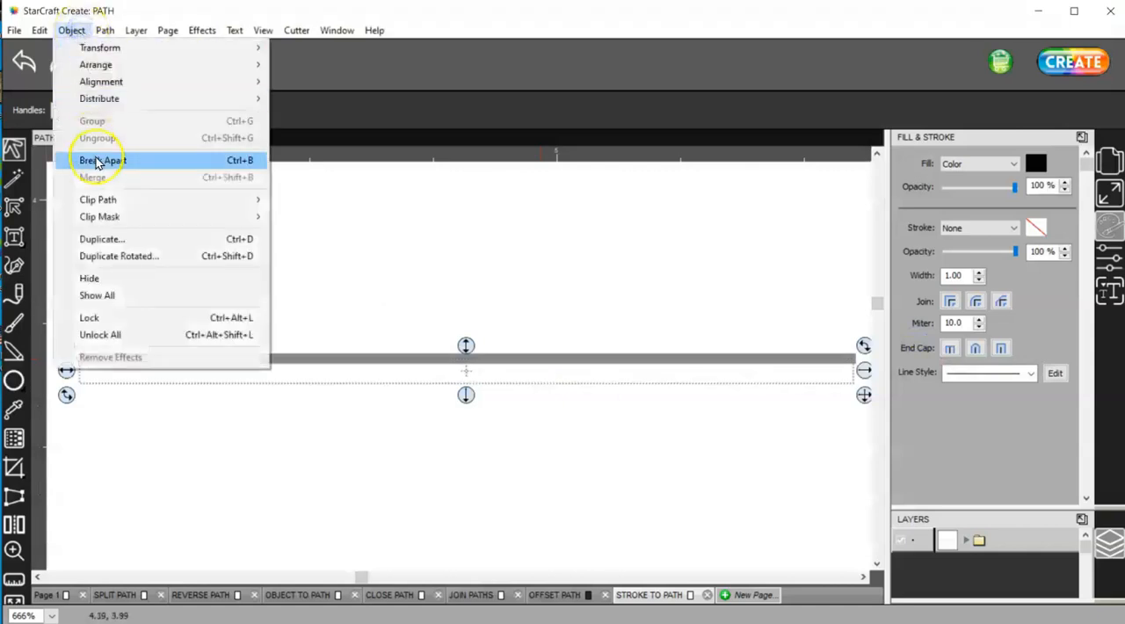
left_click(102, 160)
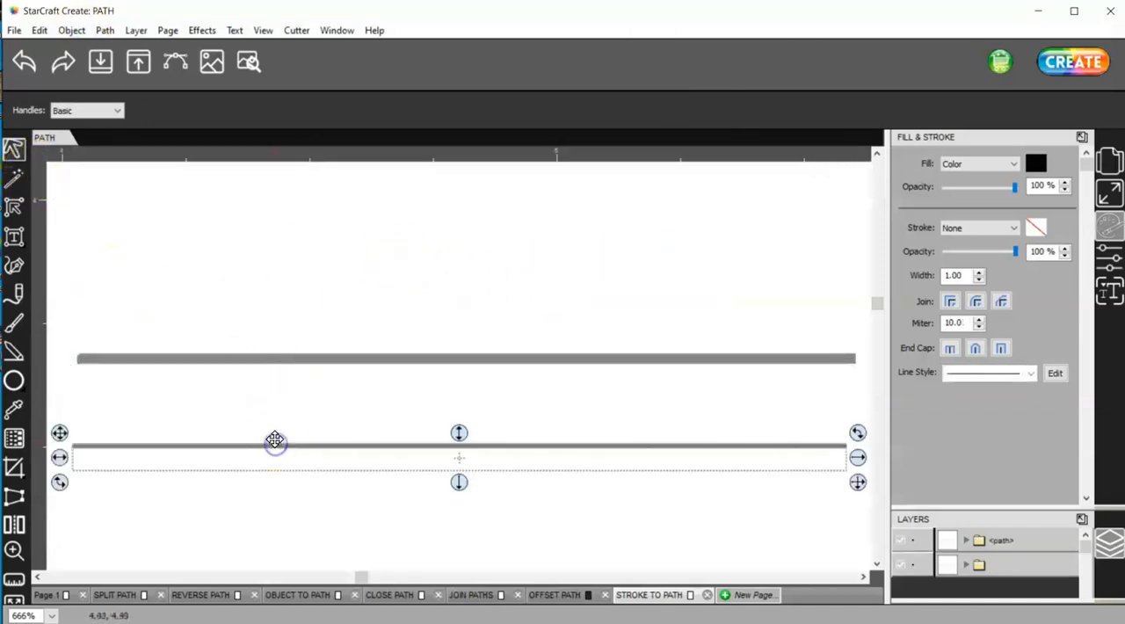
left_click(250, 61)
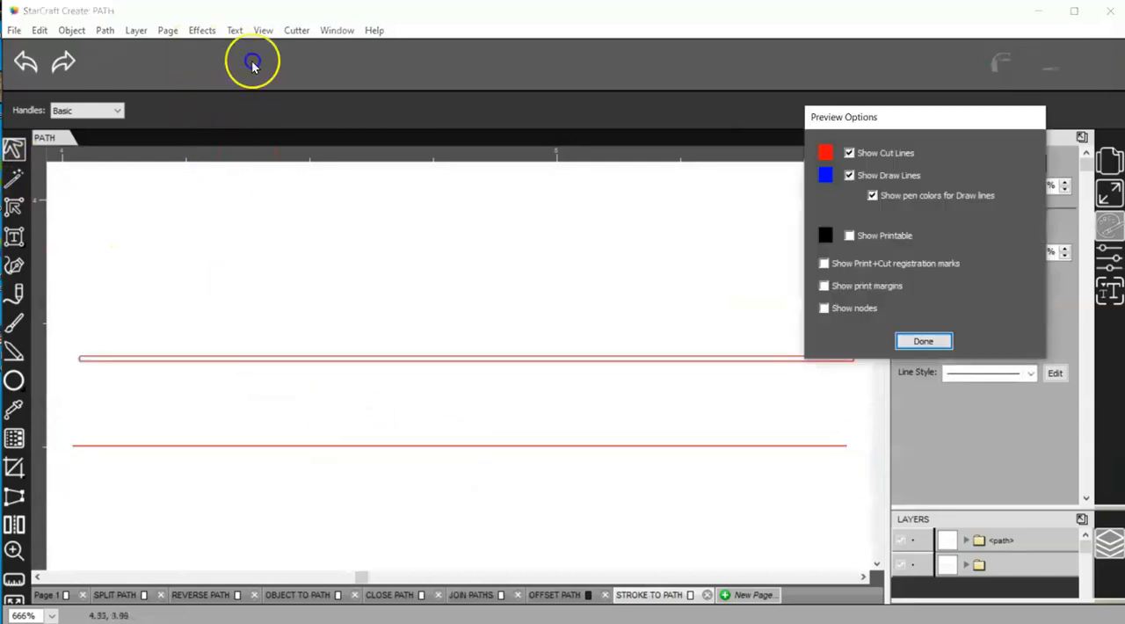
mouse_move(373, 450)
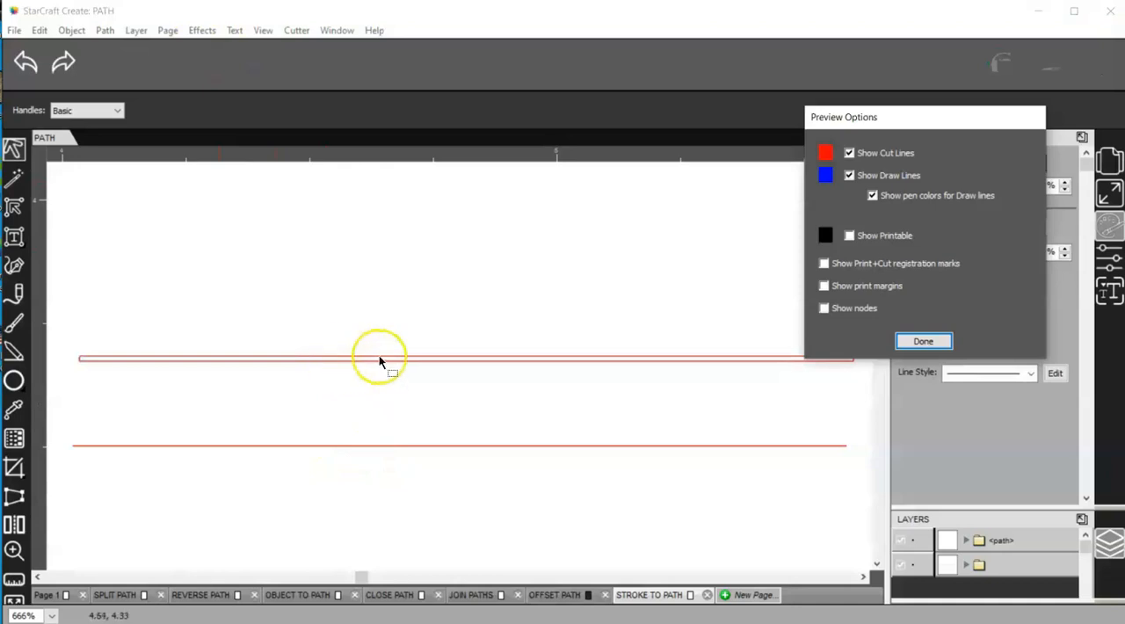
mouse_move(436, 379)
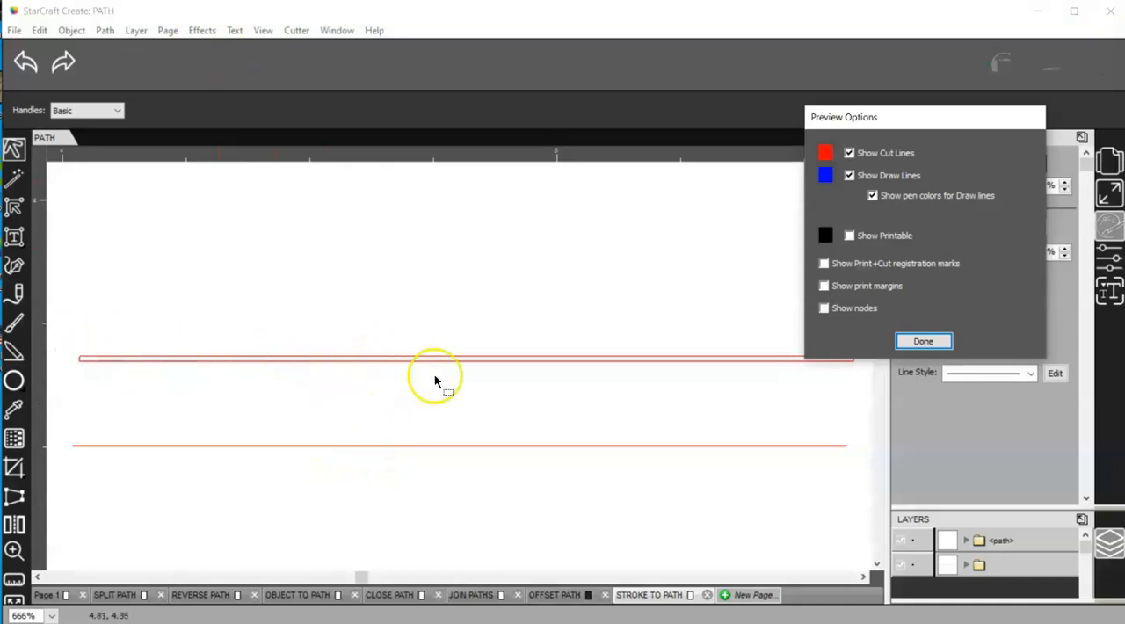
mouse_move(847, 348)
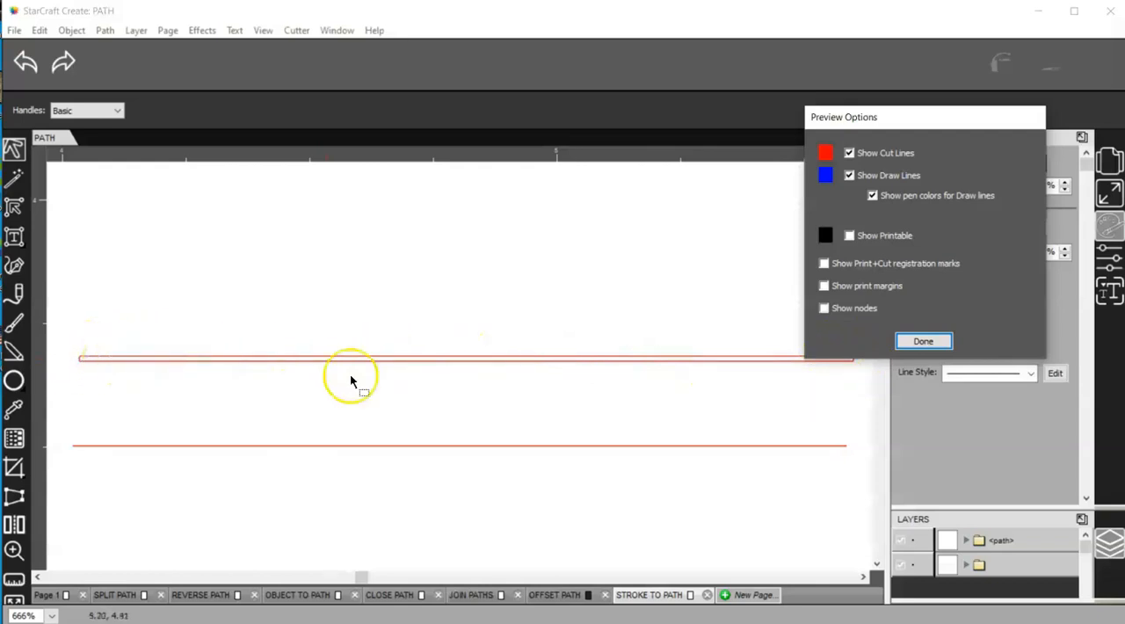
left_click(923, 342)
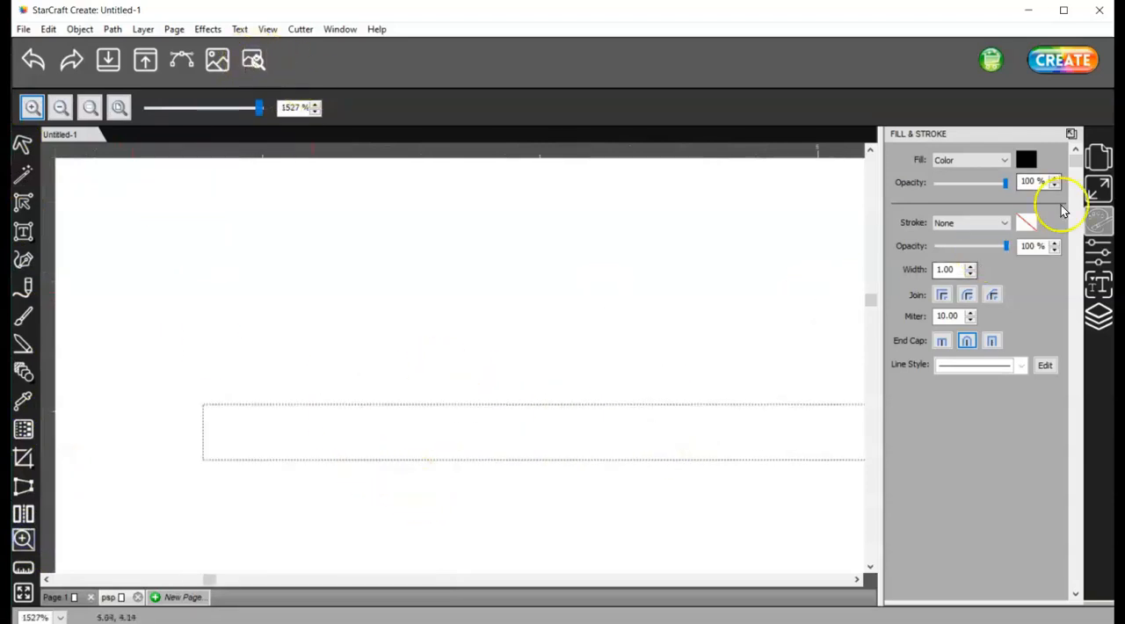
Give the new line a black stroke, confirm in the preview it still cuts as one line, and adjust its end cap
left_click(970, 223)
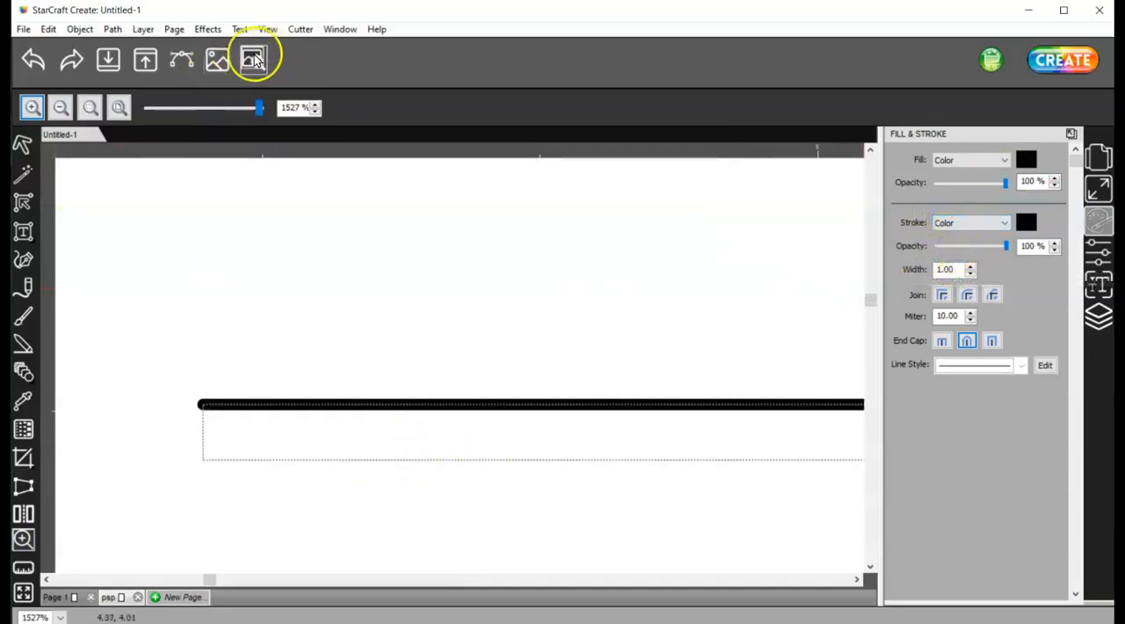
left_click(253, 60)
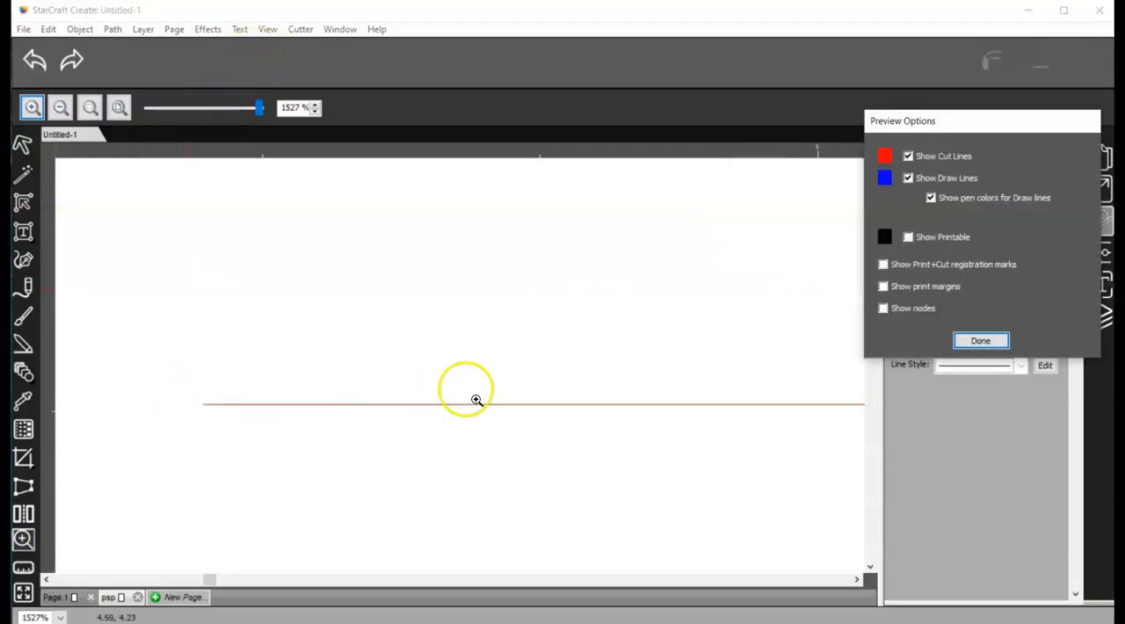
left_click(981, 341)
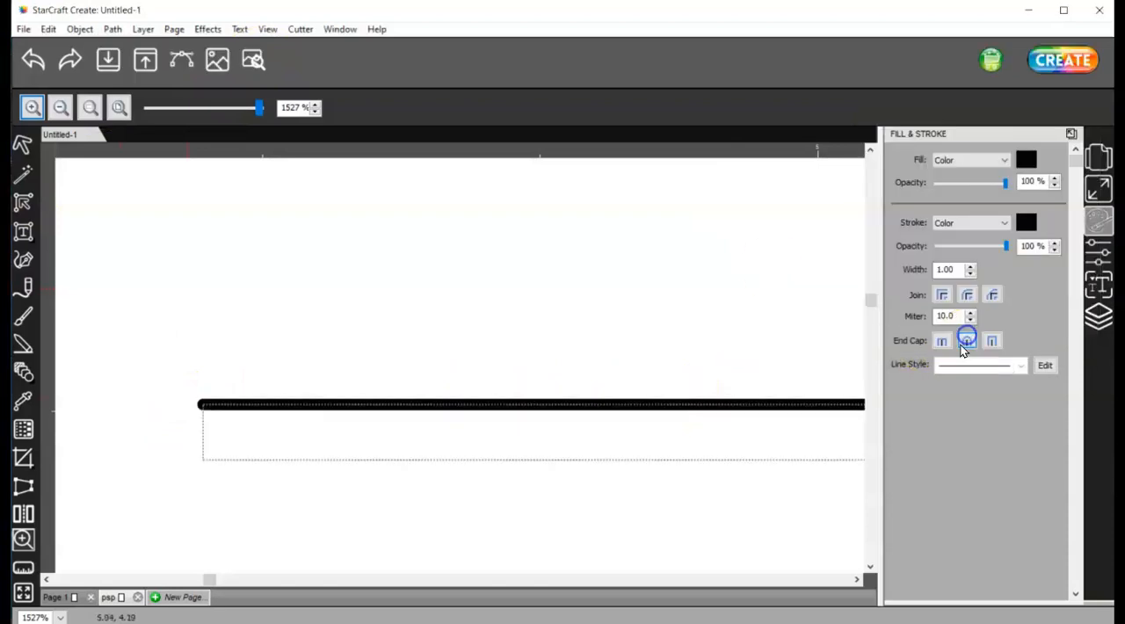
left_click(943, 341)
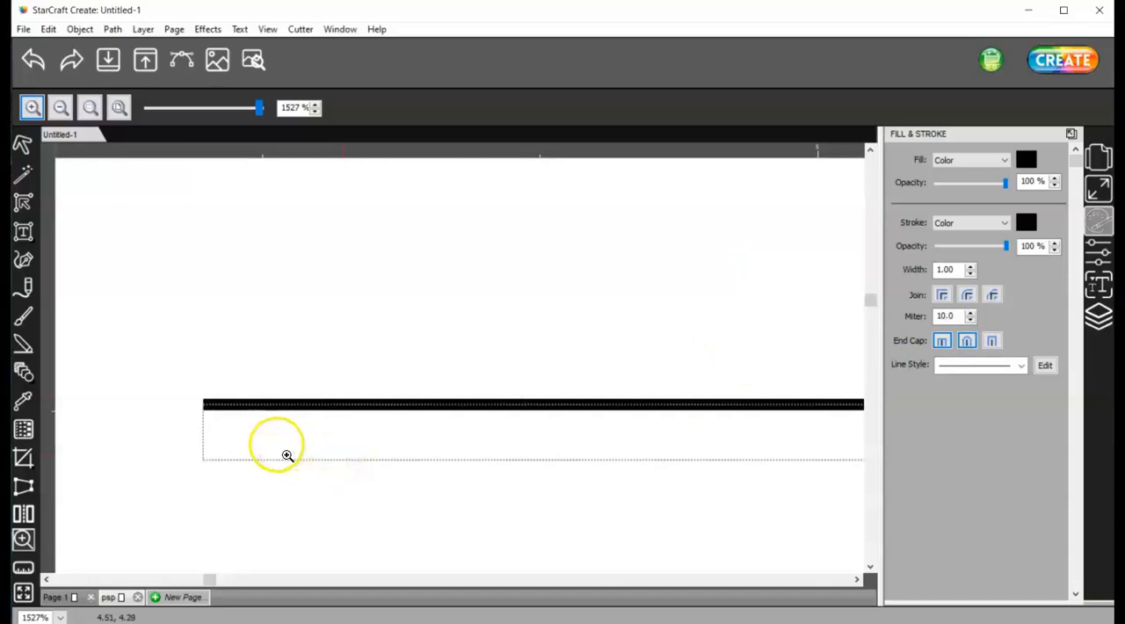
mouse_move(190, 408)
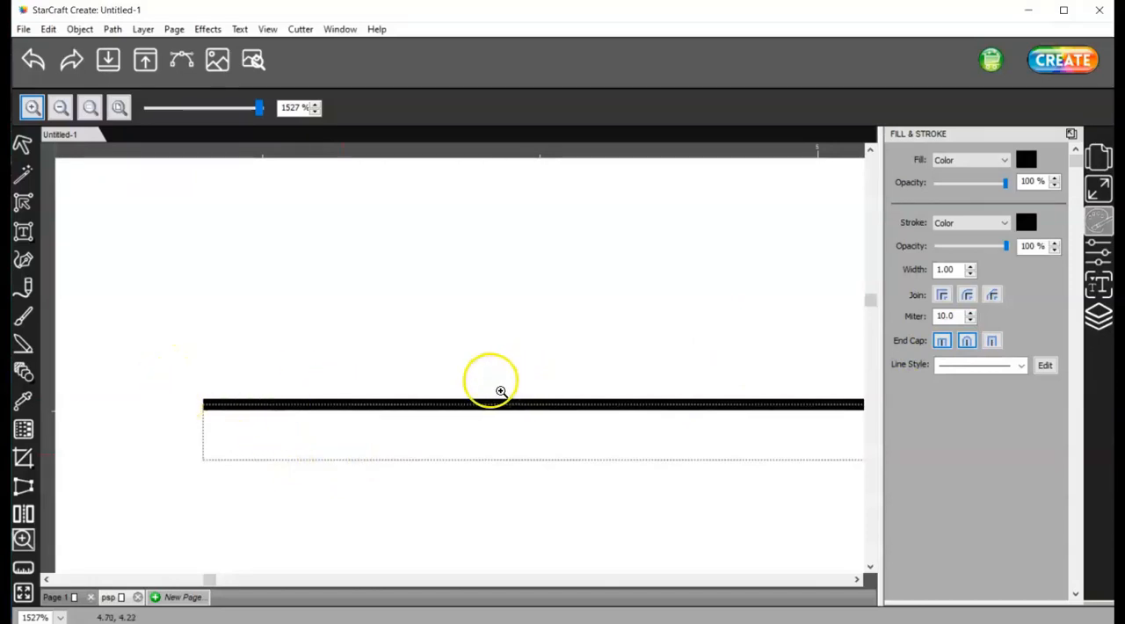
mouse_move(190, 367)
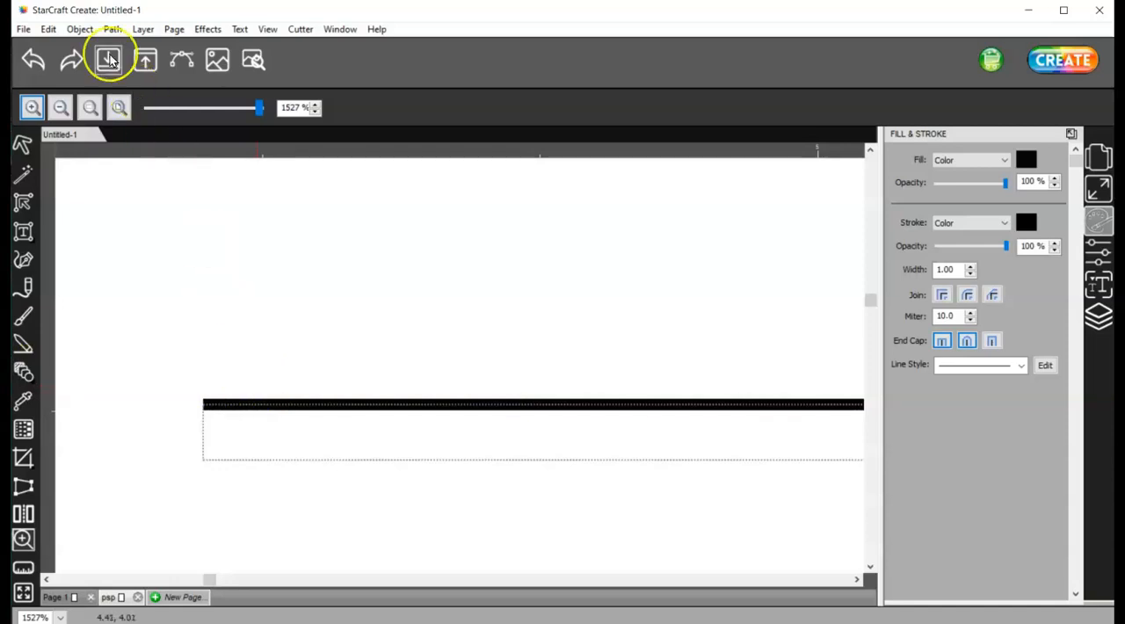
Convert the thick stroke to an outline path and preview it cutting as a thin rectangle beside the plain line
left_click(113, 29)
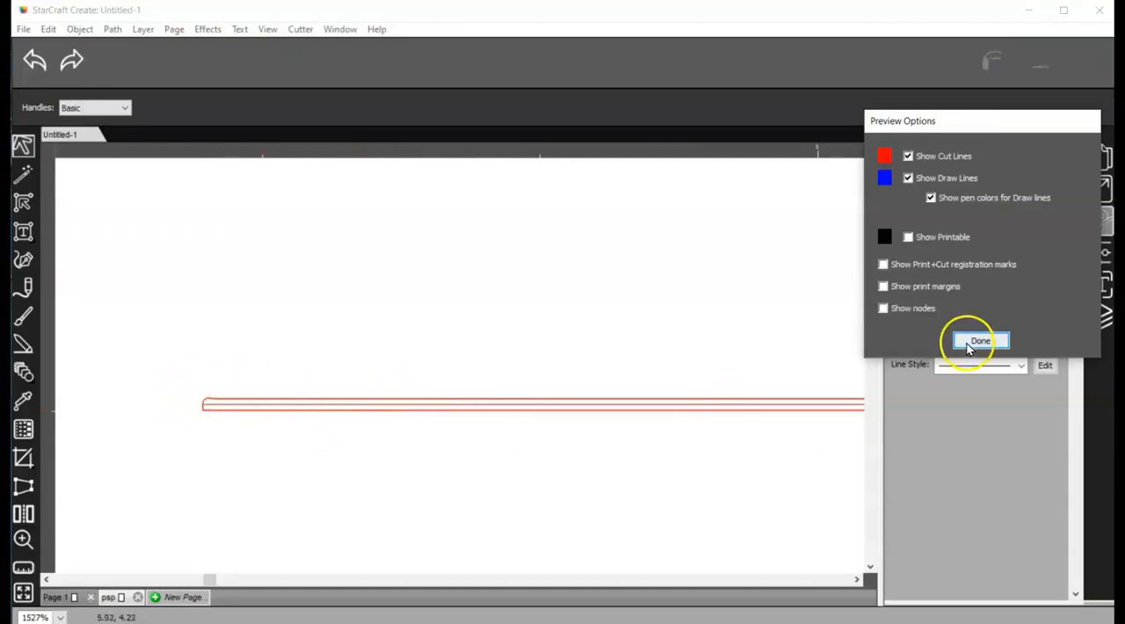
left_click(981, 341)
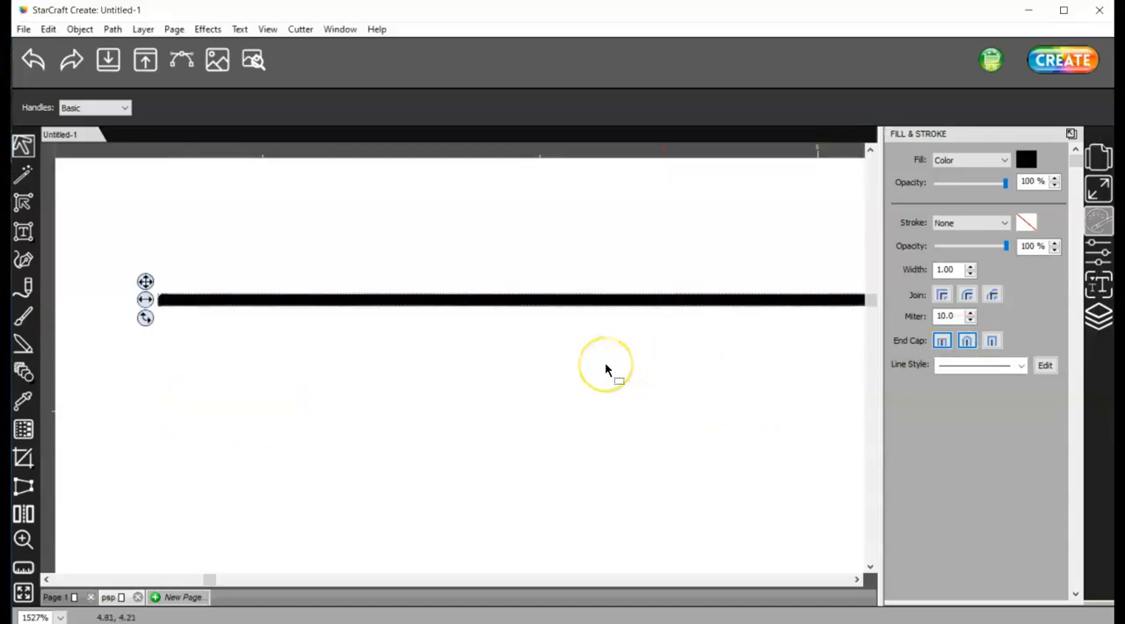
mouse_move(253, 59)
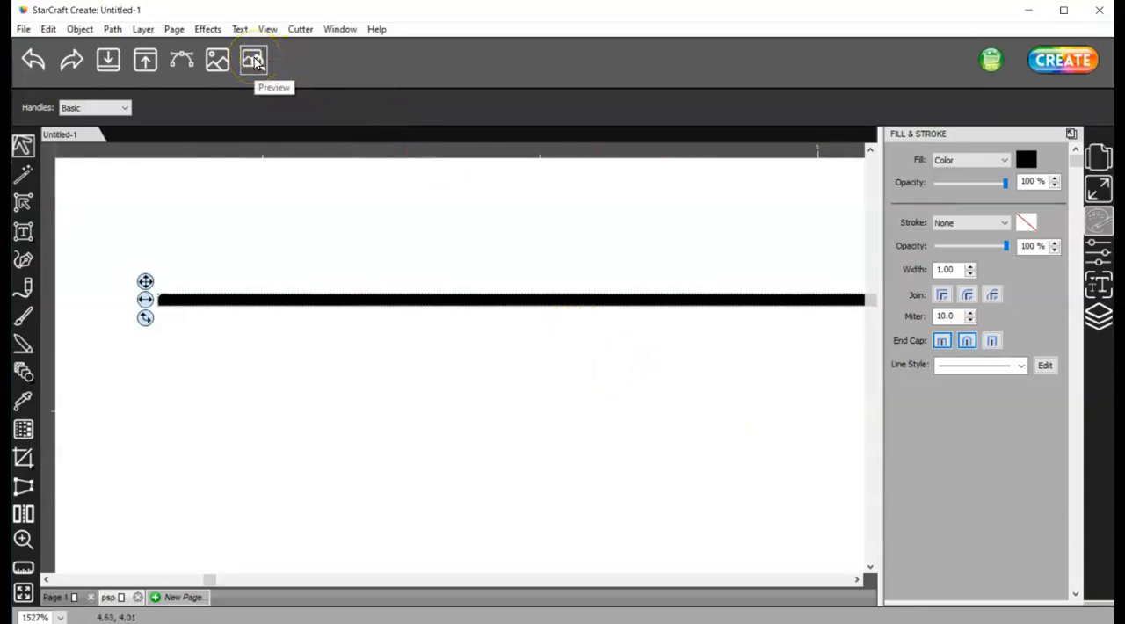
left_click(253, 60)
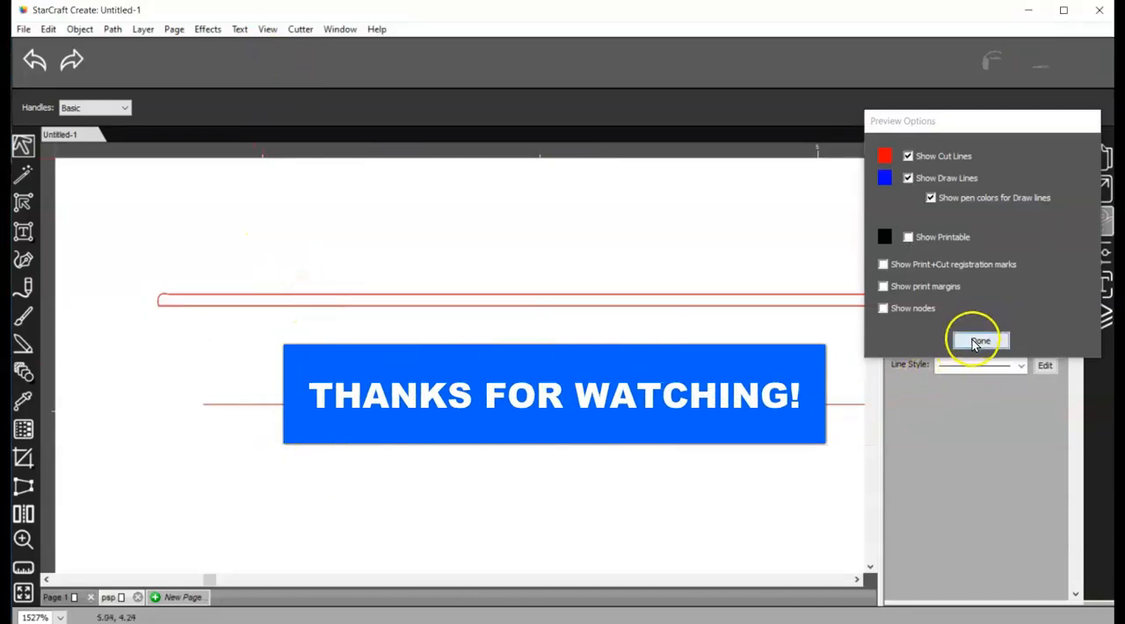
left_click(980, 341)
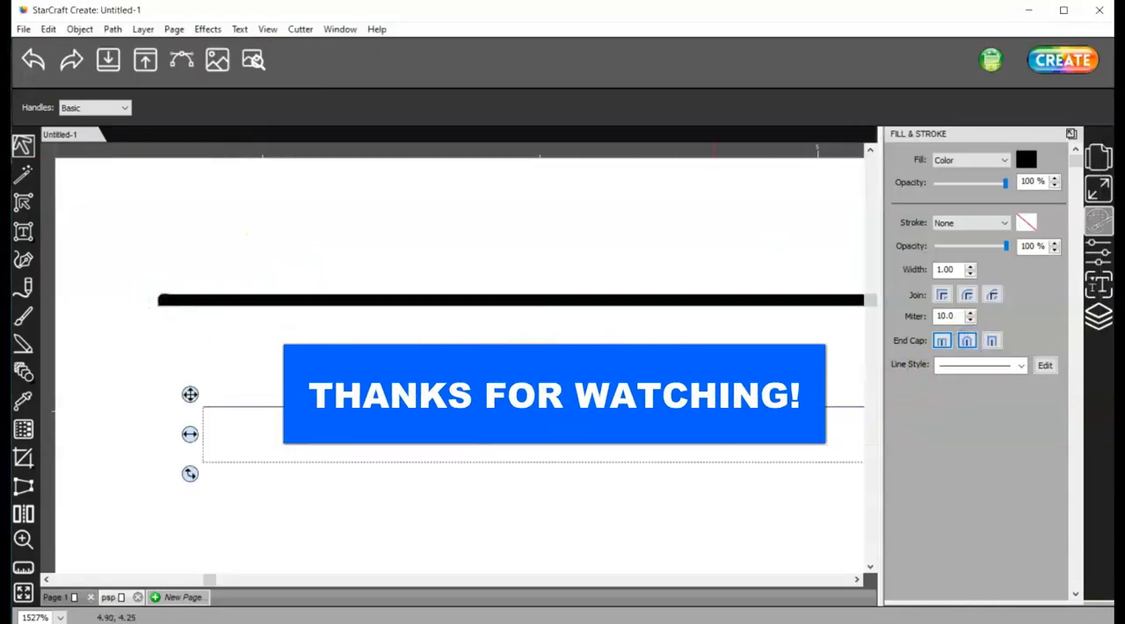